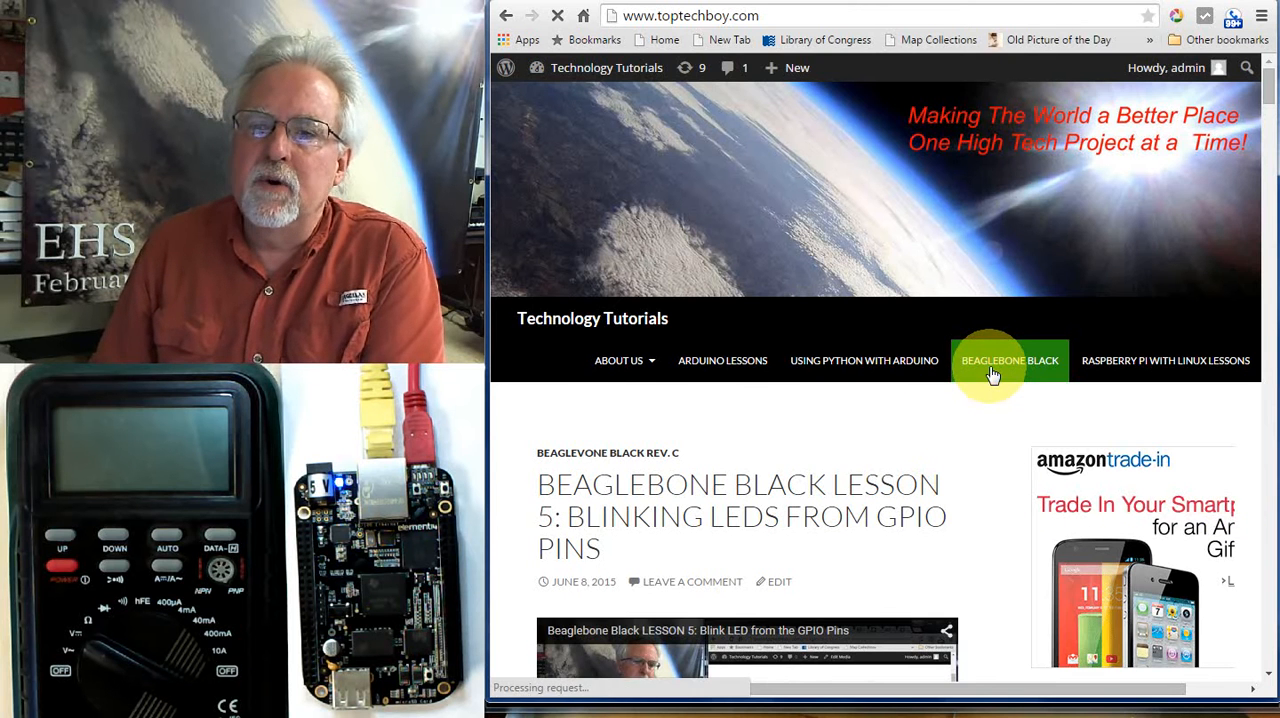
Navigate to the BeagleBone Black Lesson 1 page and scroll to the P8/P9 pinout diagram
click(1008, 360)
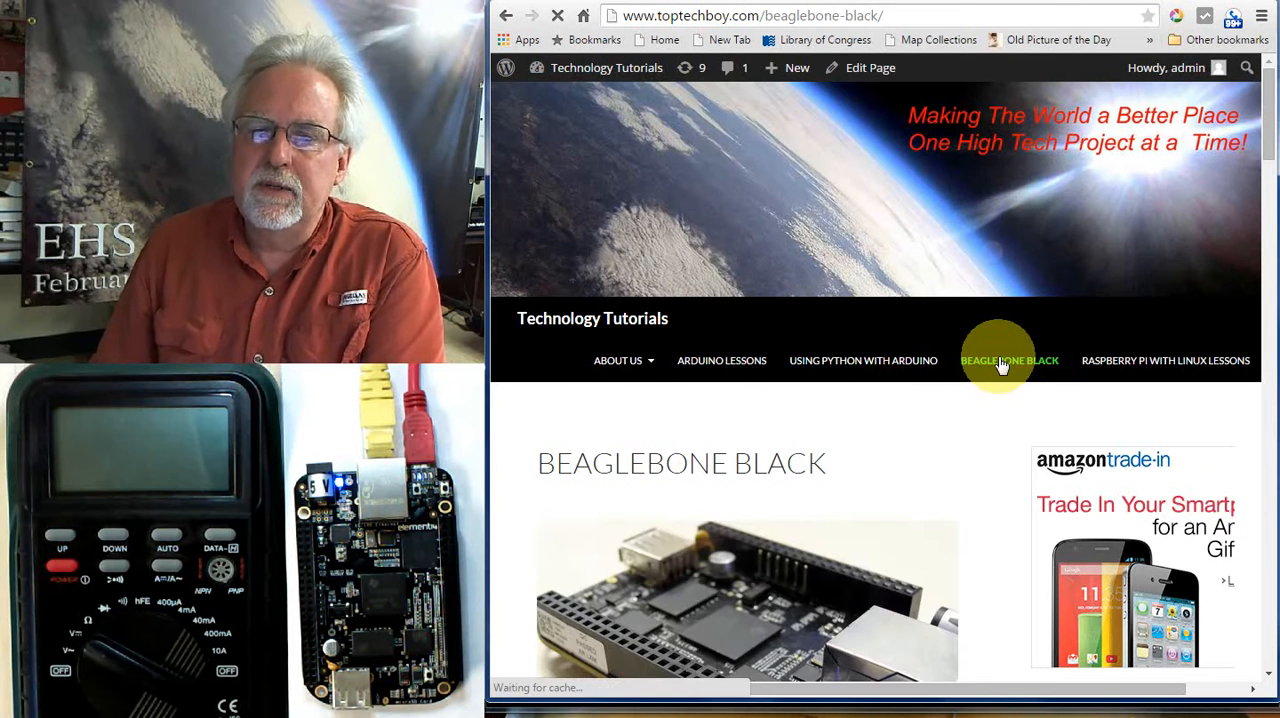
scroll(down, 3)
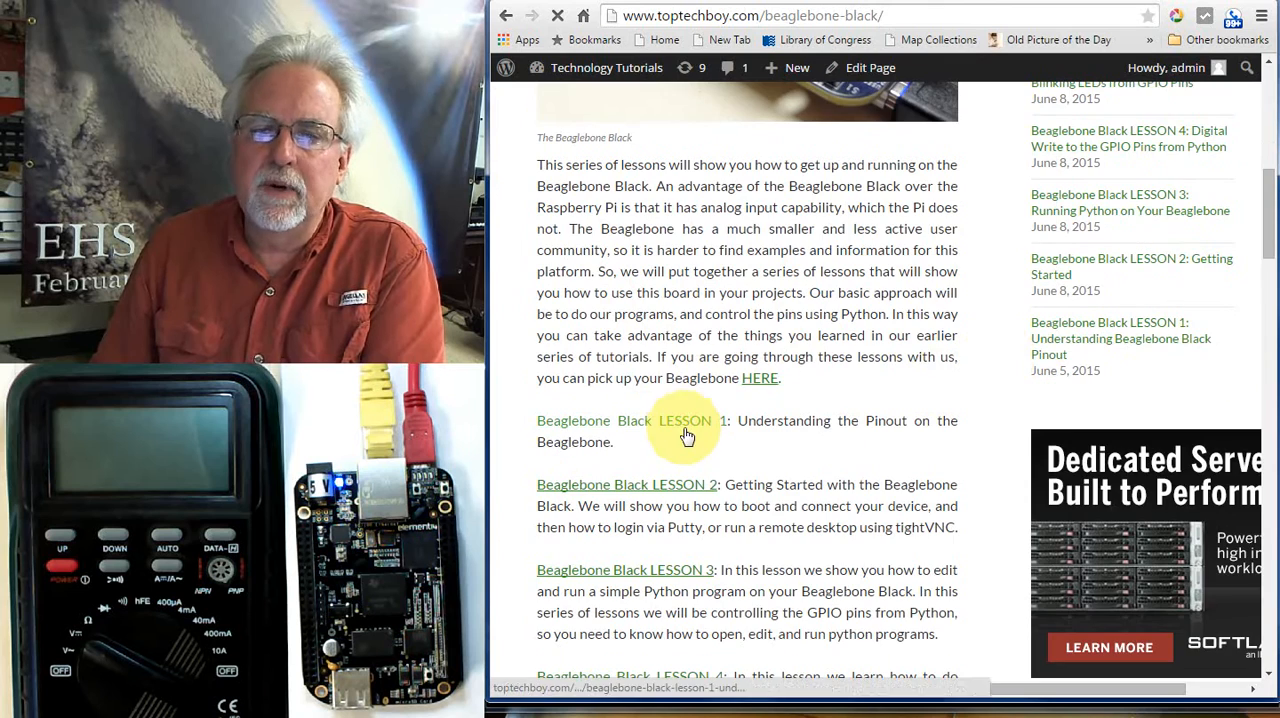
click(684, 420)
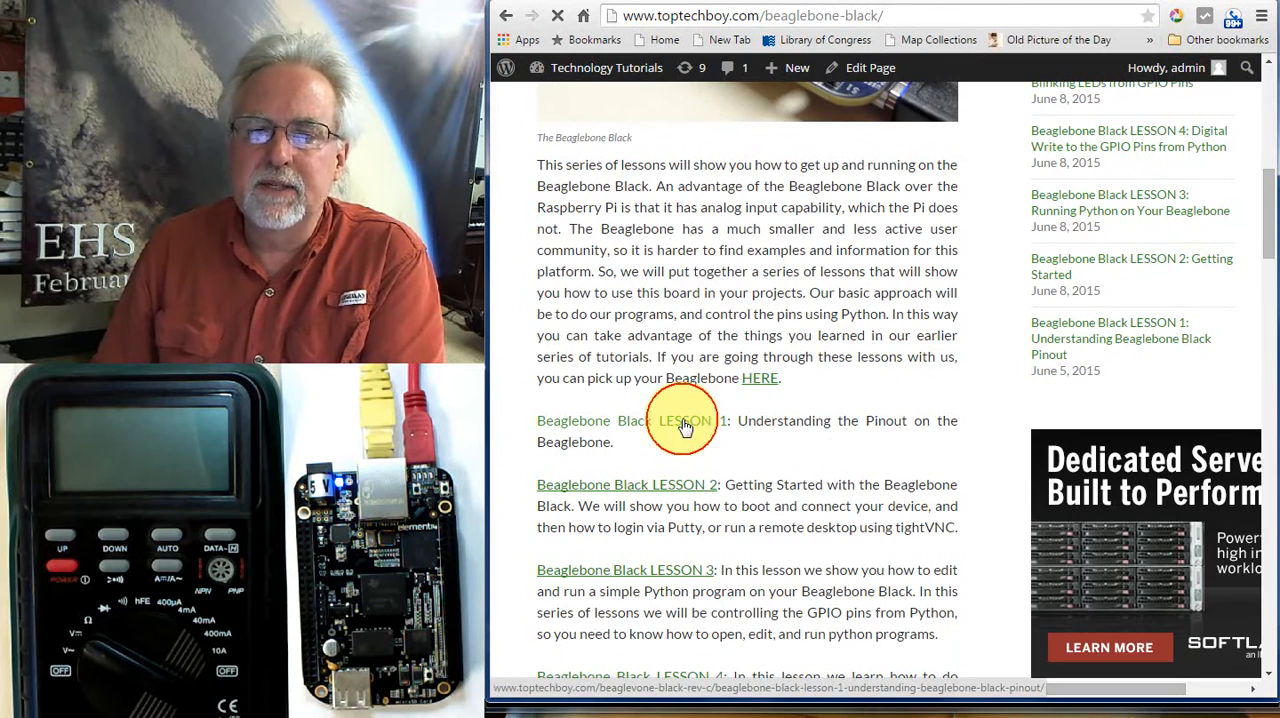
click(684, 420)
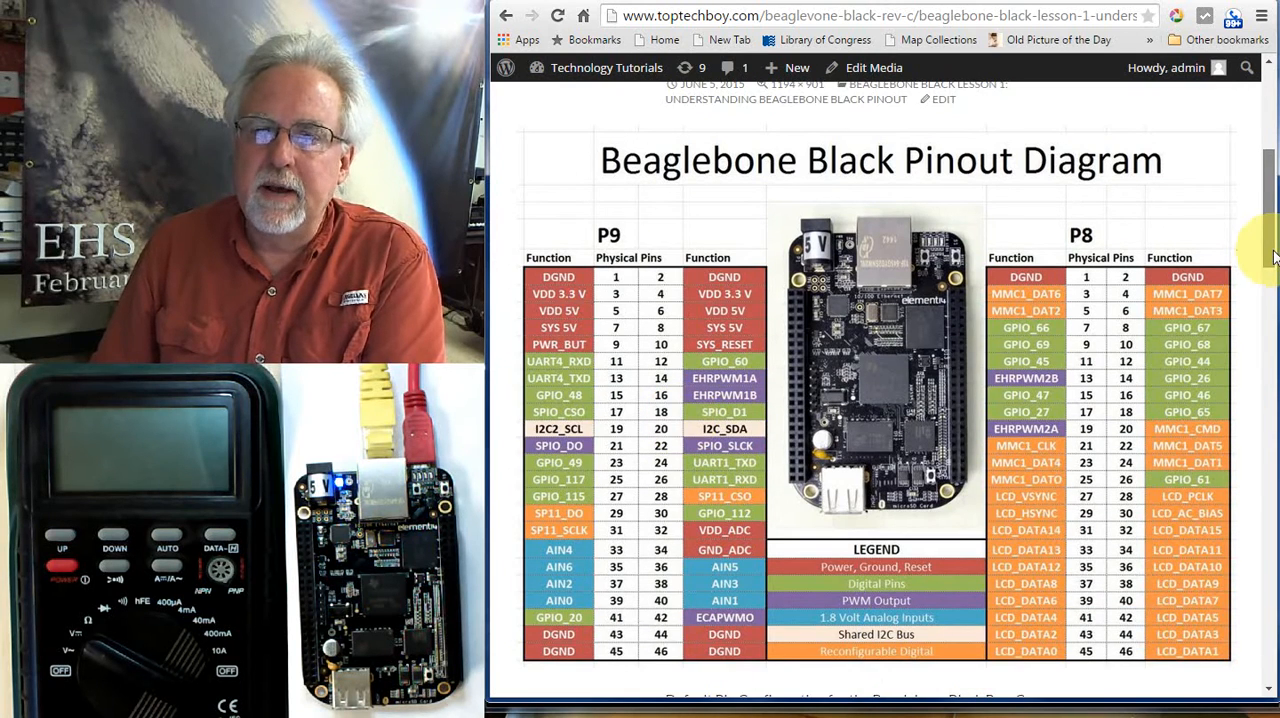
scroll(down, 3)
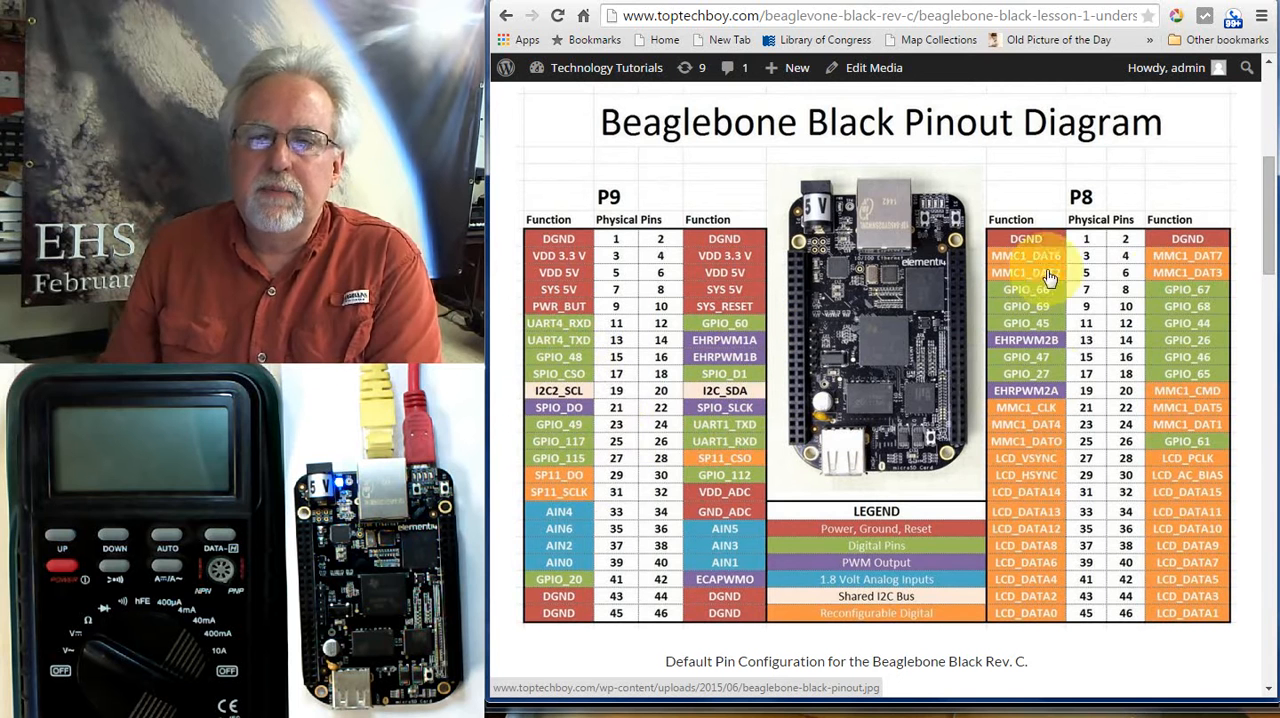
mouse_move(1200, 434)
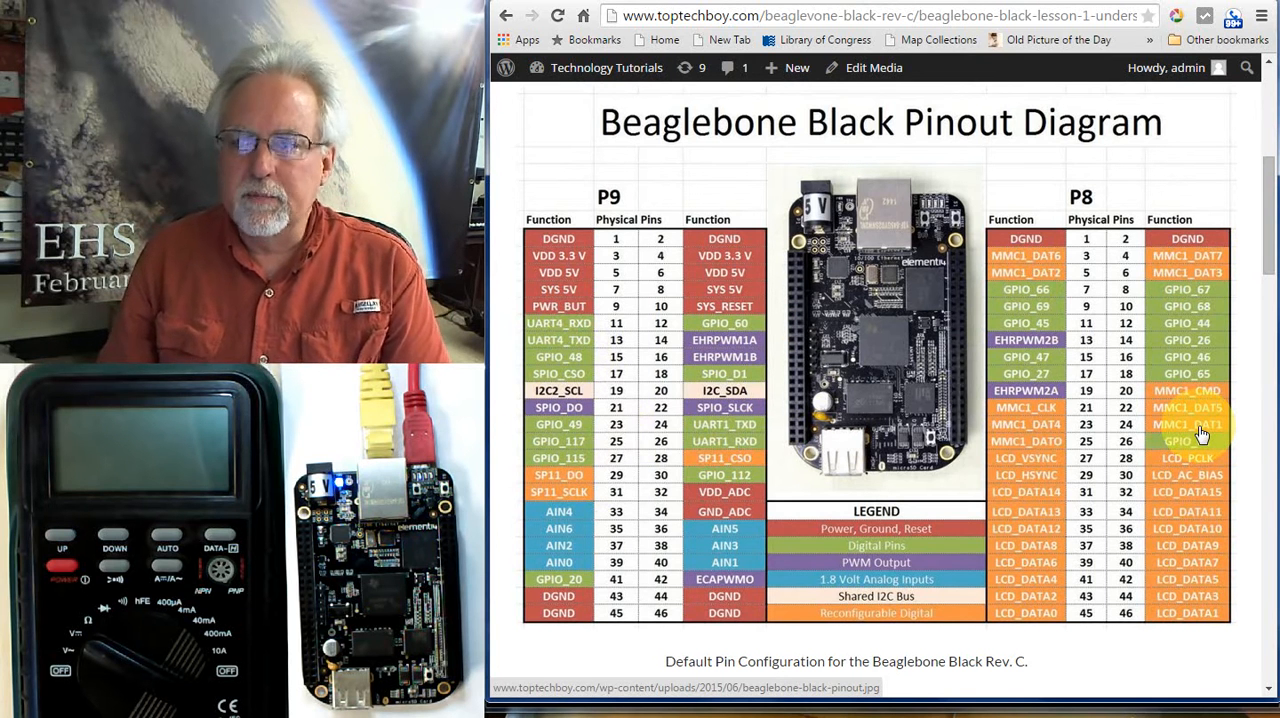
mouse_move(716, 512)
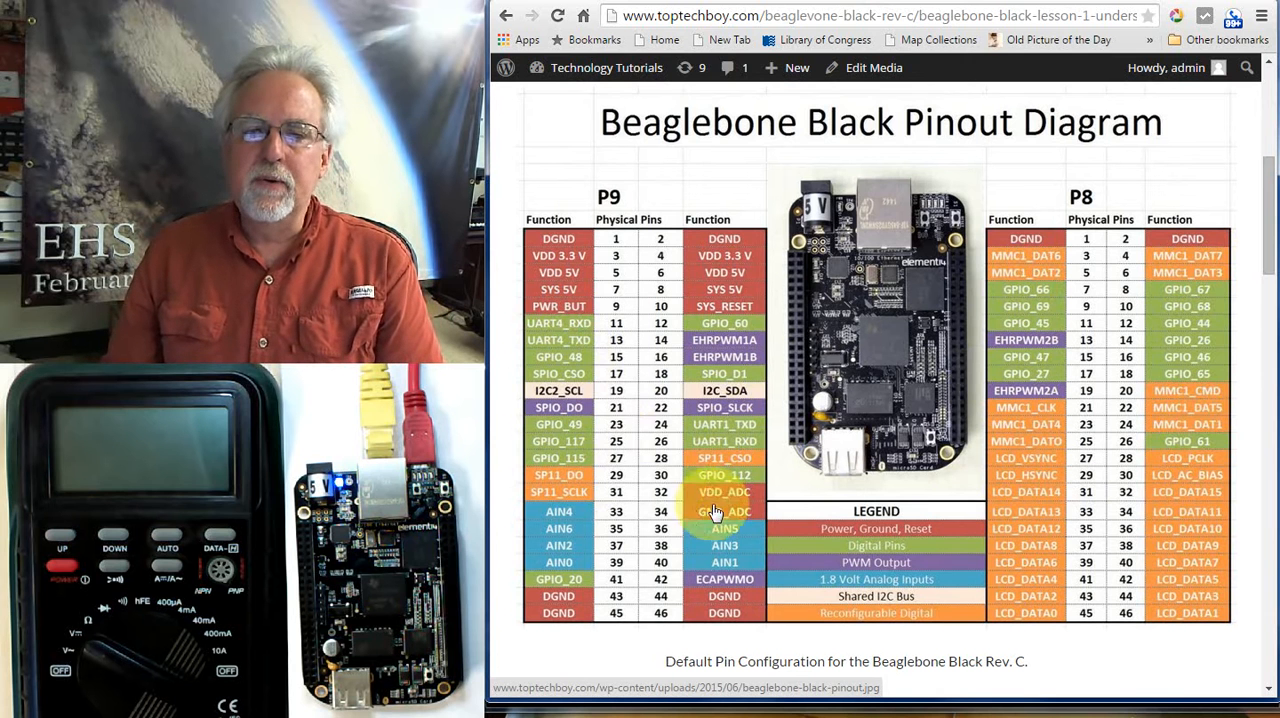
mouse_move(740, 344)
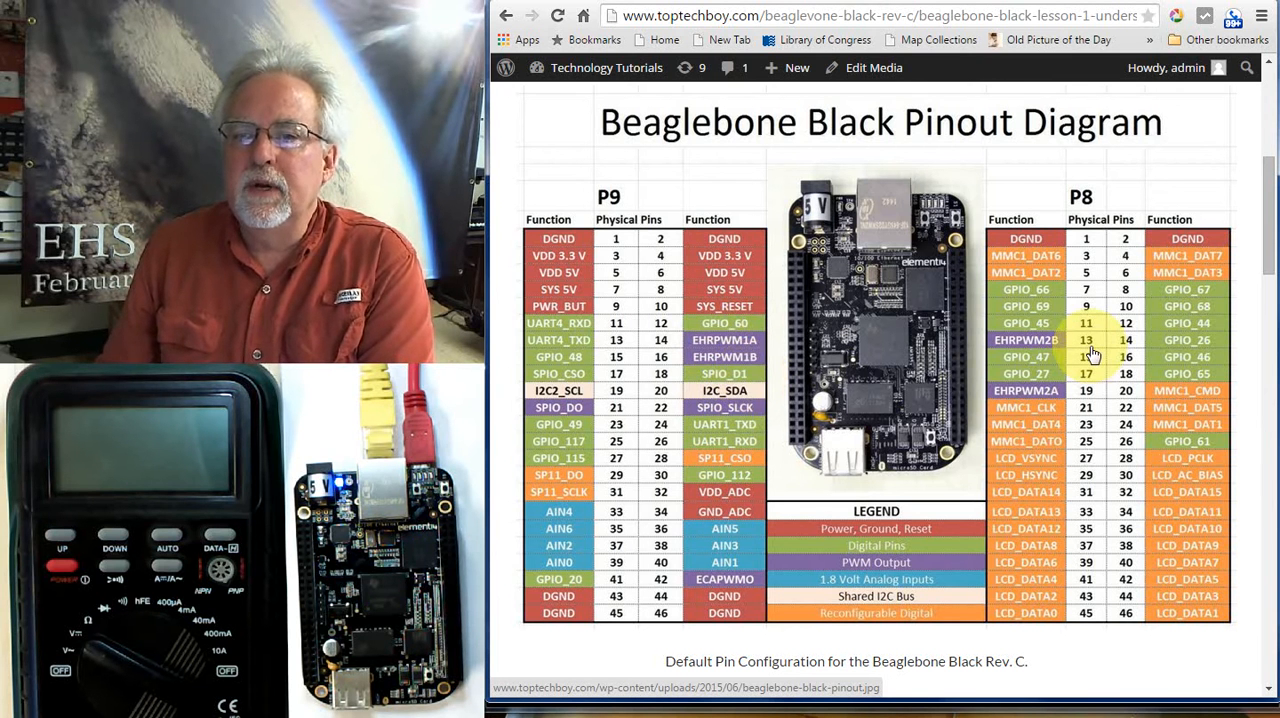
mouse_move(1104, 260)
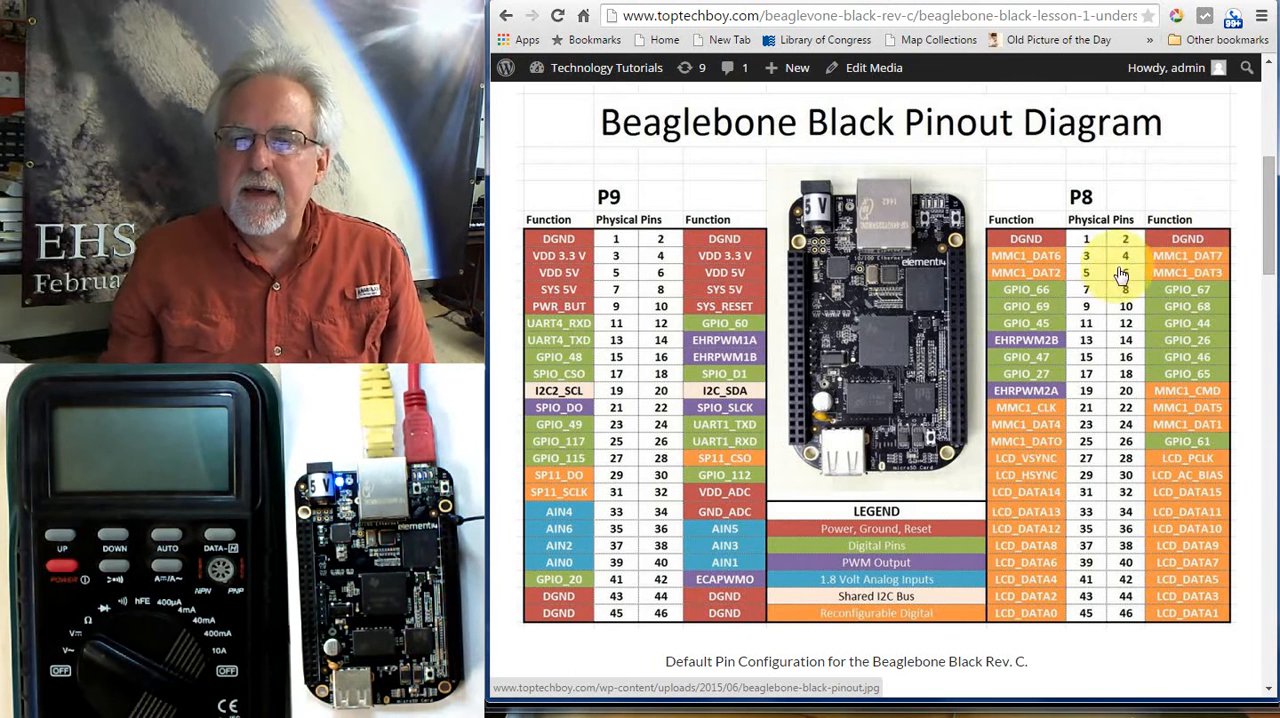
mouse_move(1096, 308)
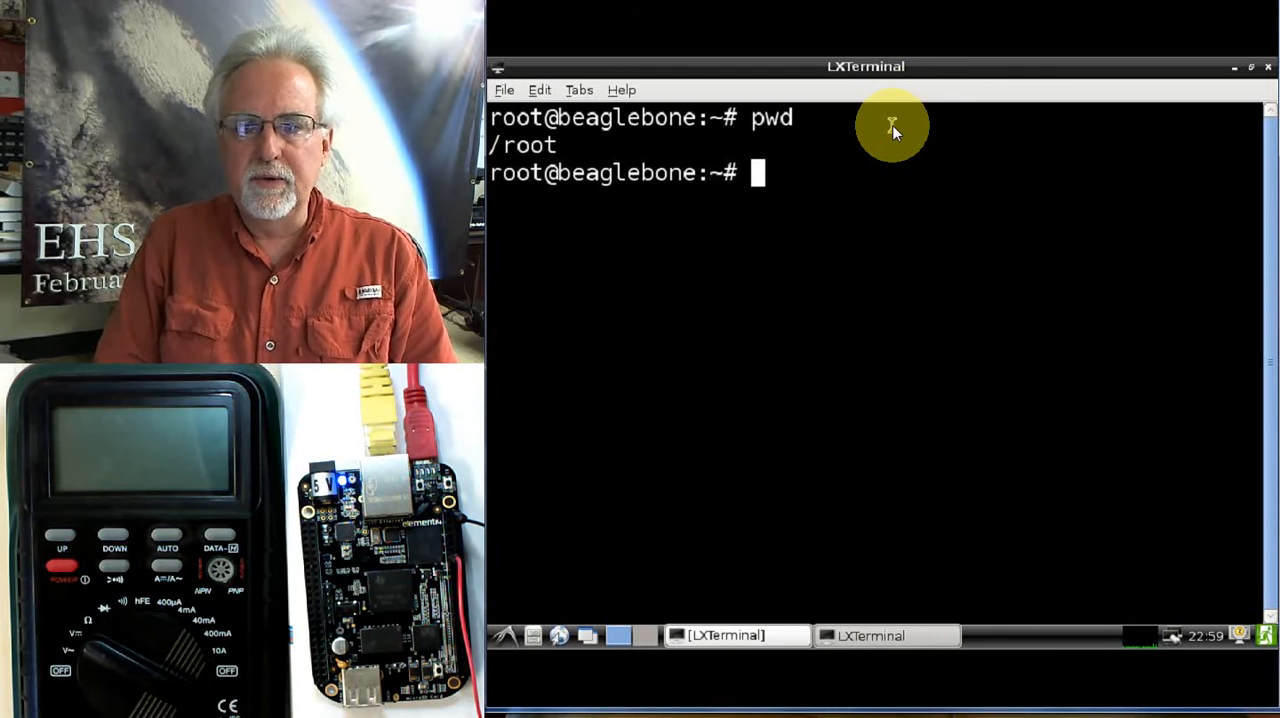
Change into the my_python folder and list its contents (blinky.py, digOut.py)
text(ls)
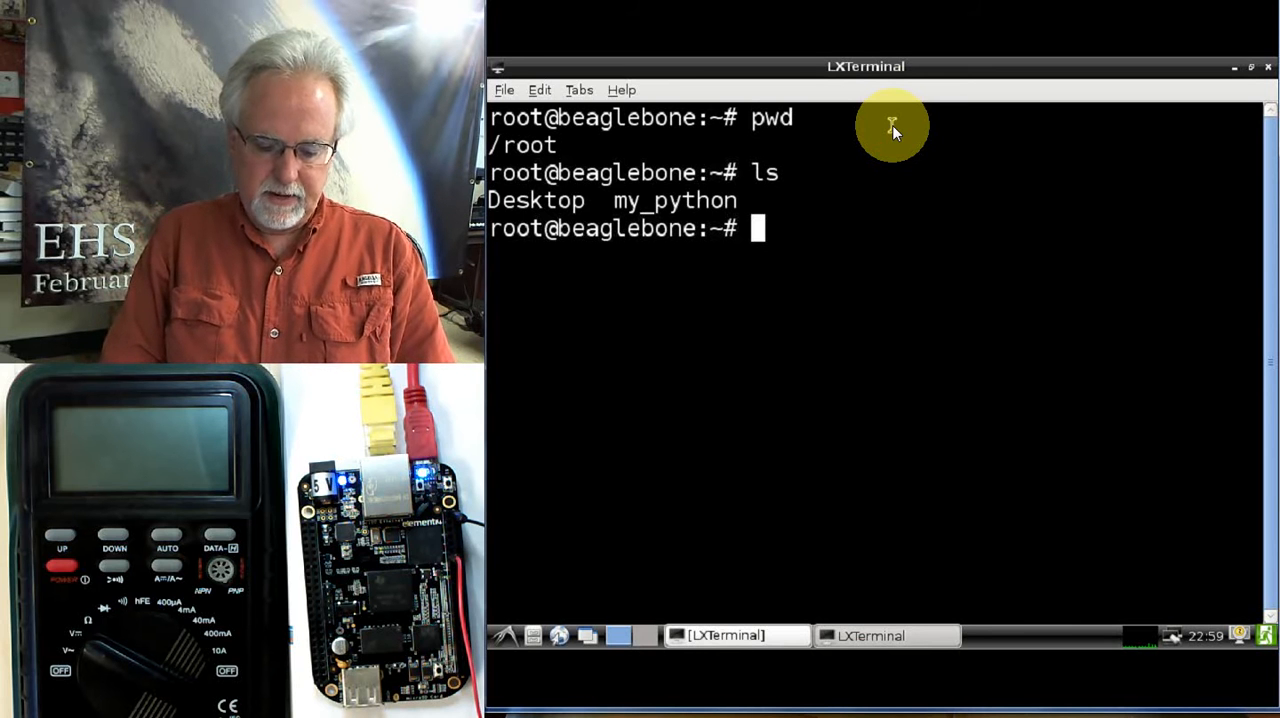
text(cd)
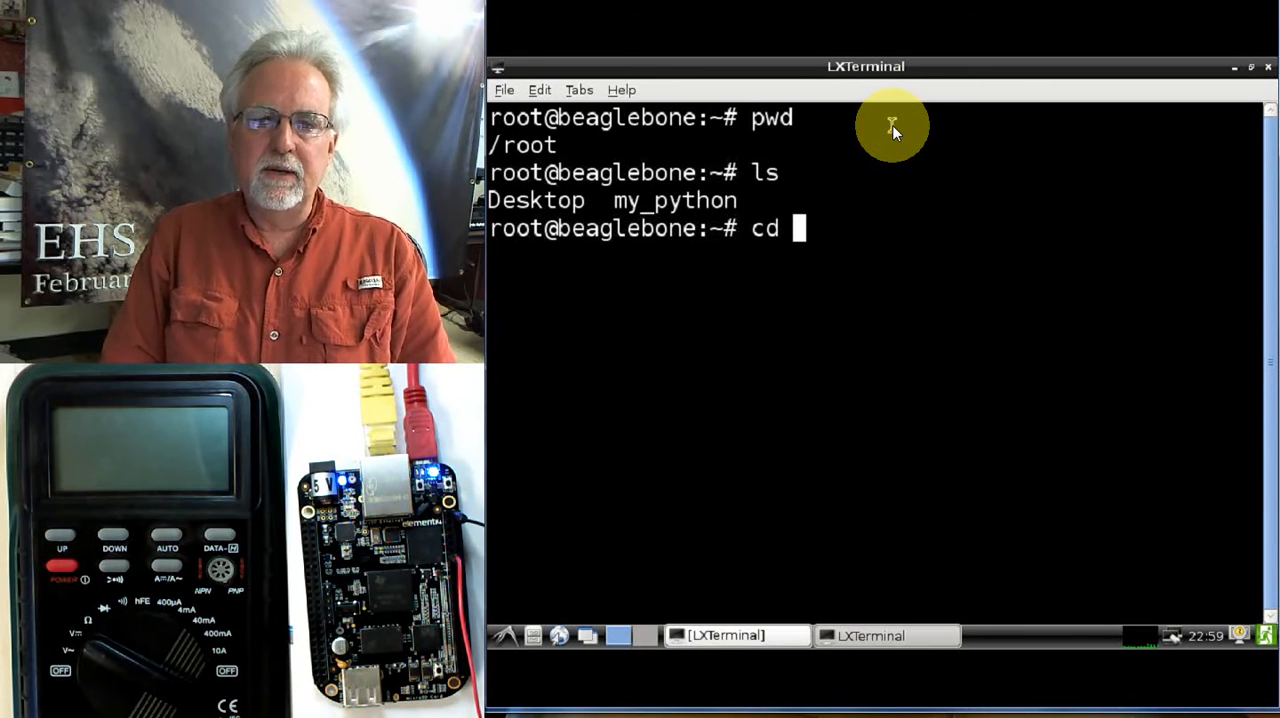
text(my_)
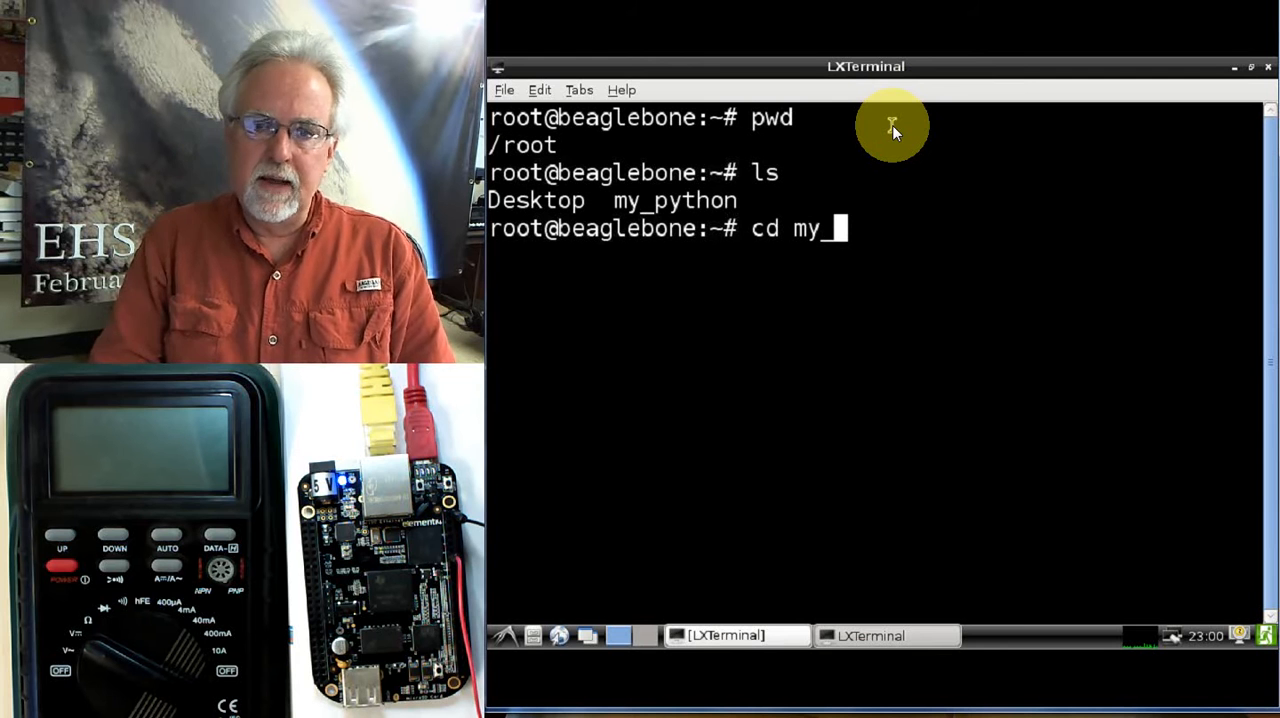
text(python)
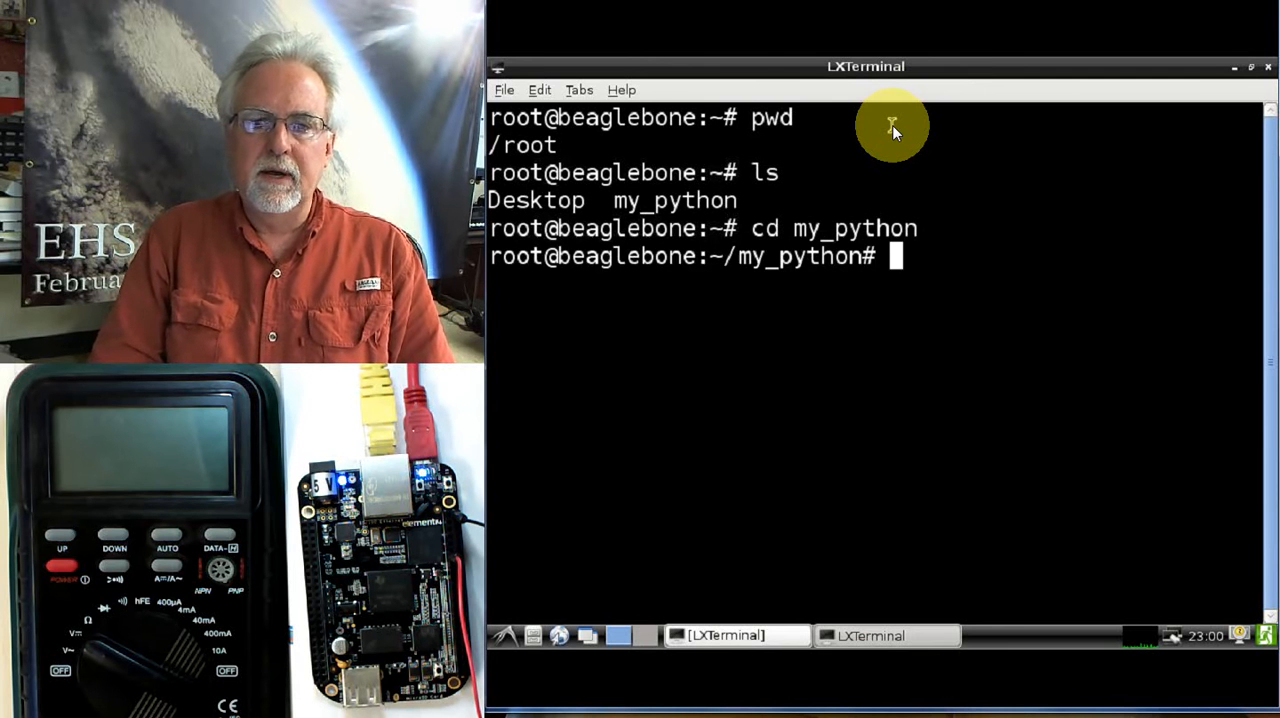
text(ls)
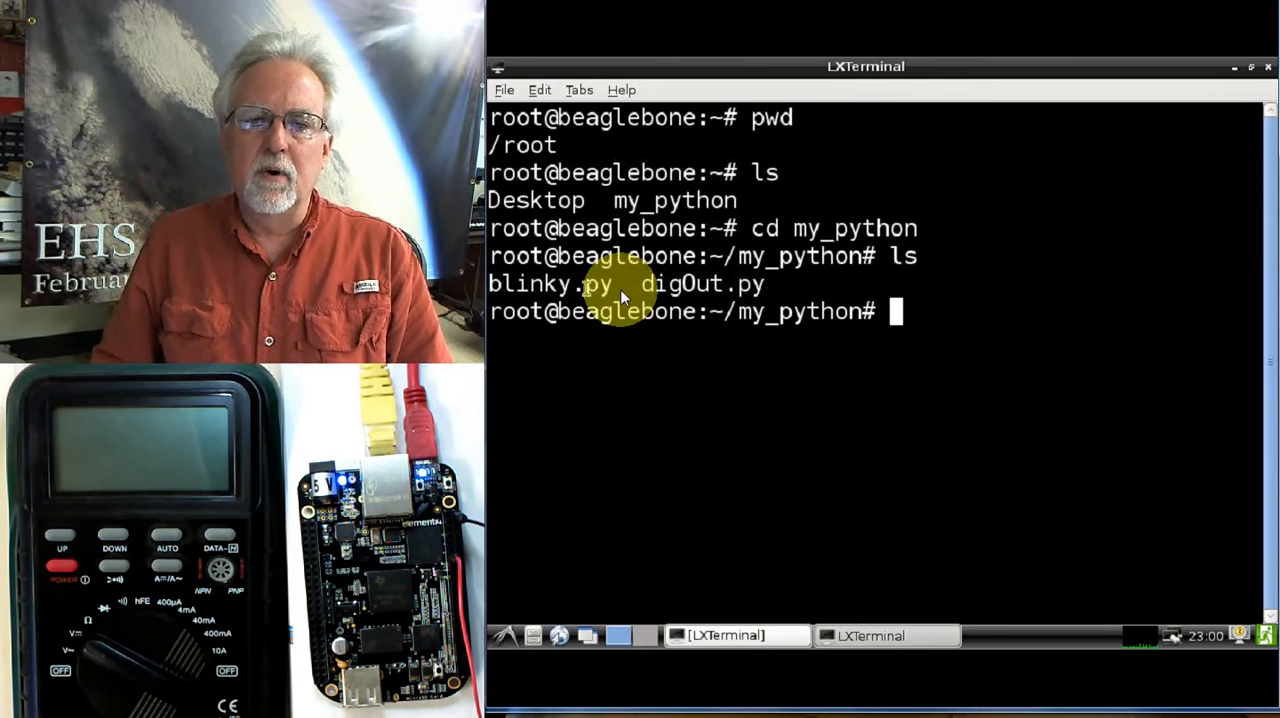
mouse_move(1140, 456)
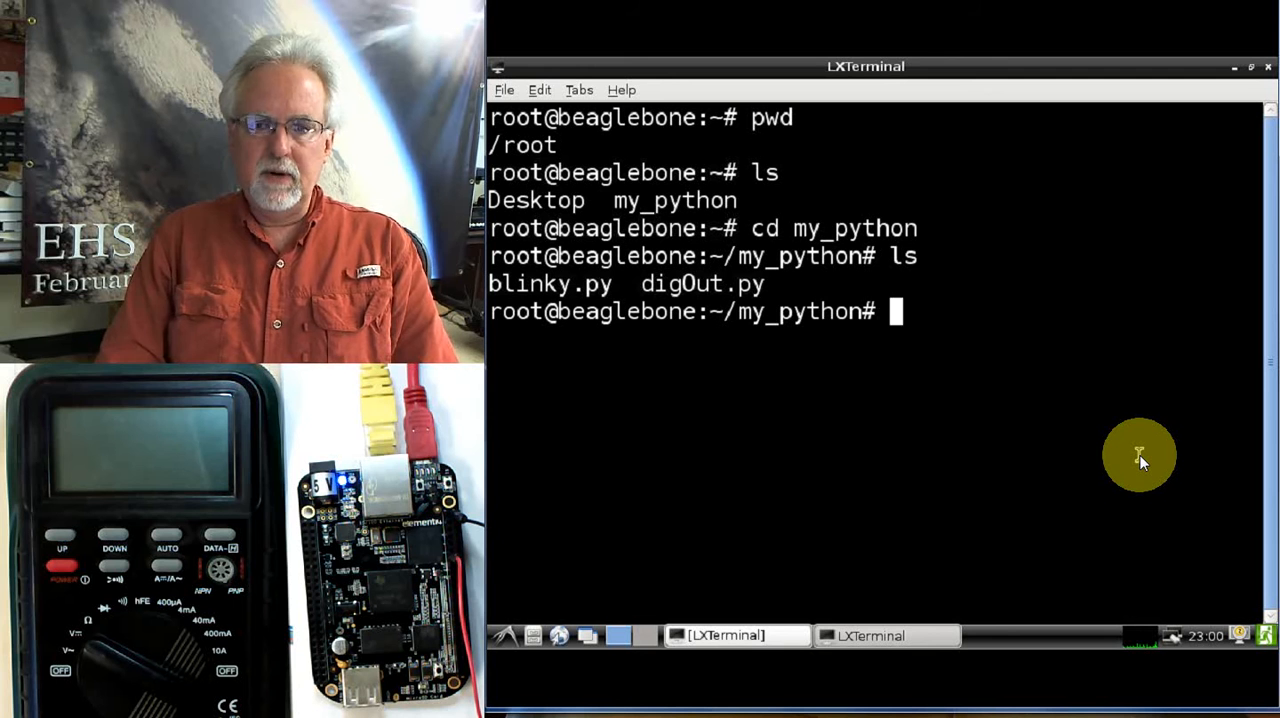
Enter the command nano pwm.py to create a new script
text(nano)
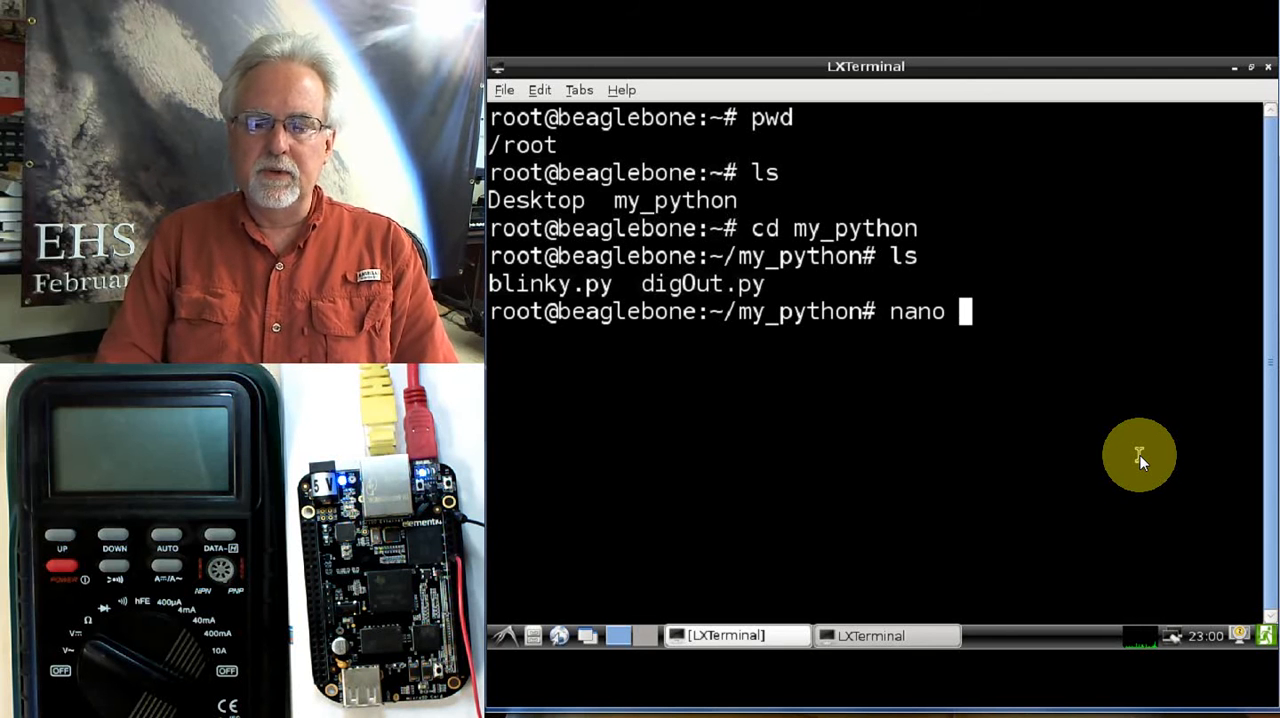
text(pwm)
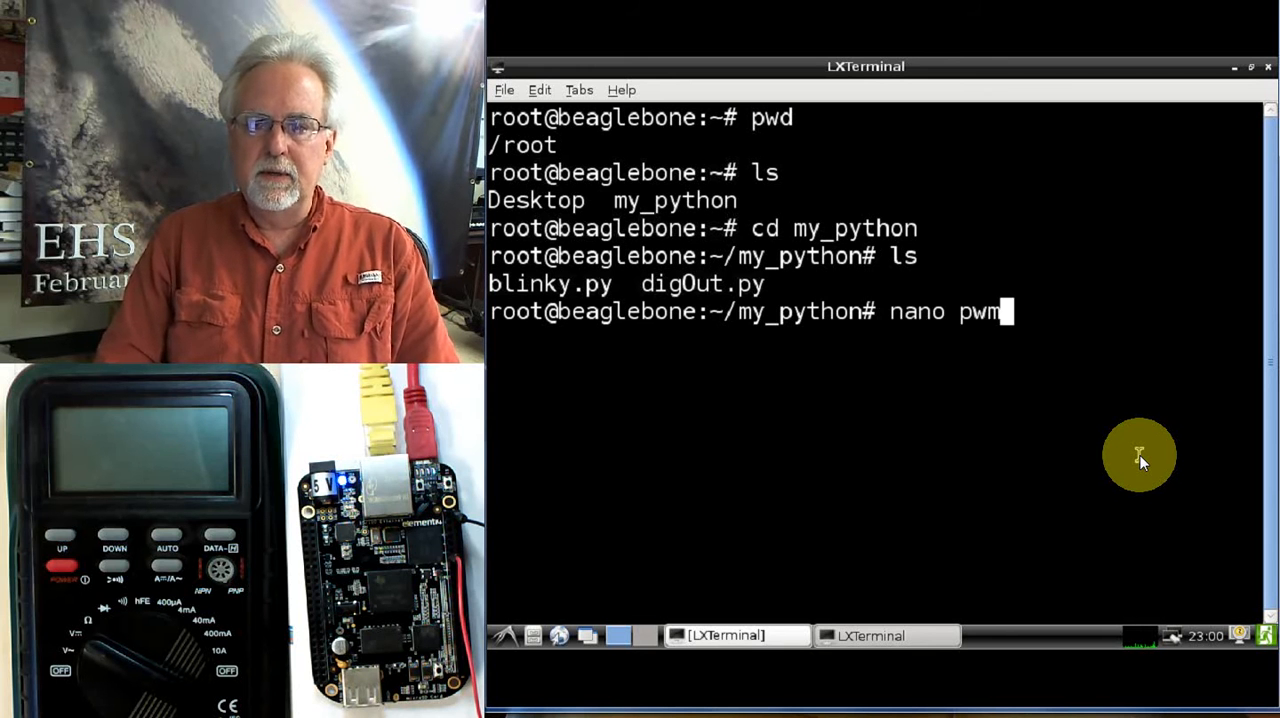
text(.py)
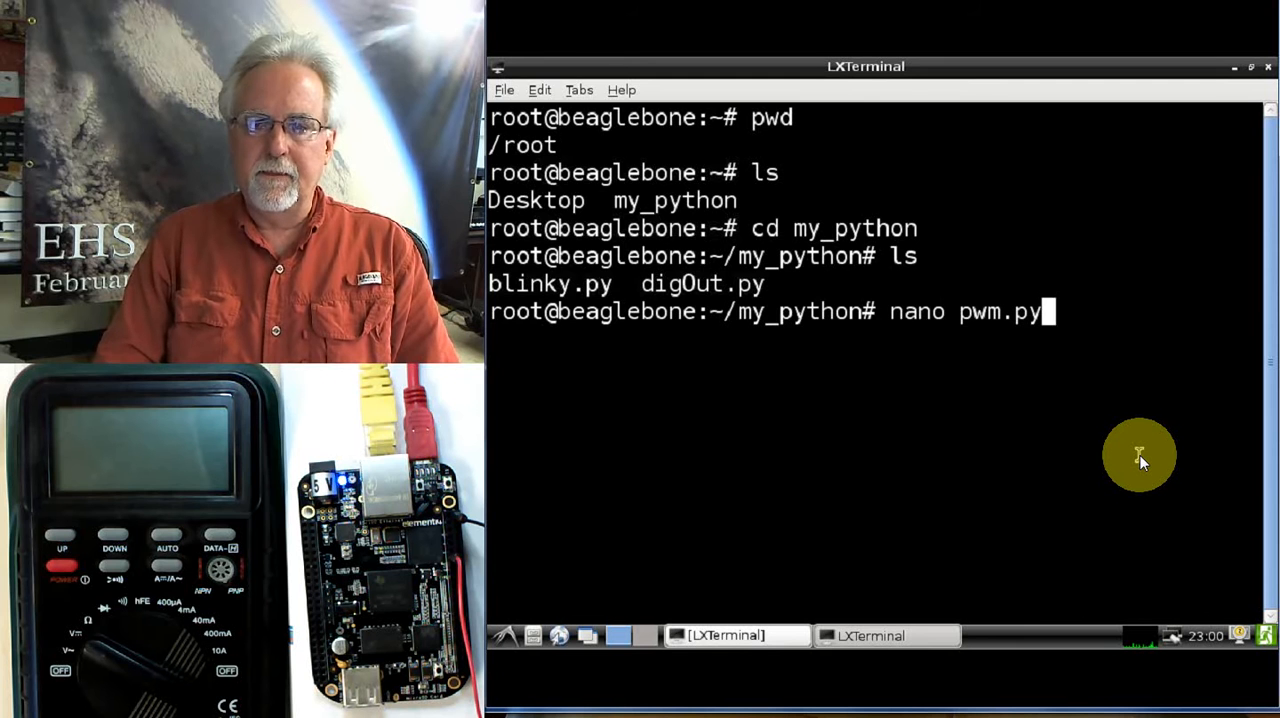
Start pwm.py in nano with the line import Adafruit_BBIO.PWM as PWM
key(Return)
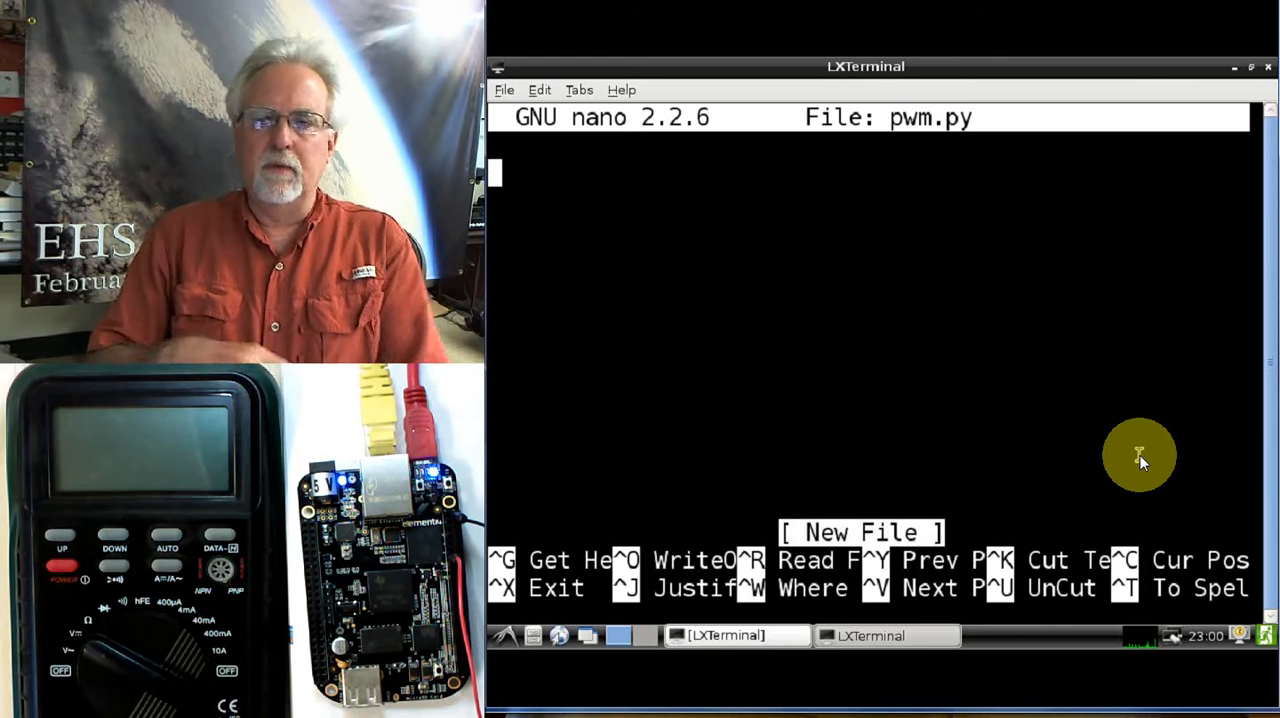
text(import Ada)
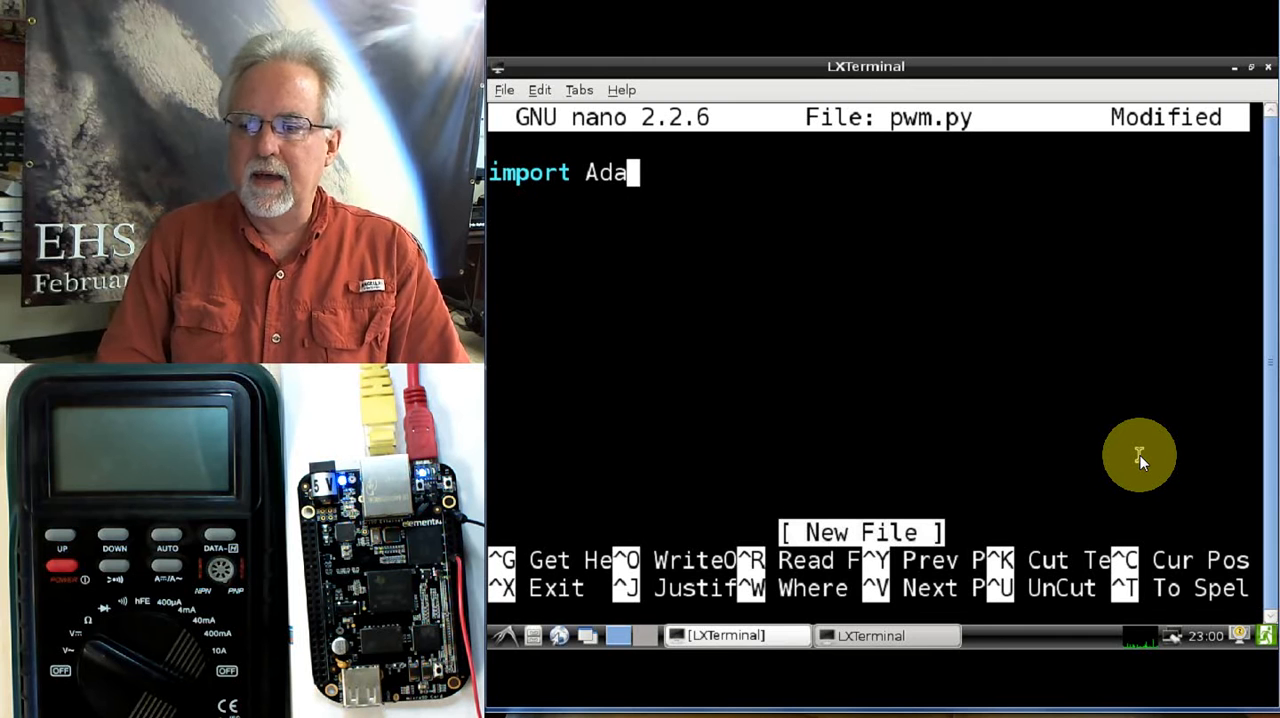
text(fruit)
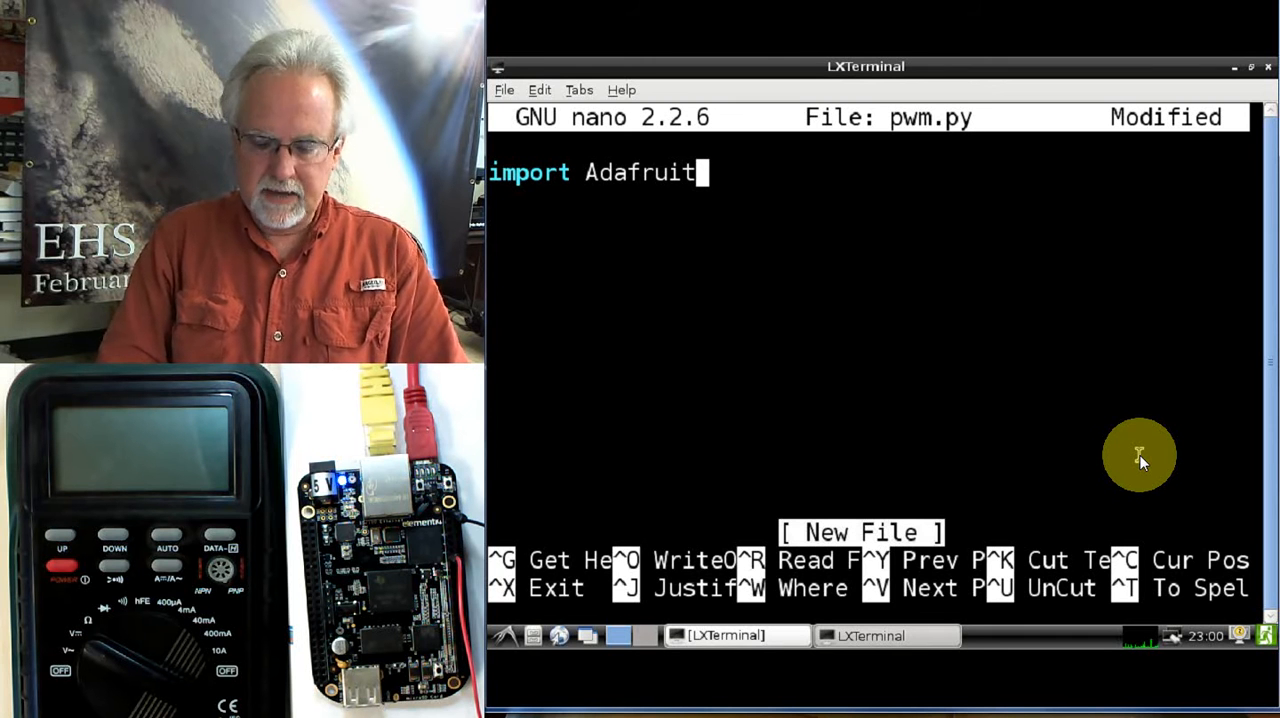
text(_B)
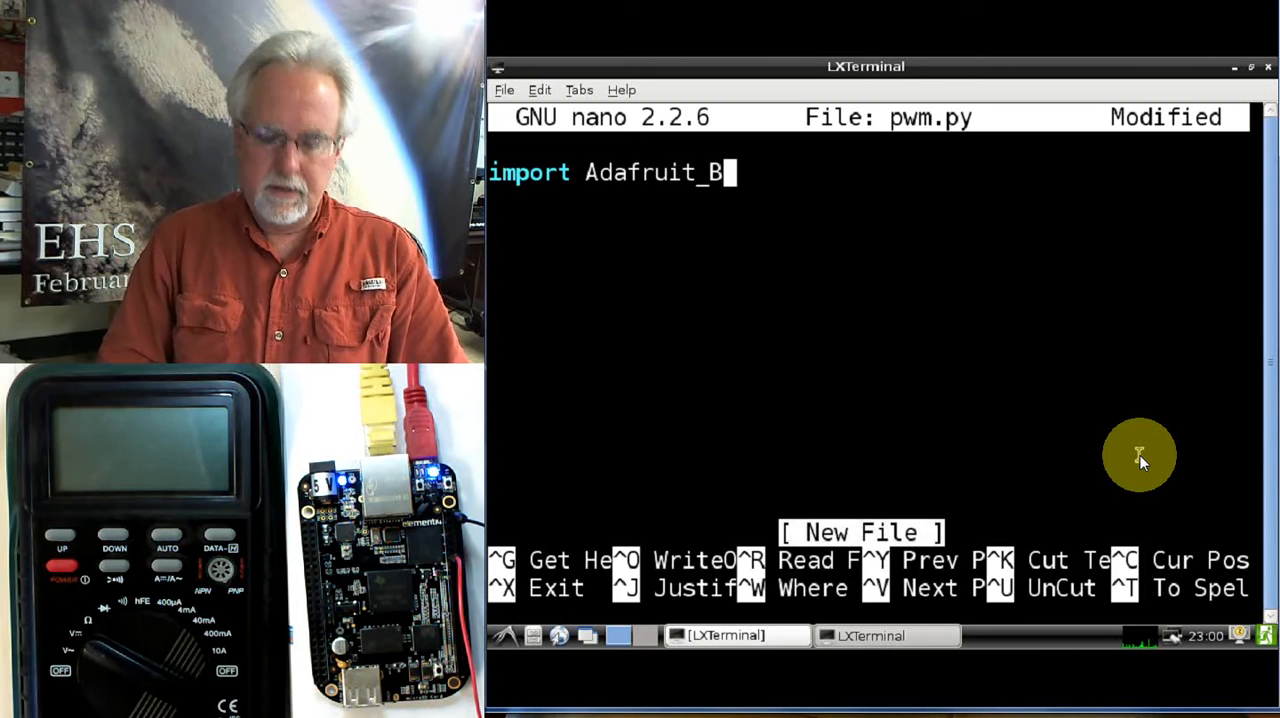
text(BIO)
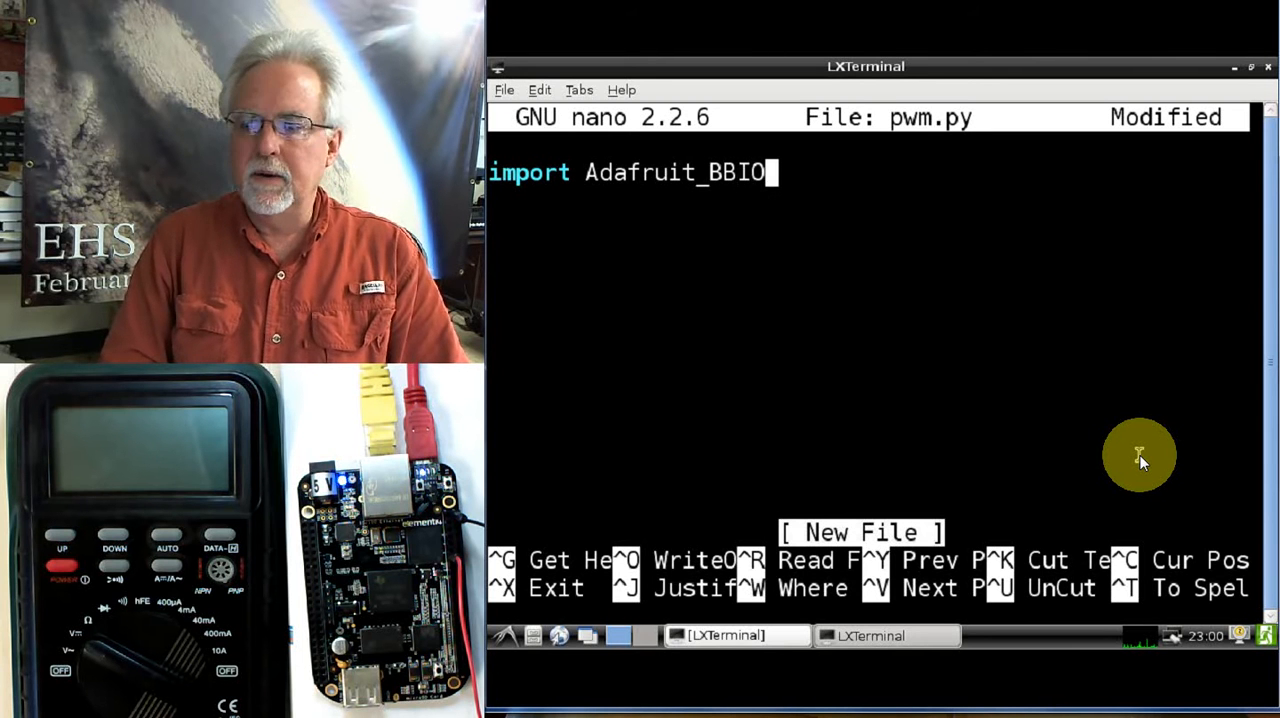
text(.PW)
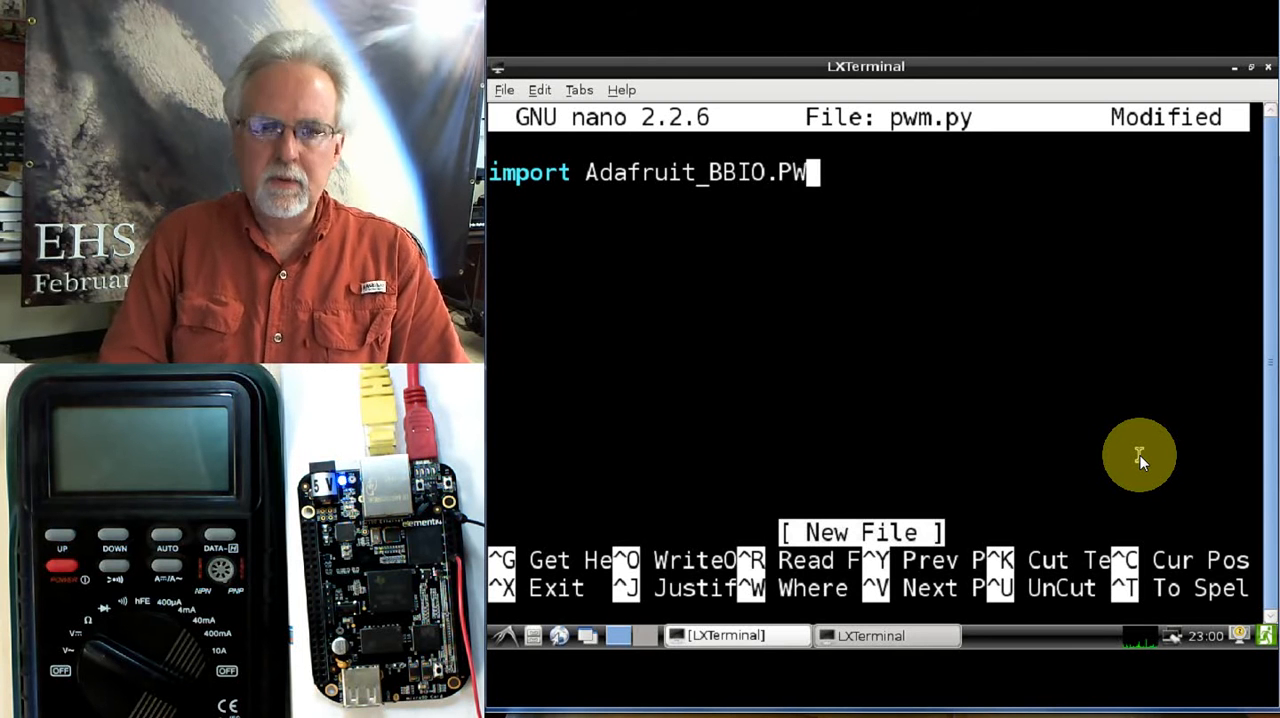
text(M)
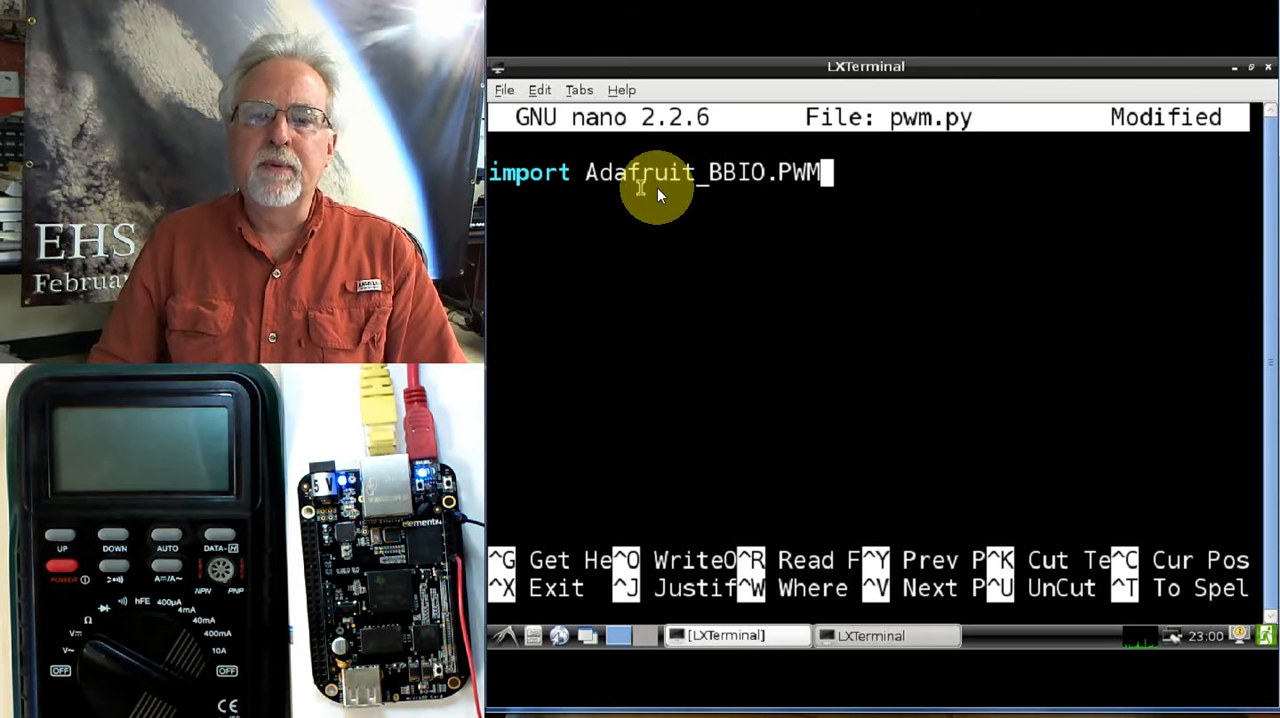
mouse_move(828, 258)
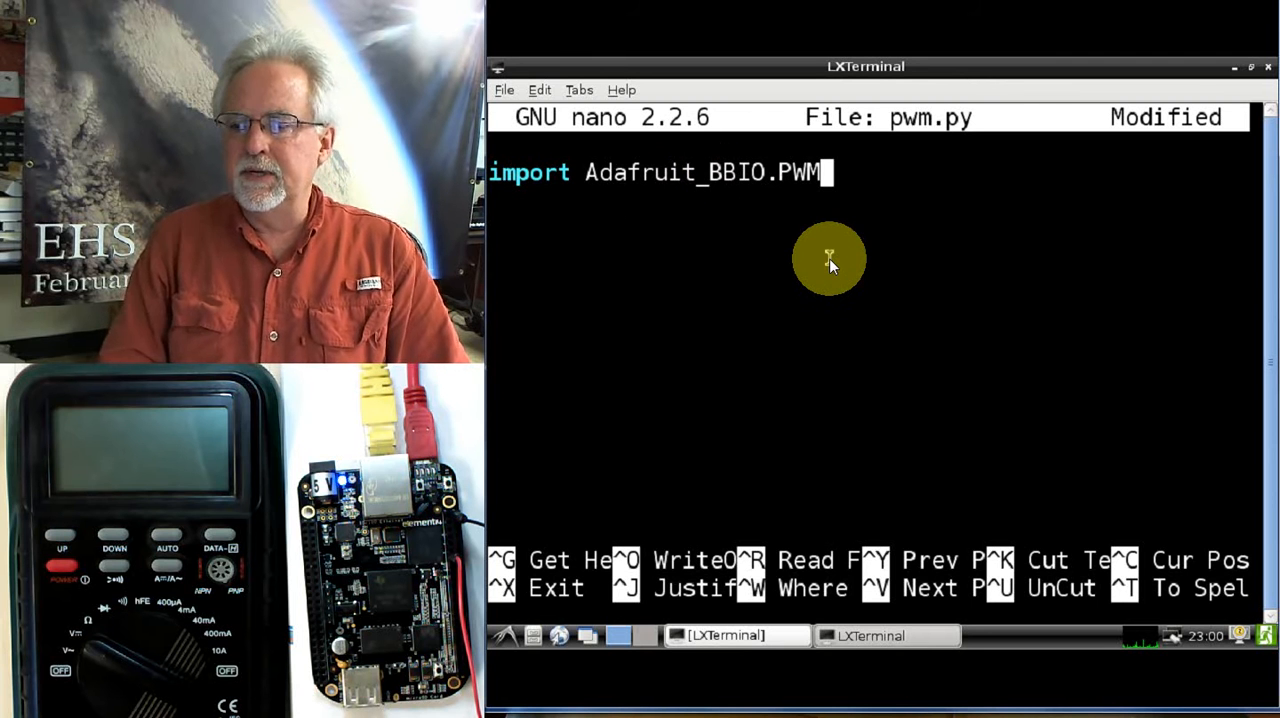
text(as)
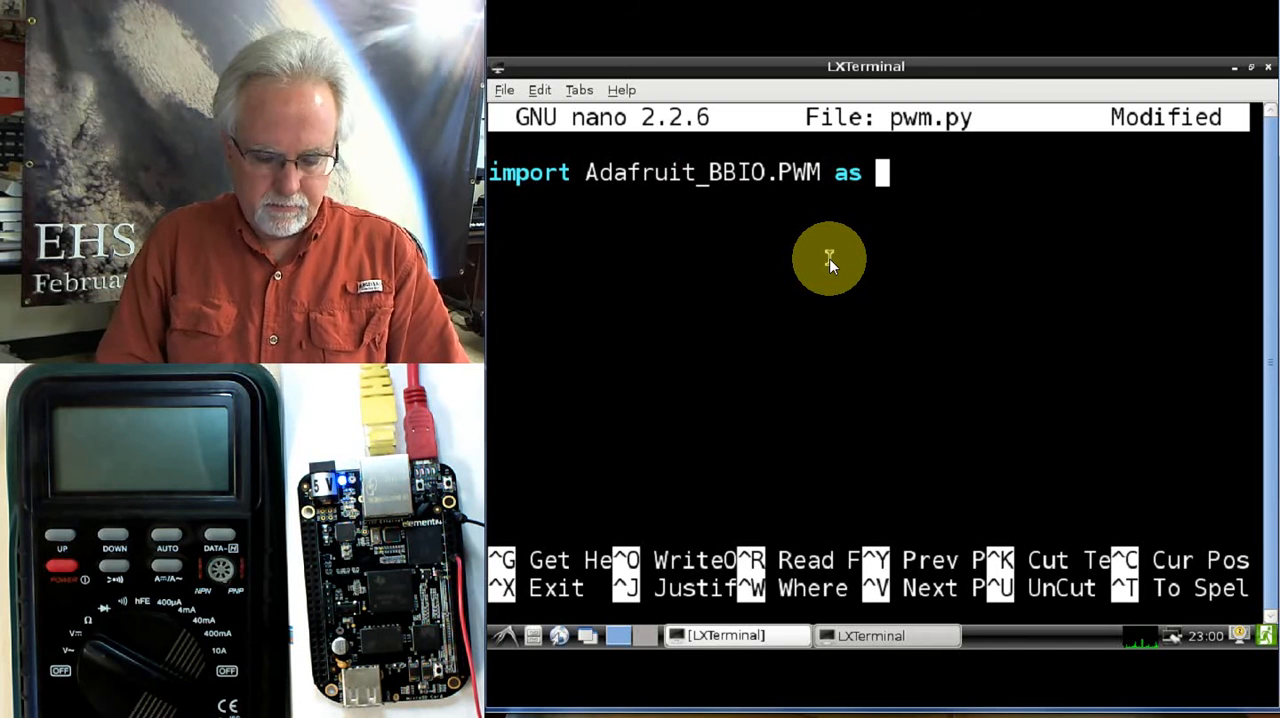
text(PWM)
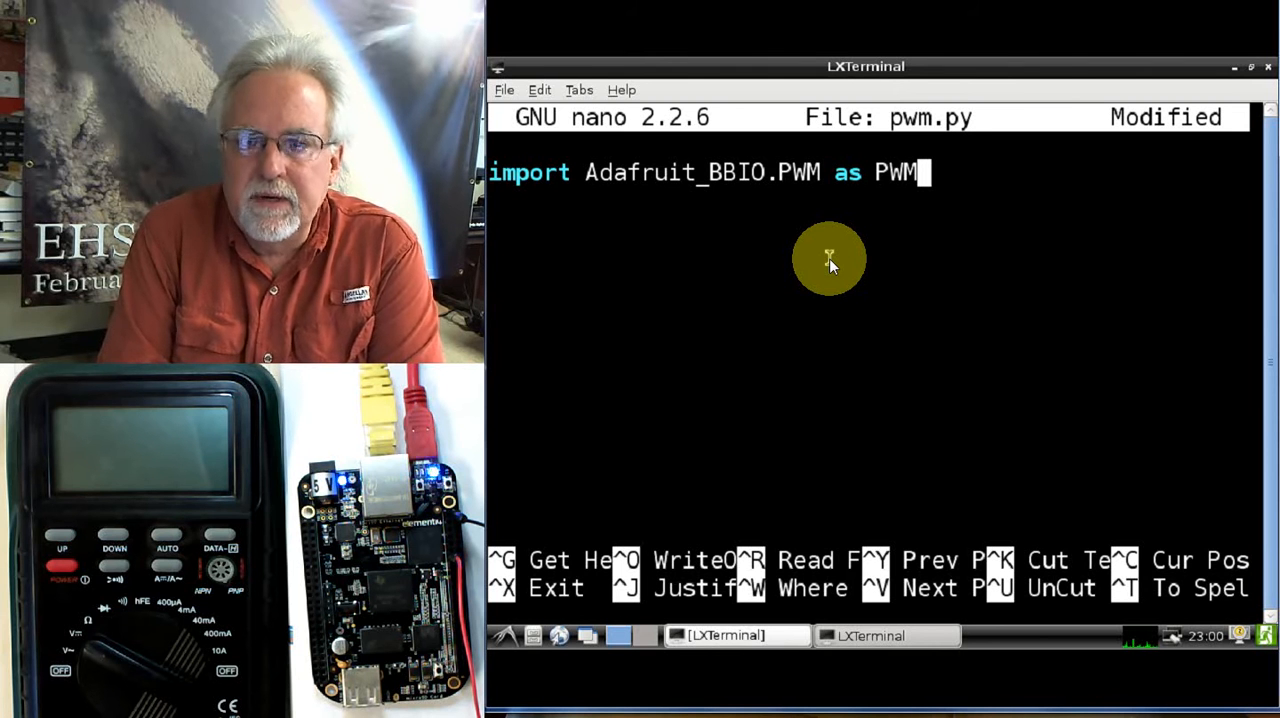
mouse_move(624, 196)
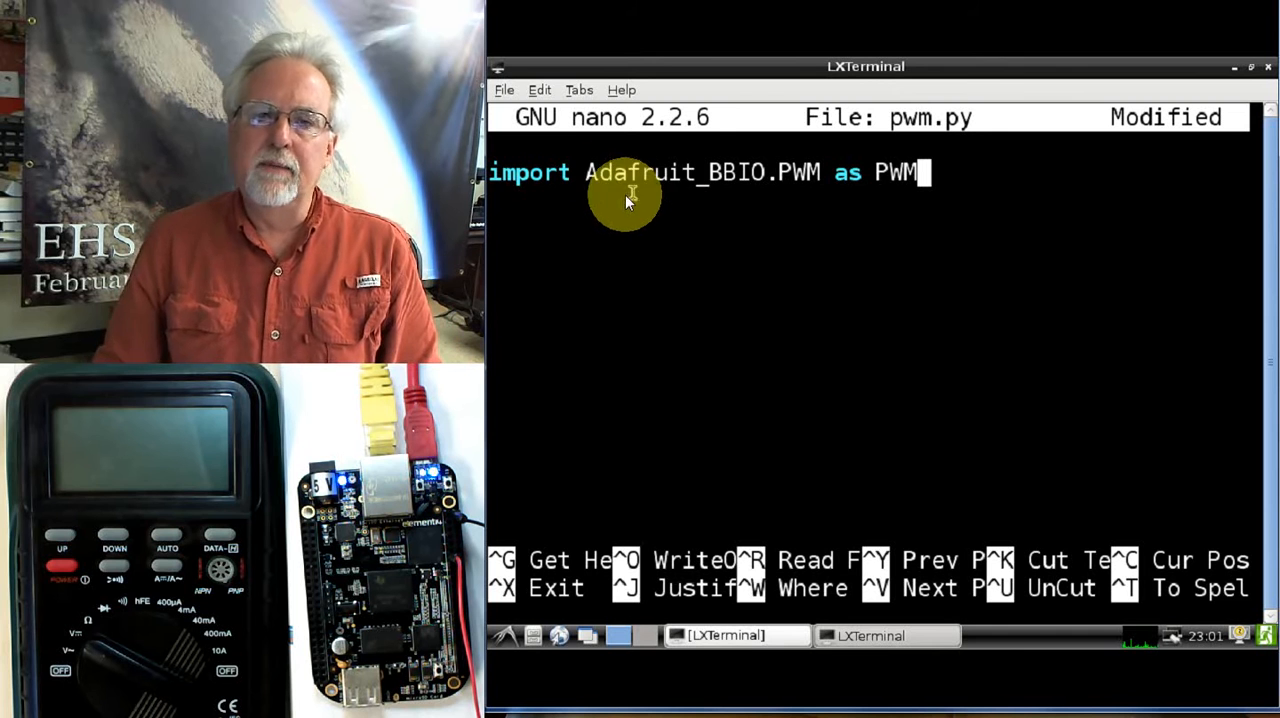
mouse_move(884, 288)
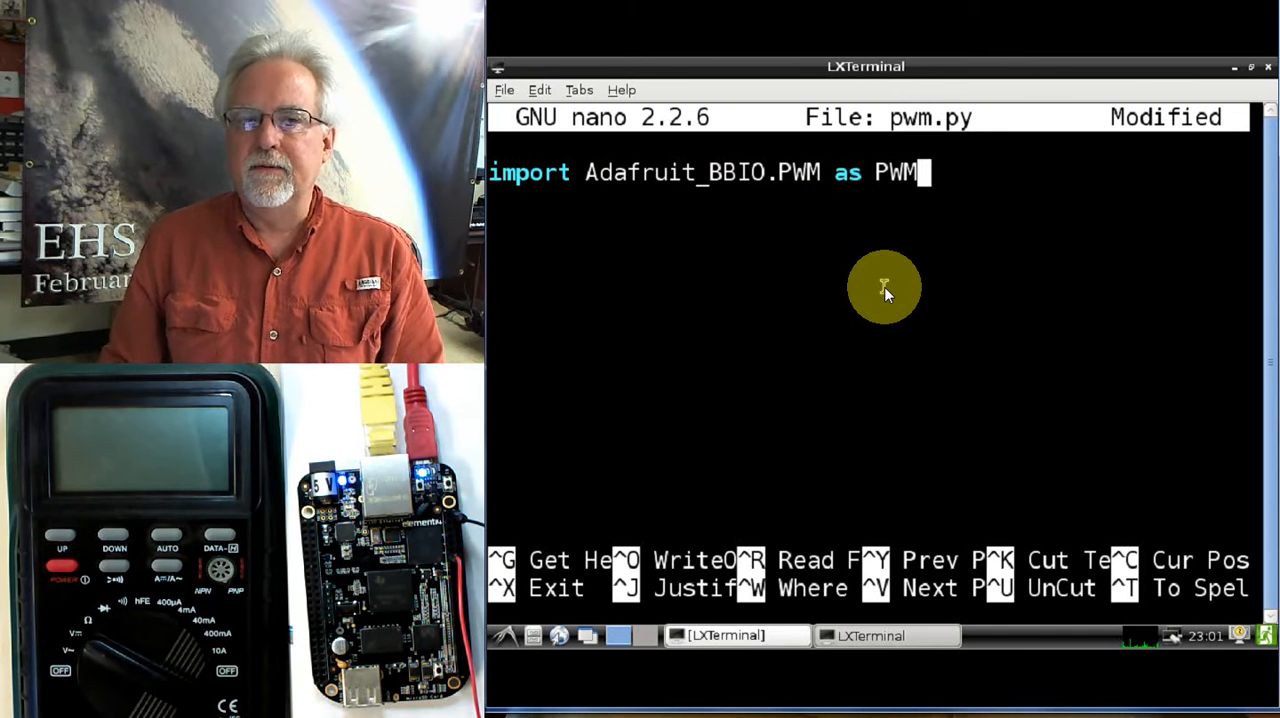
mouse_move(632, 164)
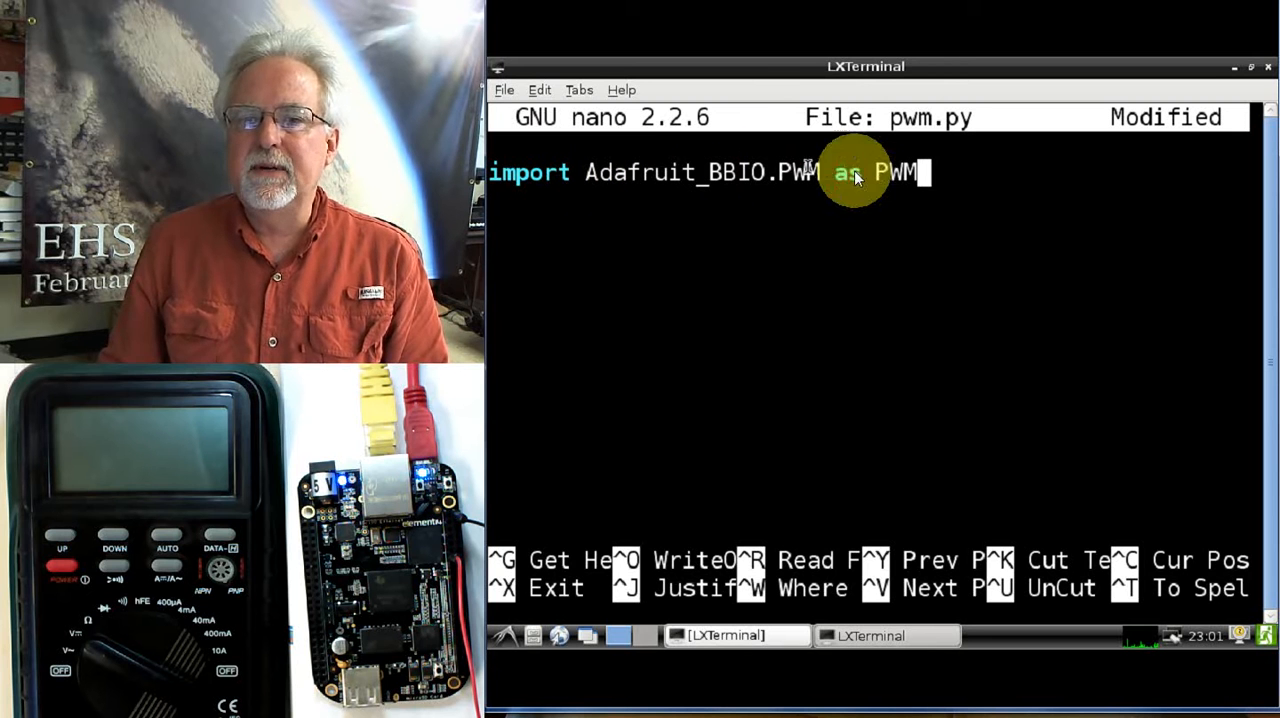
mouse_move(978, 322)
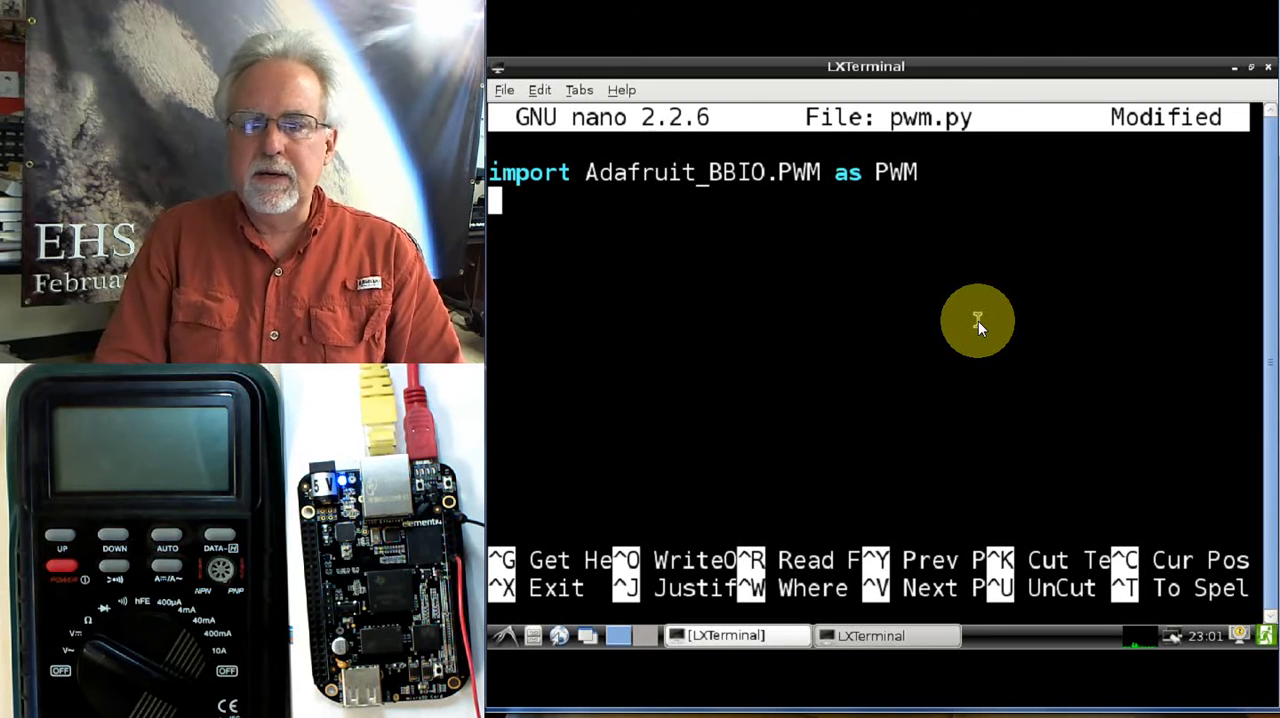
Add the line myPWM="P8_13" assigning the output pin
text(p)
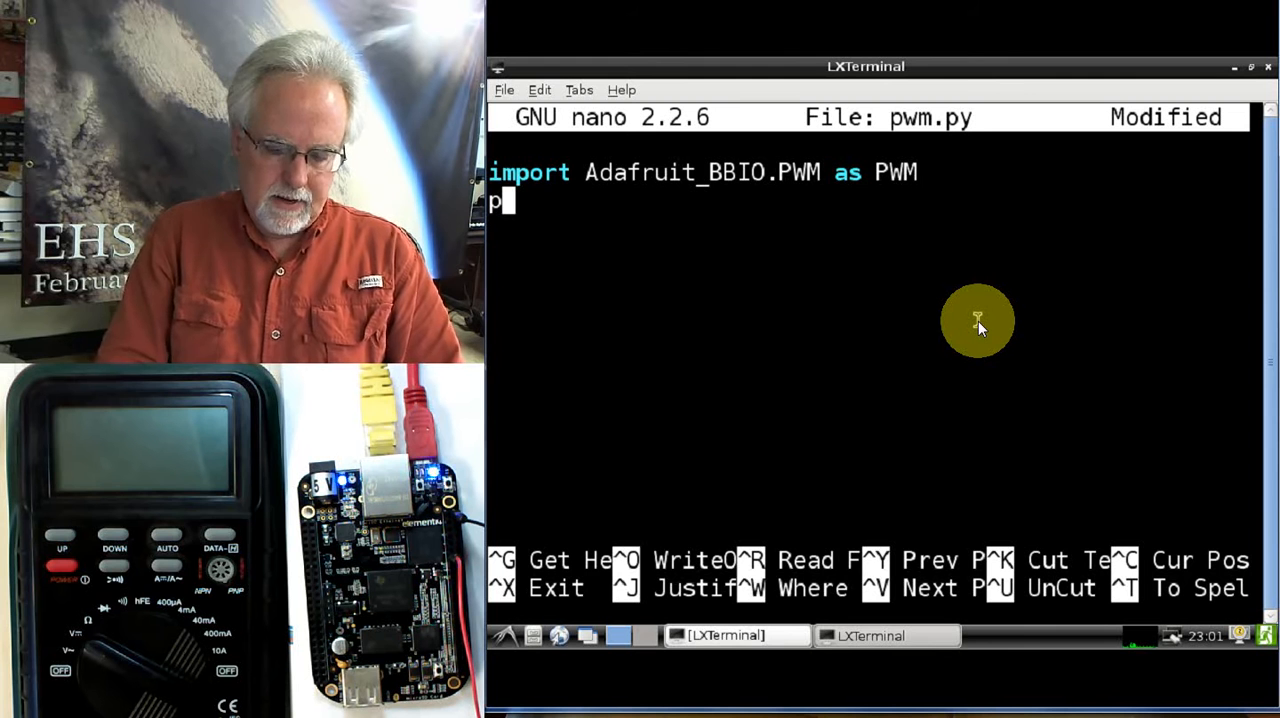
text(my)
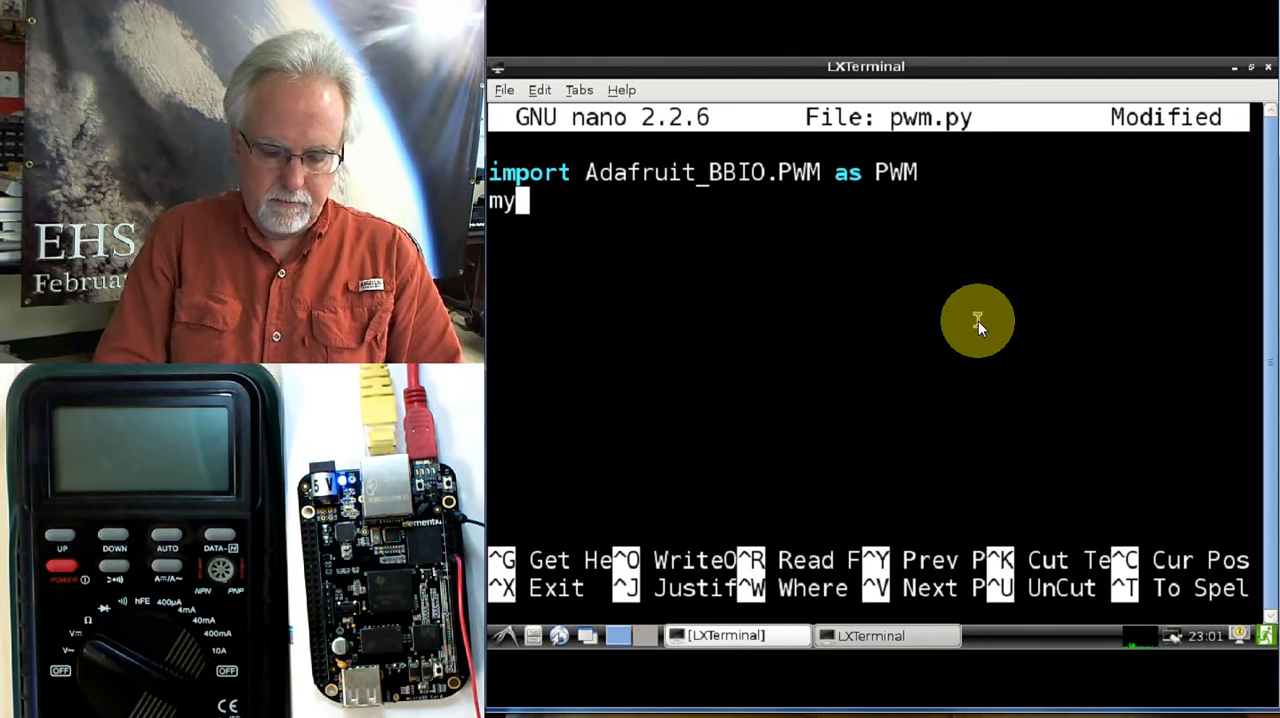
text(PWM)
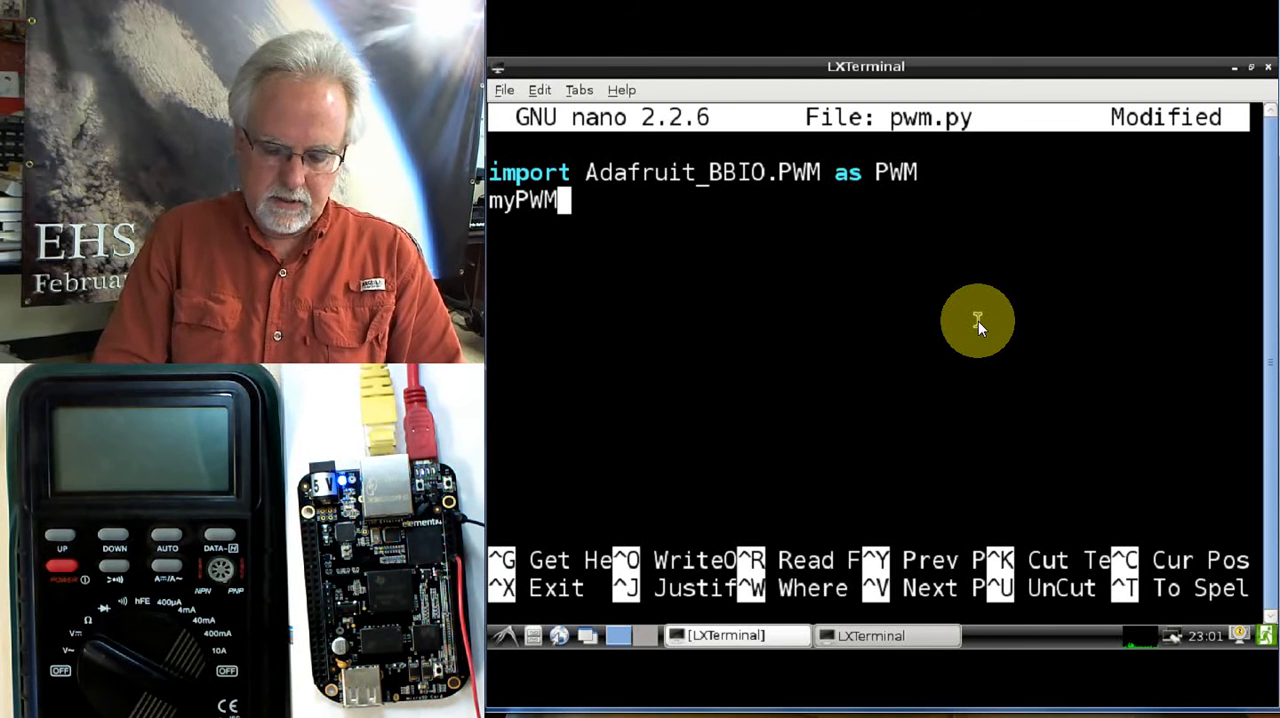
text(=)
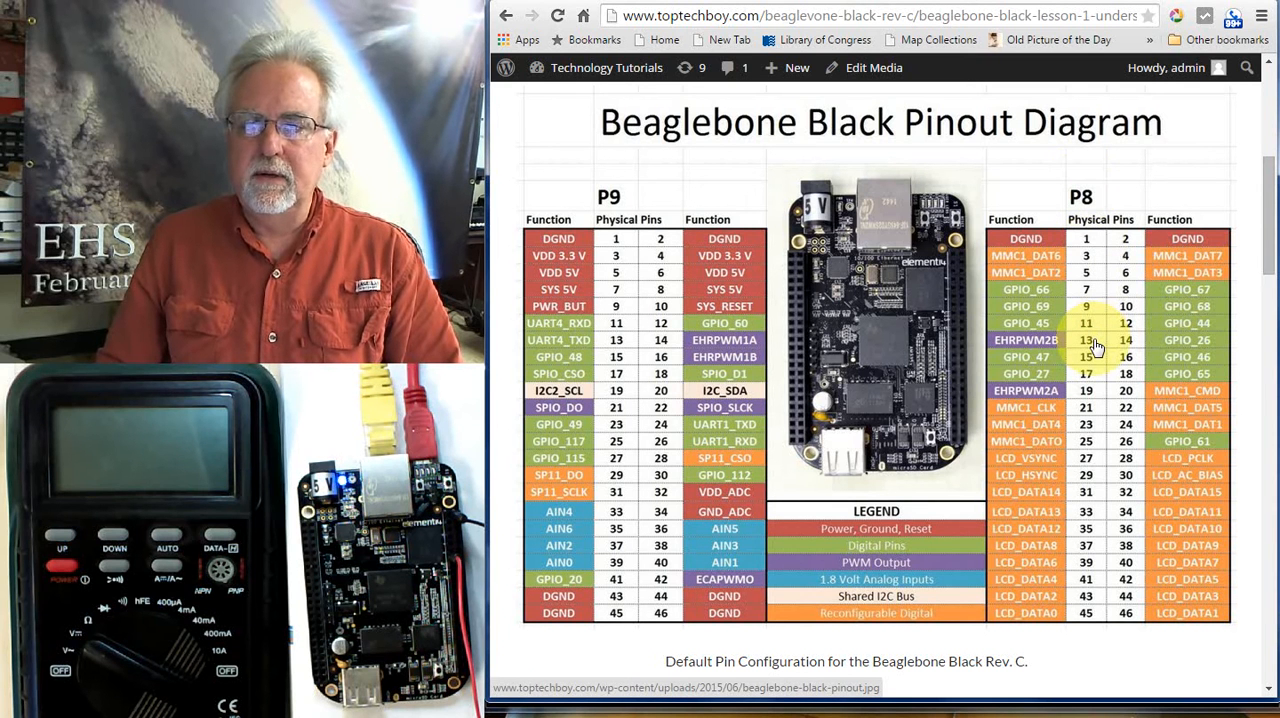
mouse_move(1088, 358)
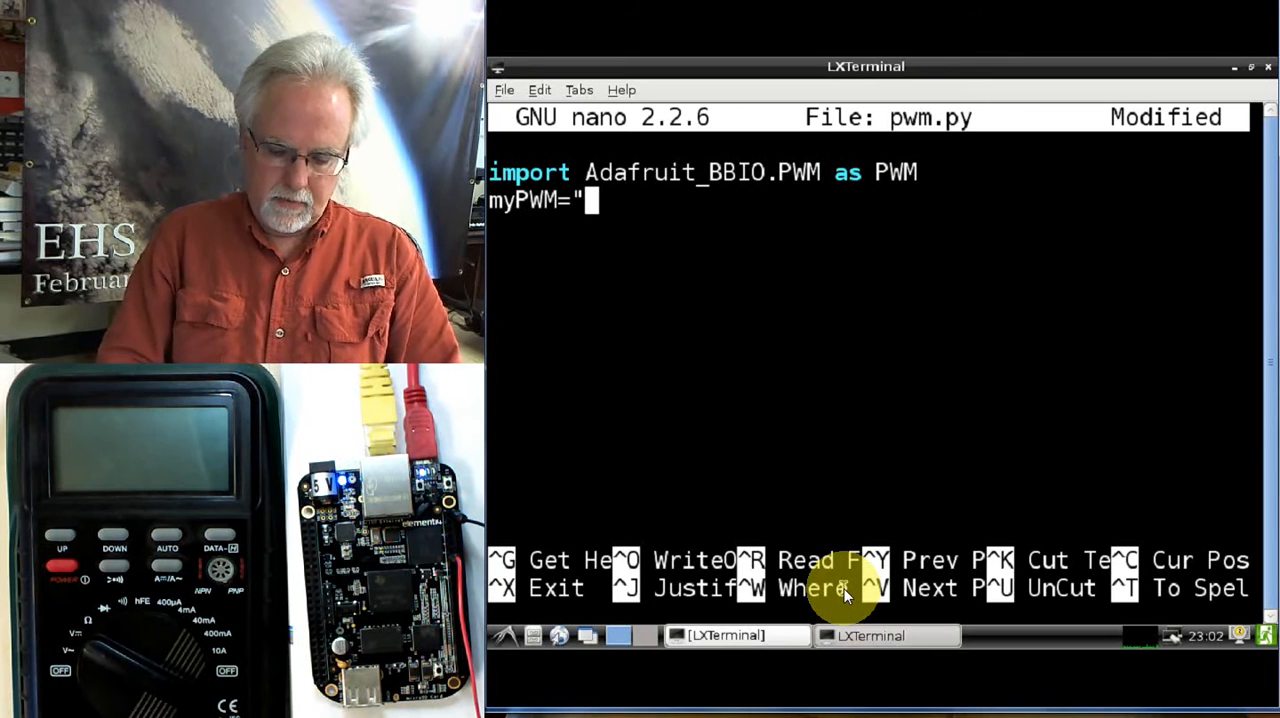
text(P)
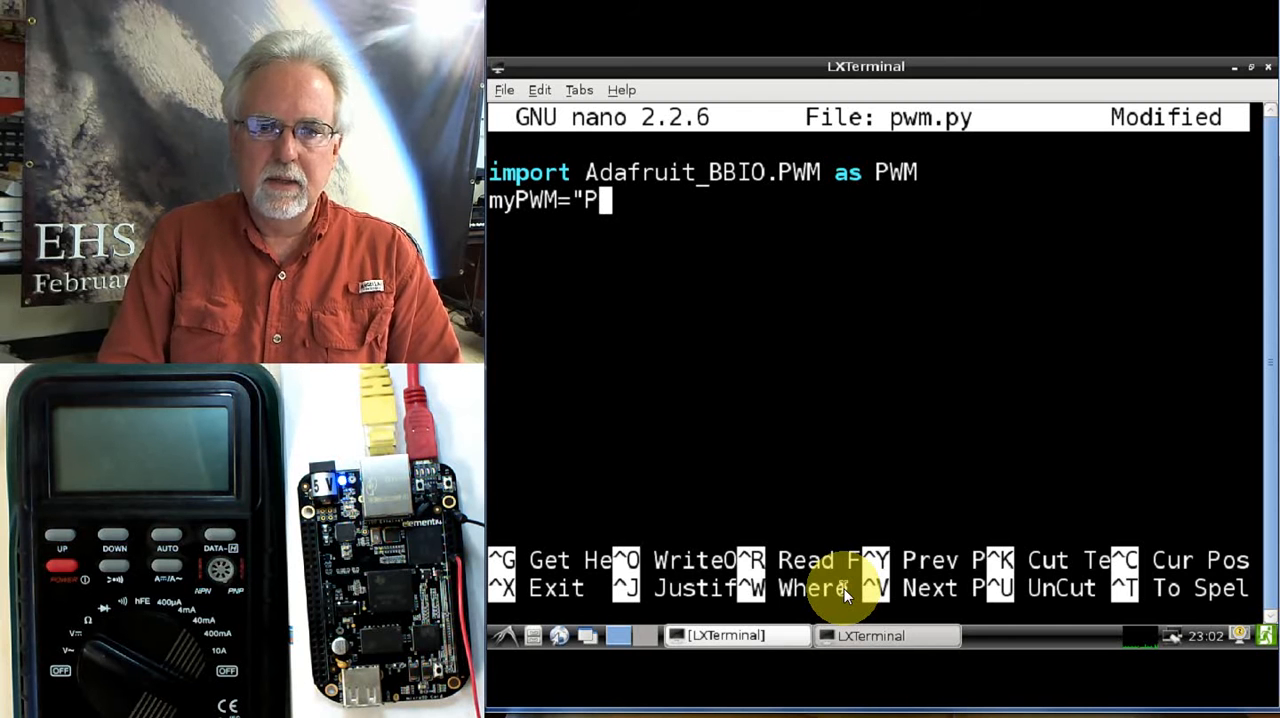
text(8_1)
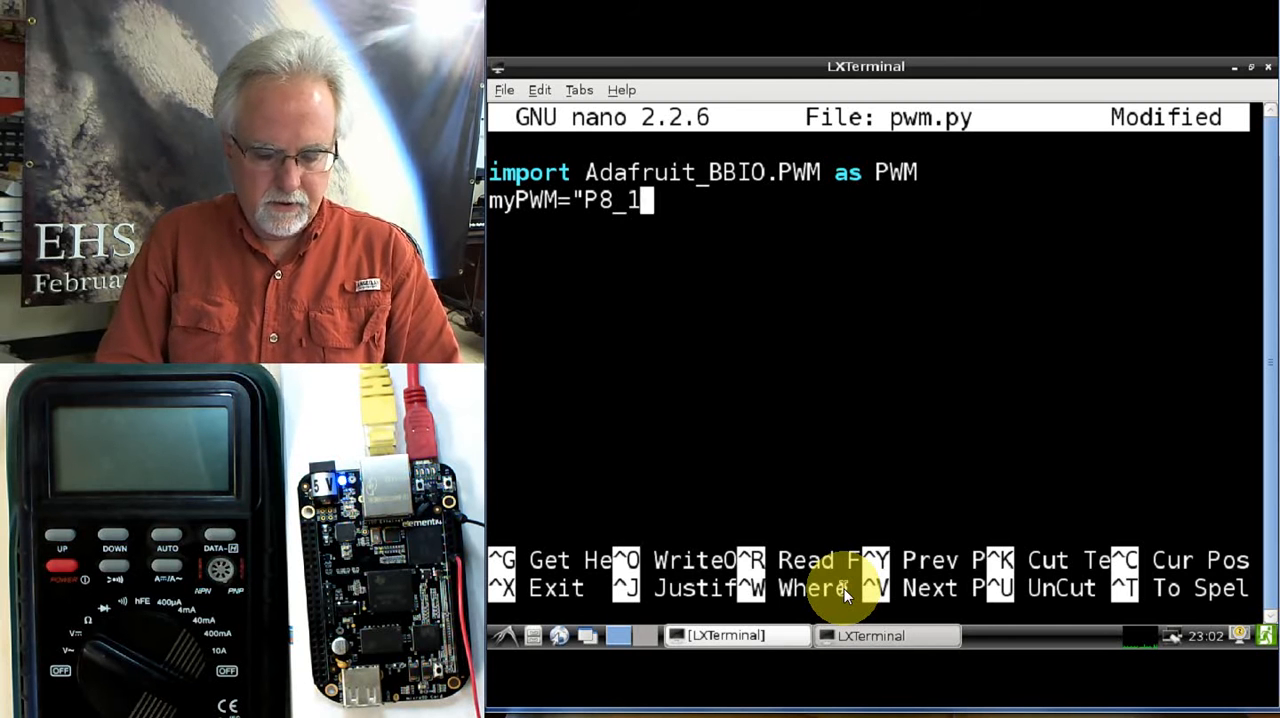
text(3")
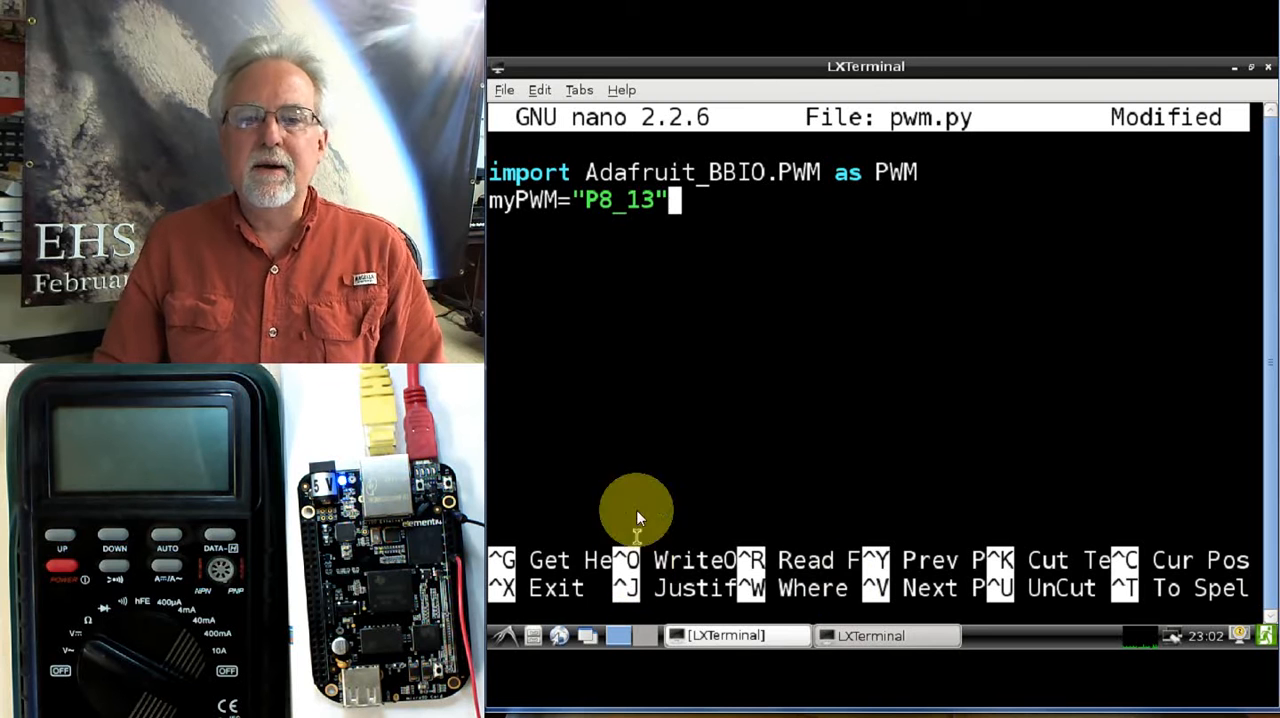
mouse_move(616, 214)
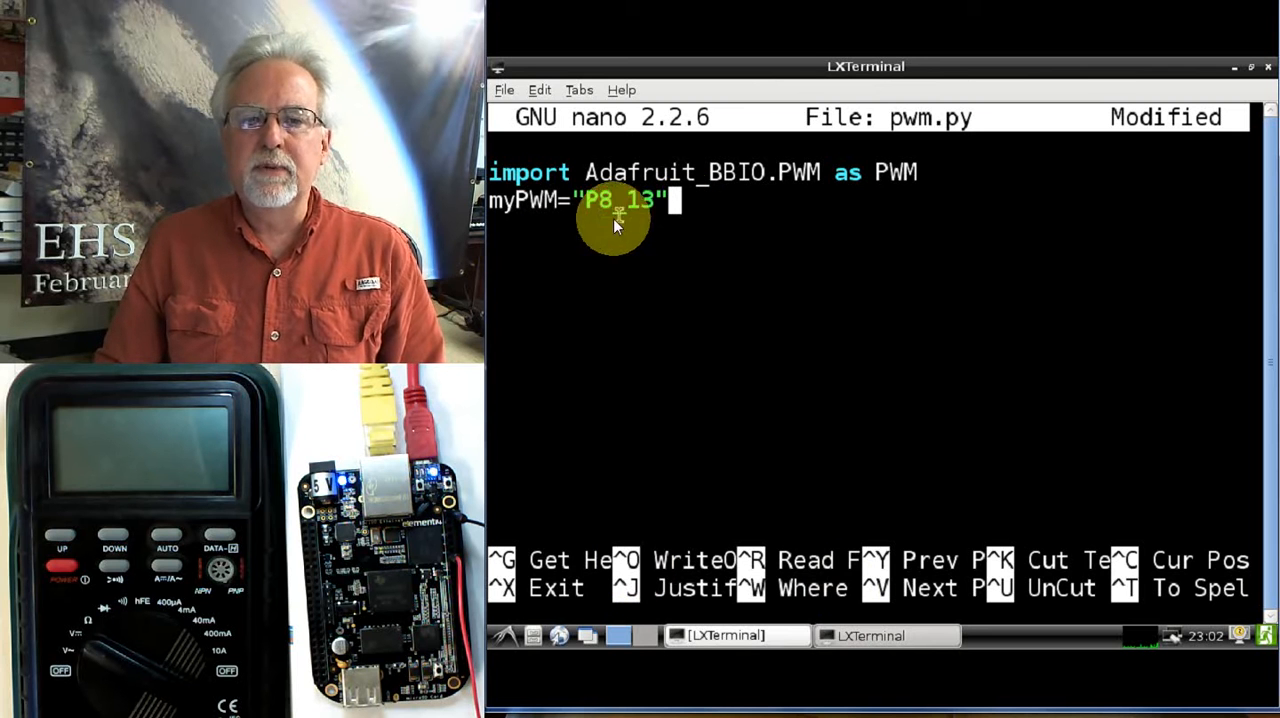
mouse_move(972, 332)
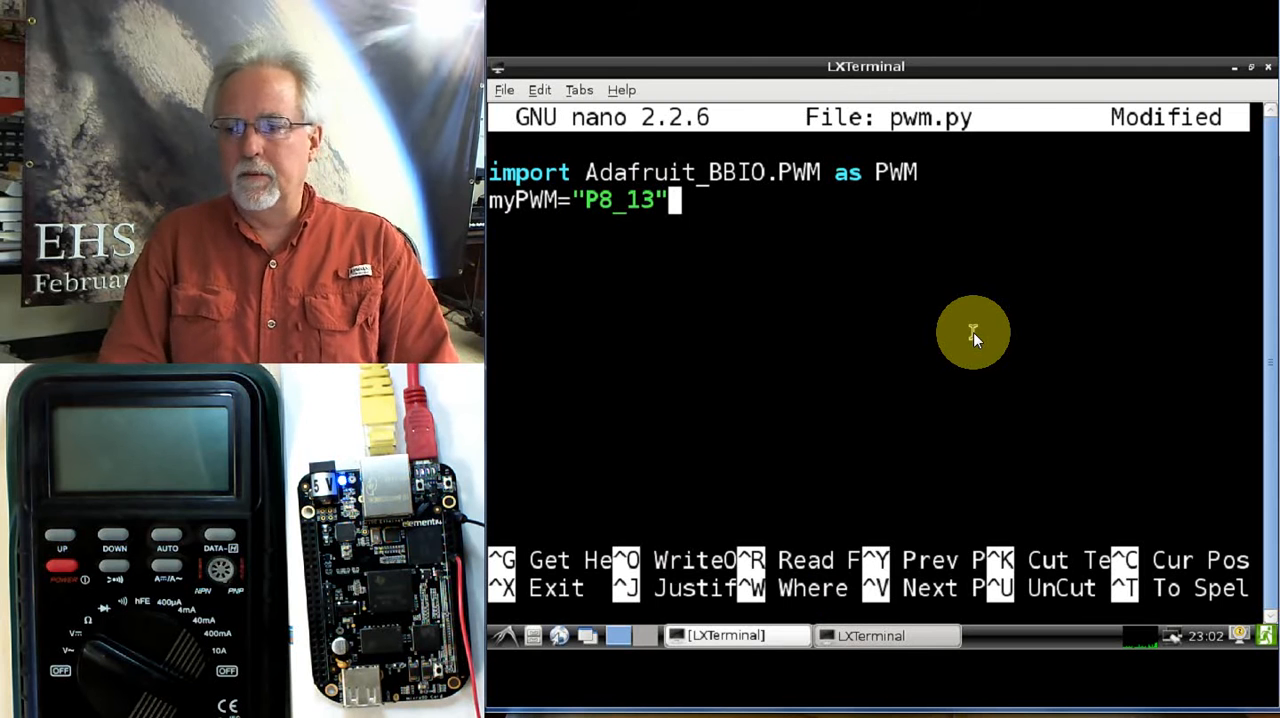
key(Return)
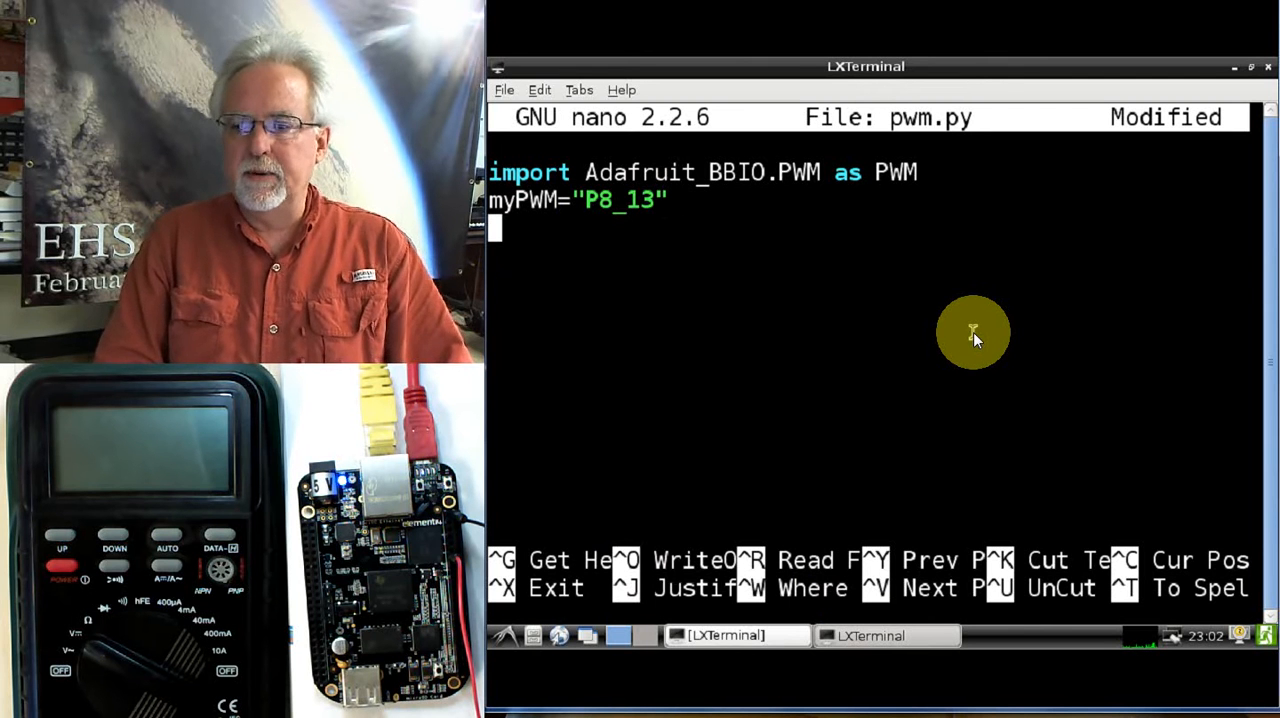
Add the line PWM.start(myPWM, 0, 1000) for zero duty at 1000 Hz
text(P)
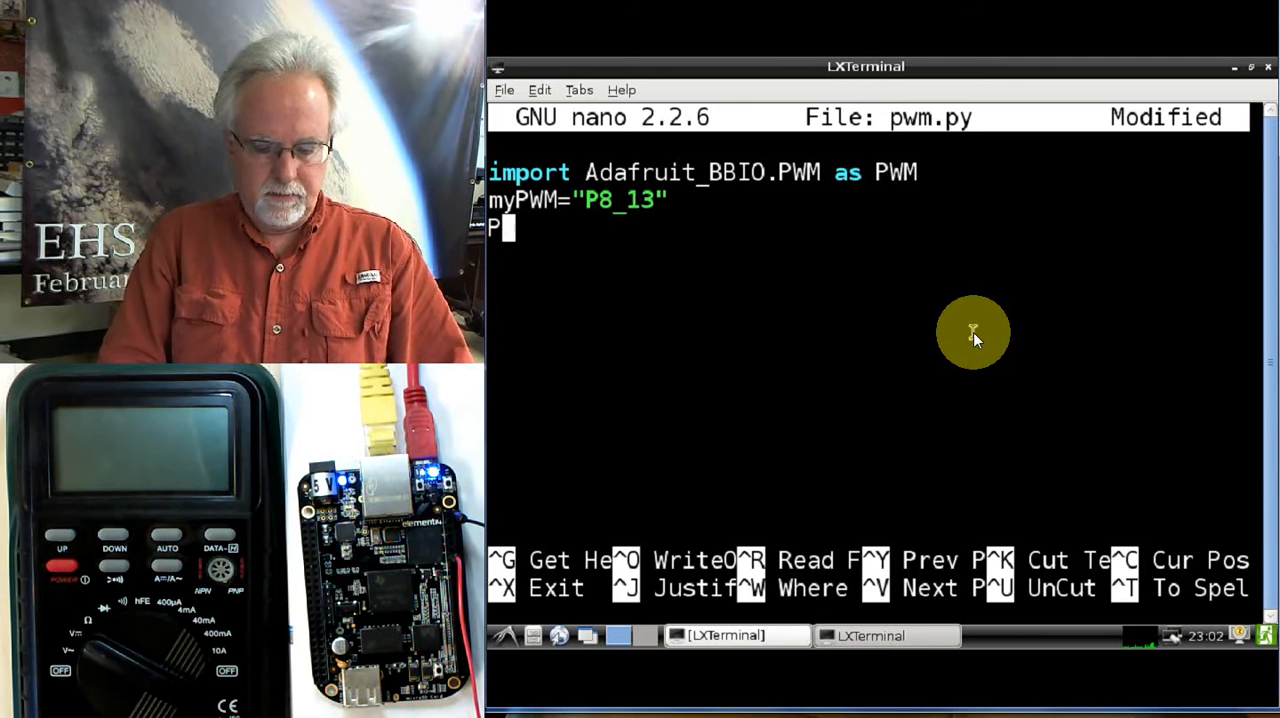
text(WM.)
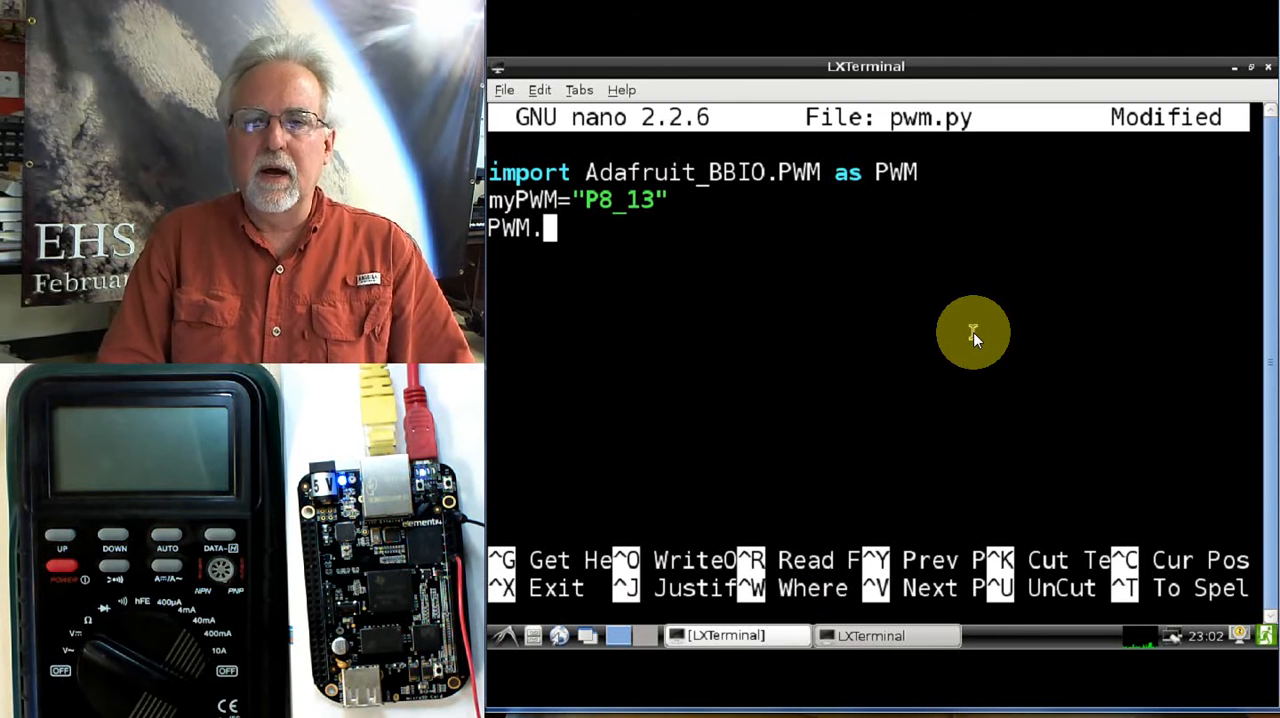
text(start)
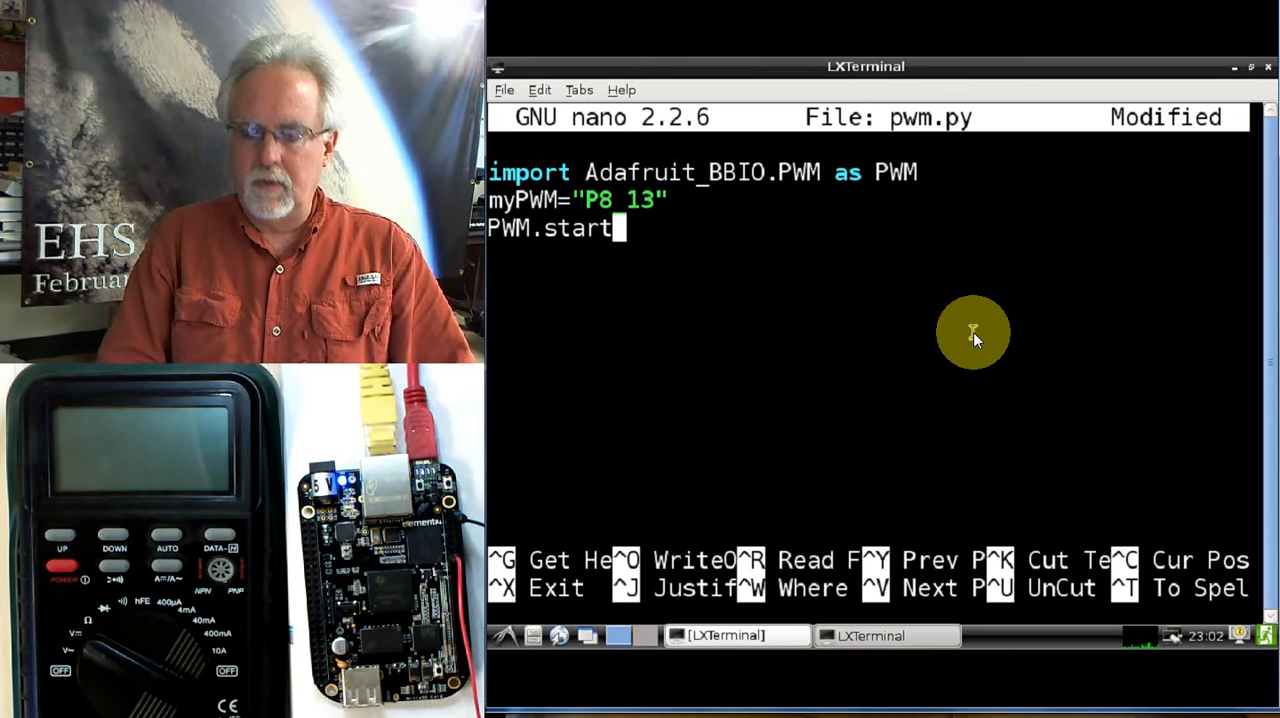
text((m)
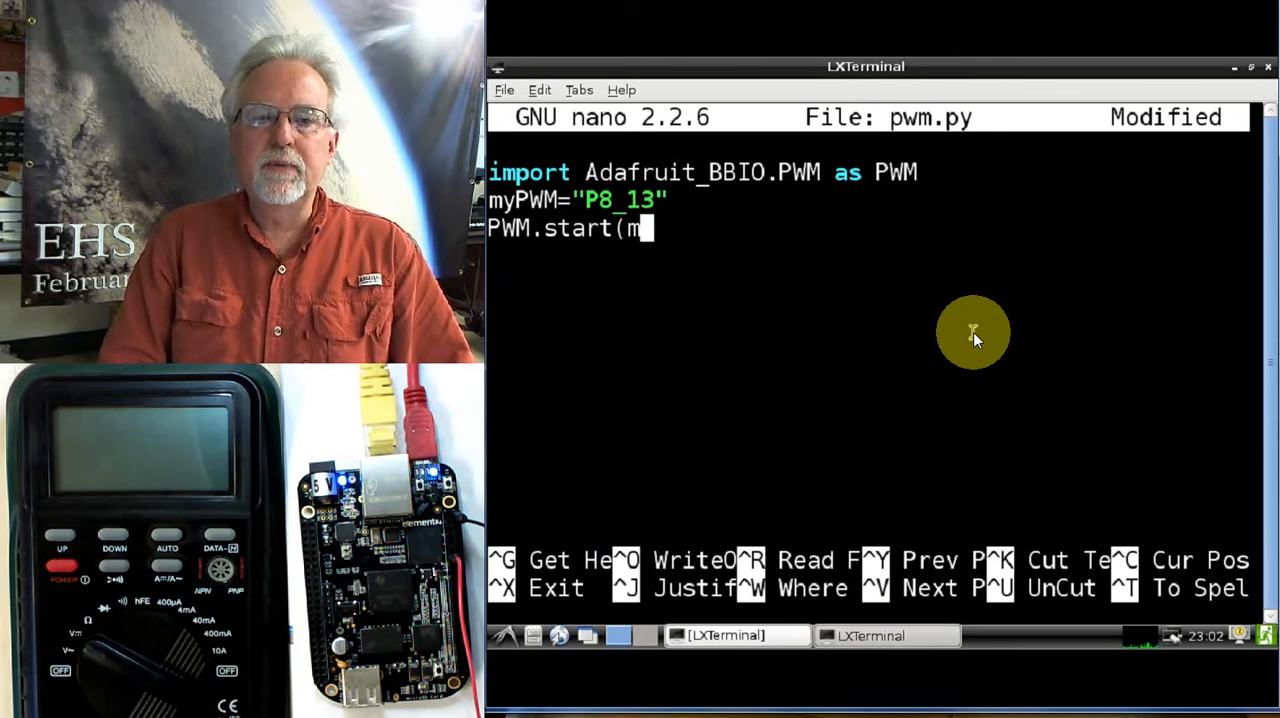
text(yPW)
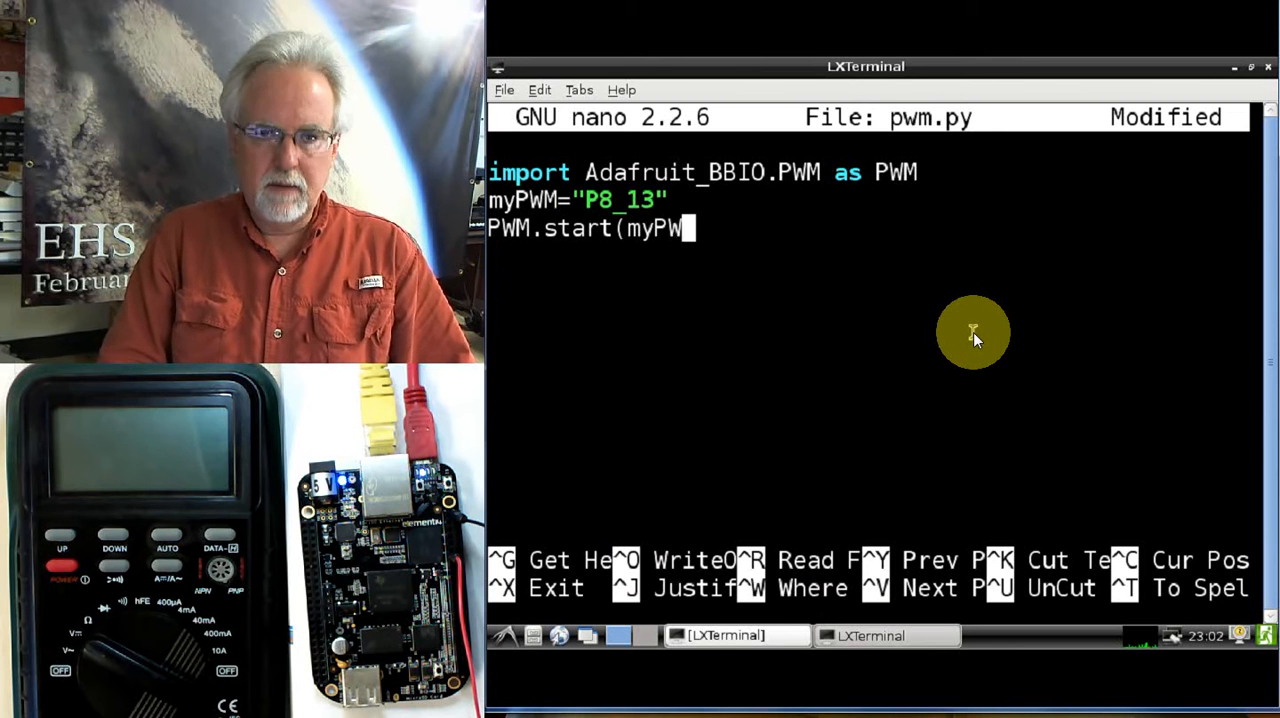
text(,)
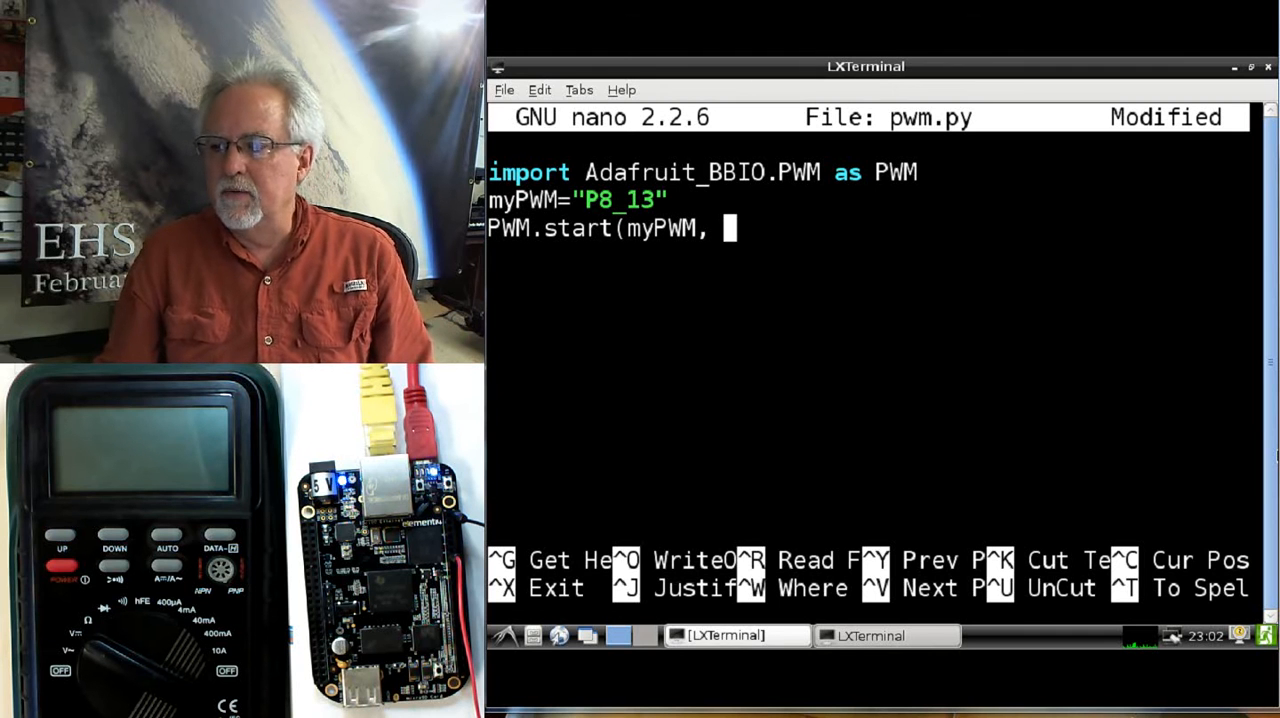
mouse_move(764, 308)
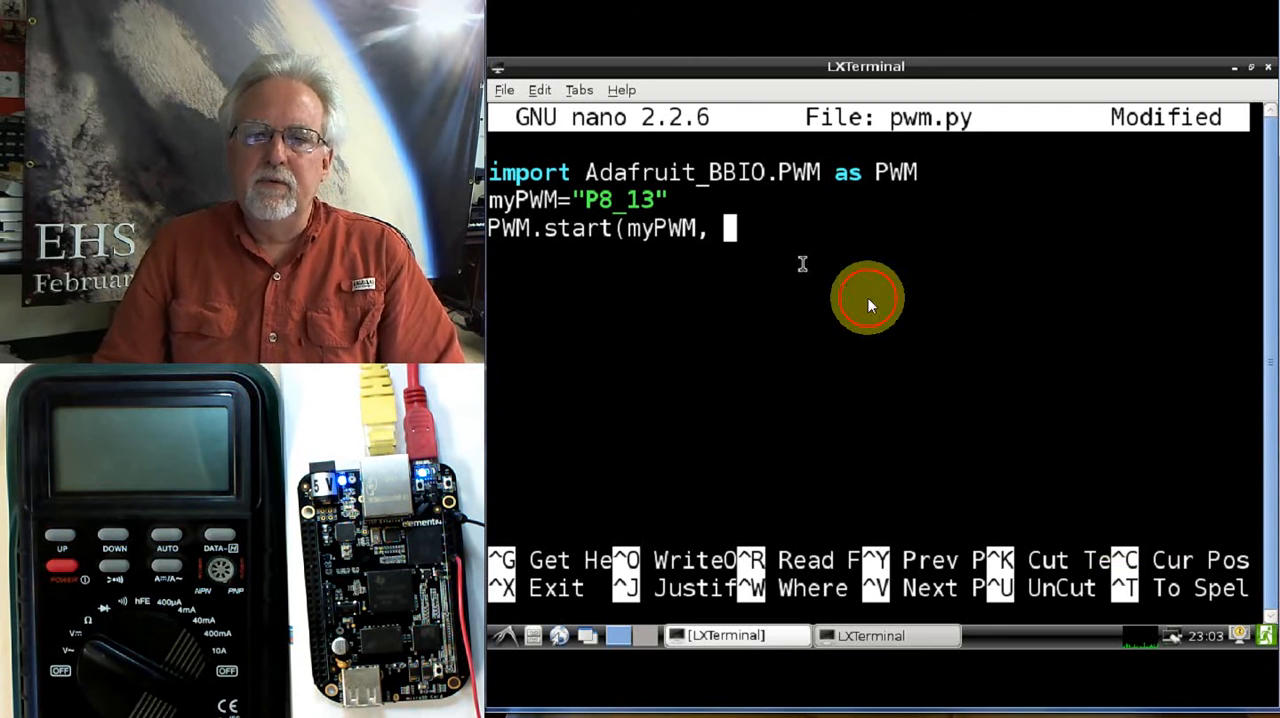
mouse_move(896, 310)
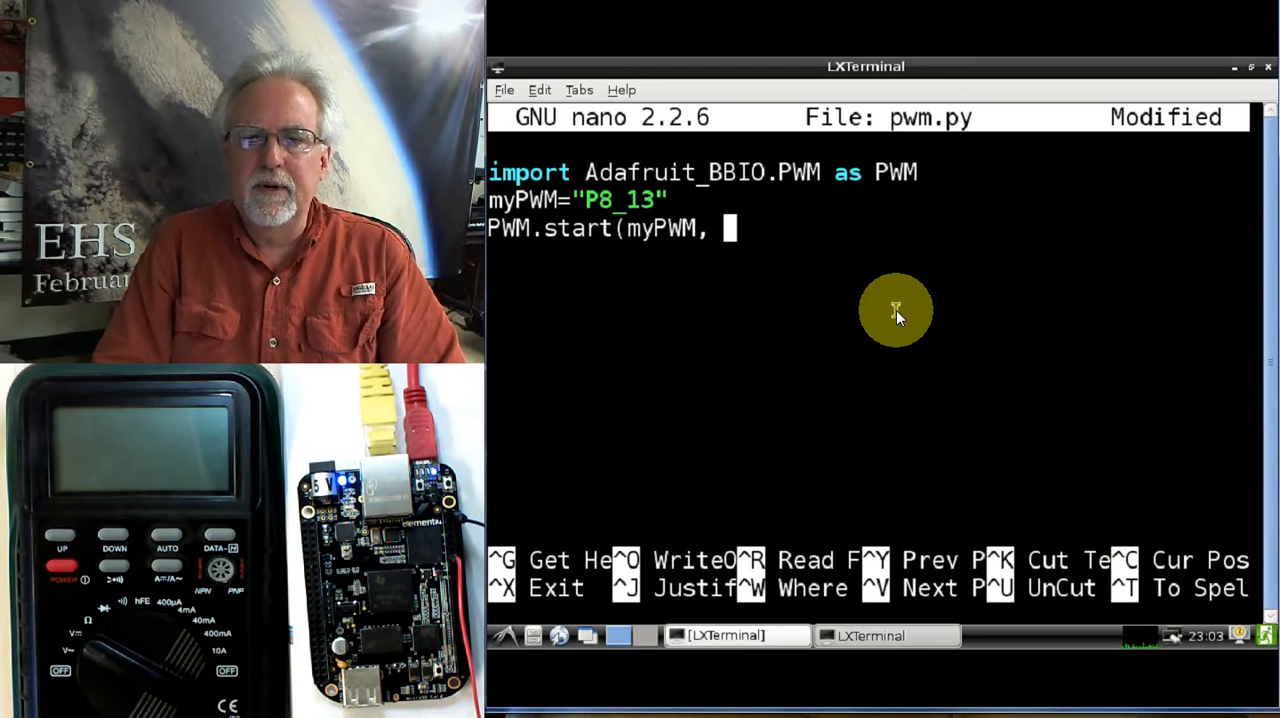
text(0,)
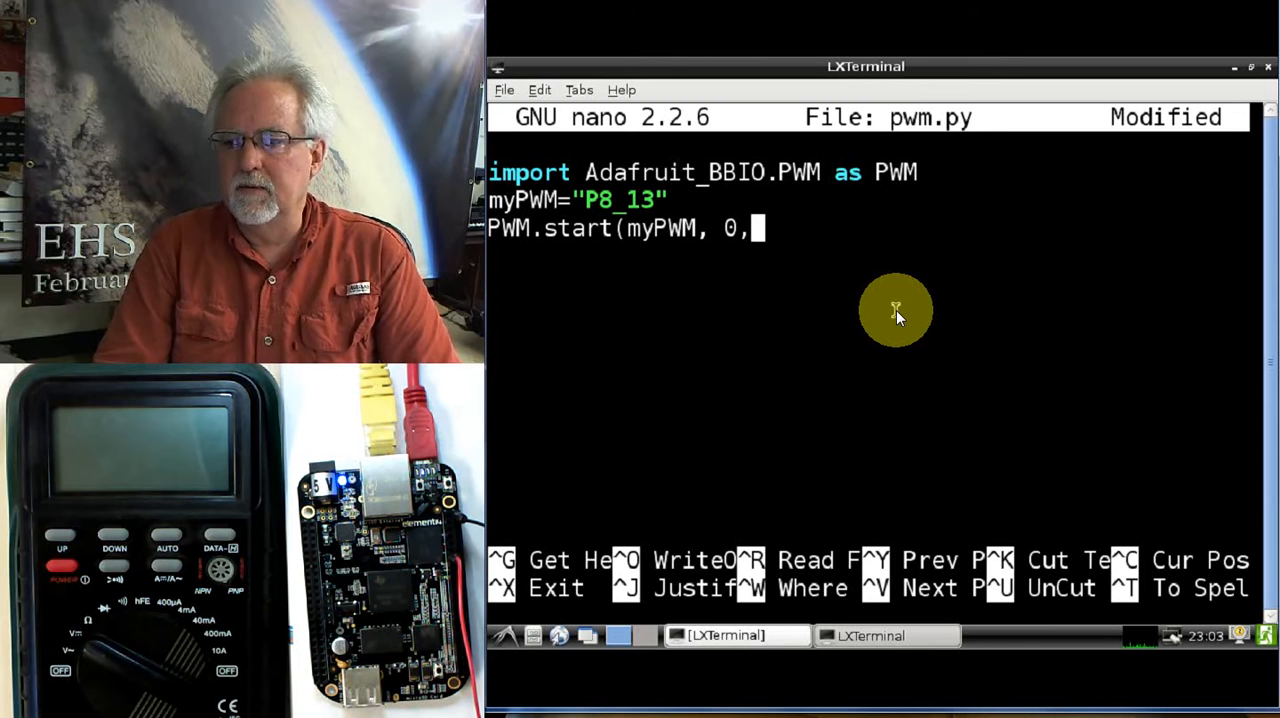
text(1)
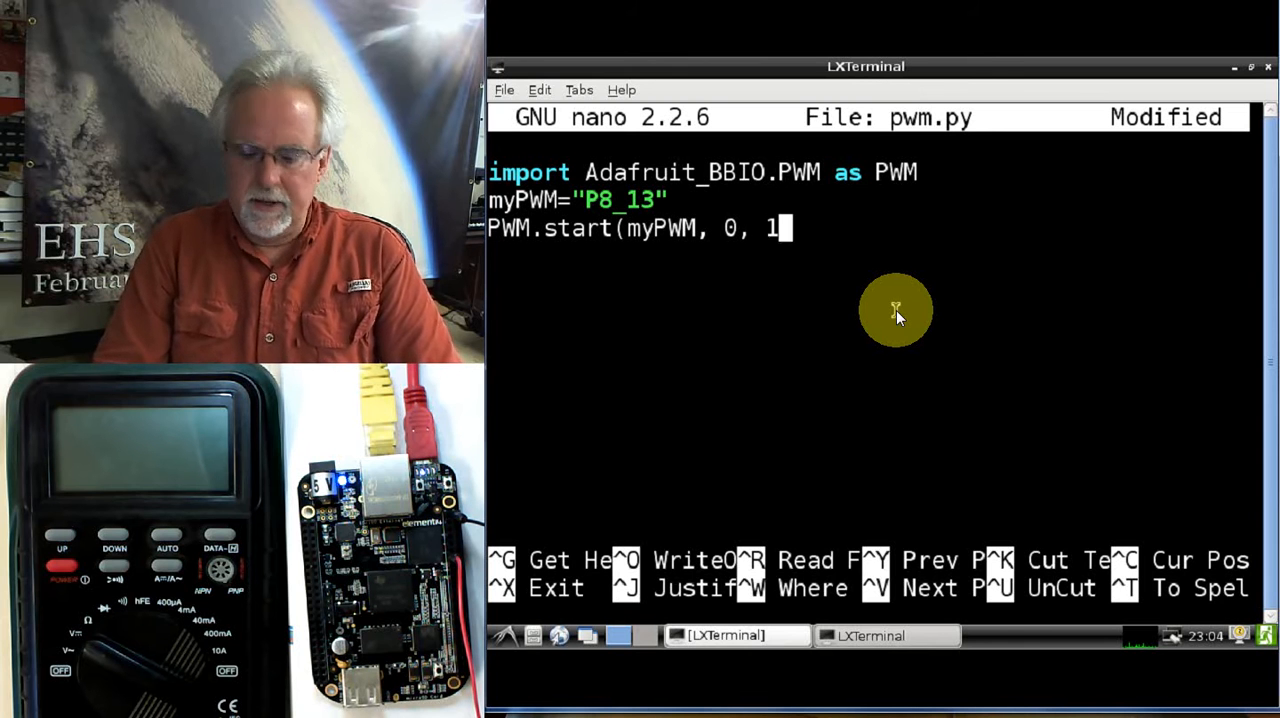
text(000,)
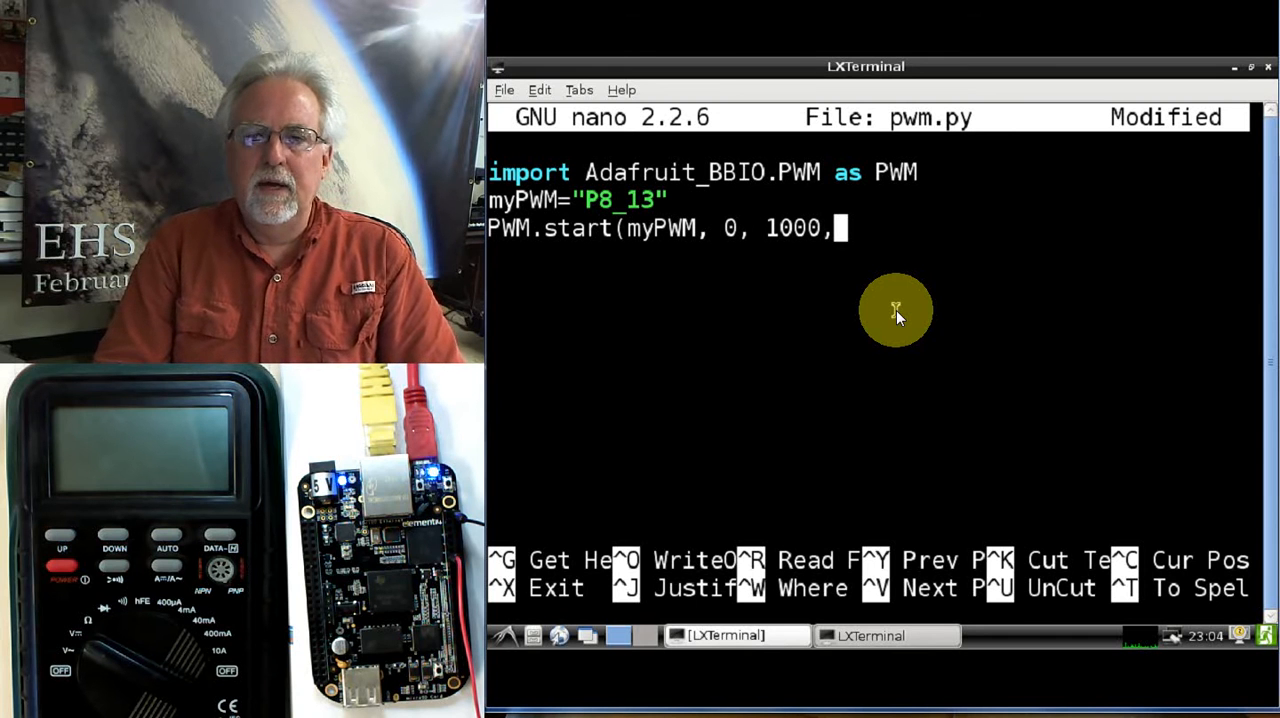
text())
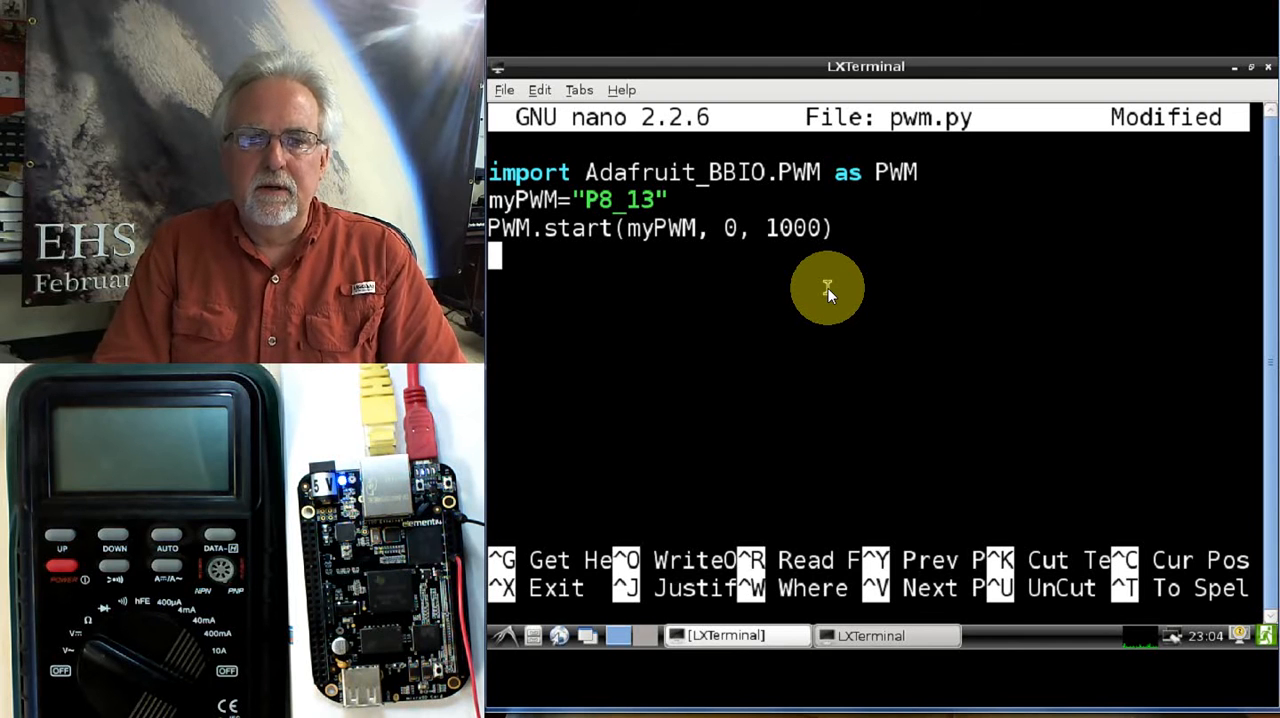
Add the line DC=input("What Duty Cycle Would You Like") prompting the user
text(DC)
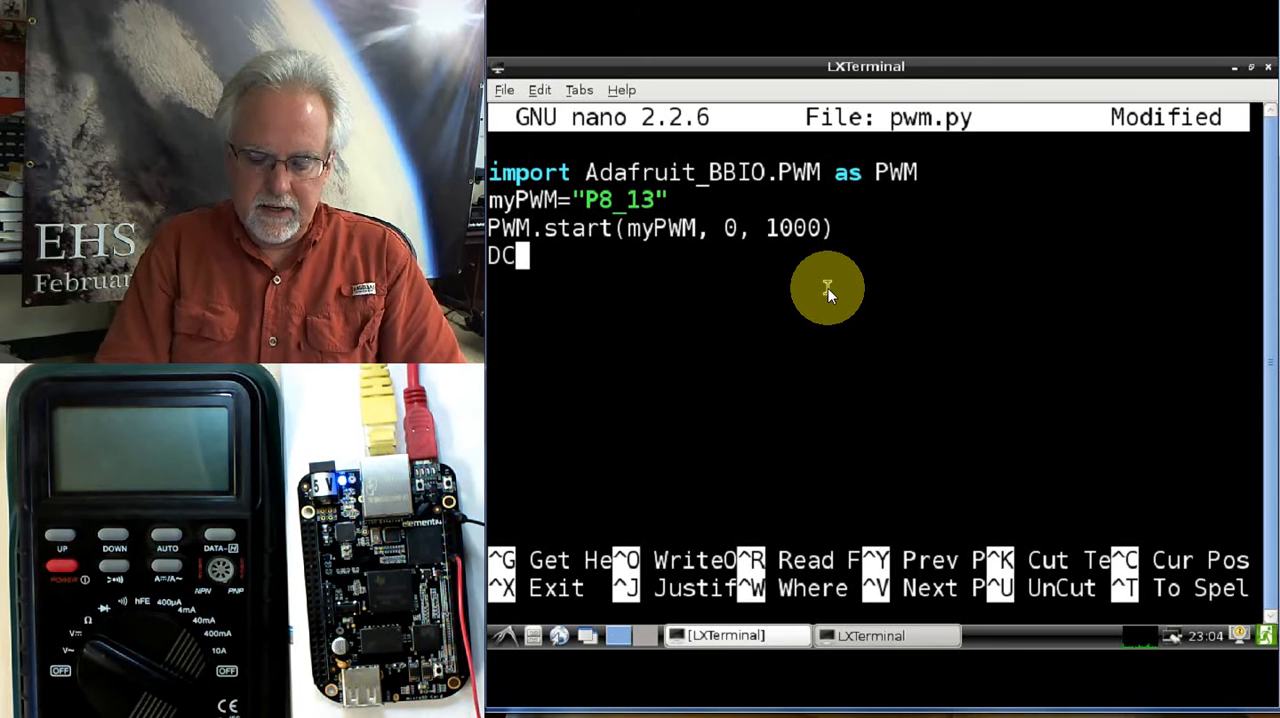
text(=i)
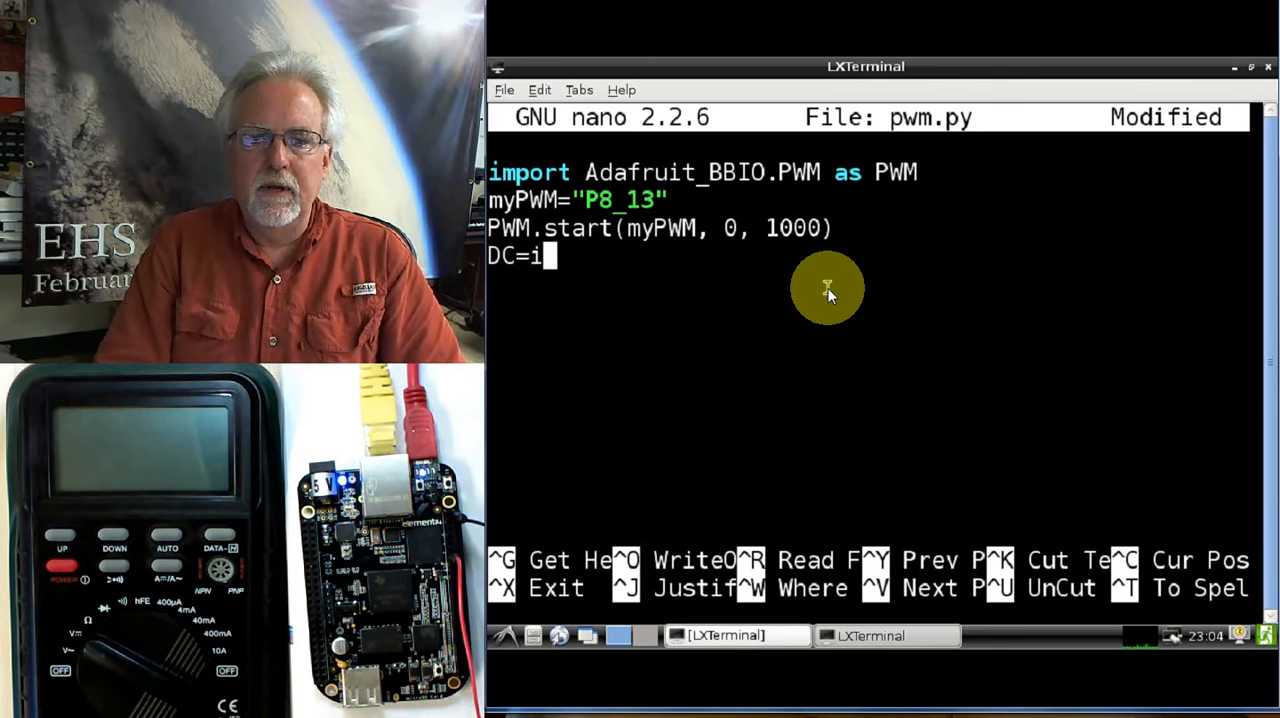
text(nput(")
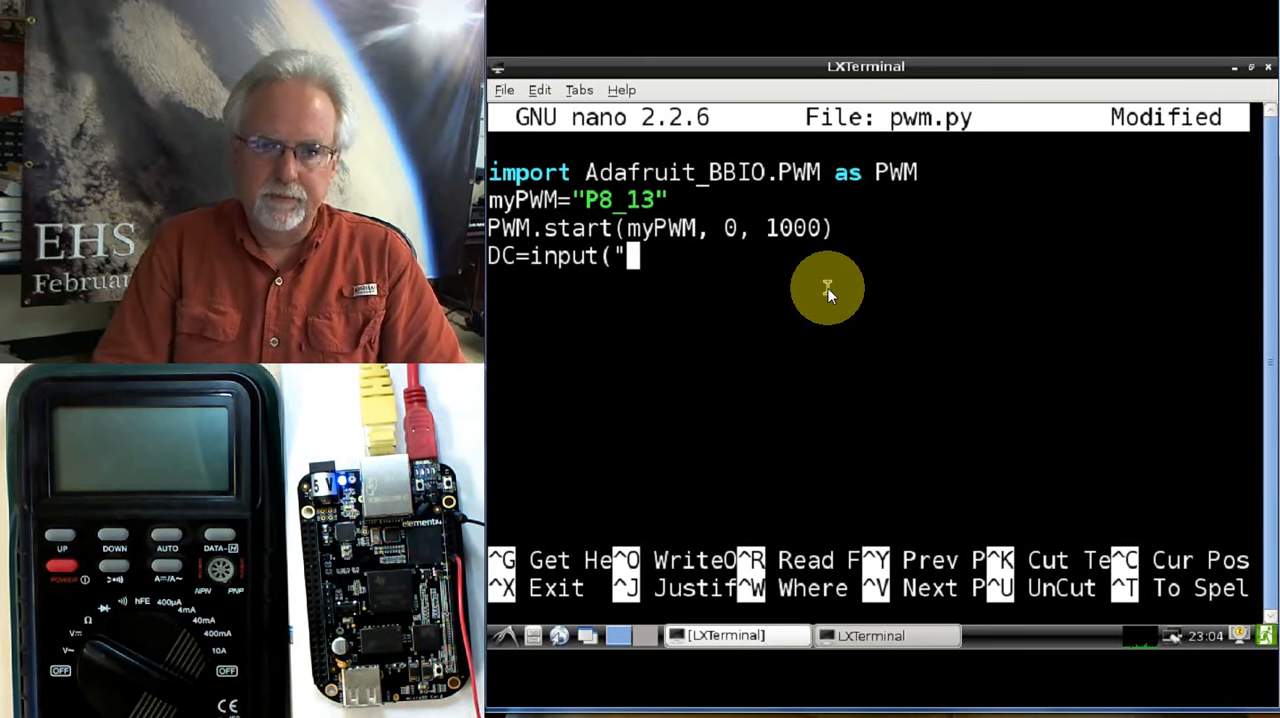
text(What du)
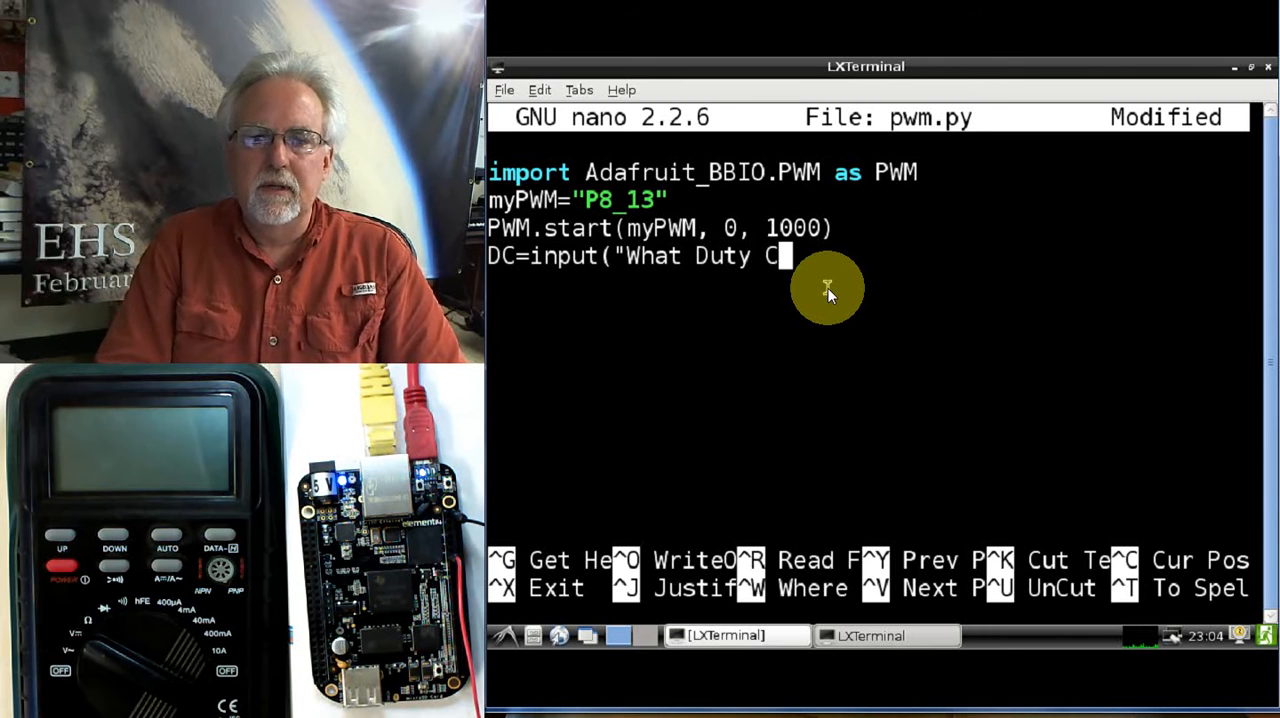
text(ycle Would You Like)
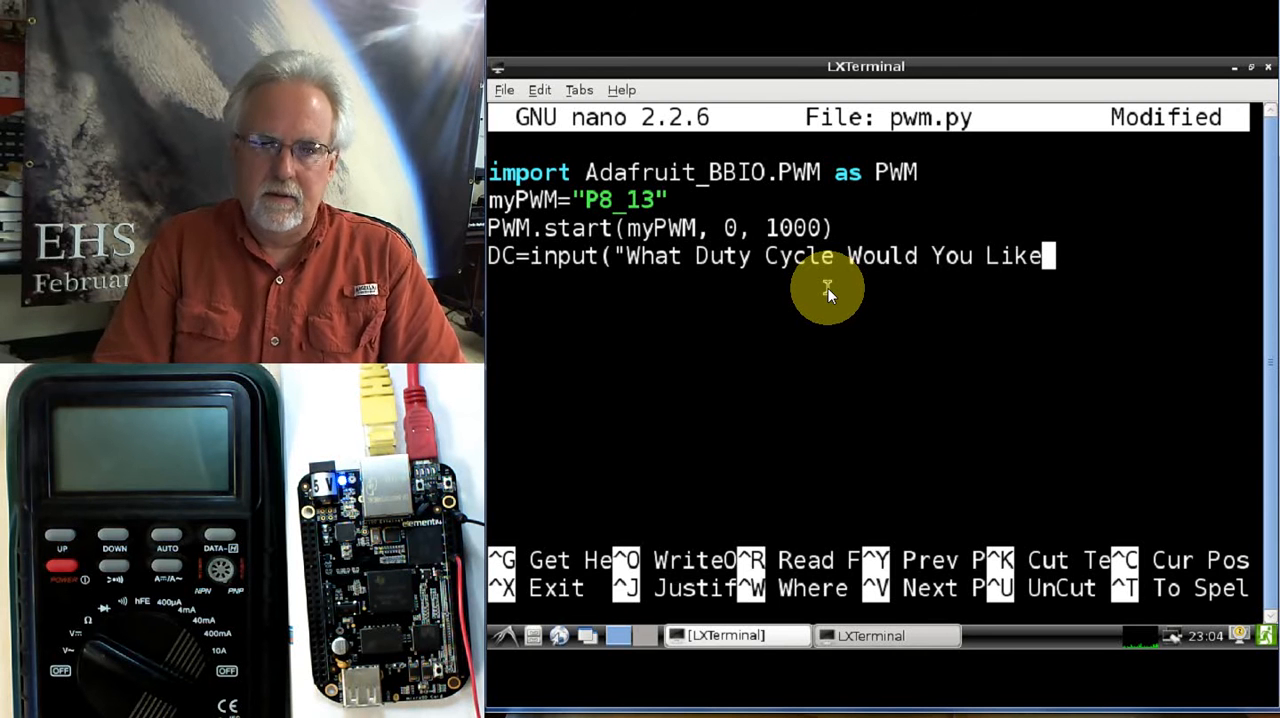
text("))
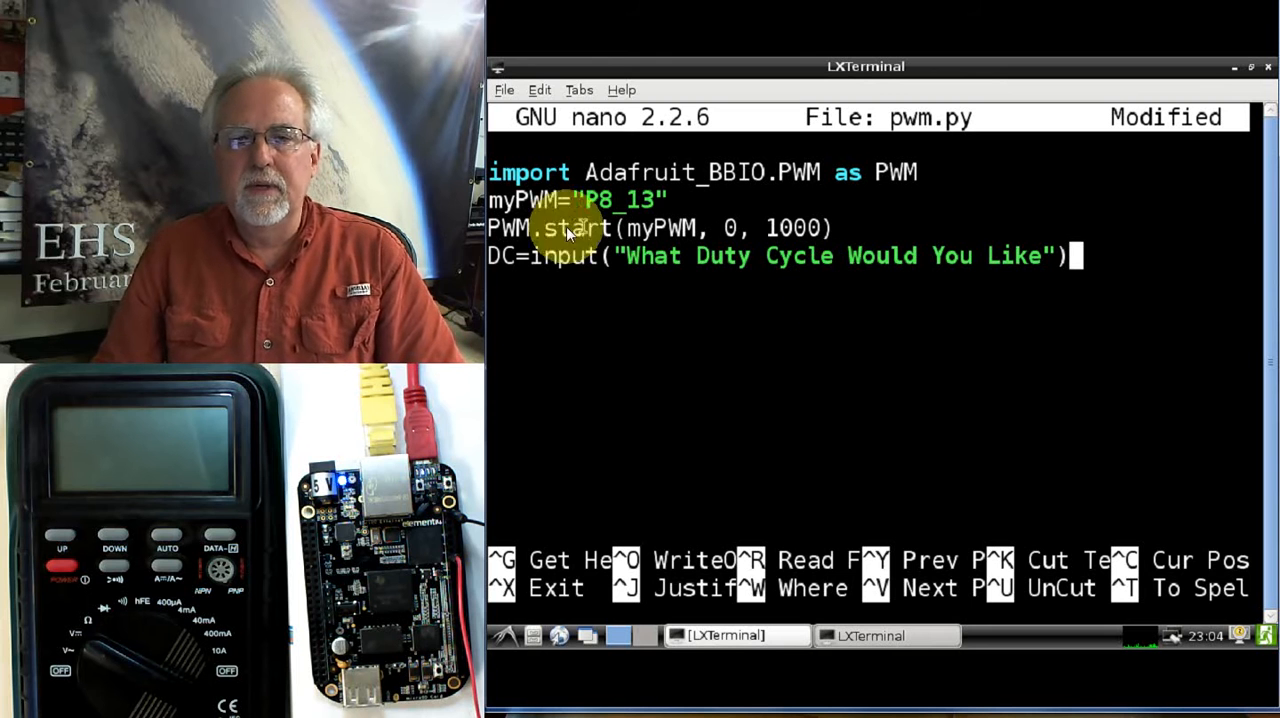
mouse_move(752, 262)
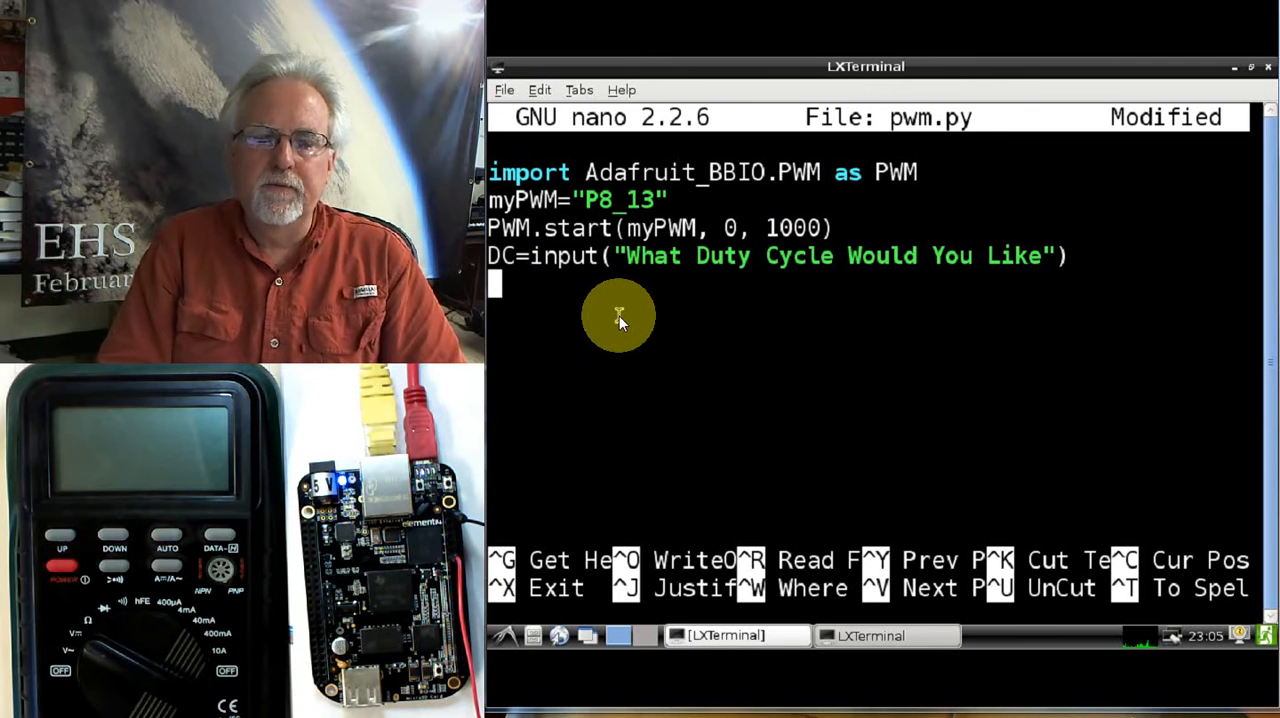
mouse_move(588, 282)
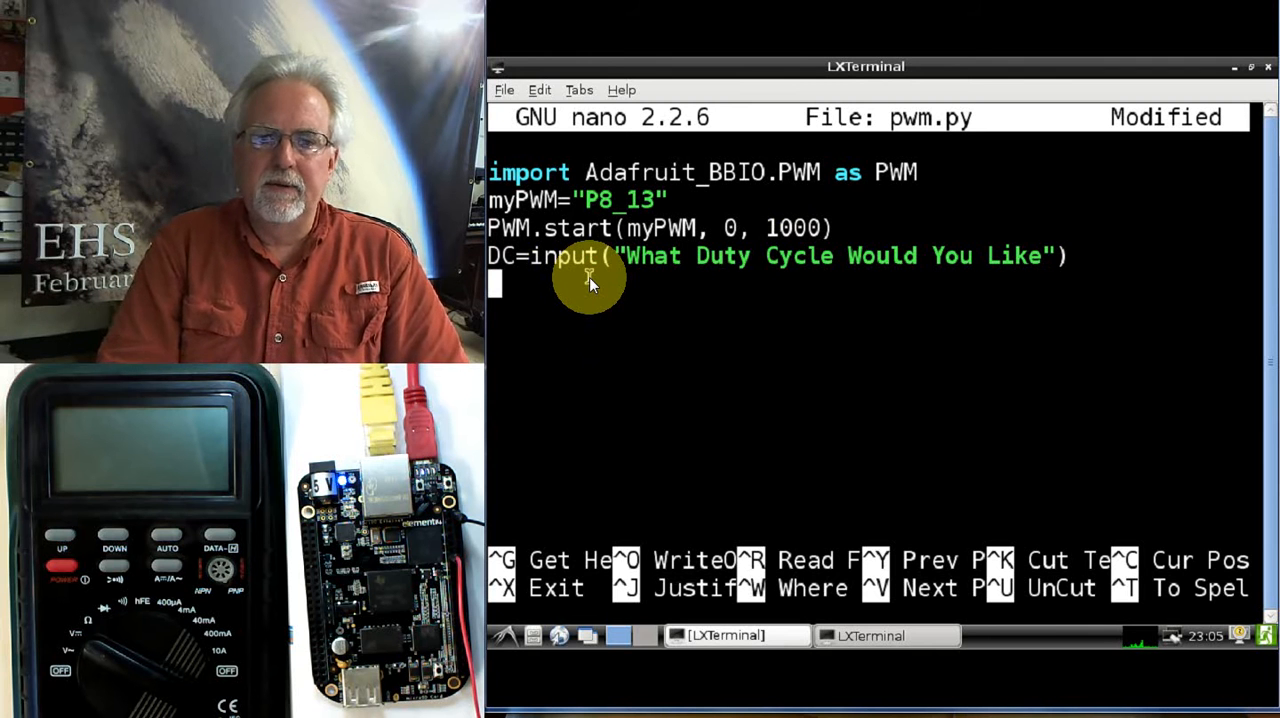
Add the loop header for i in range(0,5): to the script
text(for)
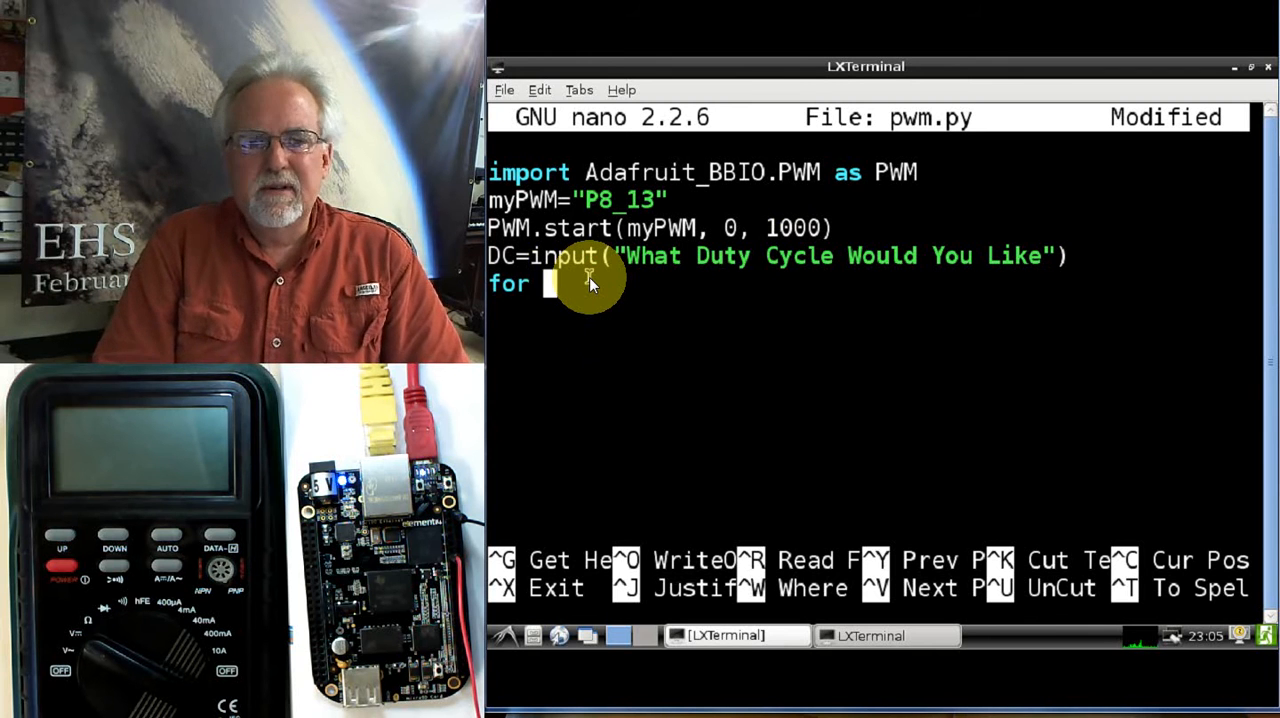
text(()
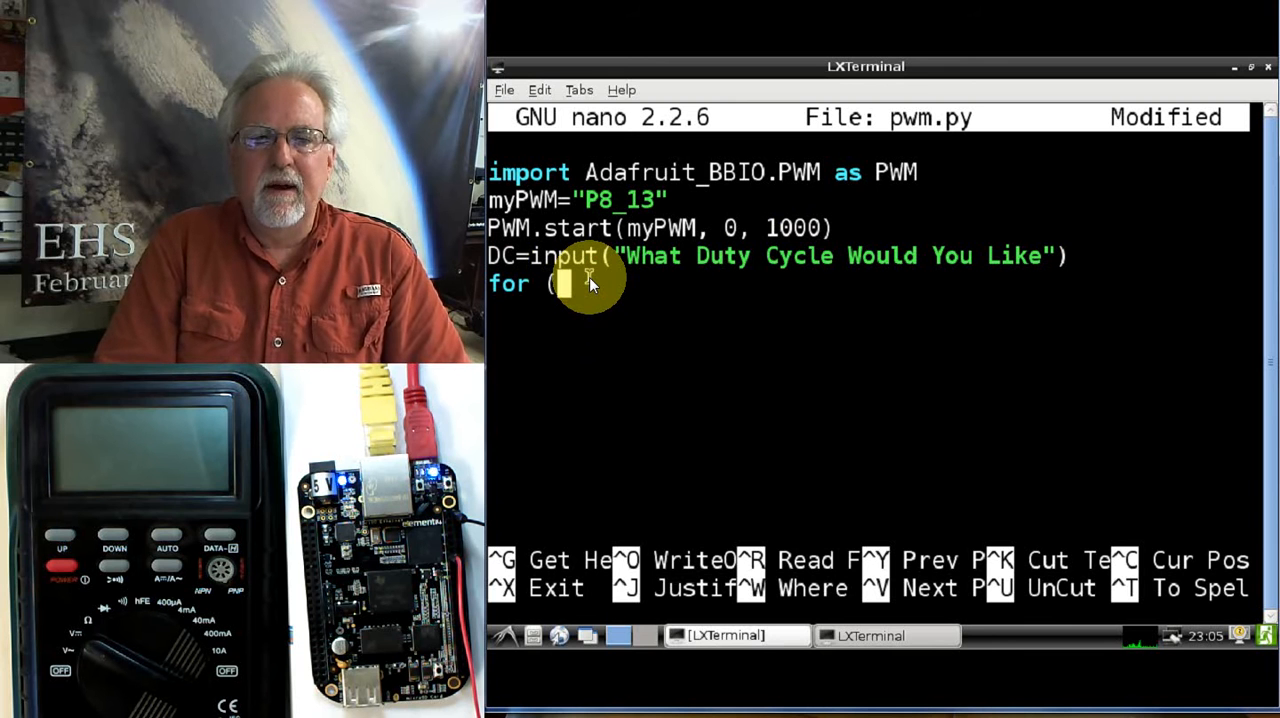
text(i in ran)
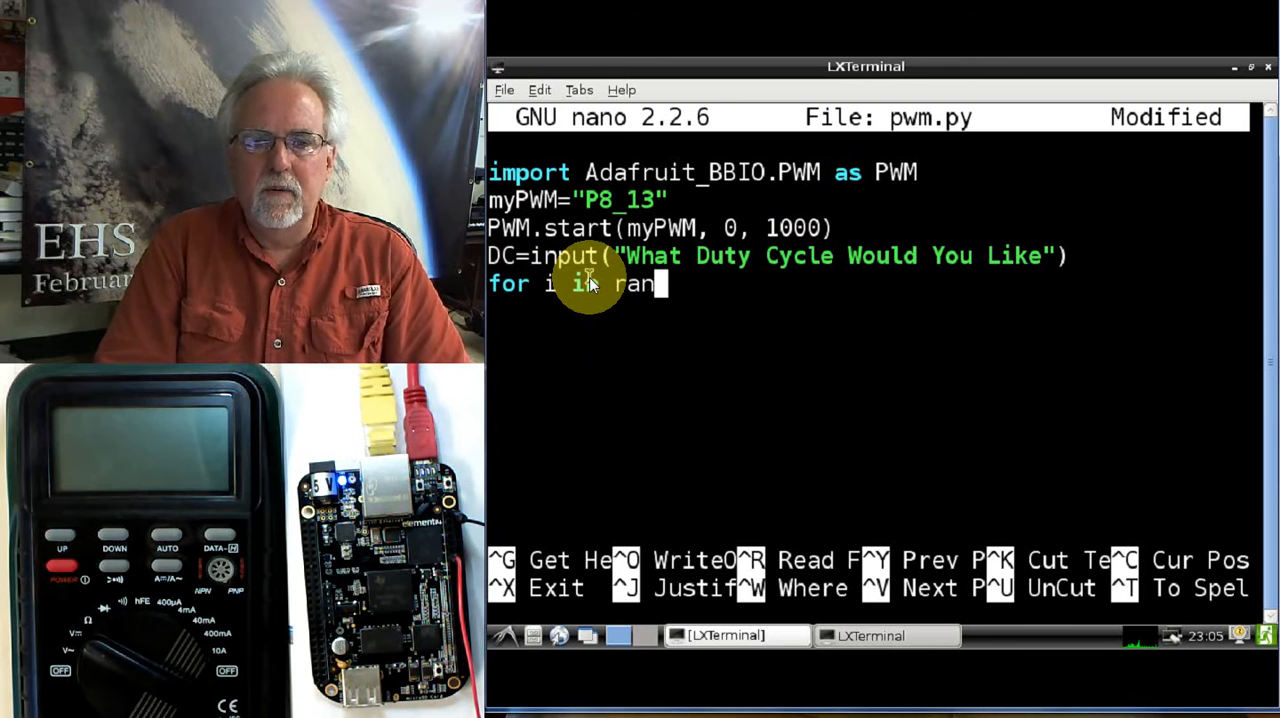
text(ge()
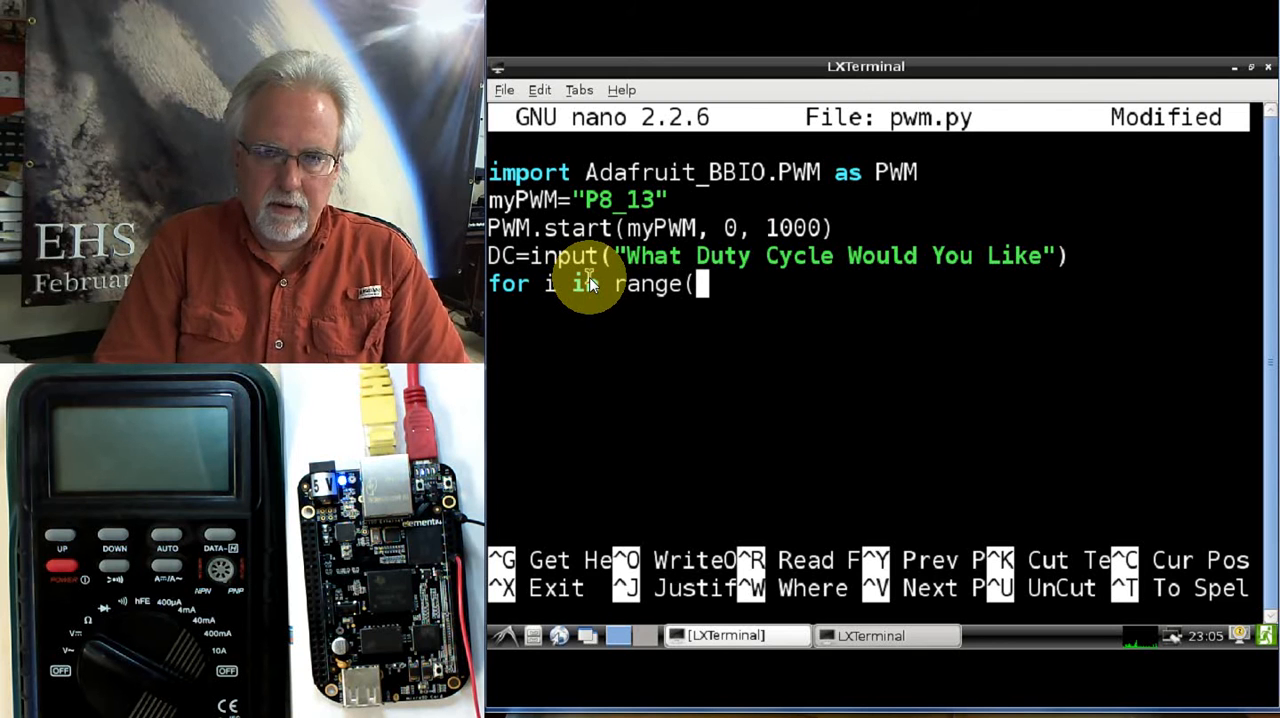
text(0,5)
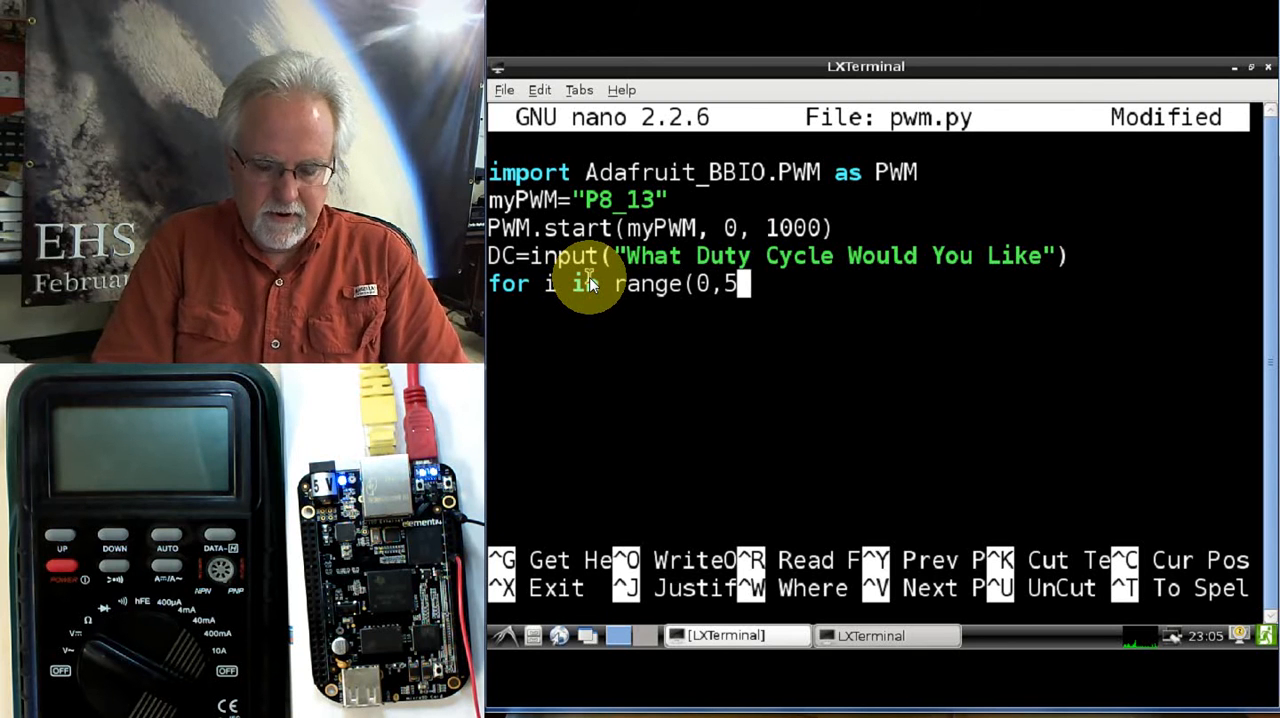
text():)
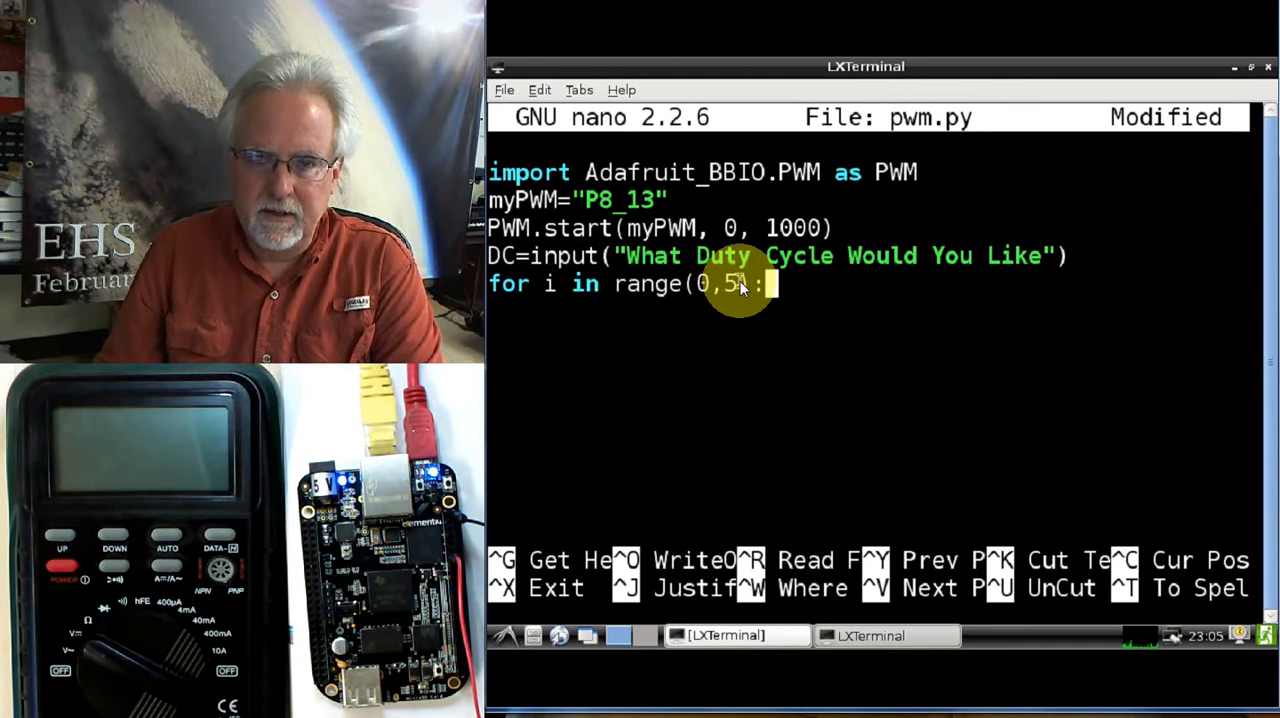
mouse_move(676, 384)
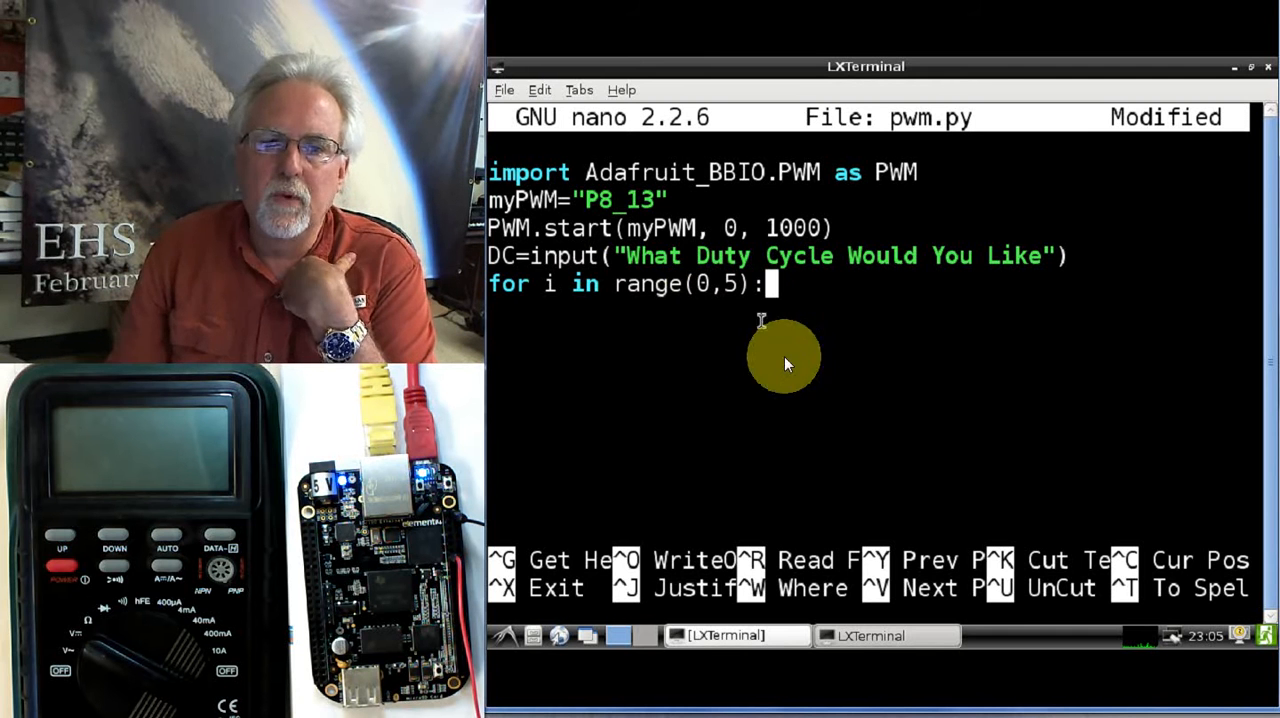
mouse_move(832, 430)
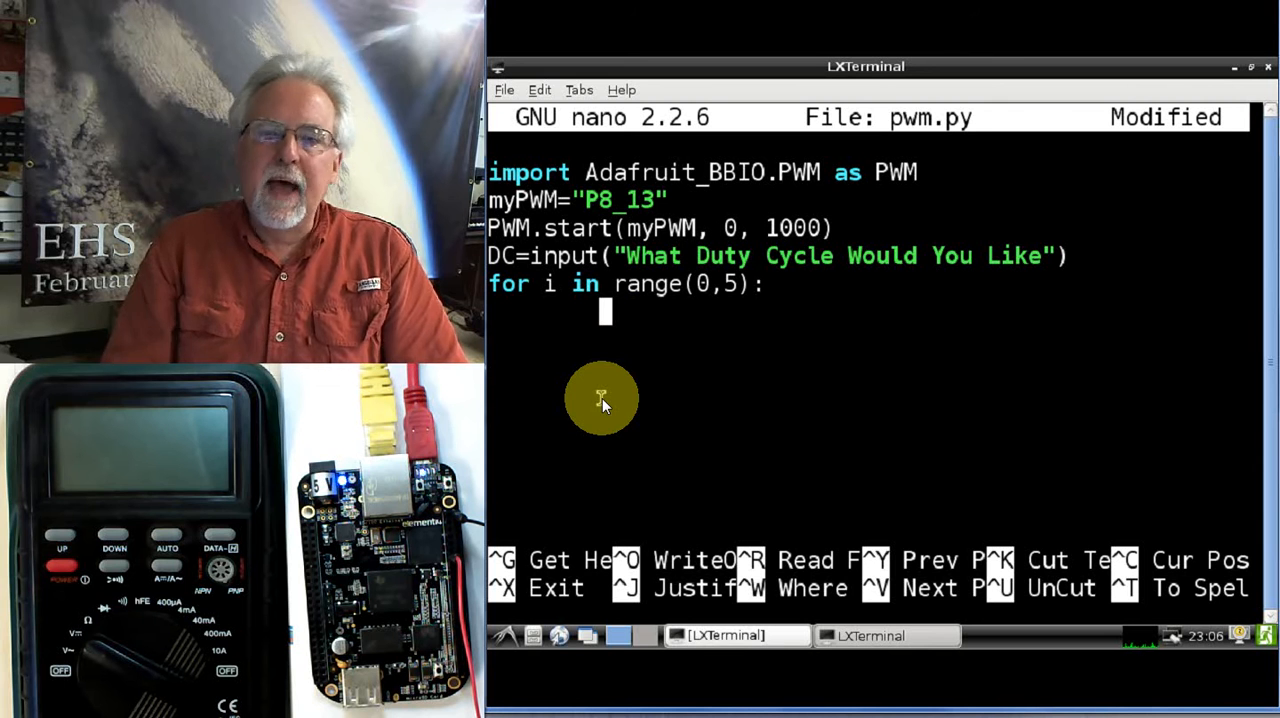
mouse_move(1076, 256)
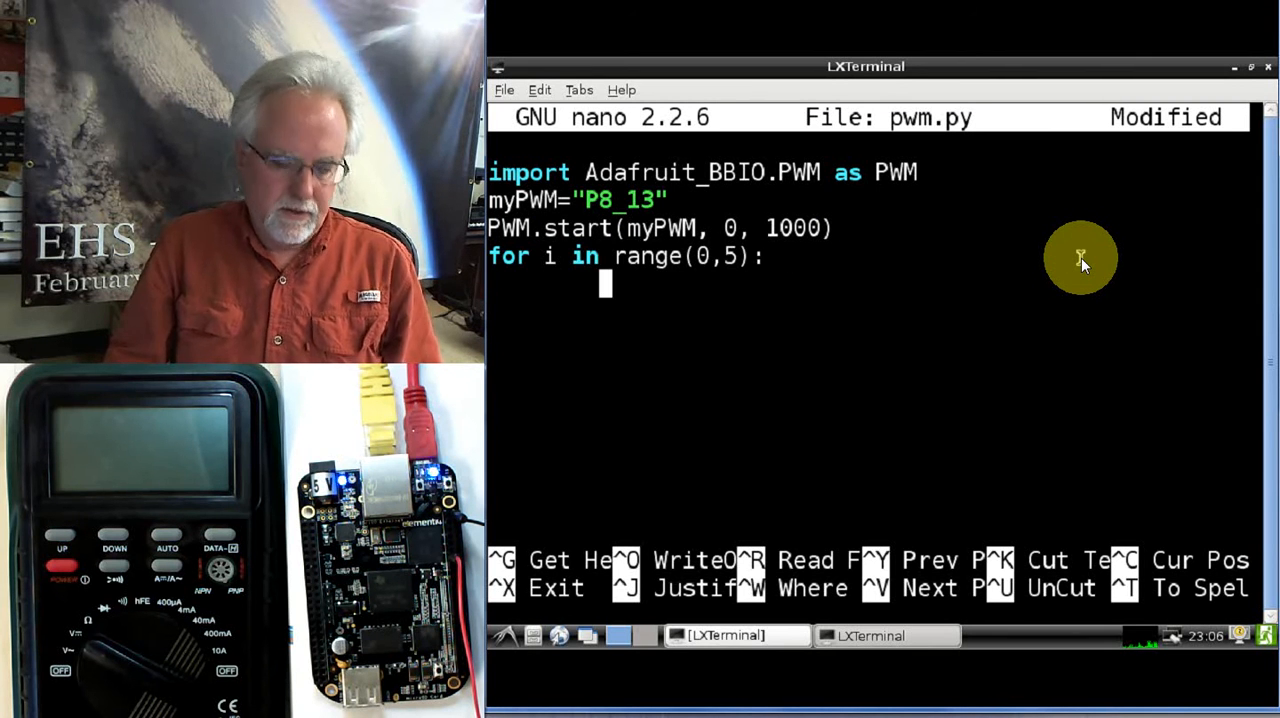
mouse_move(604, 276)
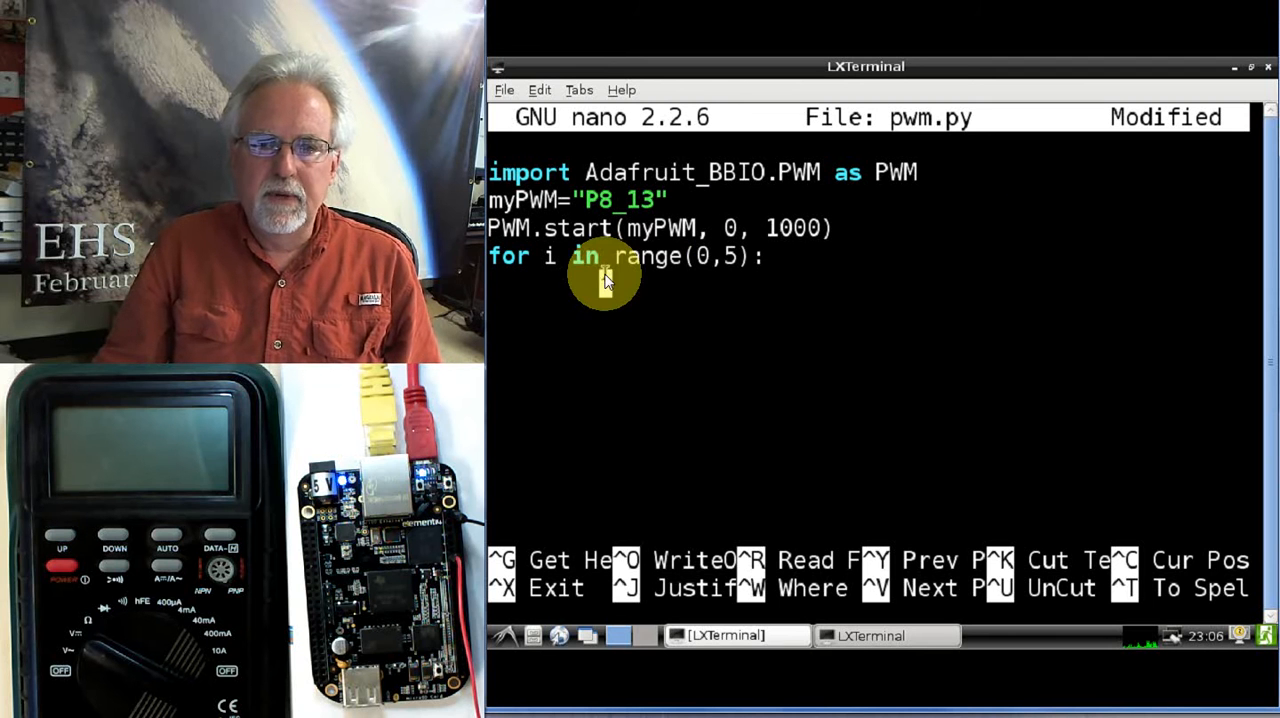
Retype the DC=input duty-cycle prompt line indented inside the for loop
text(DC=input("What Duty Cycle Would You Like"))
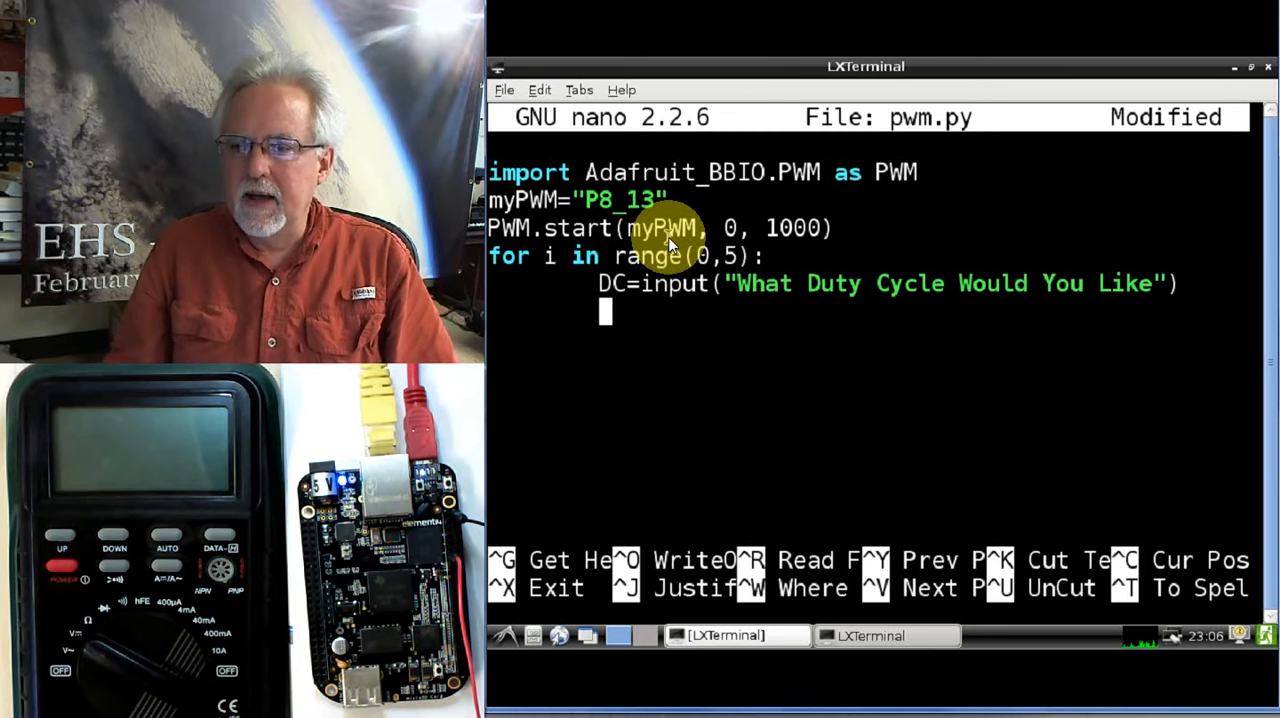
mouse_move(718, 478)
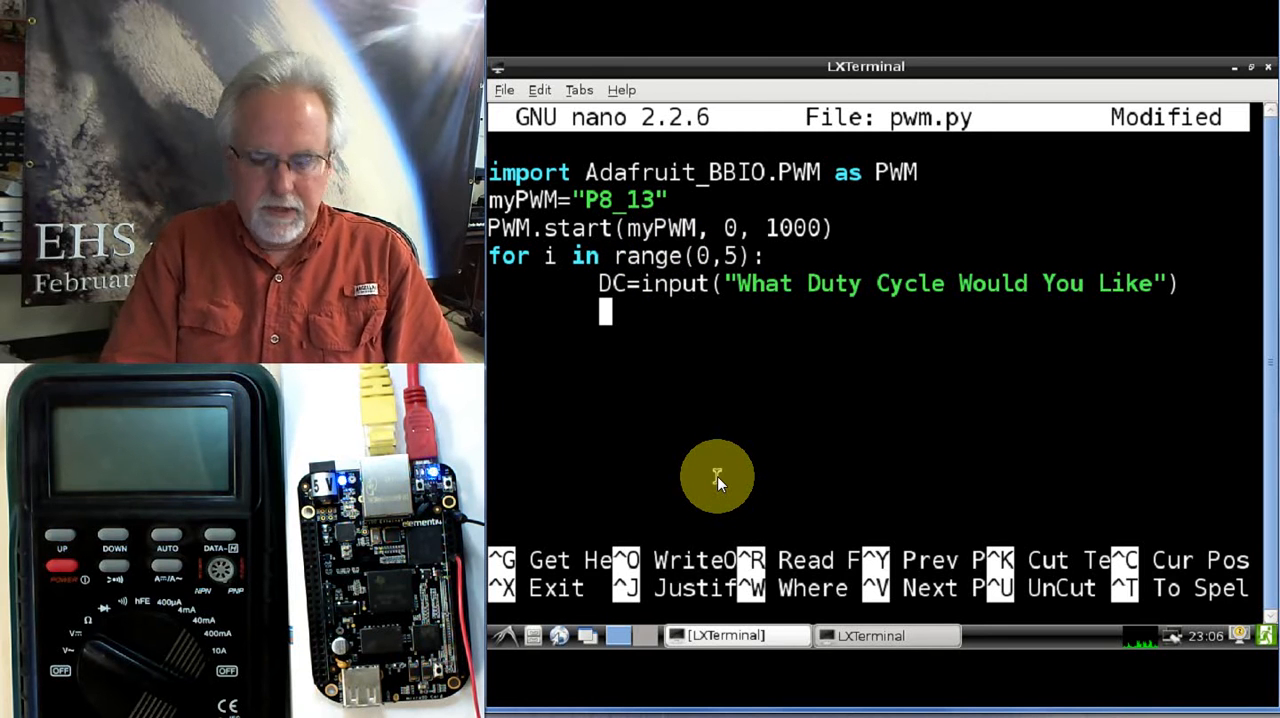
Add PWM.set_duty_cycle(myPWM, DC) inside the loop
text(PWM.)
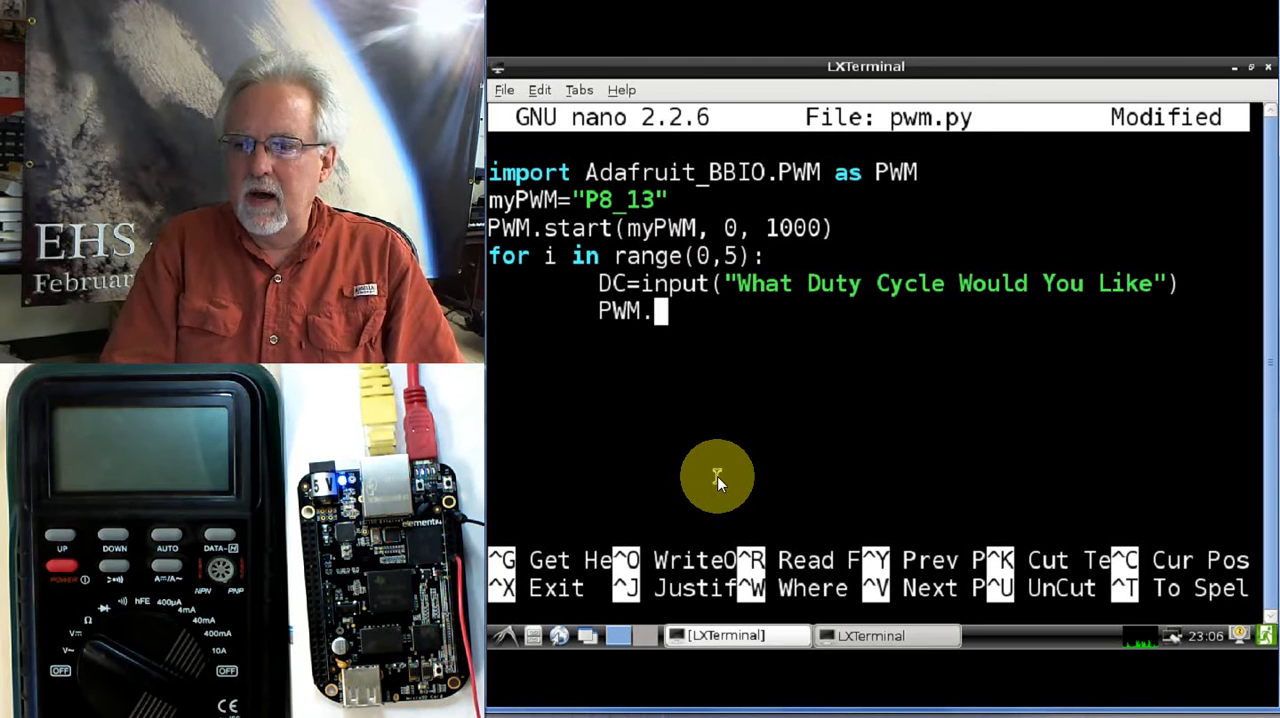
text(set)
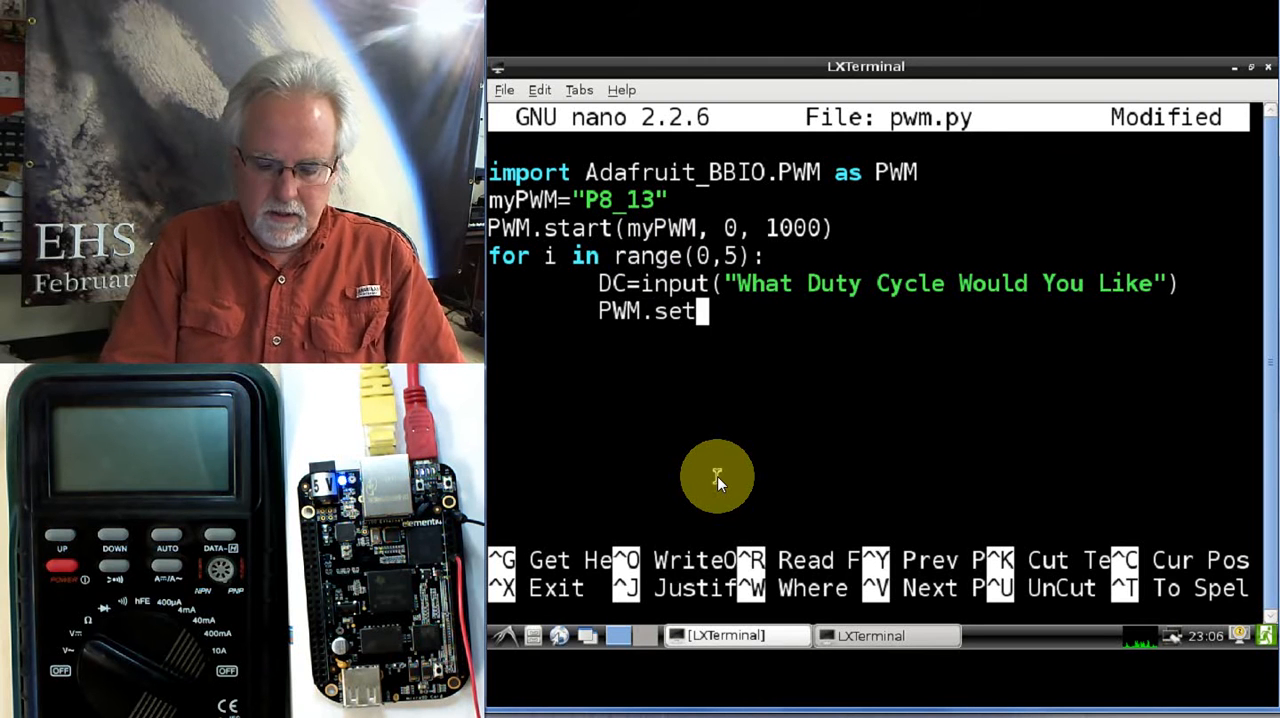
text(_duty)
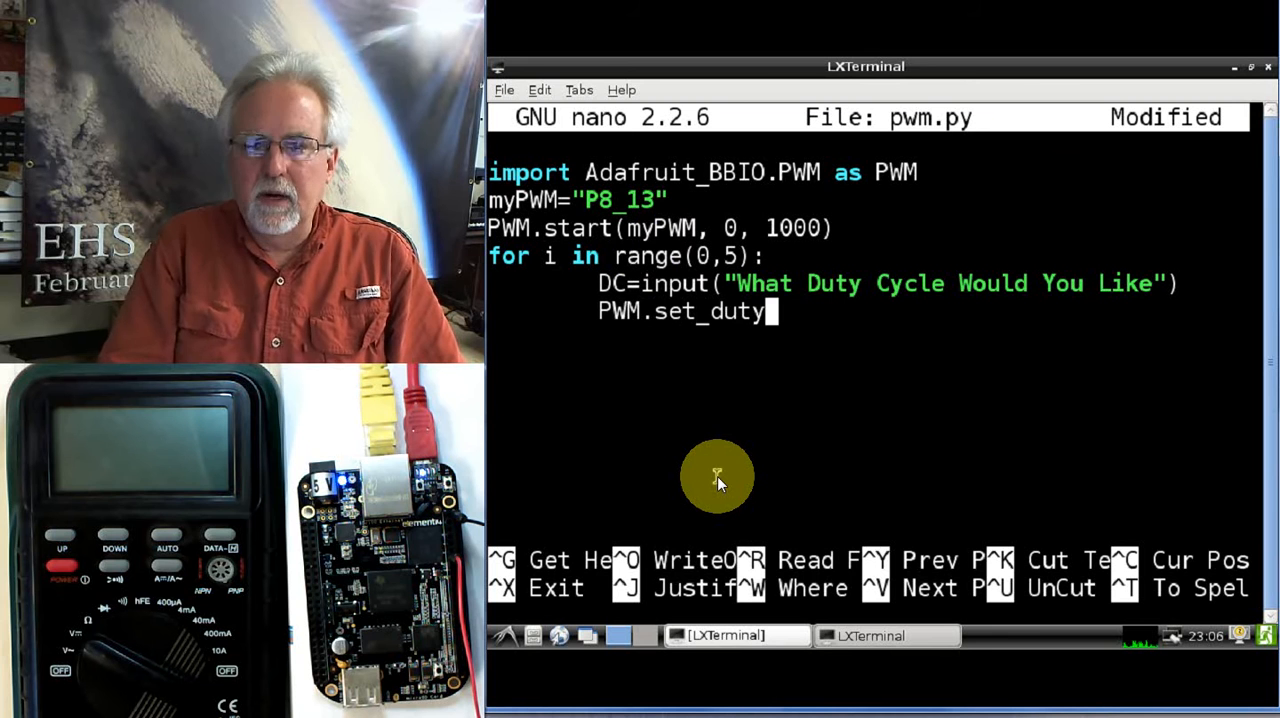
text(_cycle)
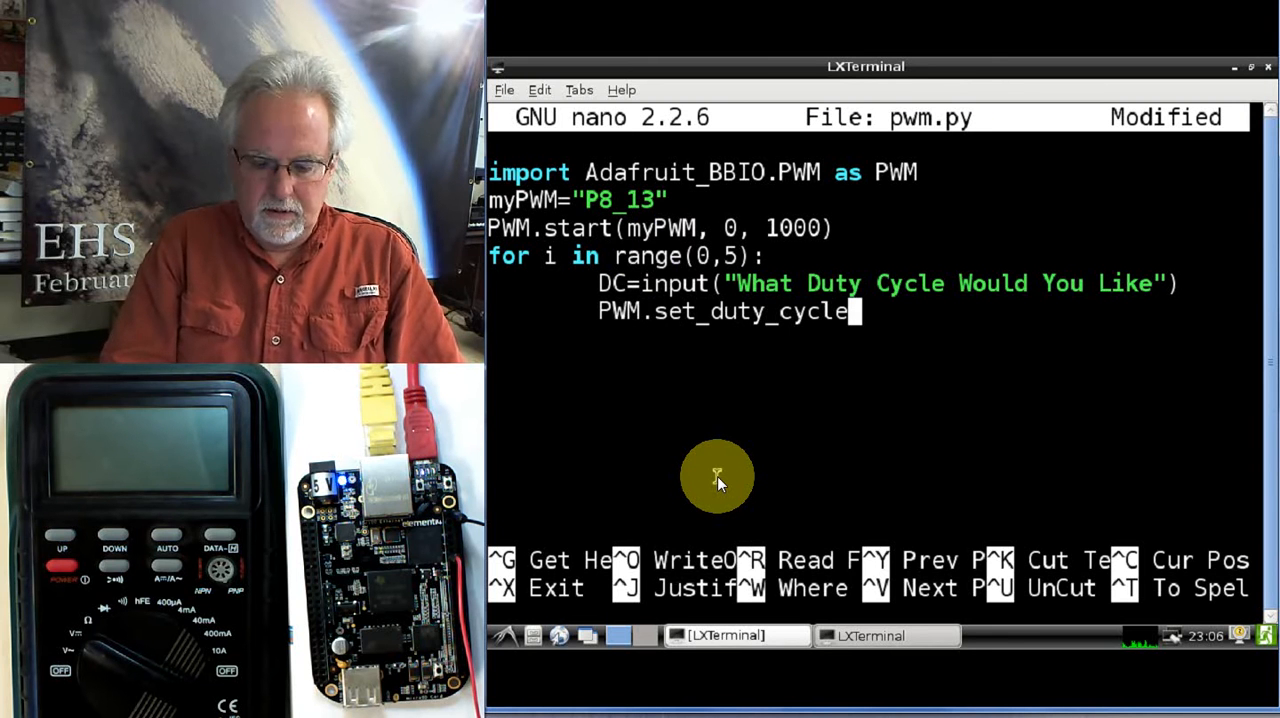
text(()
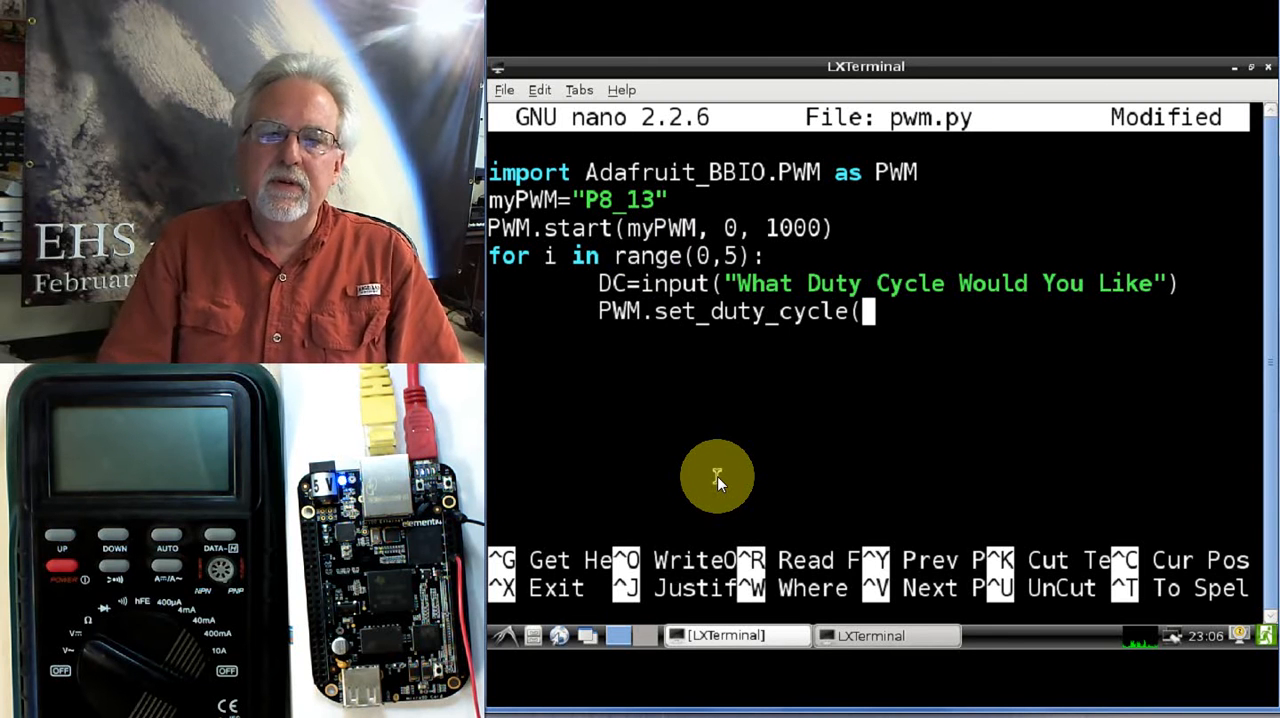
text(myPWM)
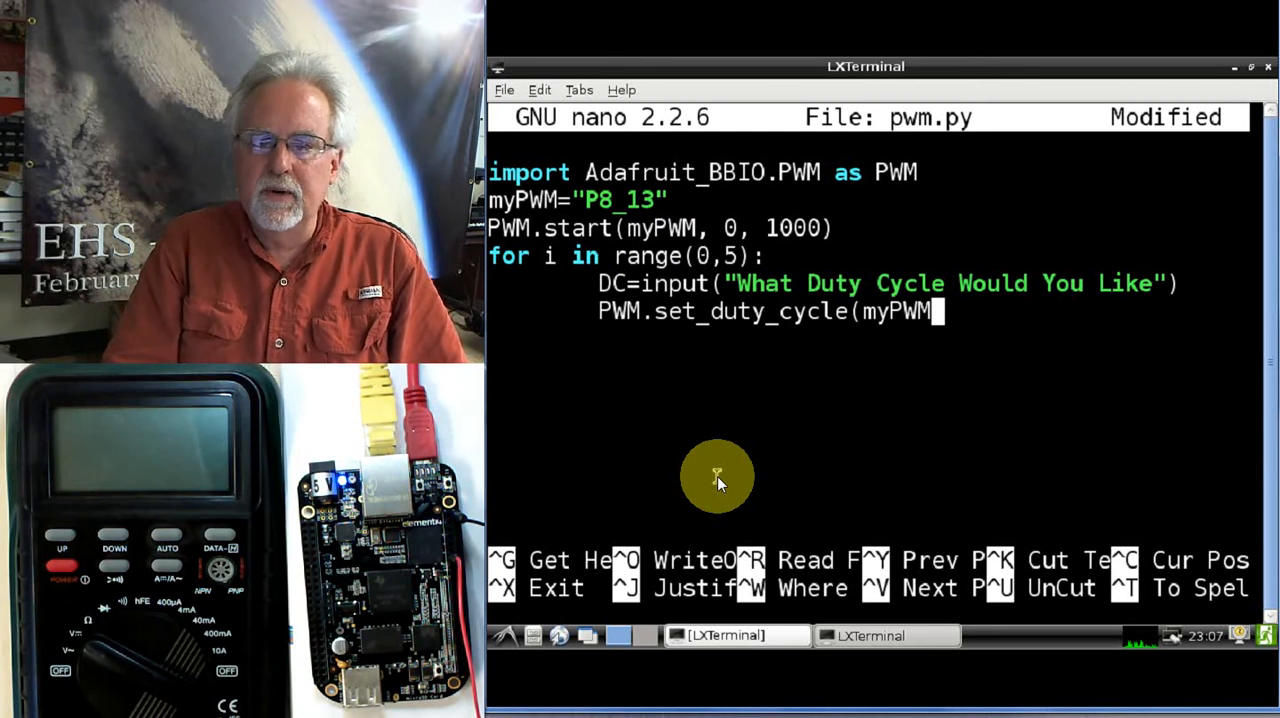
text(,)
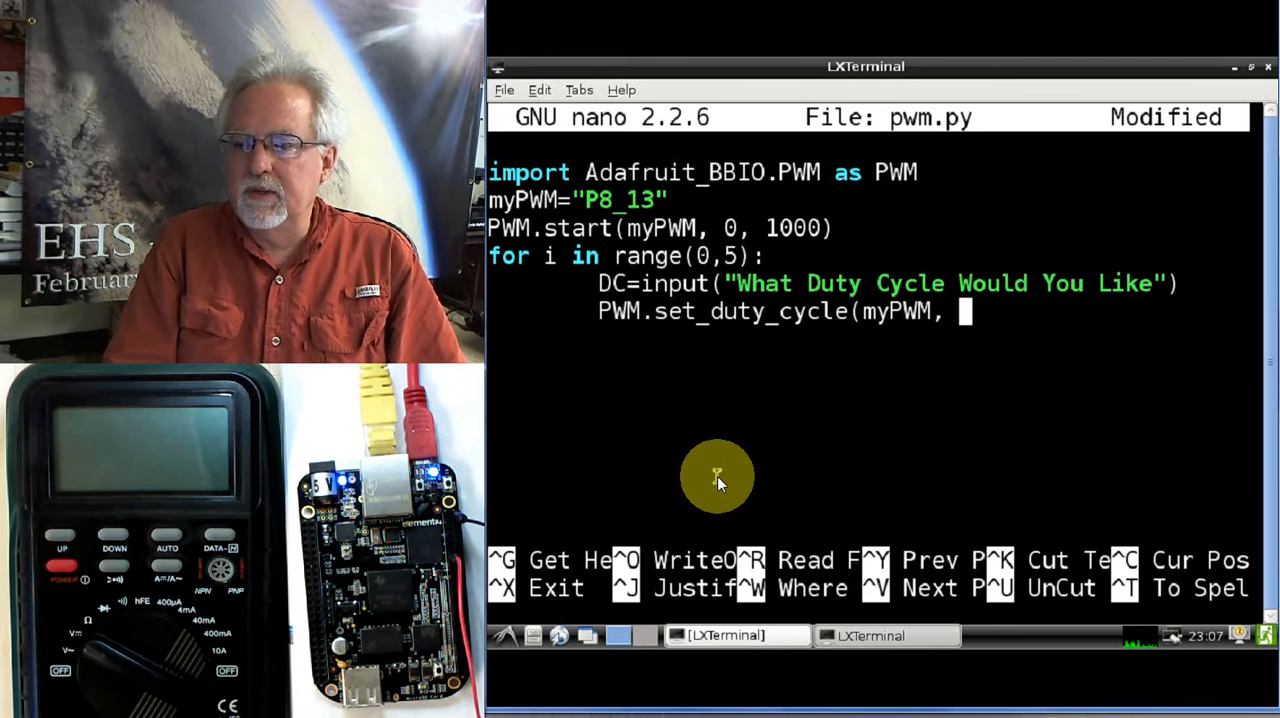
text(D)
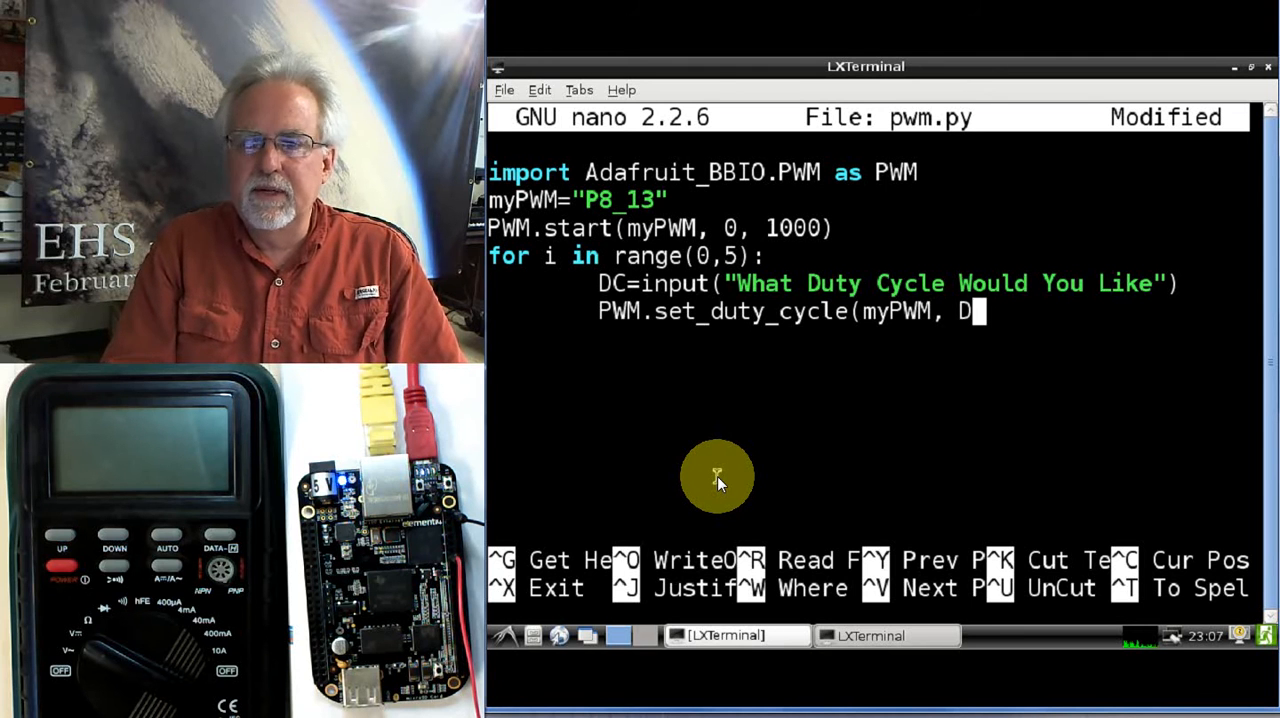
text(C)
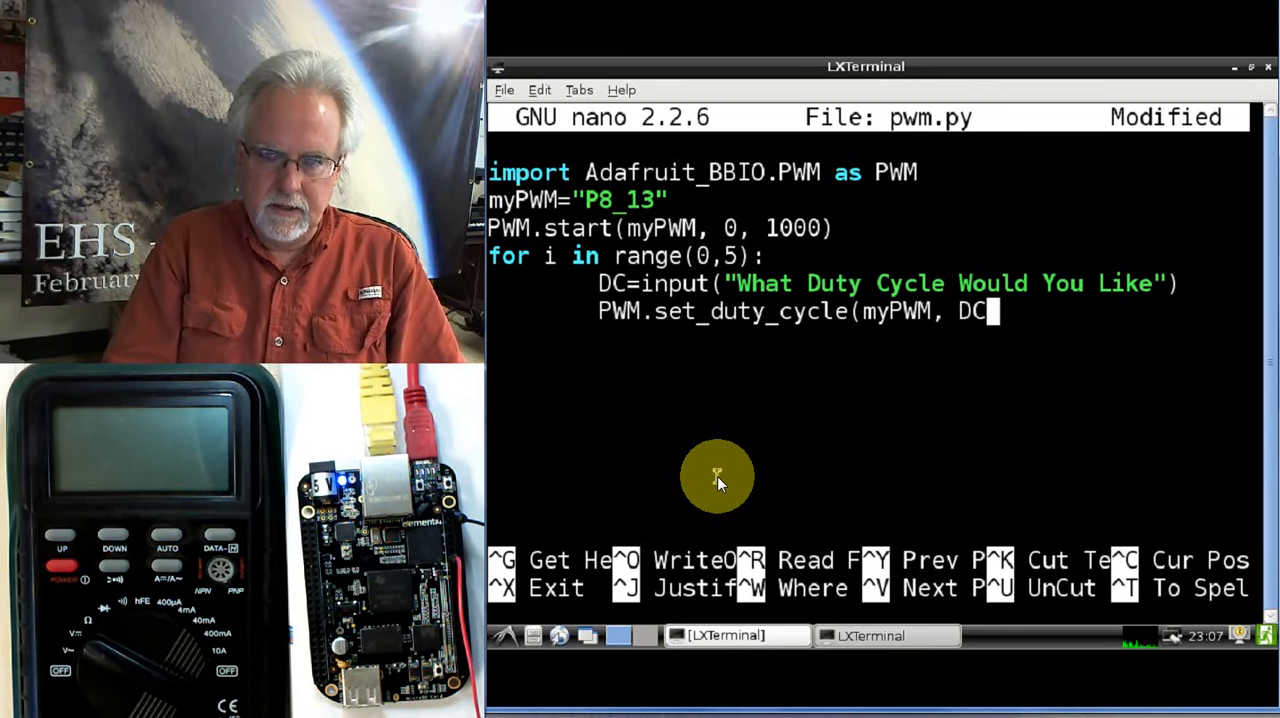
text())
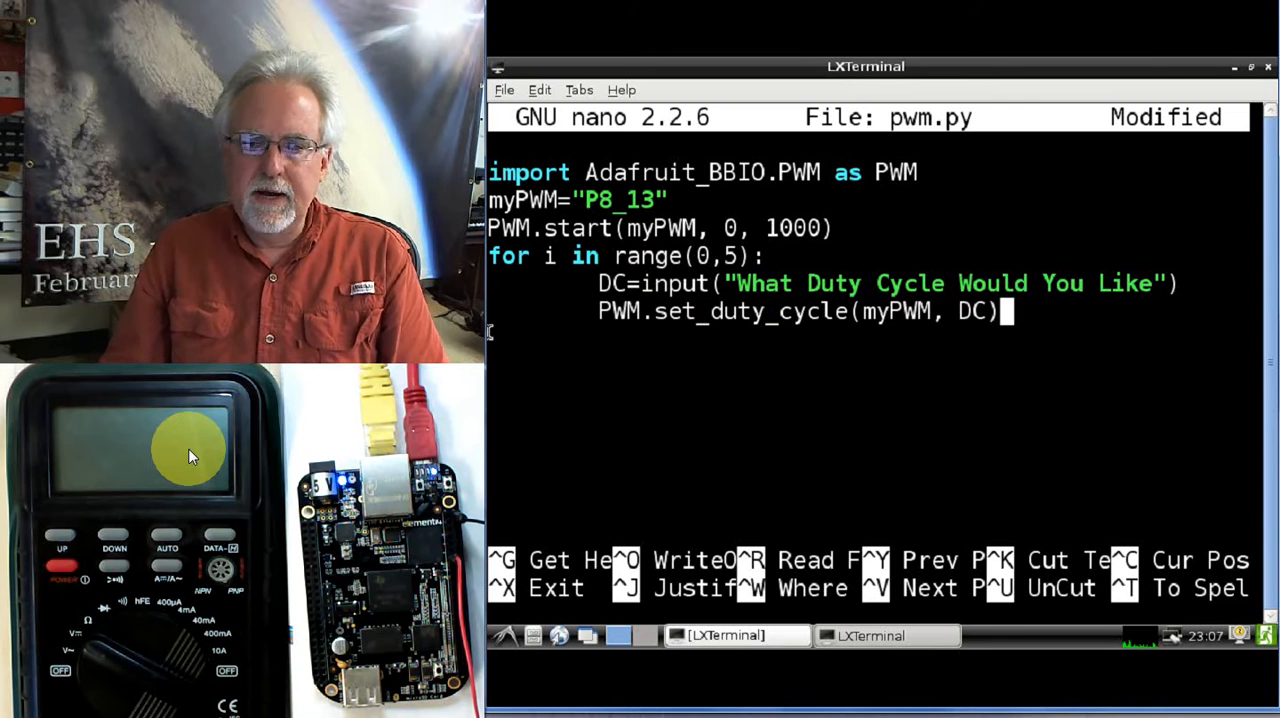
mouse_move(744, 492)
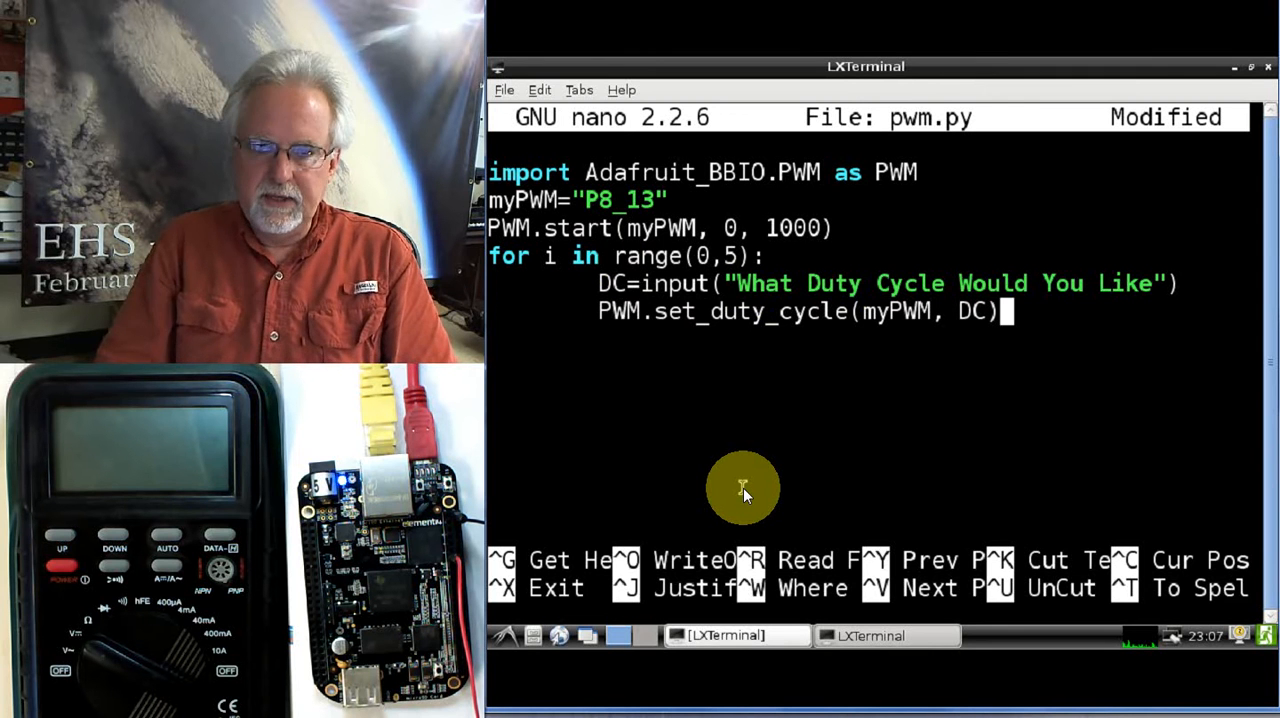
key(Return)
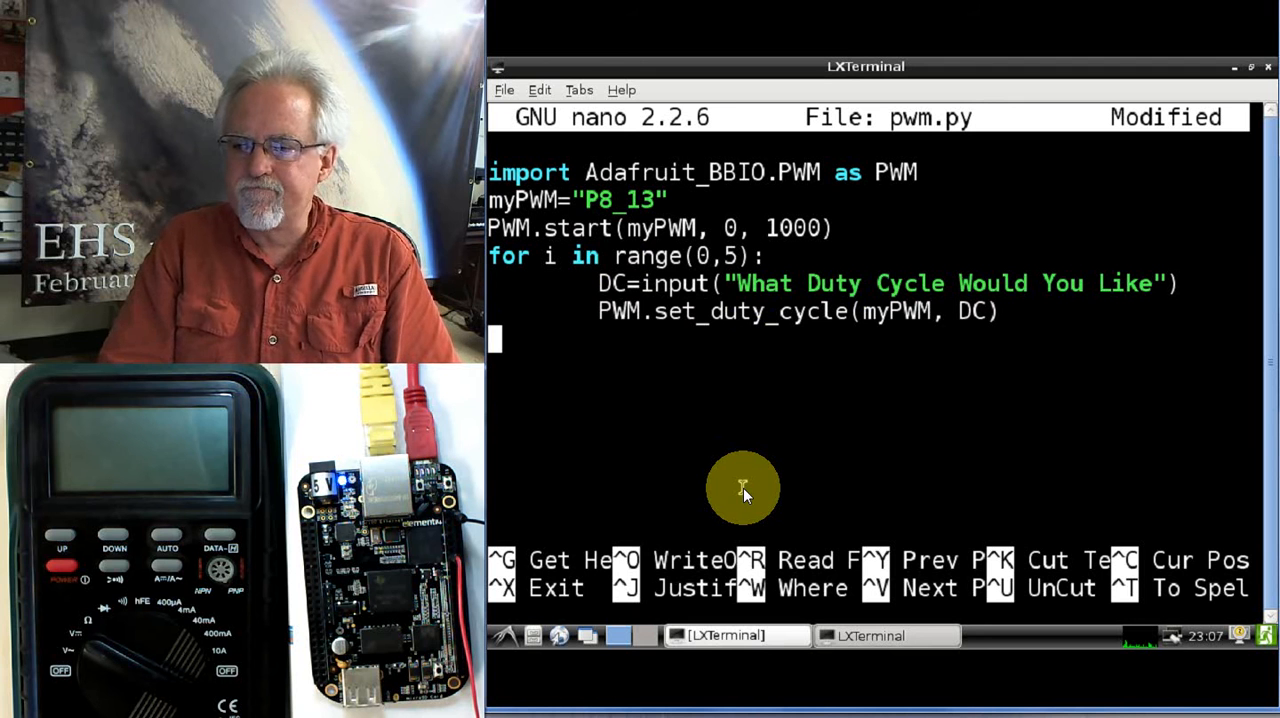
End the script with PWM.stop(myPWM) and PWM.cleanup(), then save and exit nano
text(PWM)
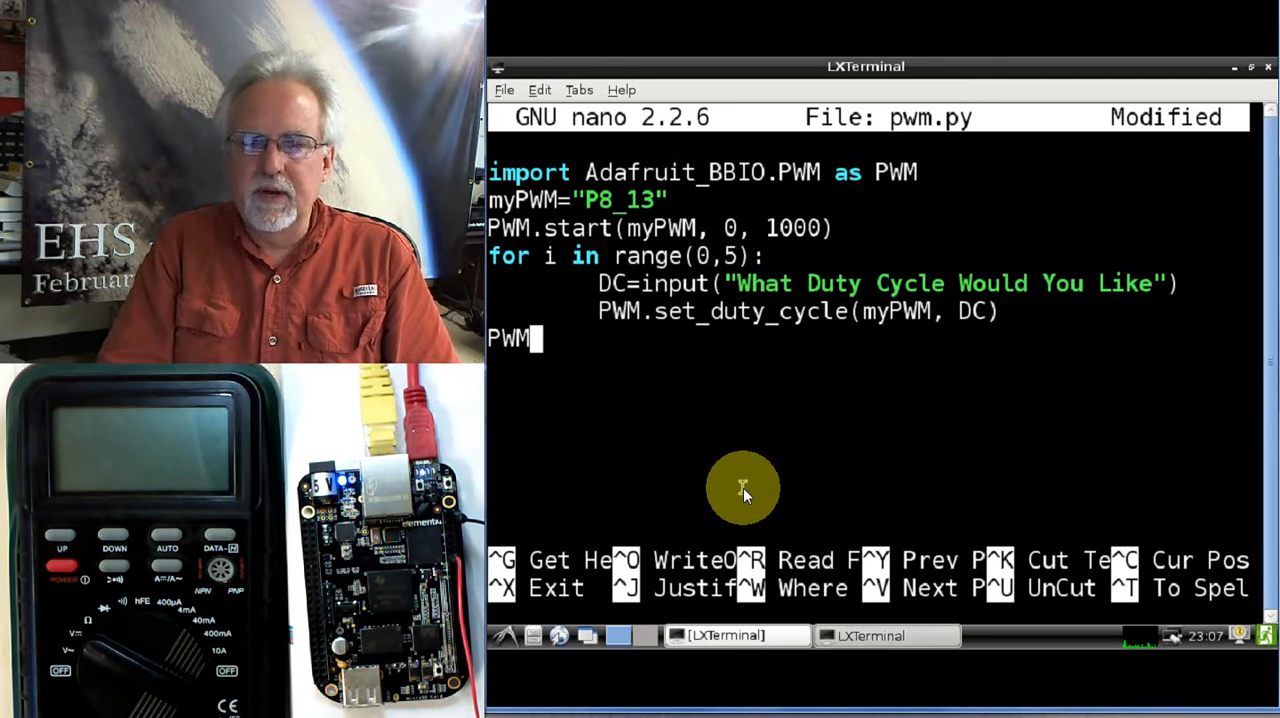
text(.stop)
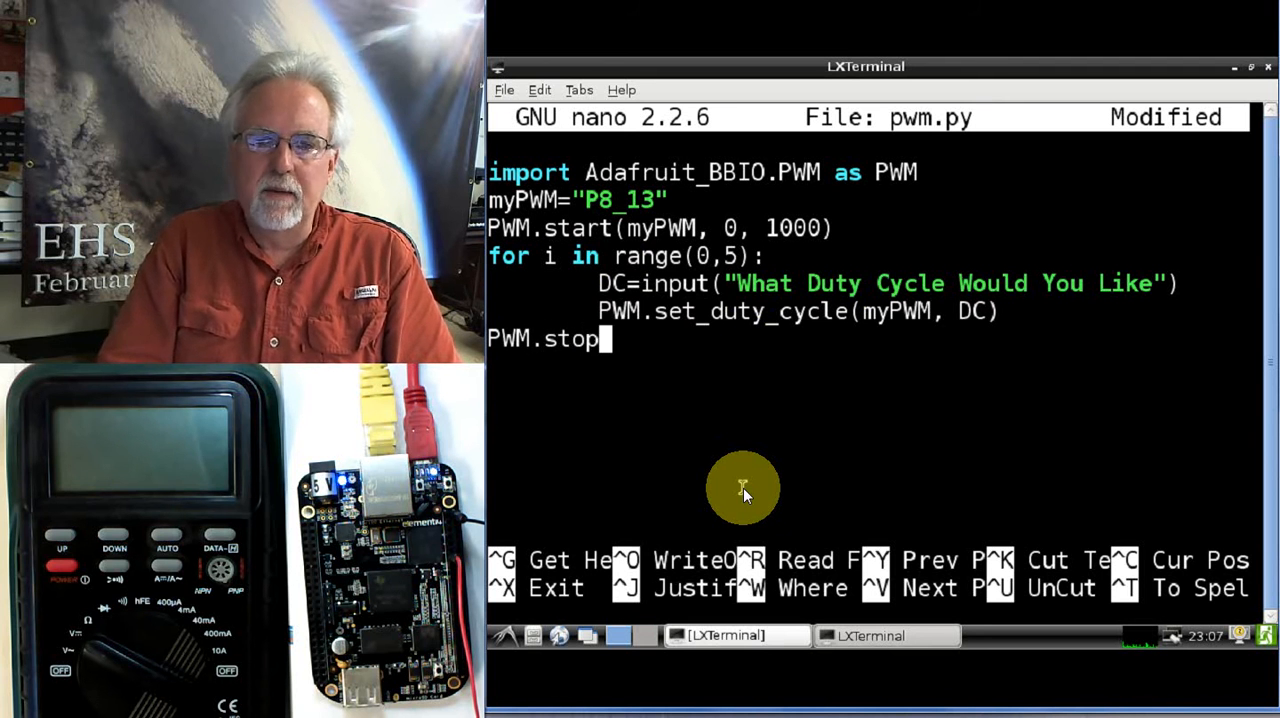
text(()
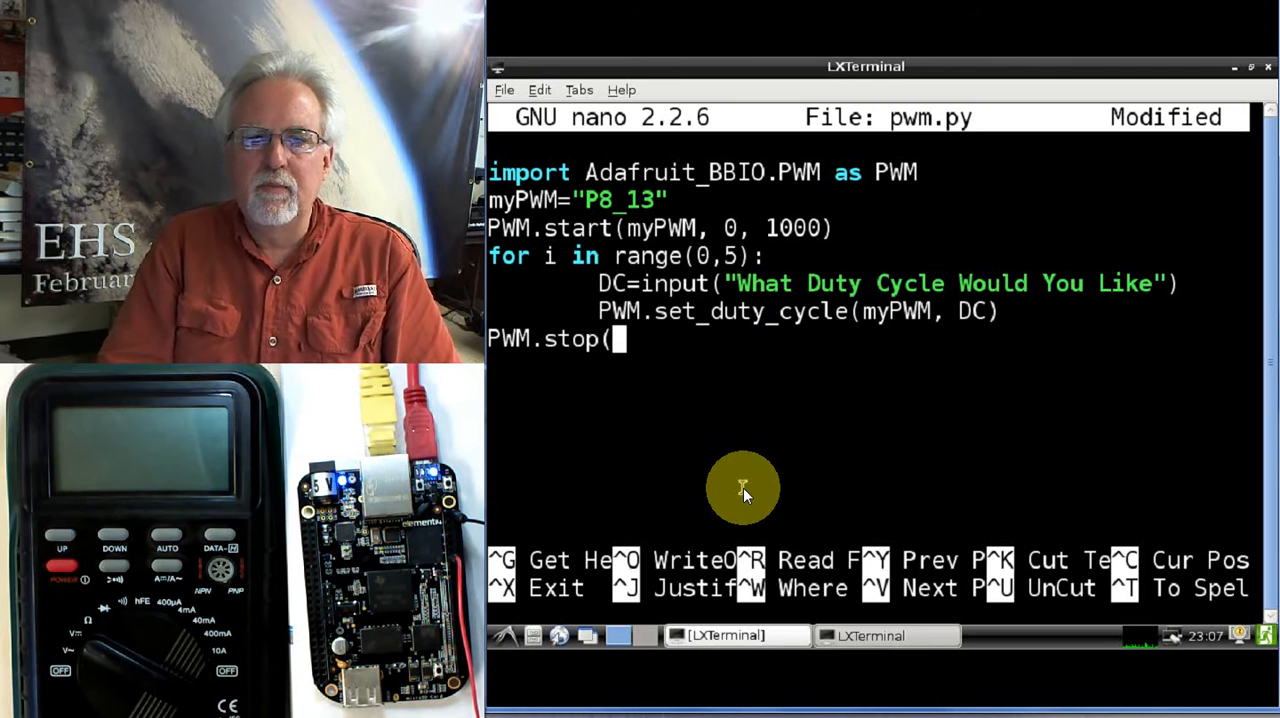
text(my)
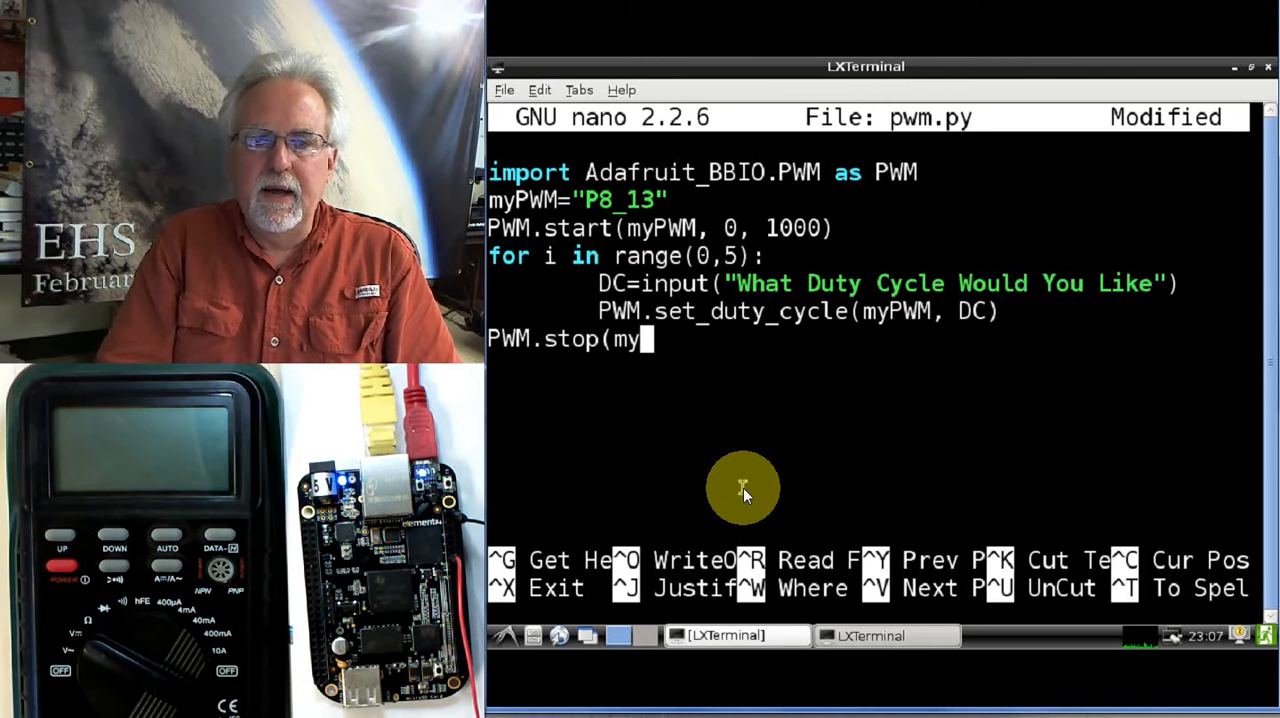
text(PWM)
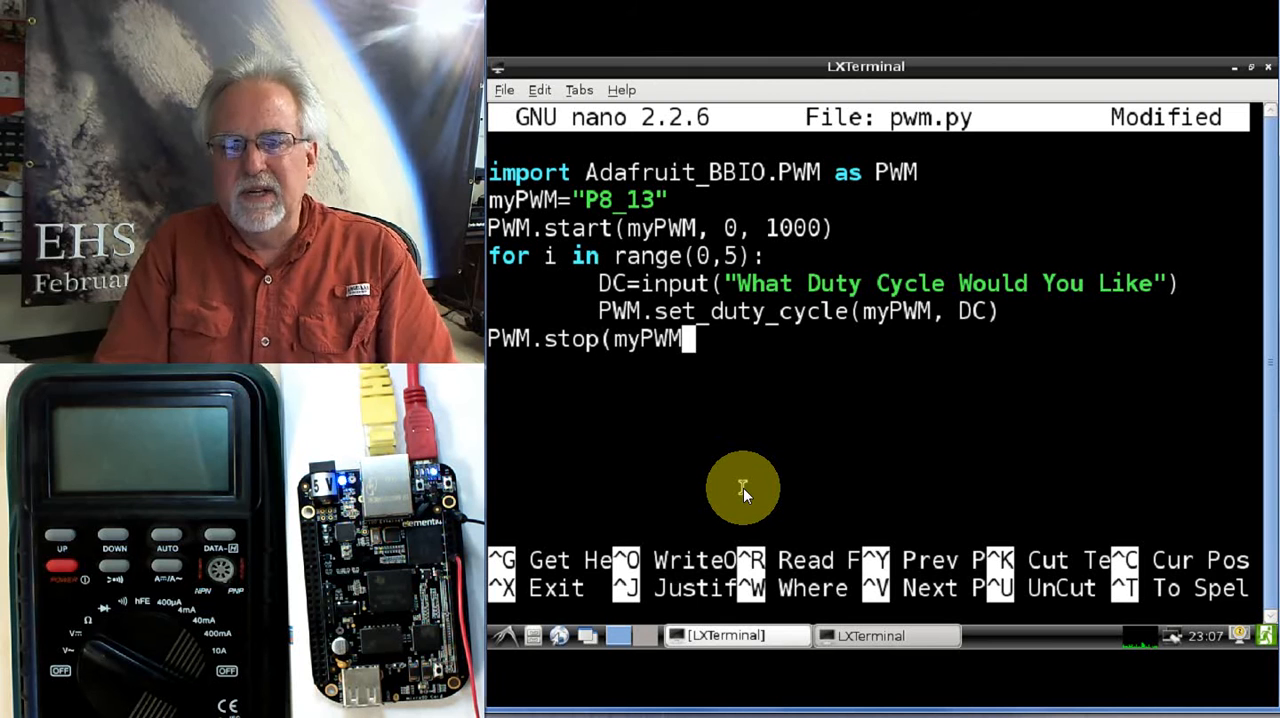
text())
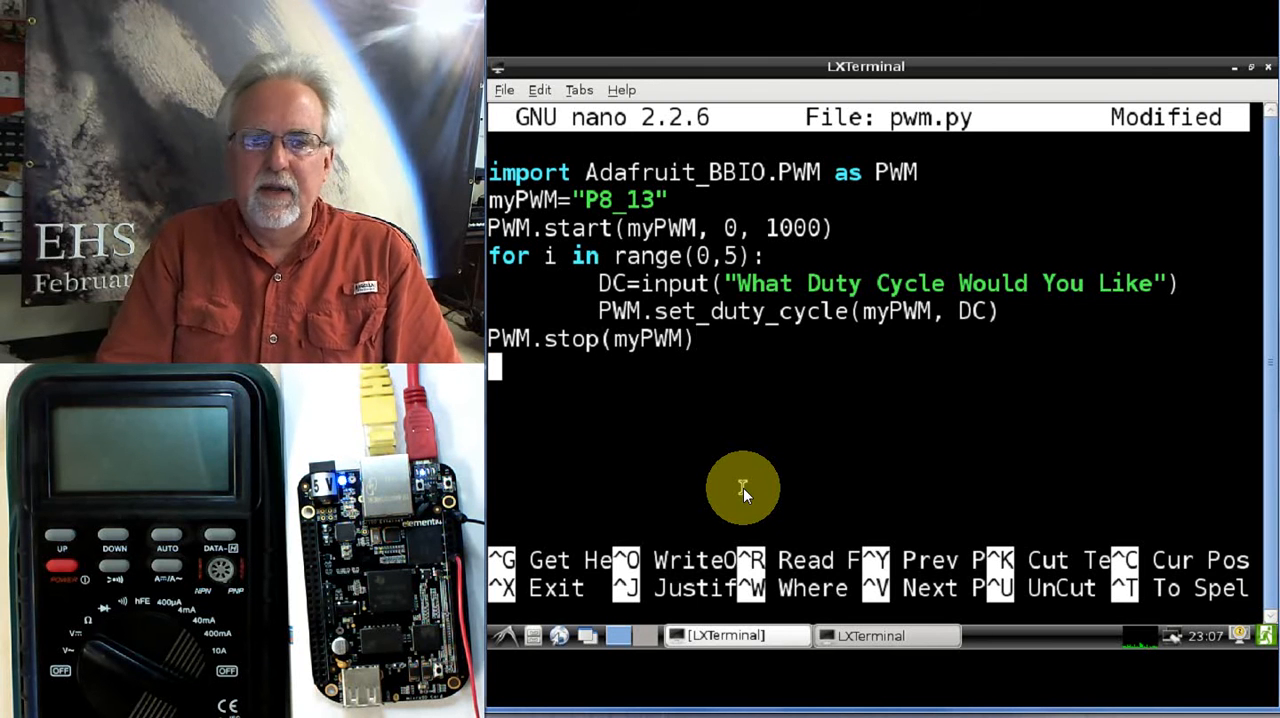
text(PWM.cl)
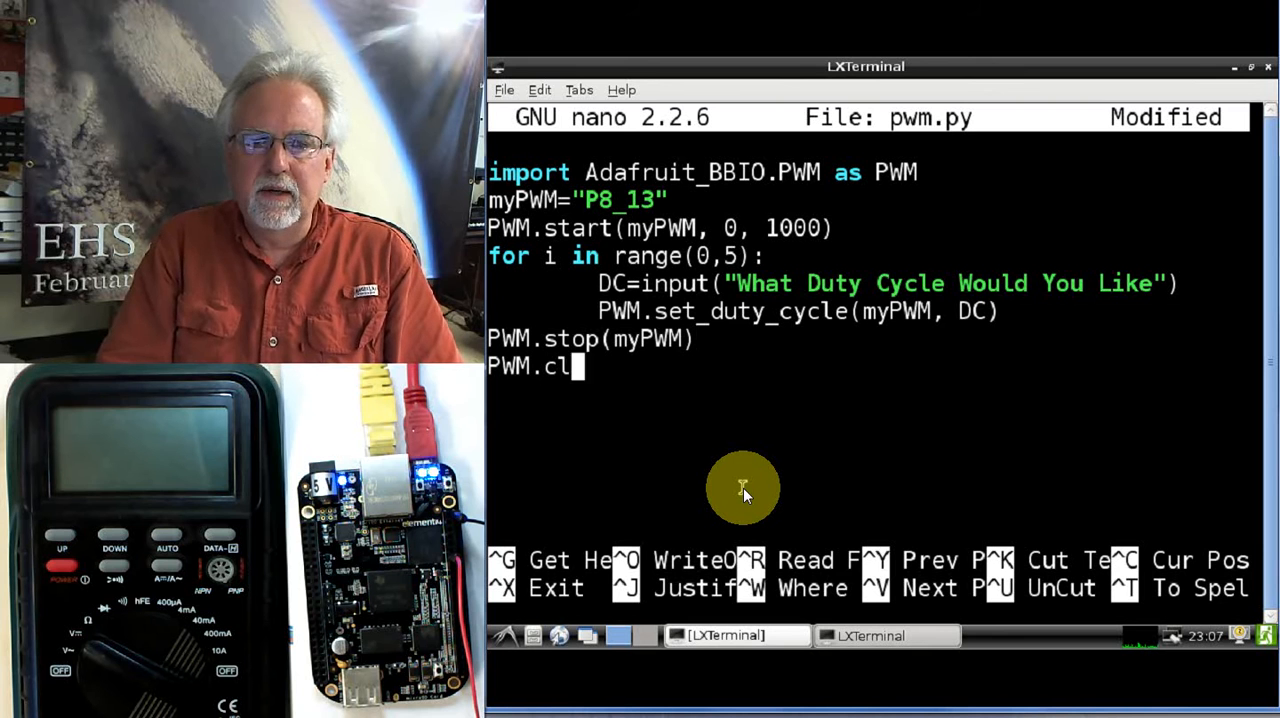
text(eanup())
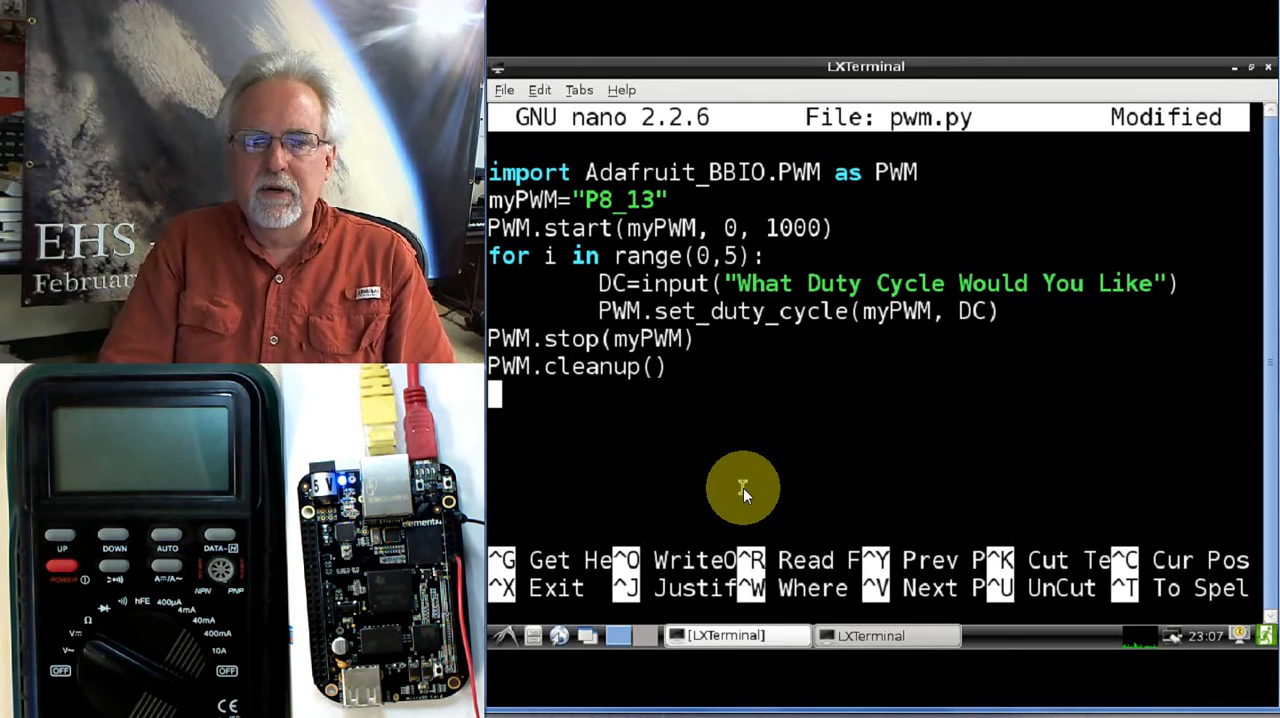
key(ctrl+o)
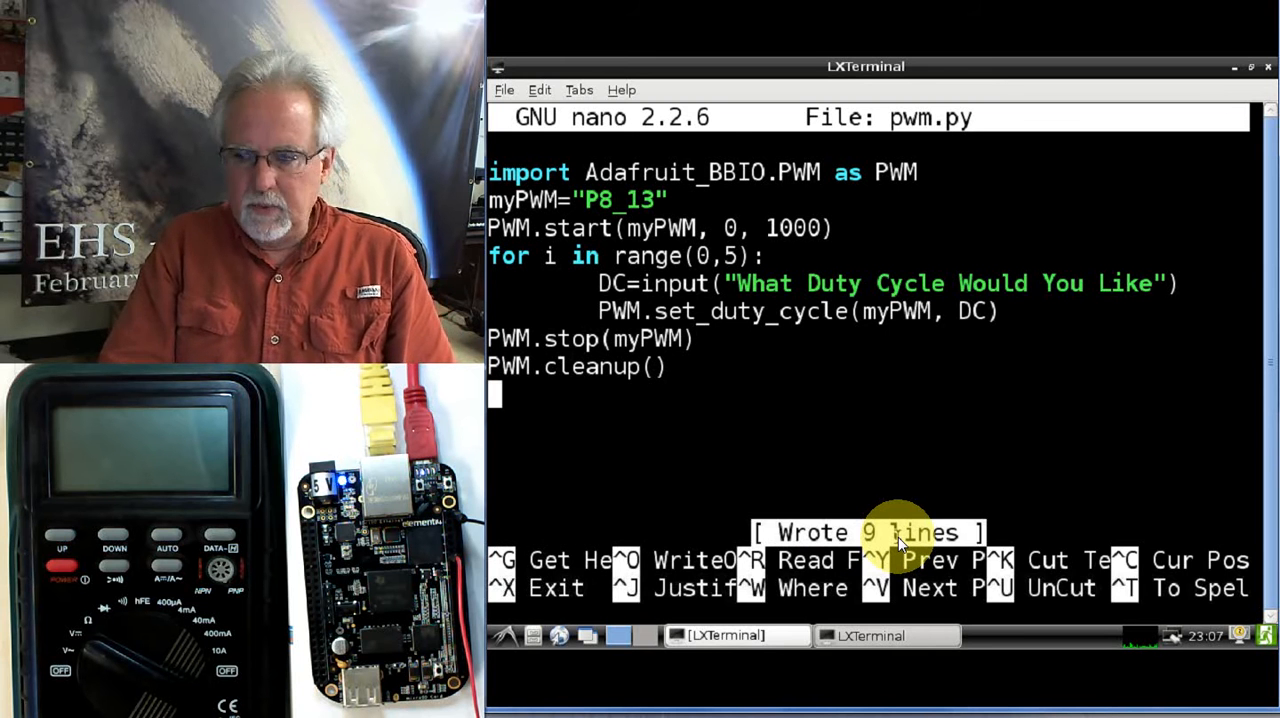
key(ctrl+x)
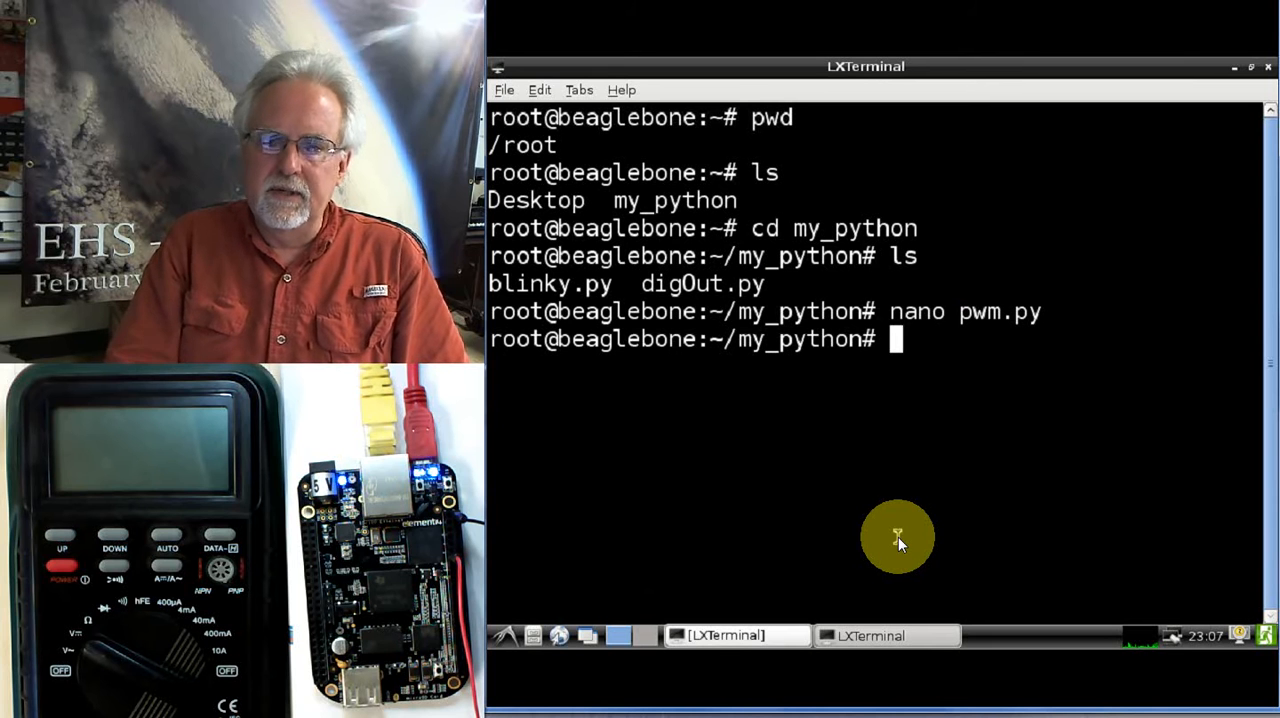
List the folder and run the script with python pwm.py
text(ls)
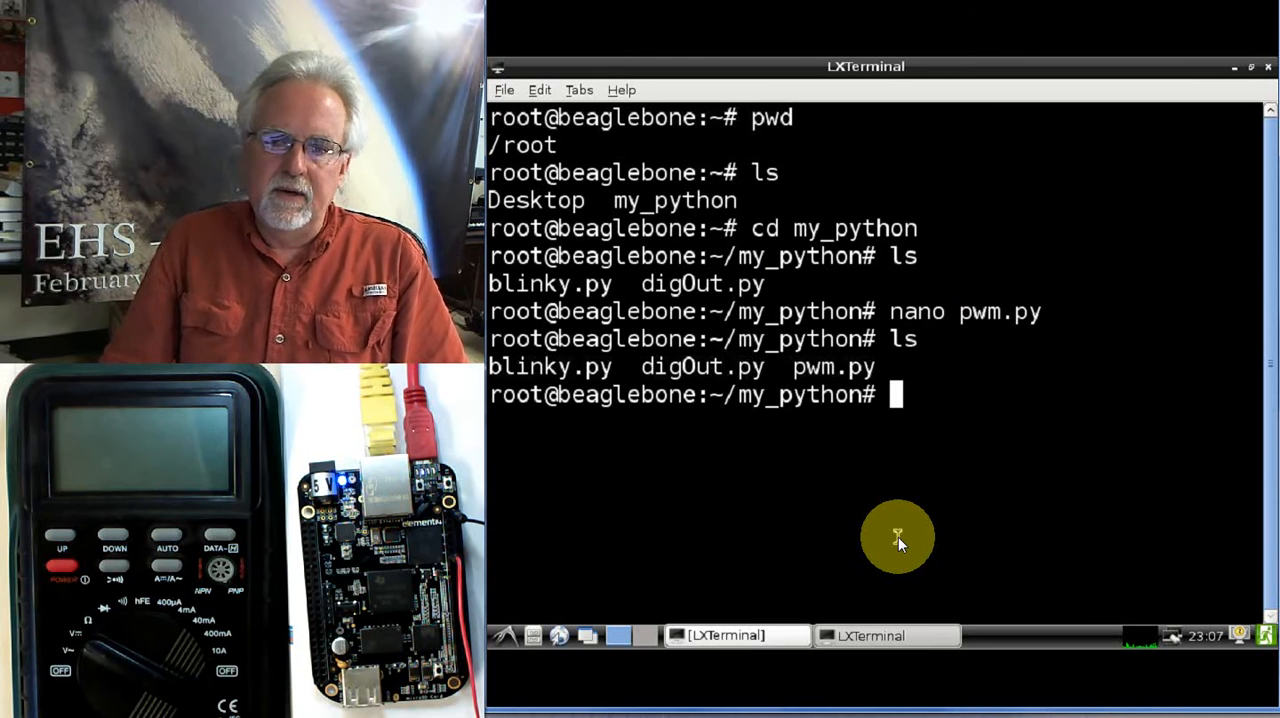
mouse_move(1044, 400)
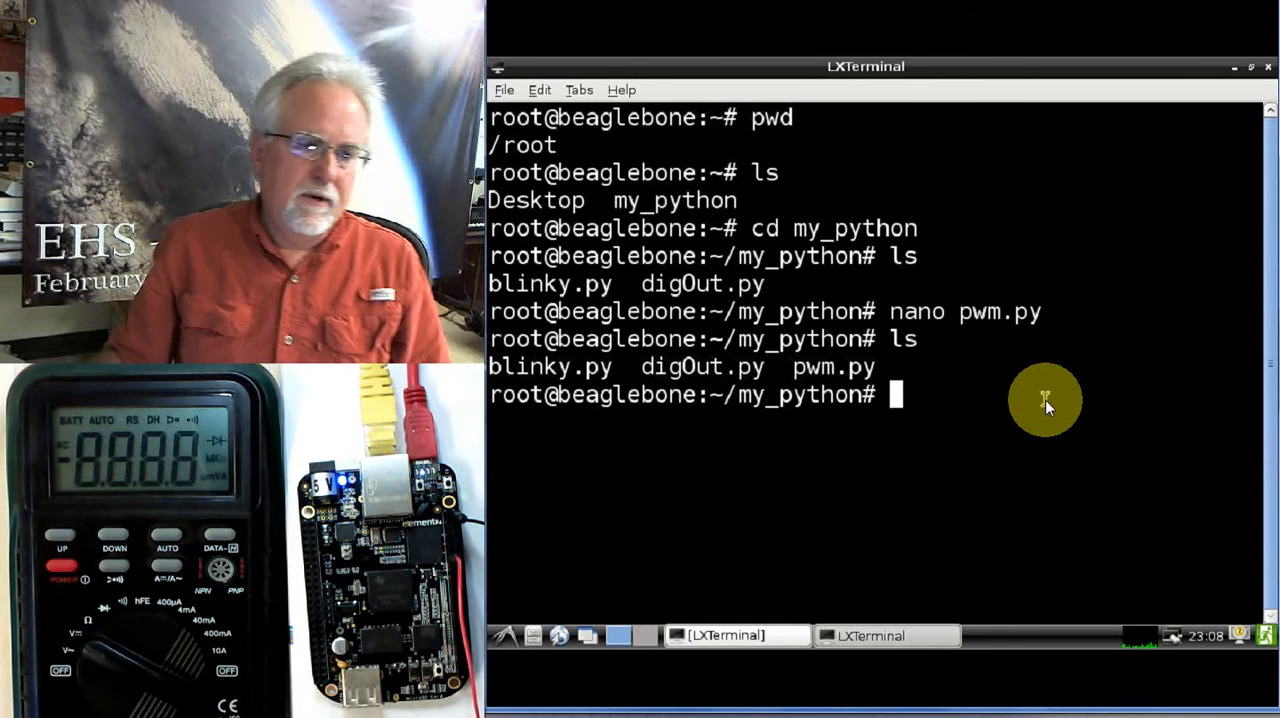
mouse_move(876, 464)
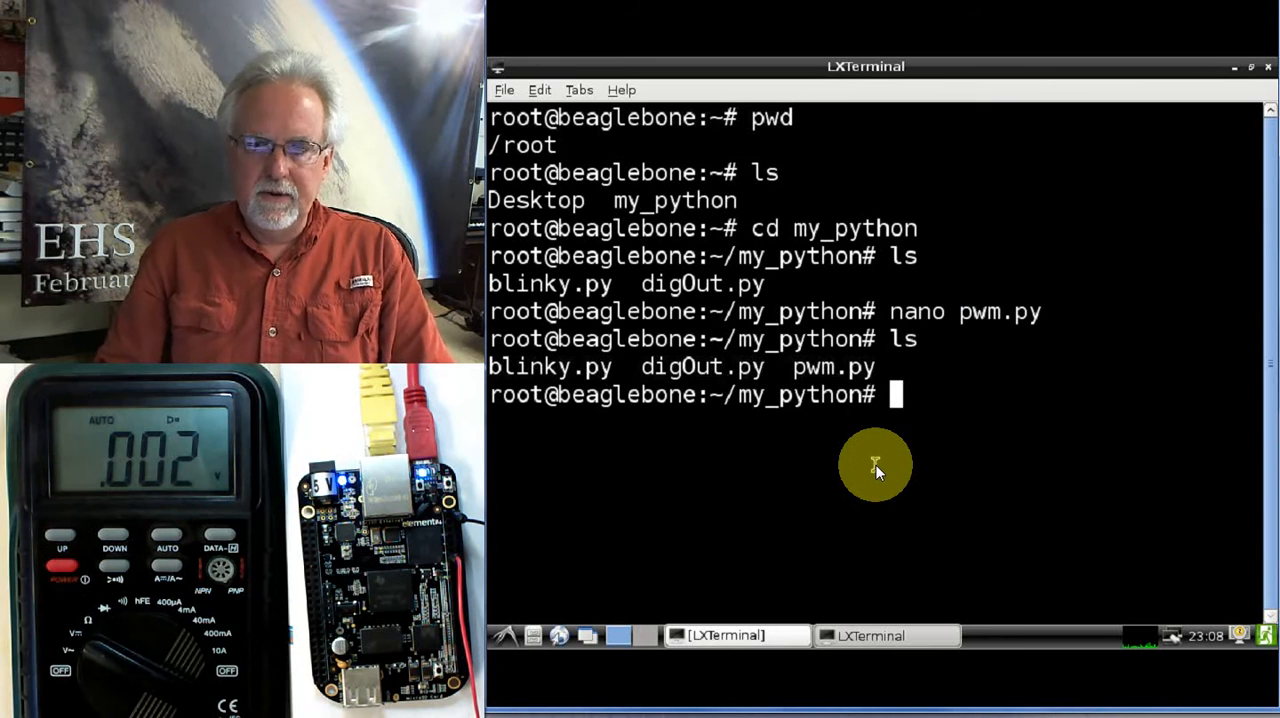
text(ls)
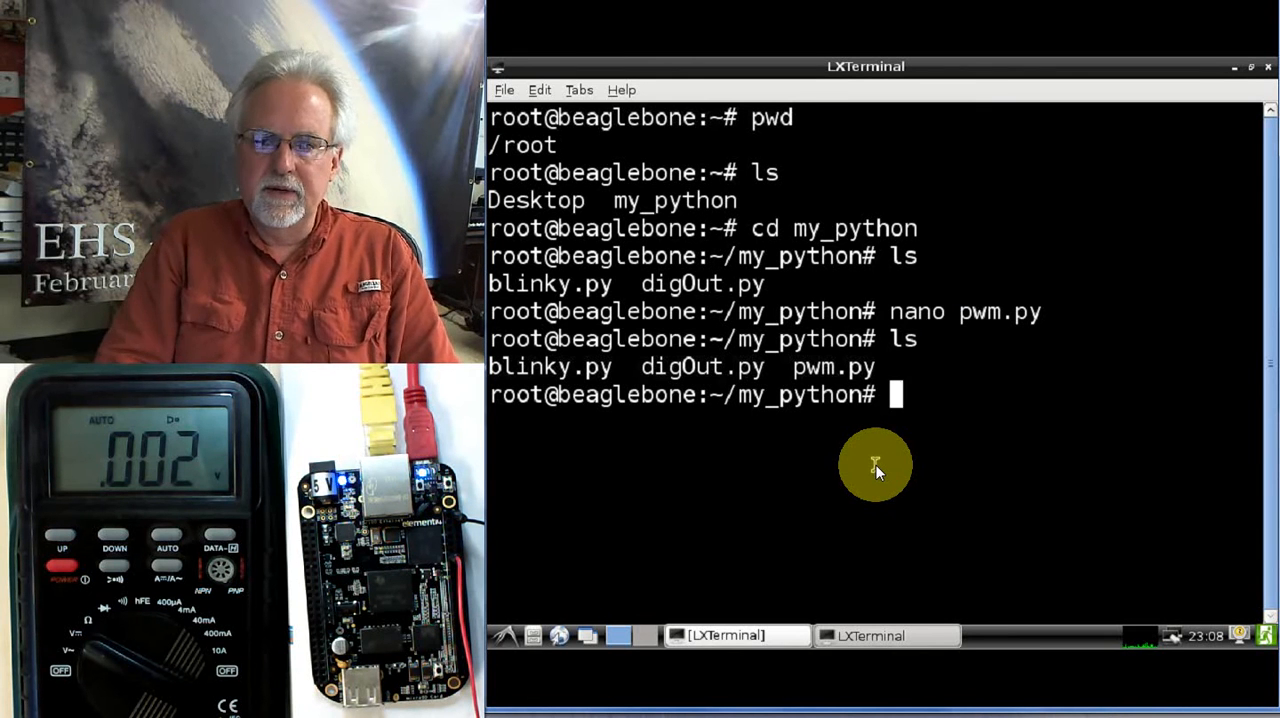
text(python)
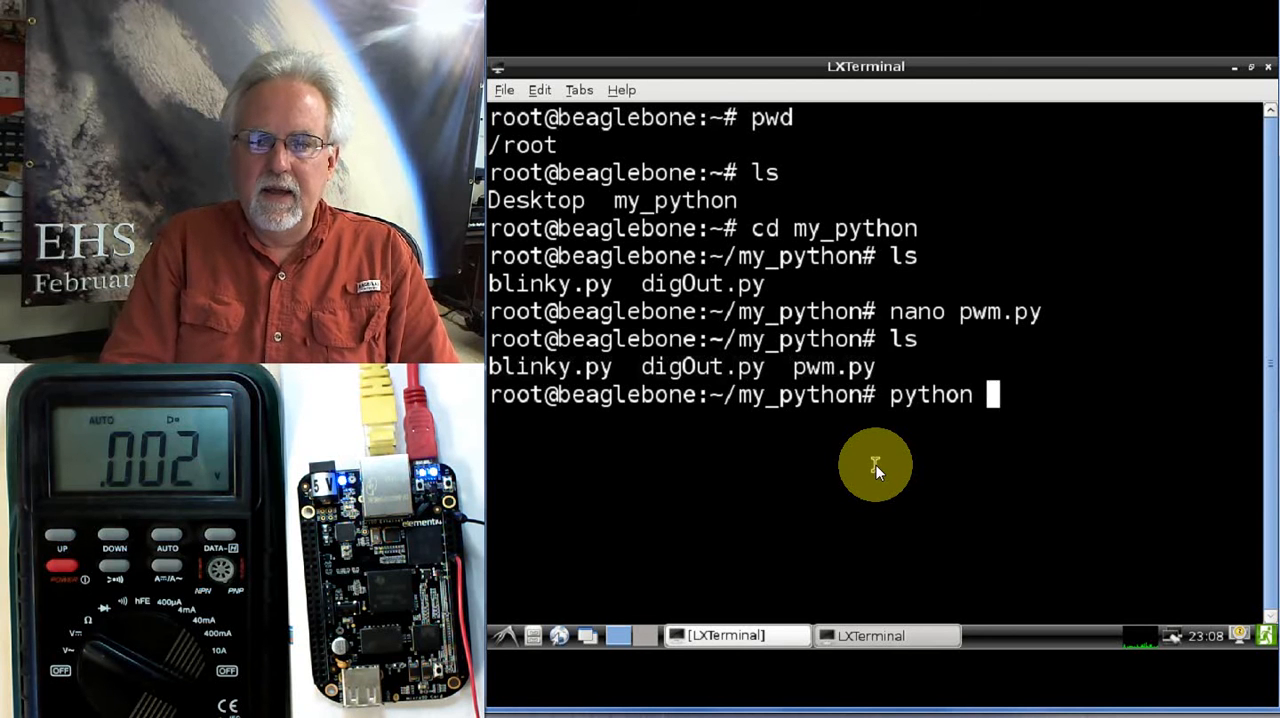
text(pwm.p)
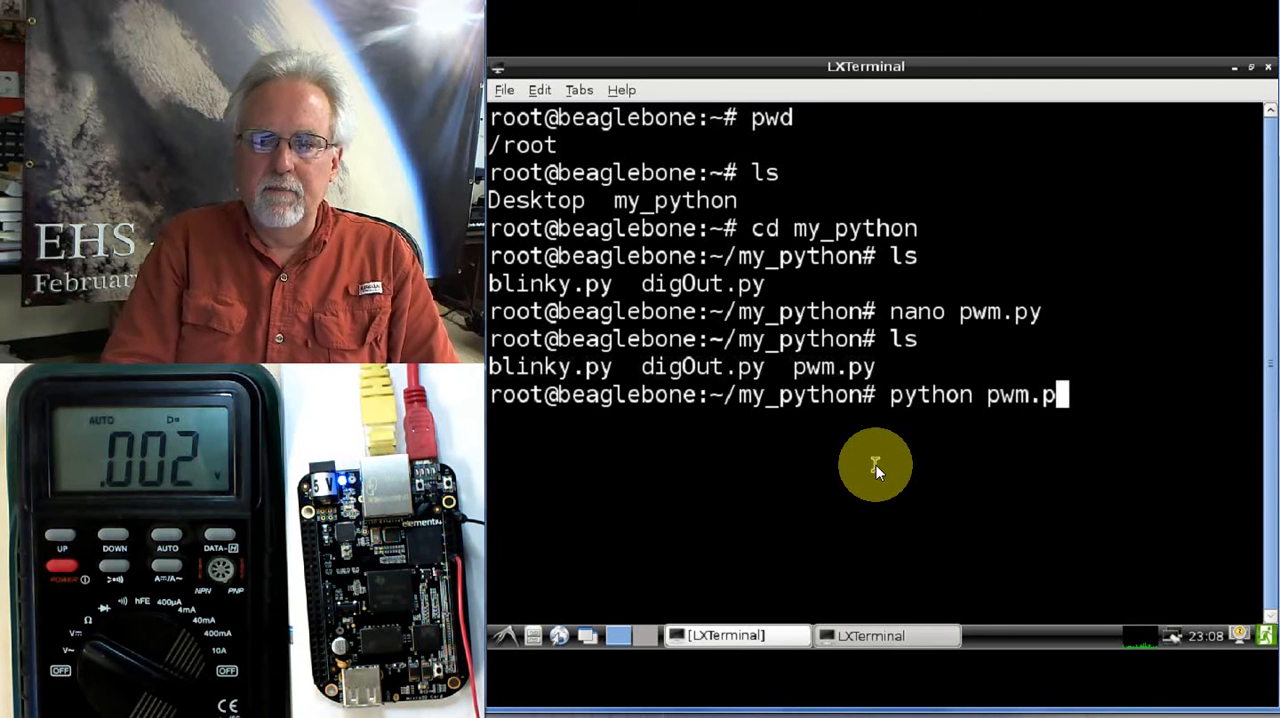
text(y)
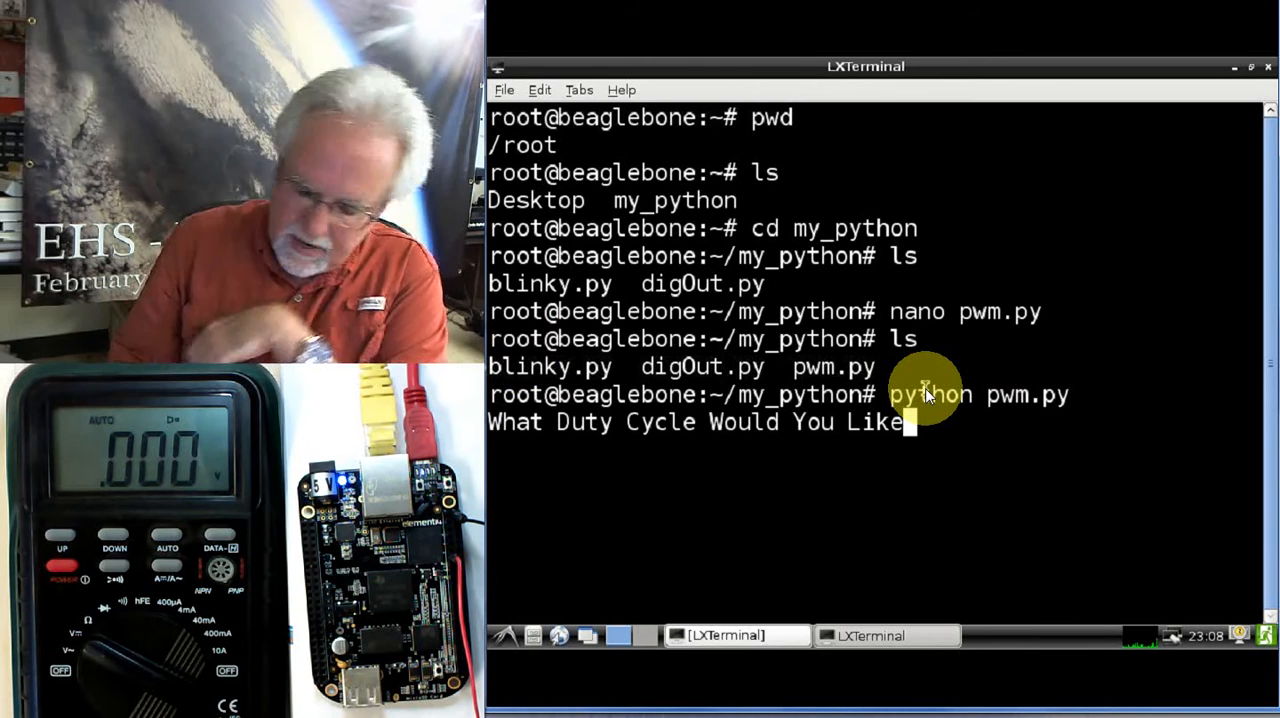
Answer the duty-cycle prompts with 0, 100, 50, 10 and 1 until the script finishes
text(0)
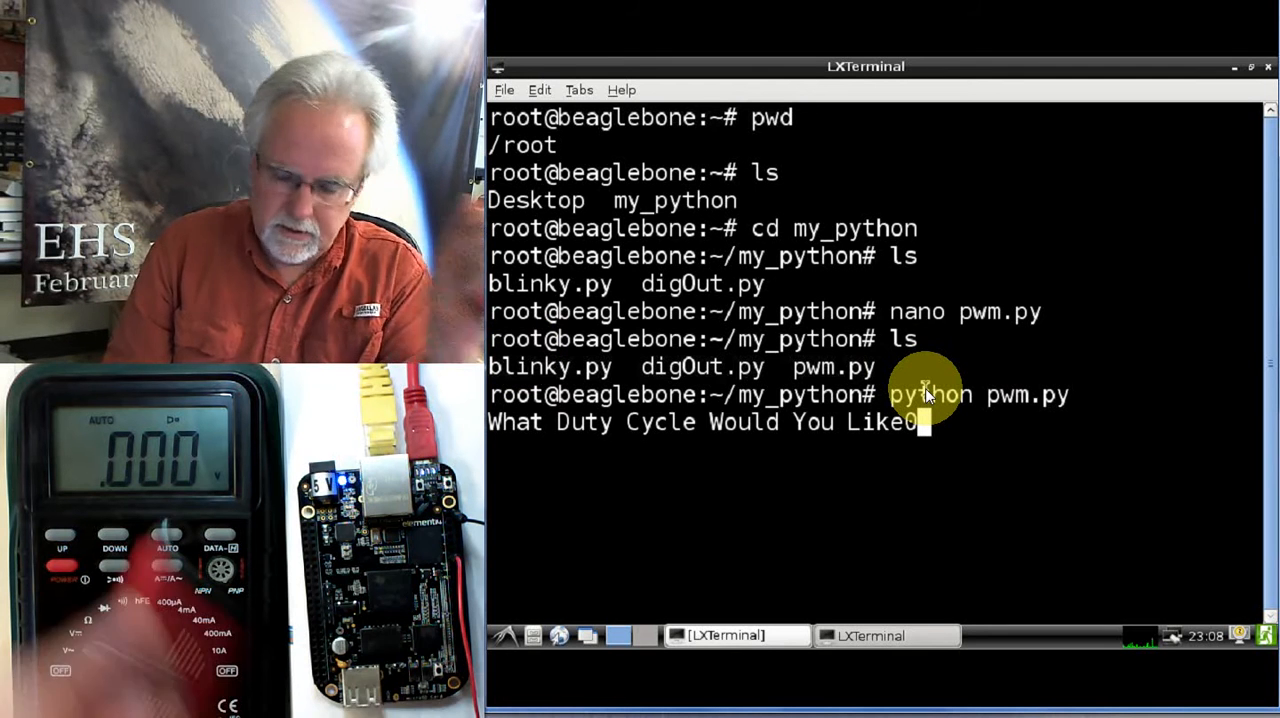
key(enter)
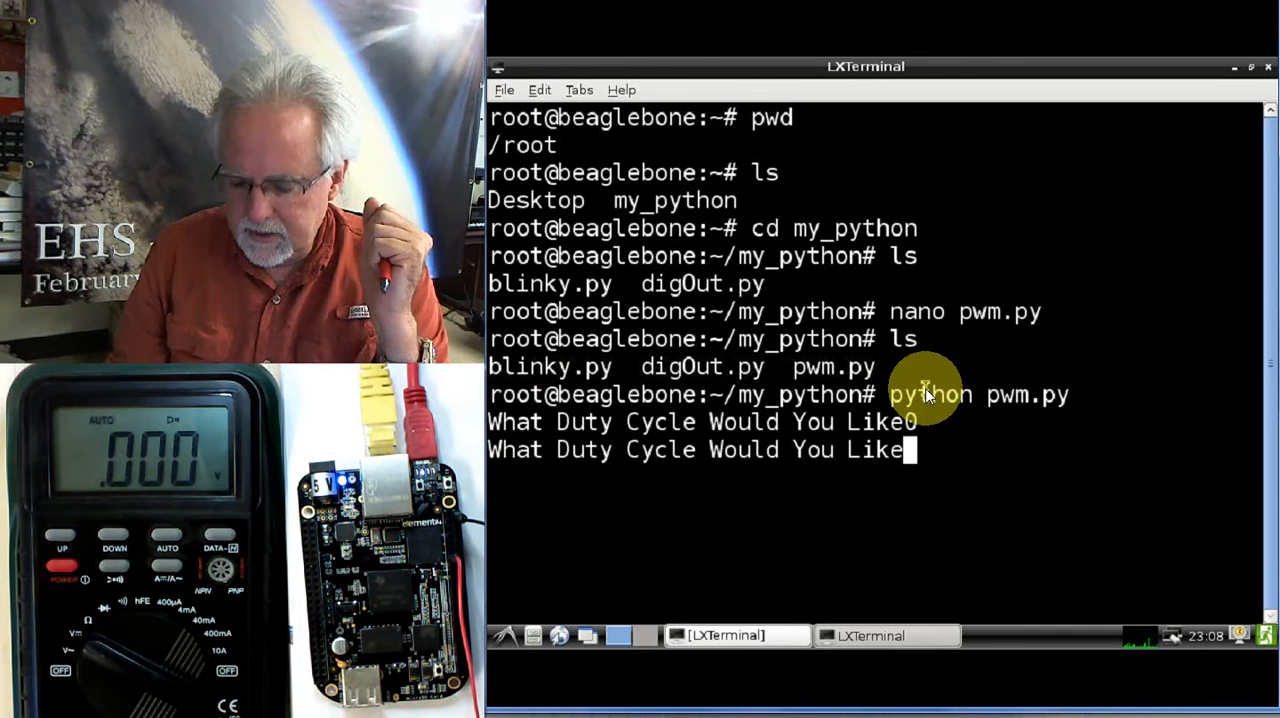
text(10)
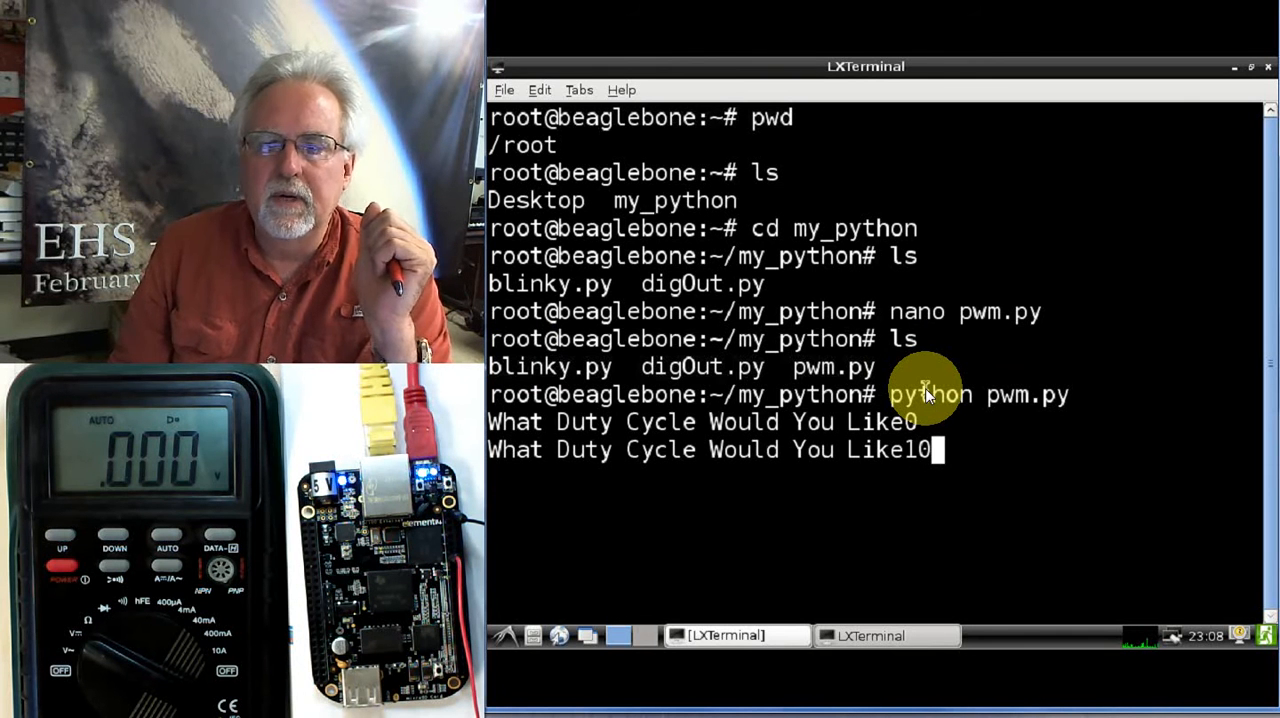
text(00)
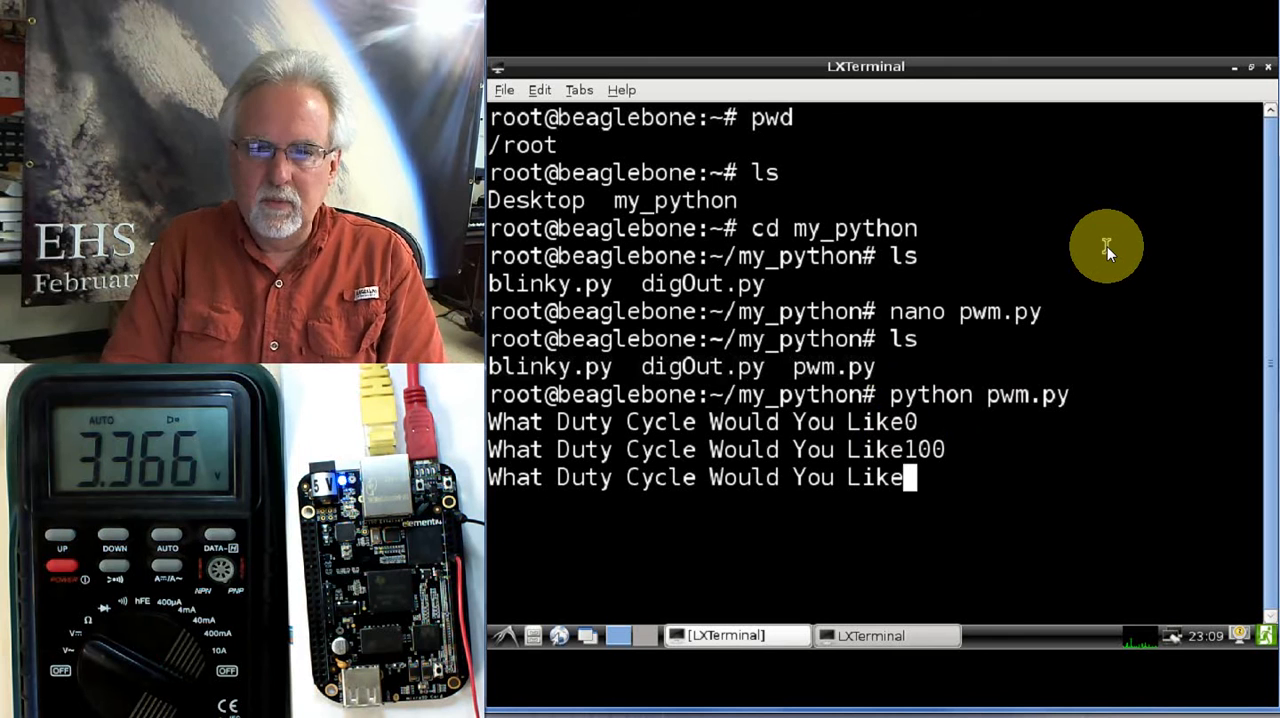
text(50)
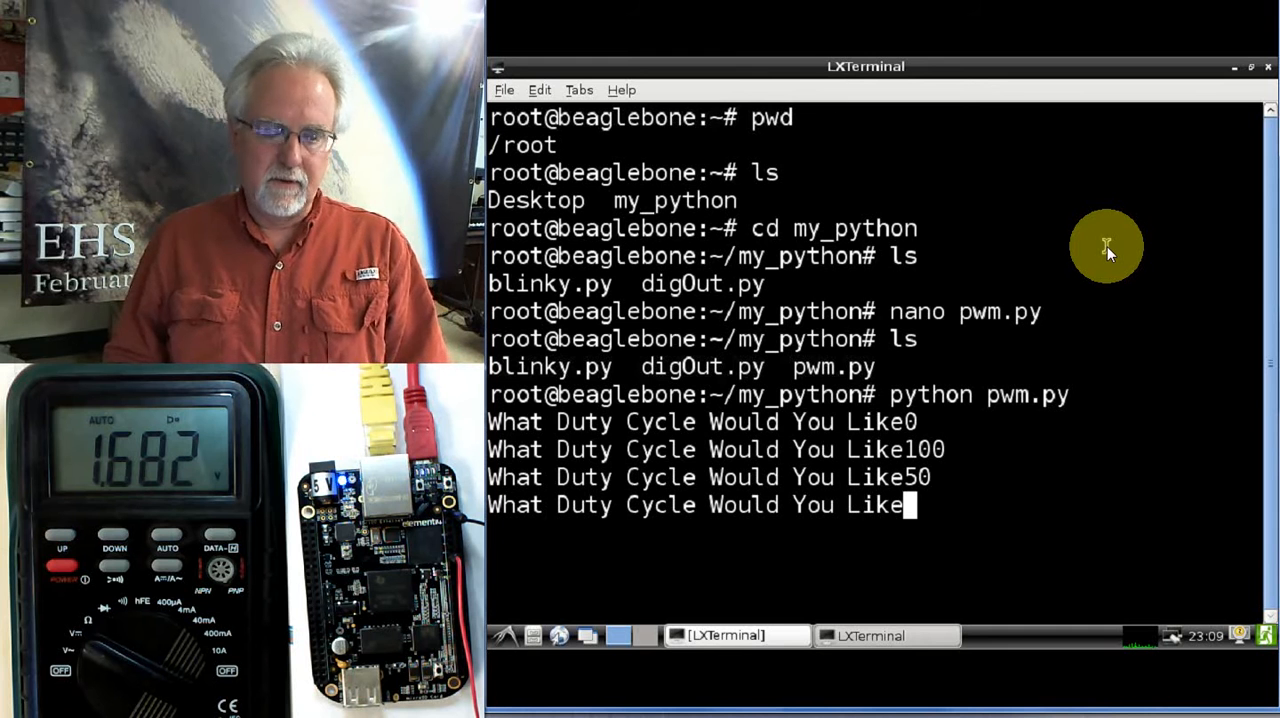
text(10)
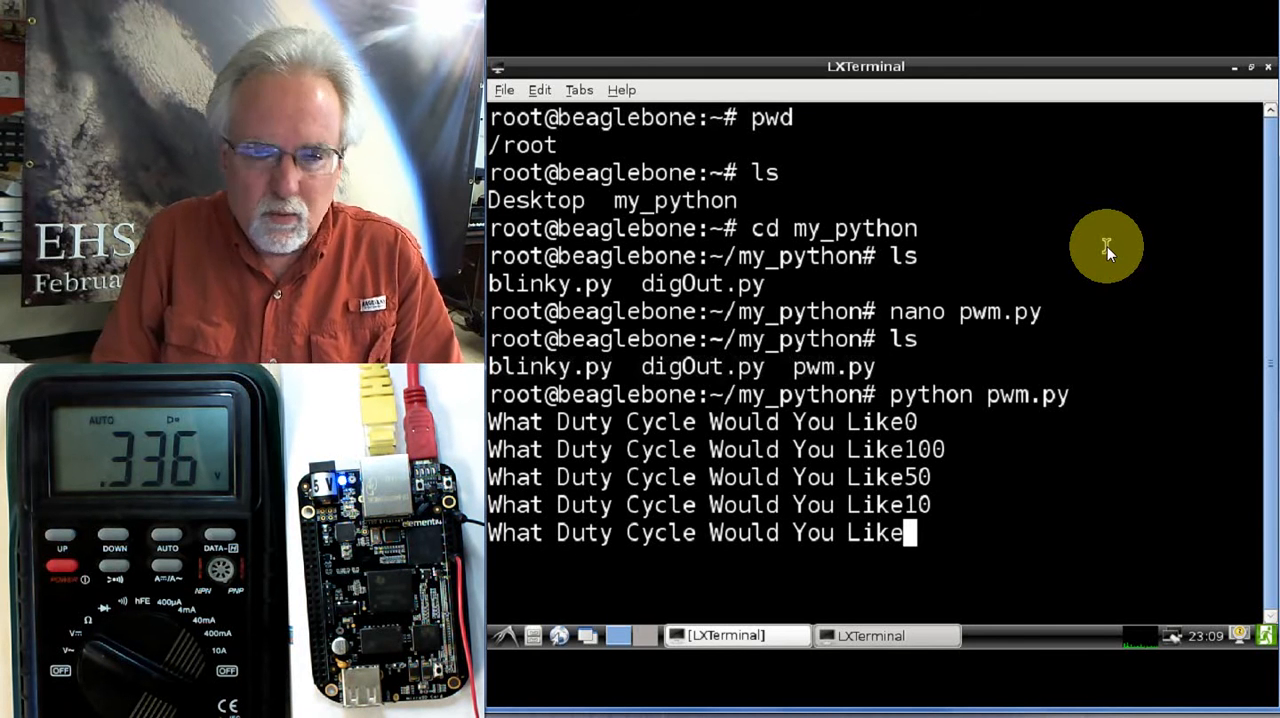
text(1)
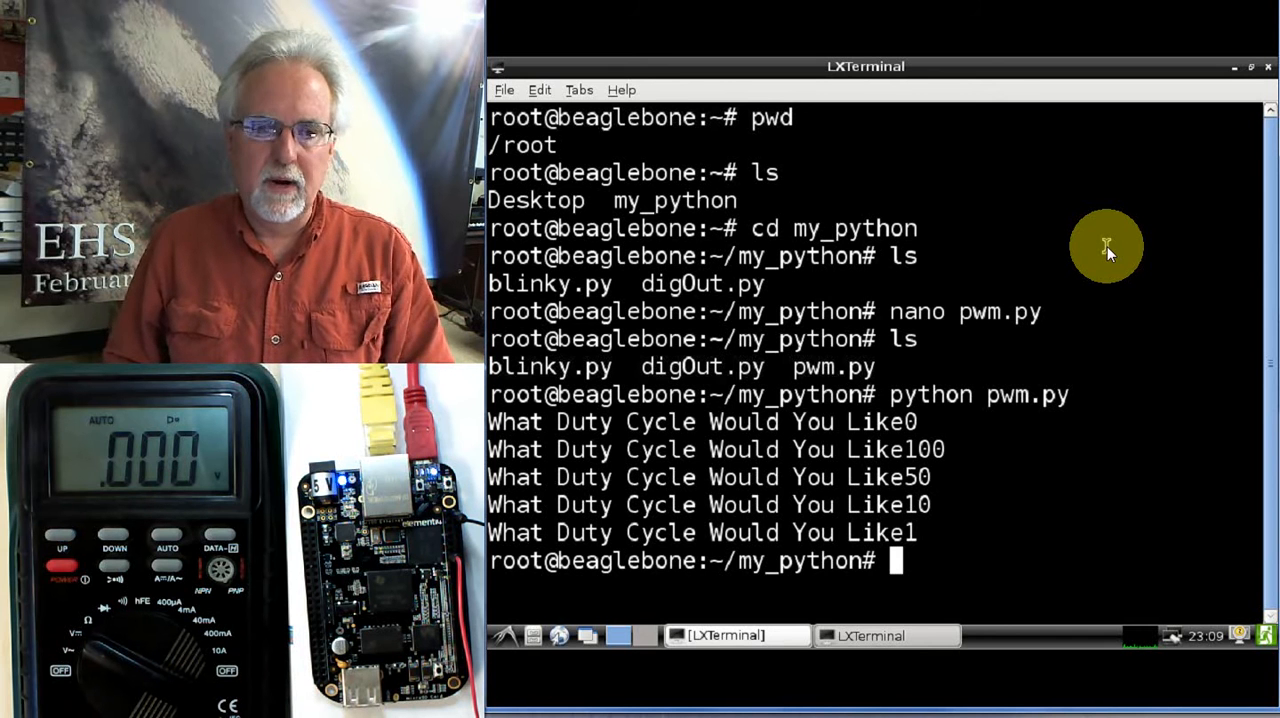
text(5)
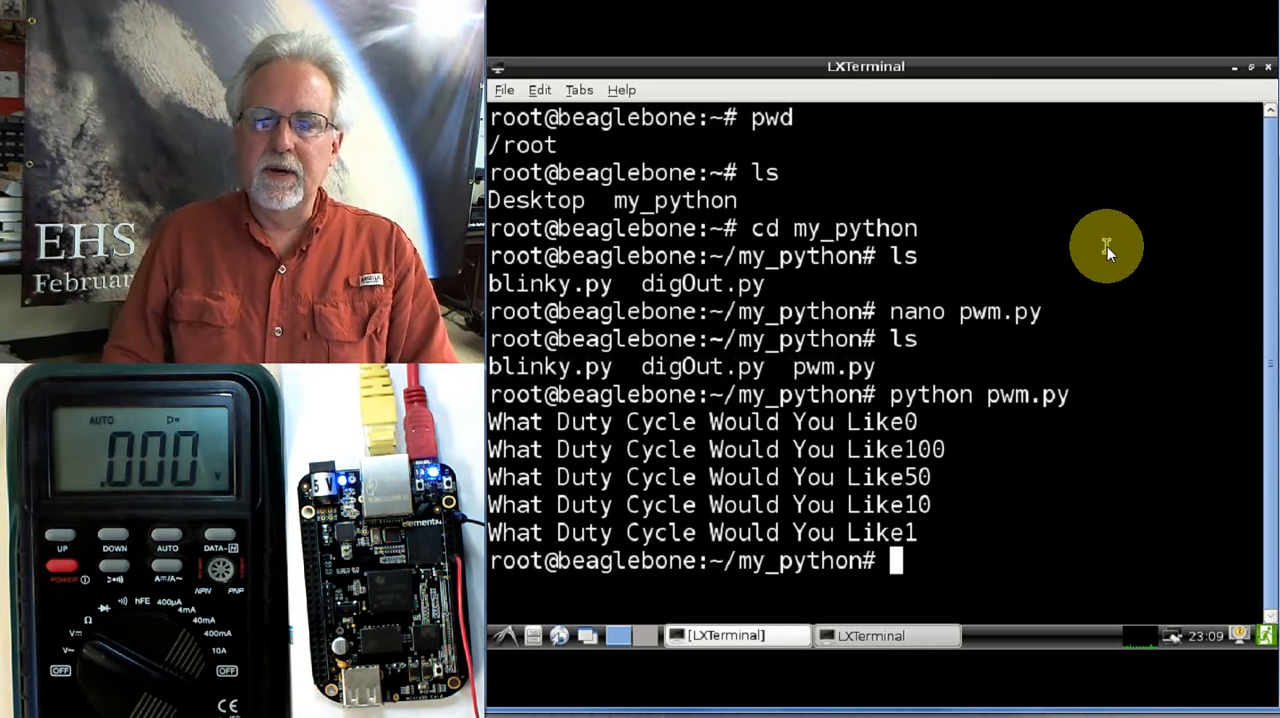
Edit the prompt string in pwm.py to end with a question mark and save it
text(python pwm.py)
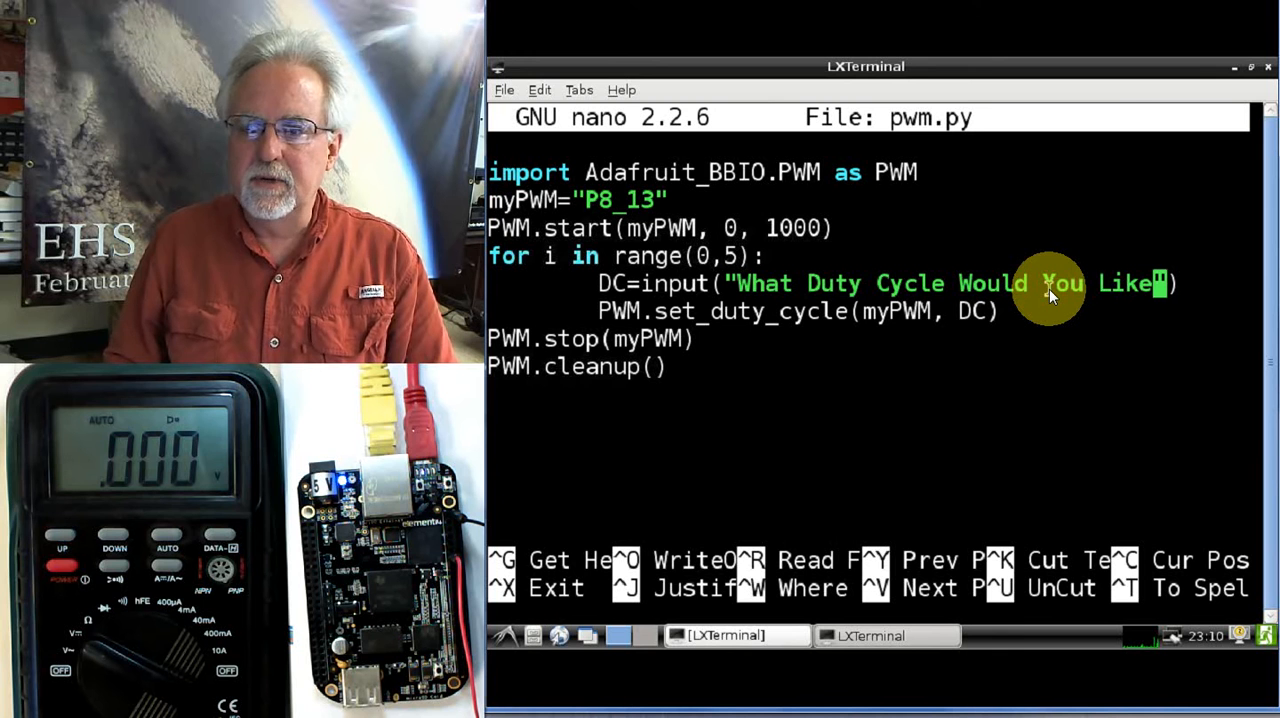
text(:)
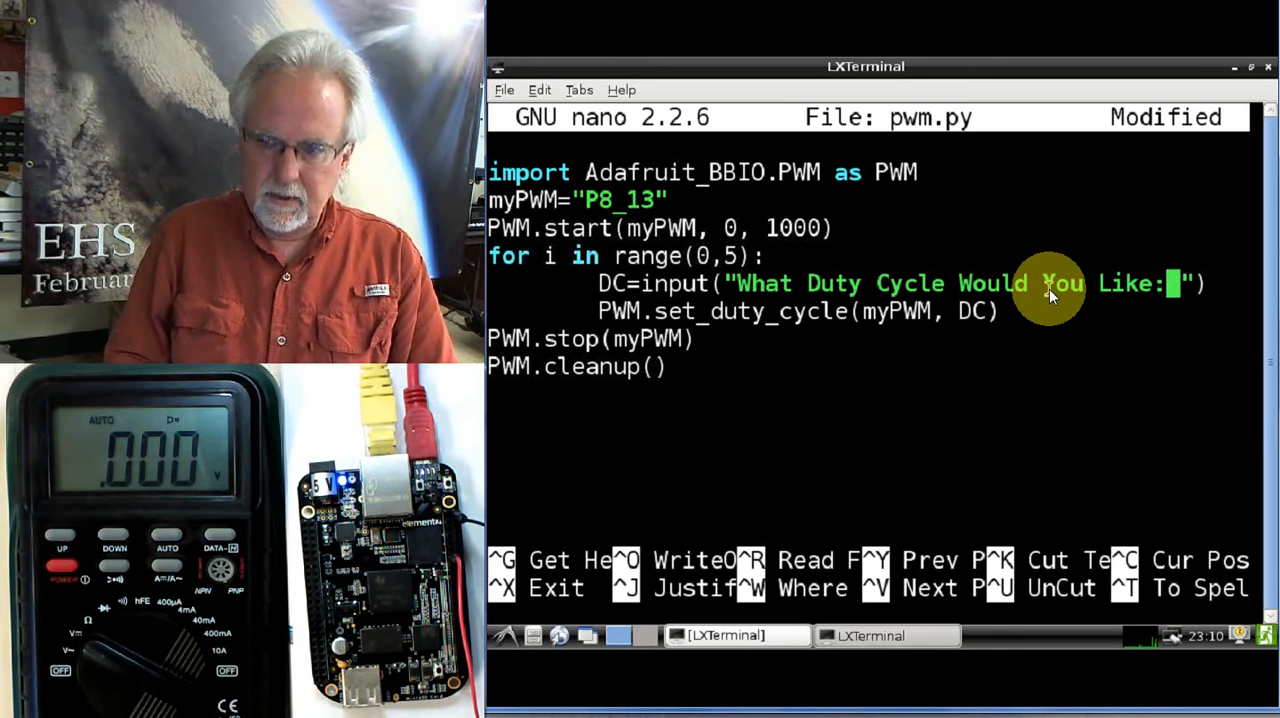
text(?)
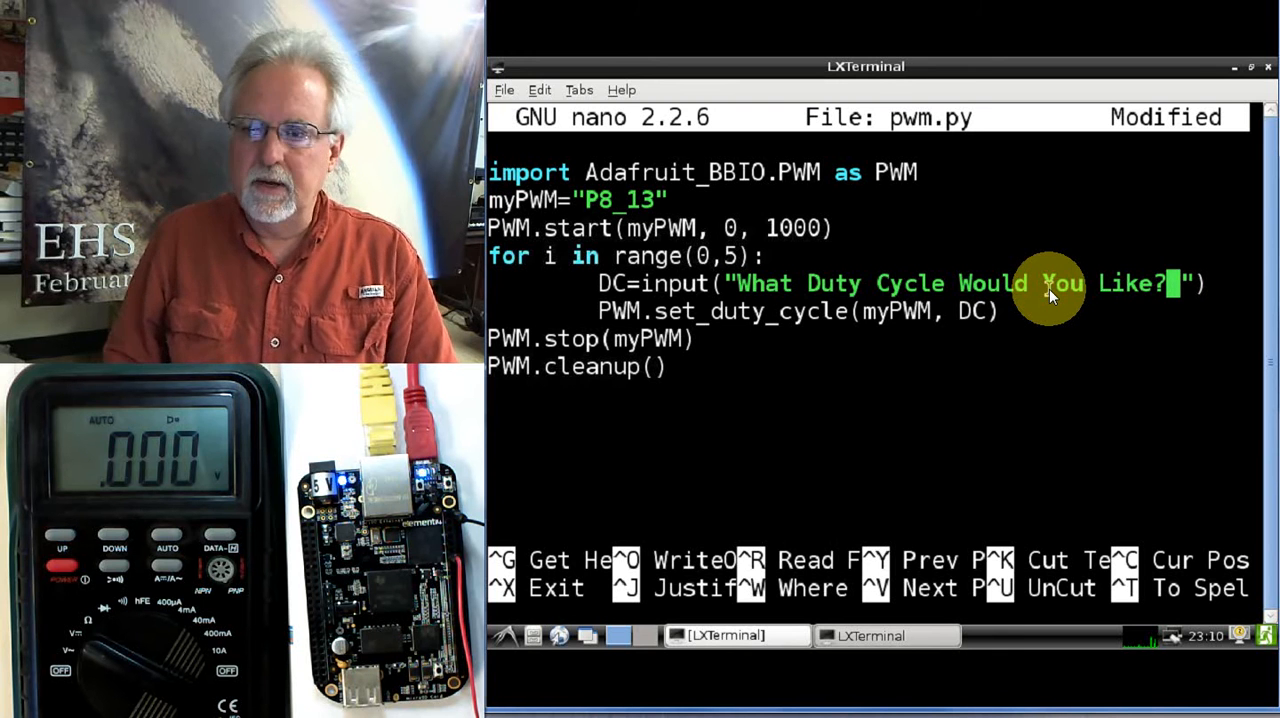
key(ctrl+o)
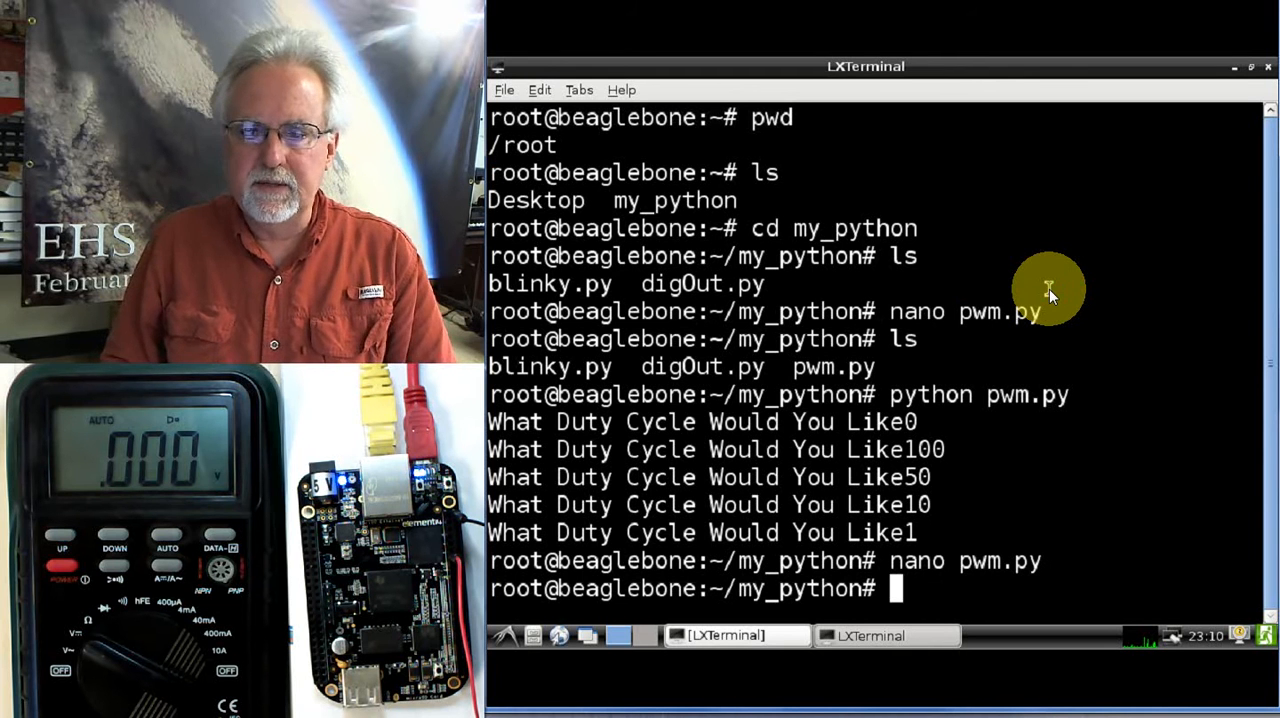
Run python pwm.py answering duty cycles 5, 2, 1, 90 and 100, then queue nano pwm.py
text(nano pwm.py)
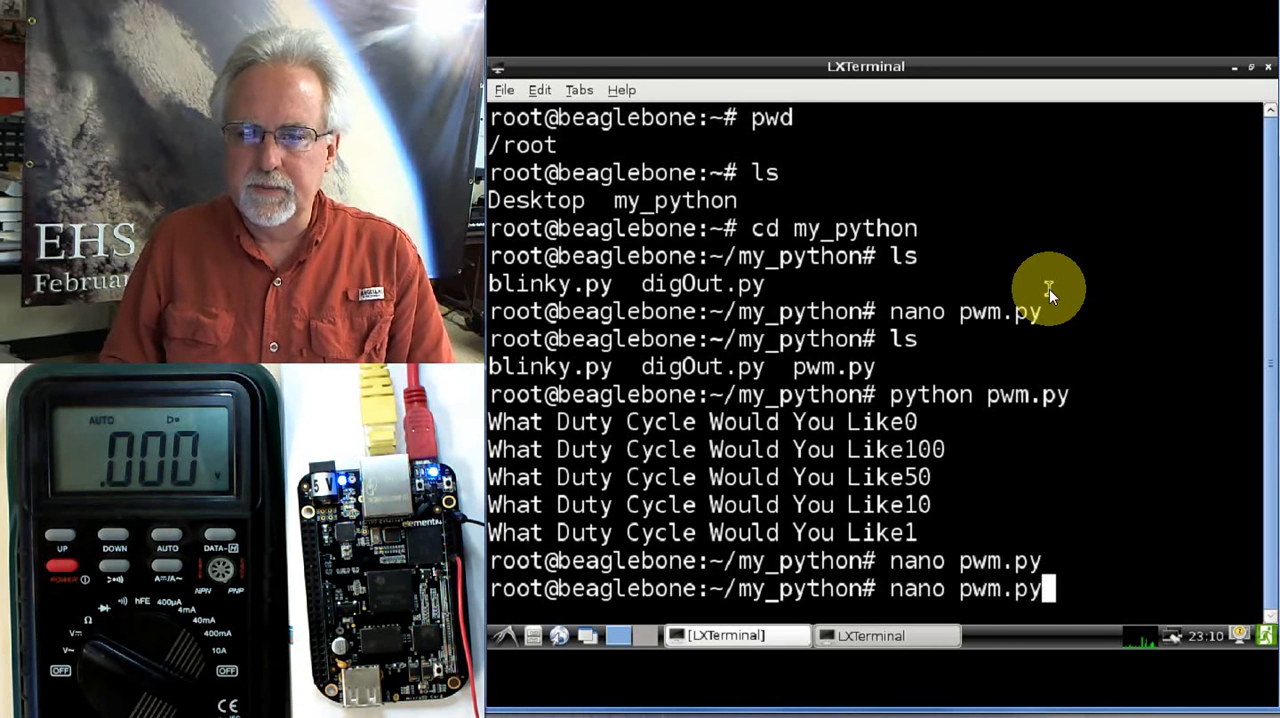
text(python pwm.py)
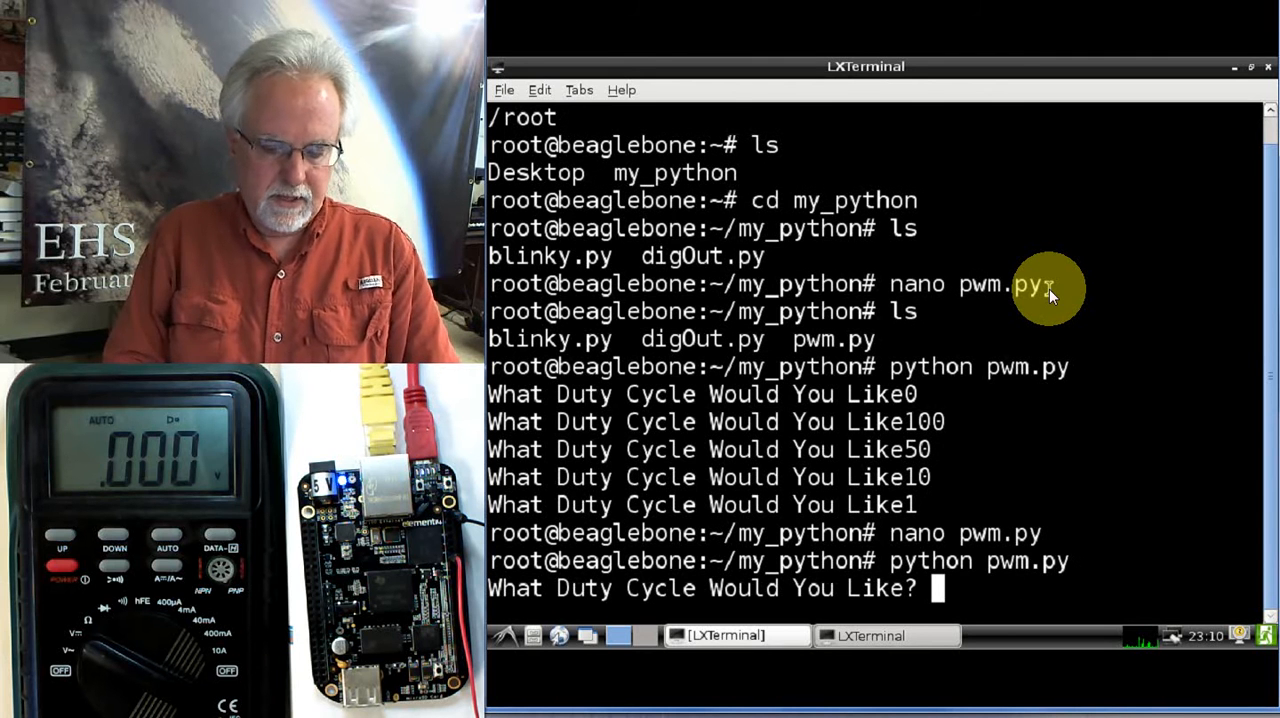
text(5)
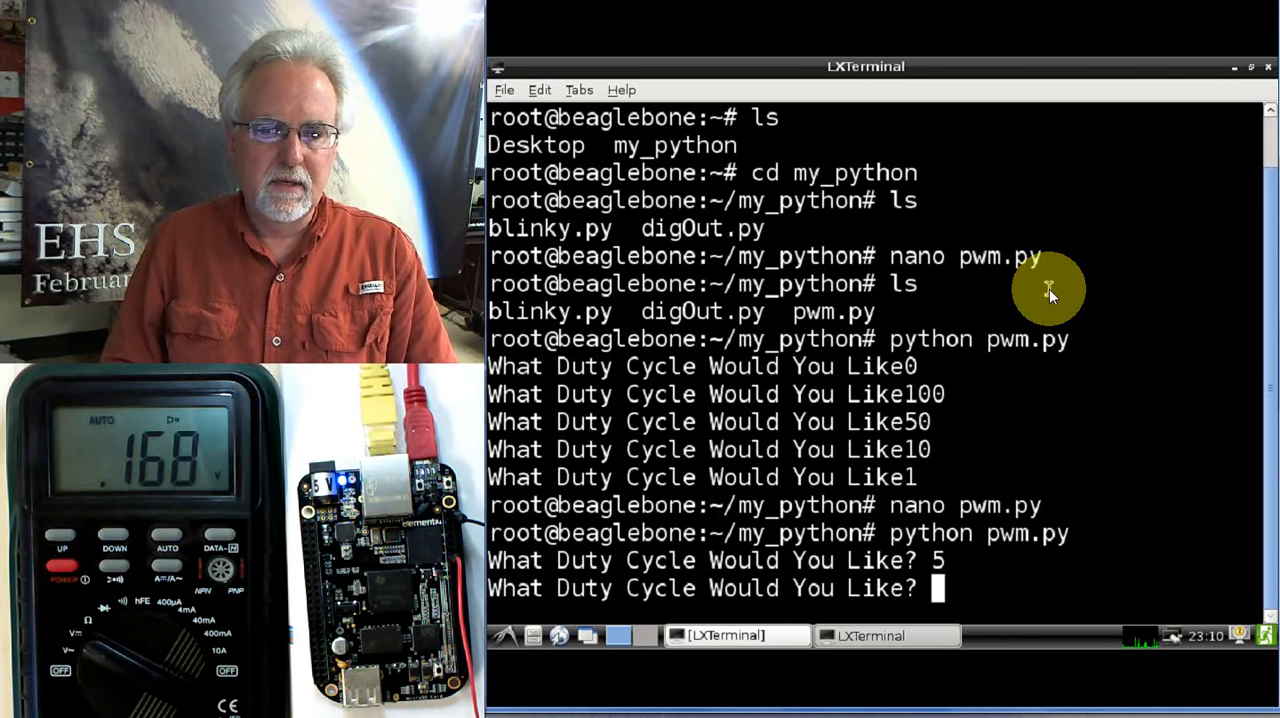
text(2)
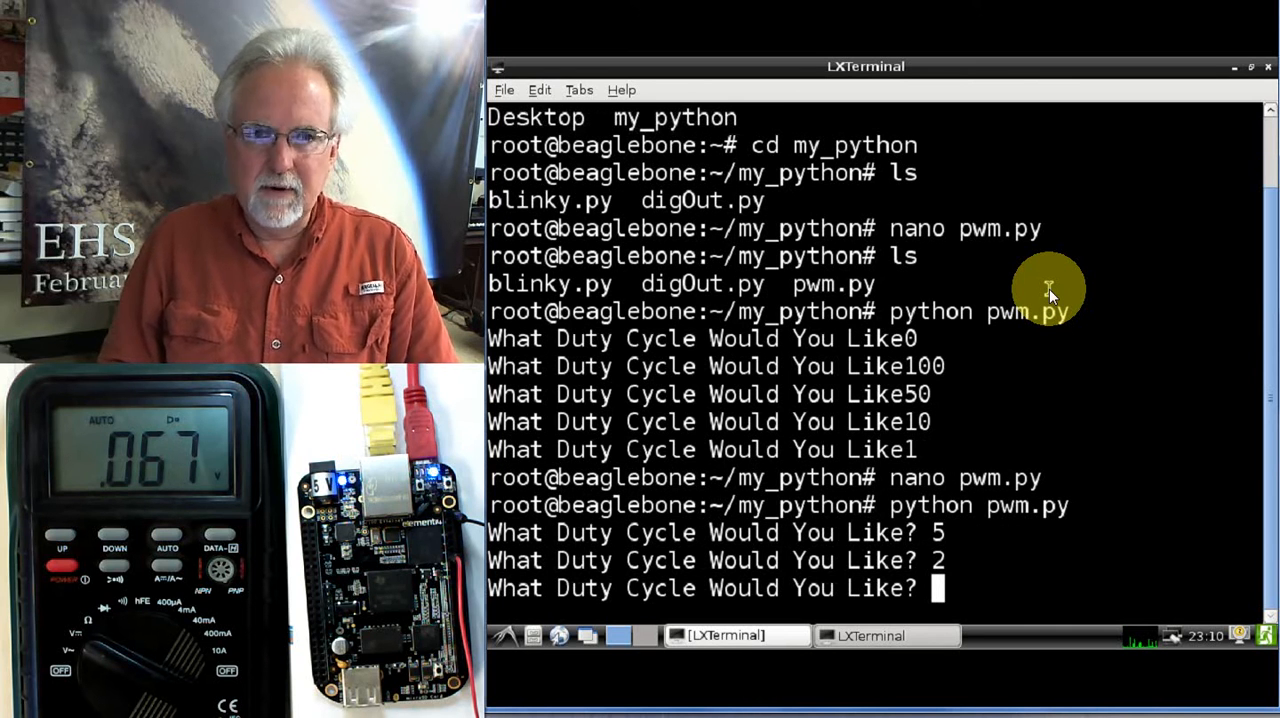
text(1)
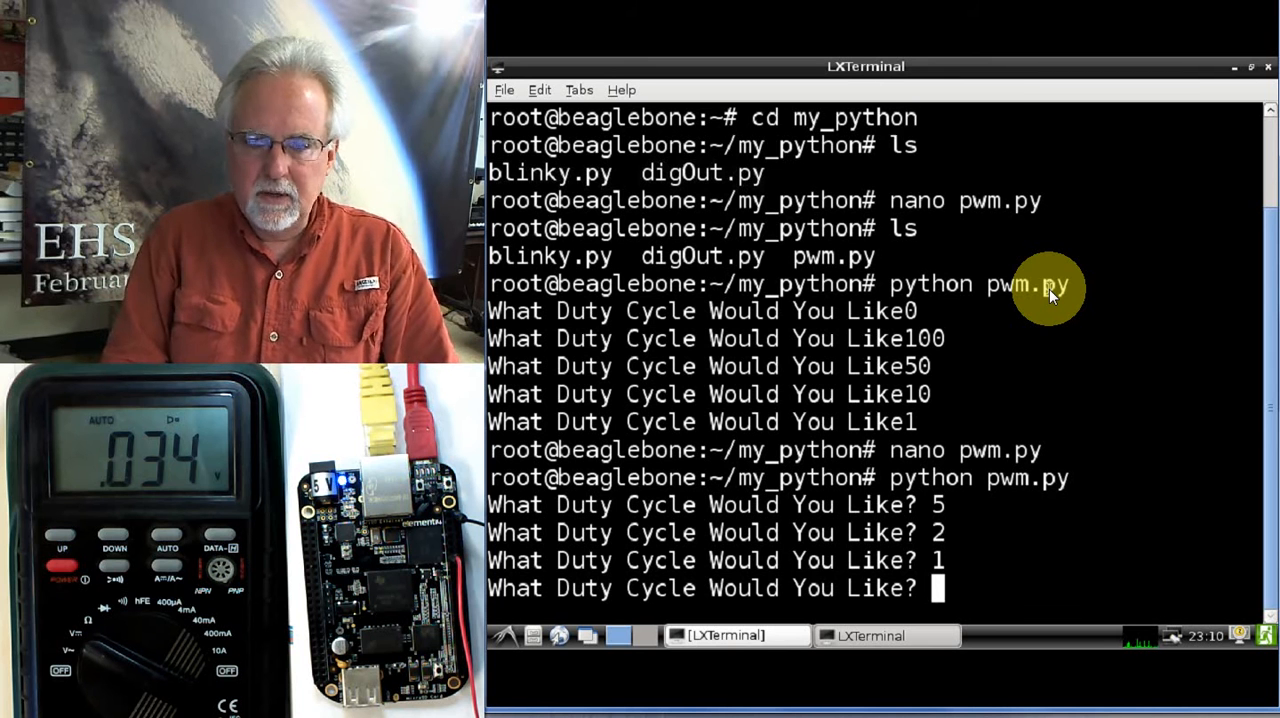
text(90)
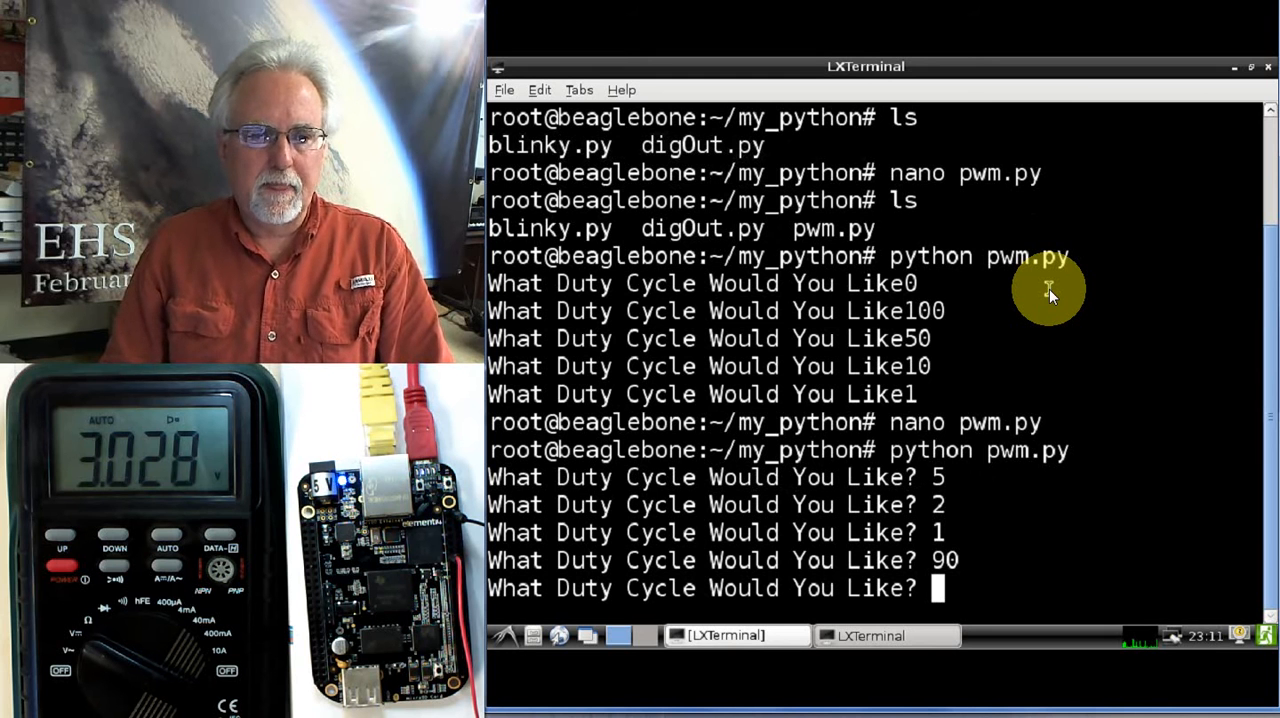
text(100)
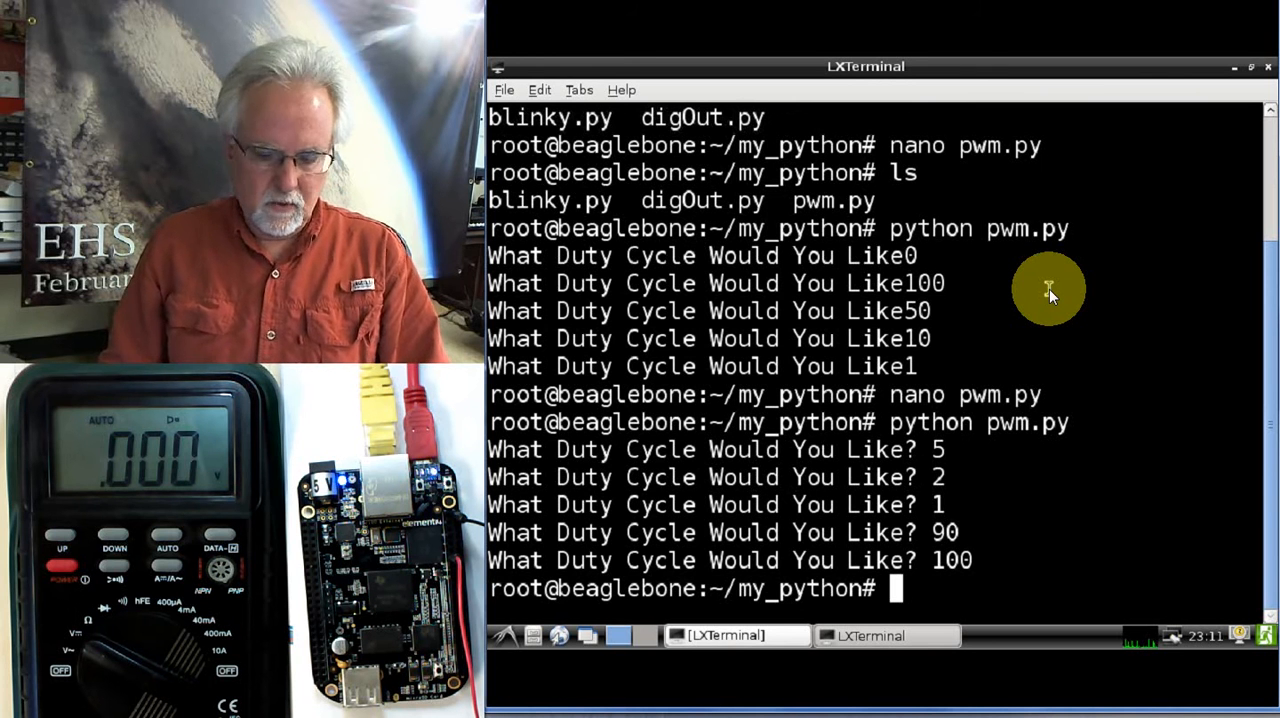
text(nano pwm.py)
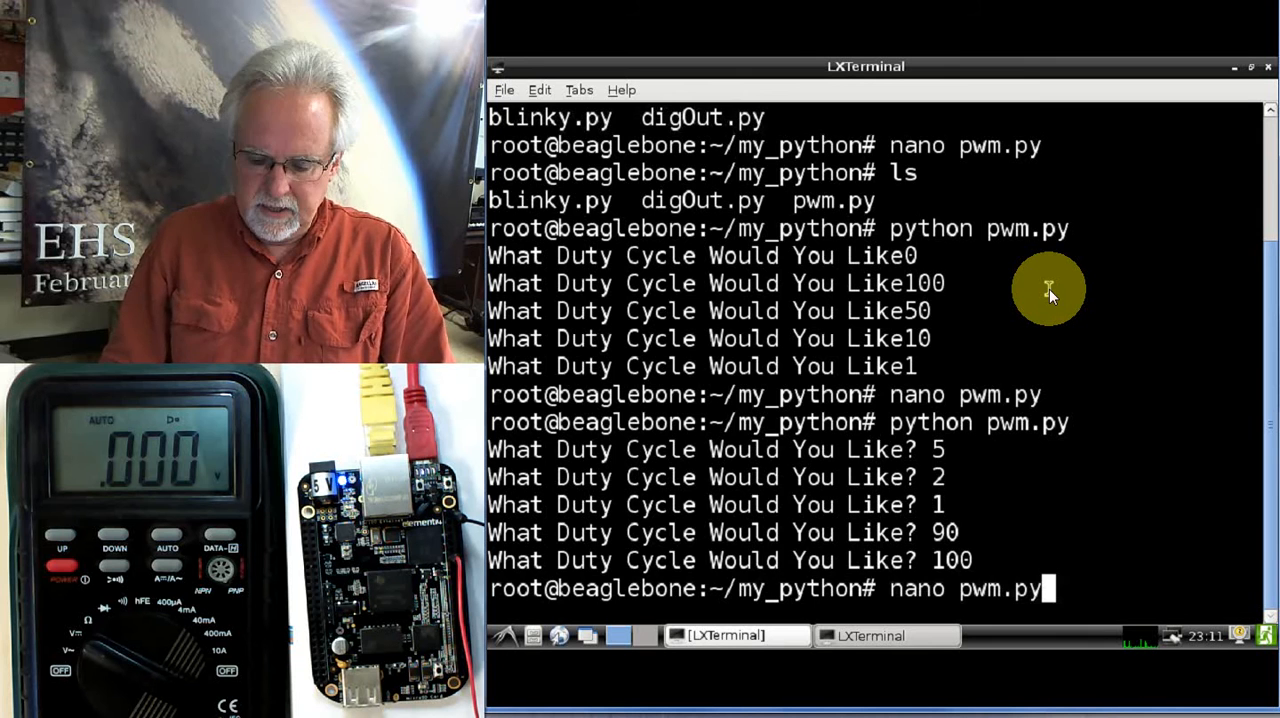
Change the prompt line to ask what voltage you would like, stored in V
key(Return)
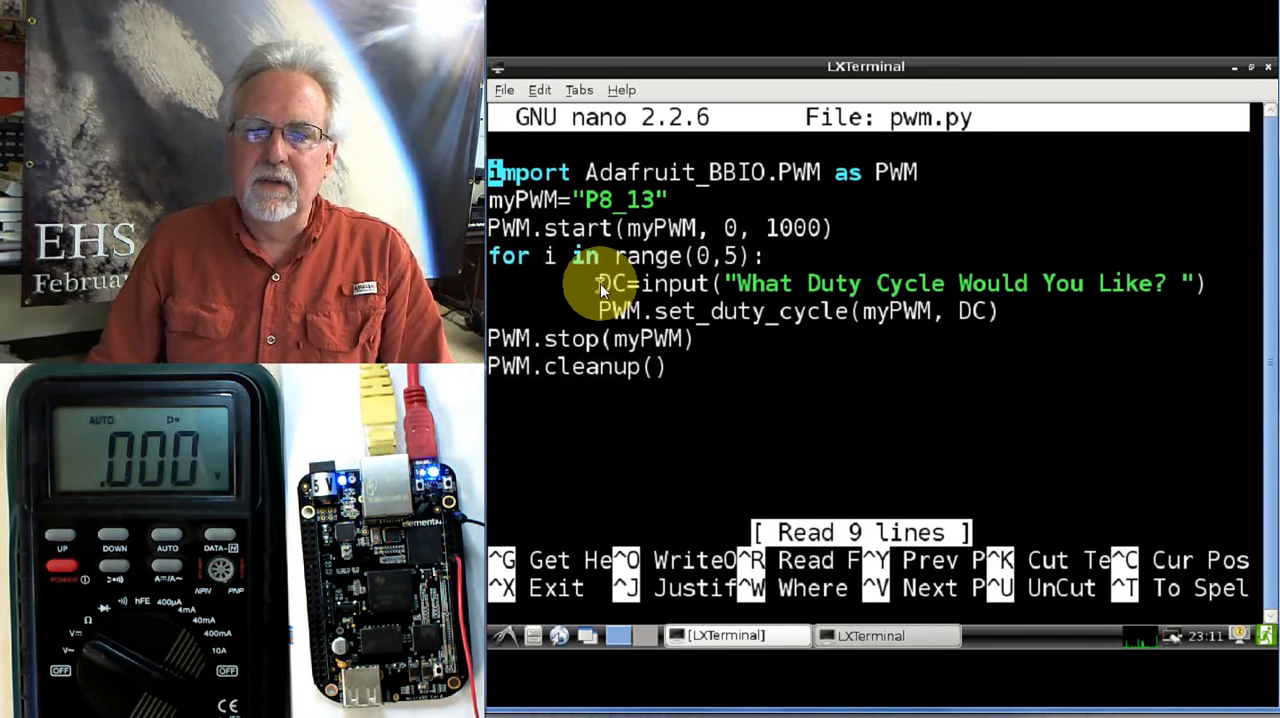
mouse_move(876, 356)
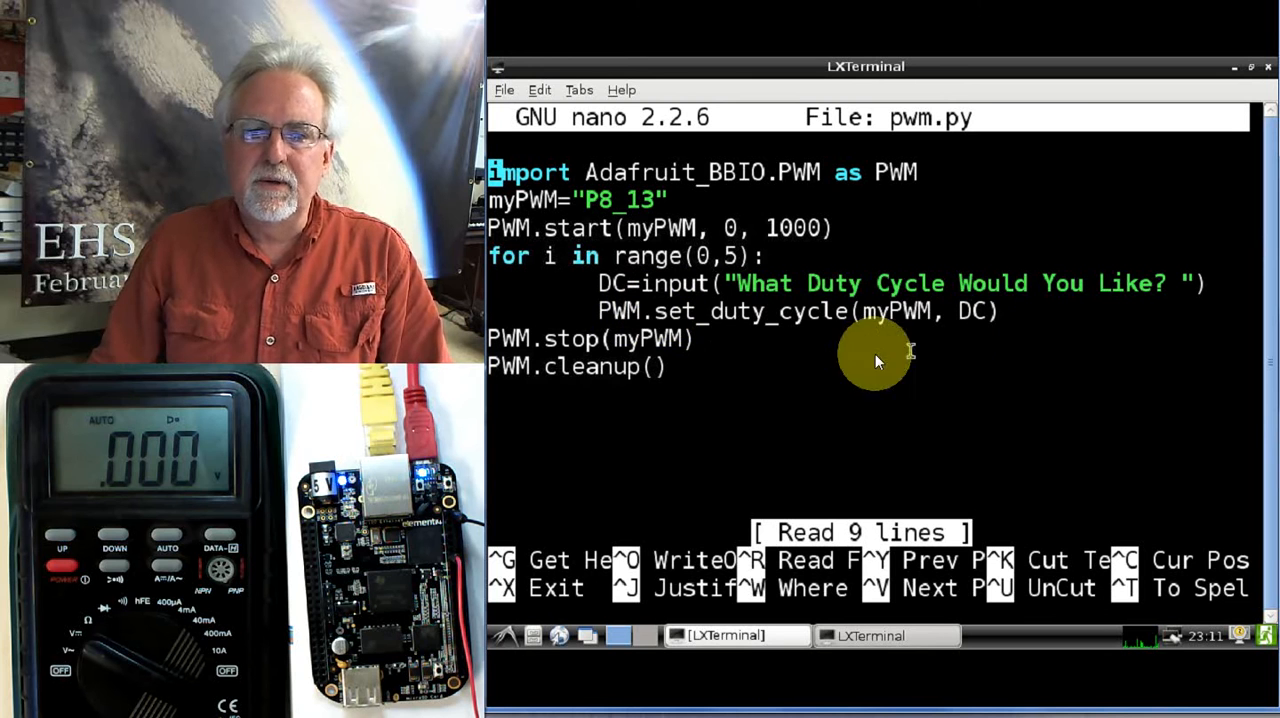
mouse_move(700, 356)
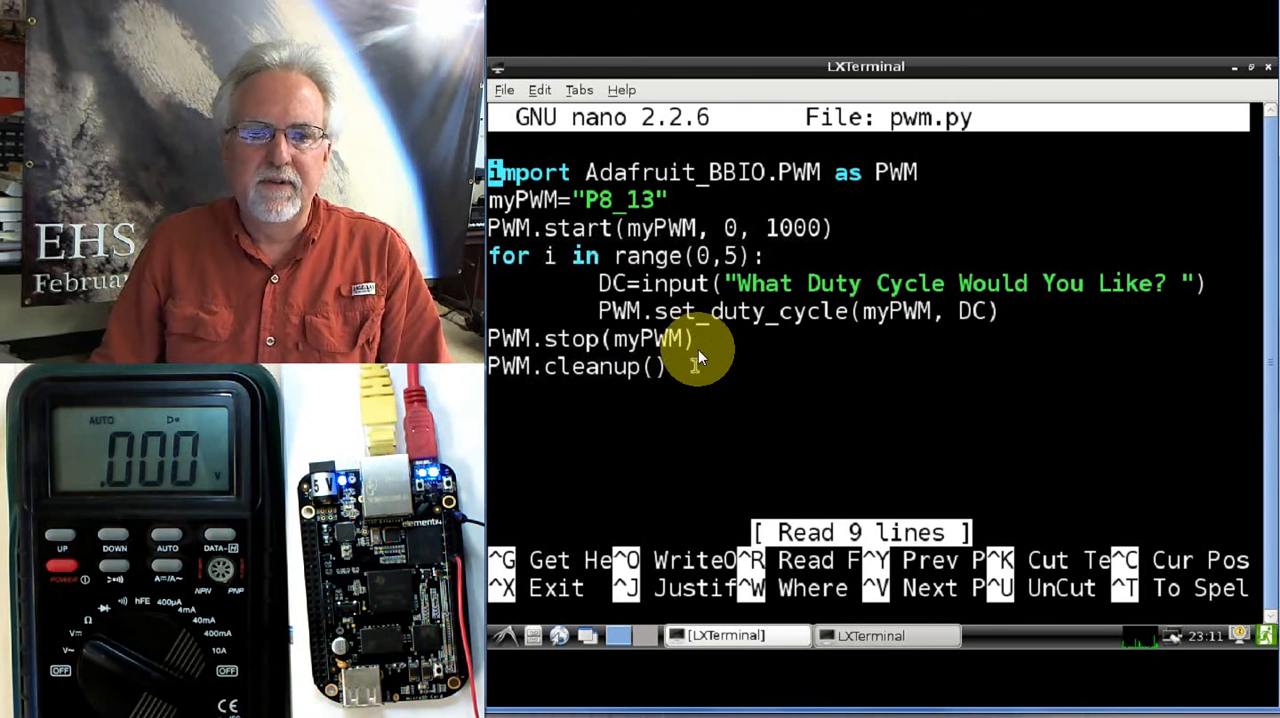
mouse_move(980, 312)
text(Voltag)
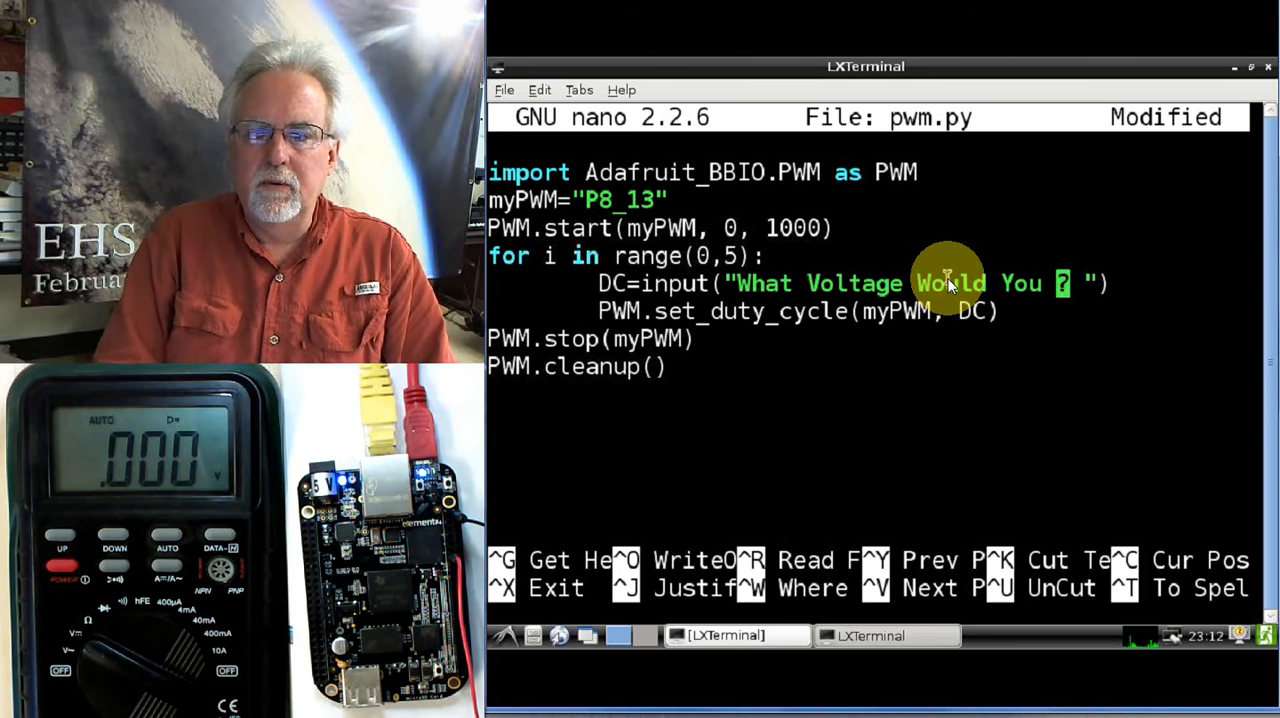
text(like)
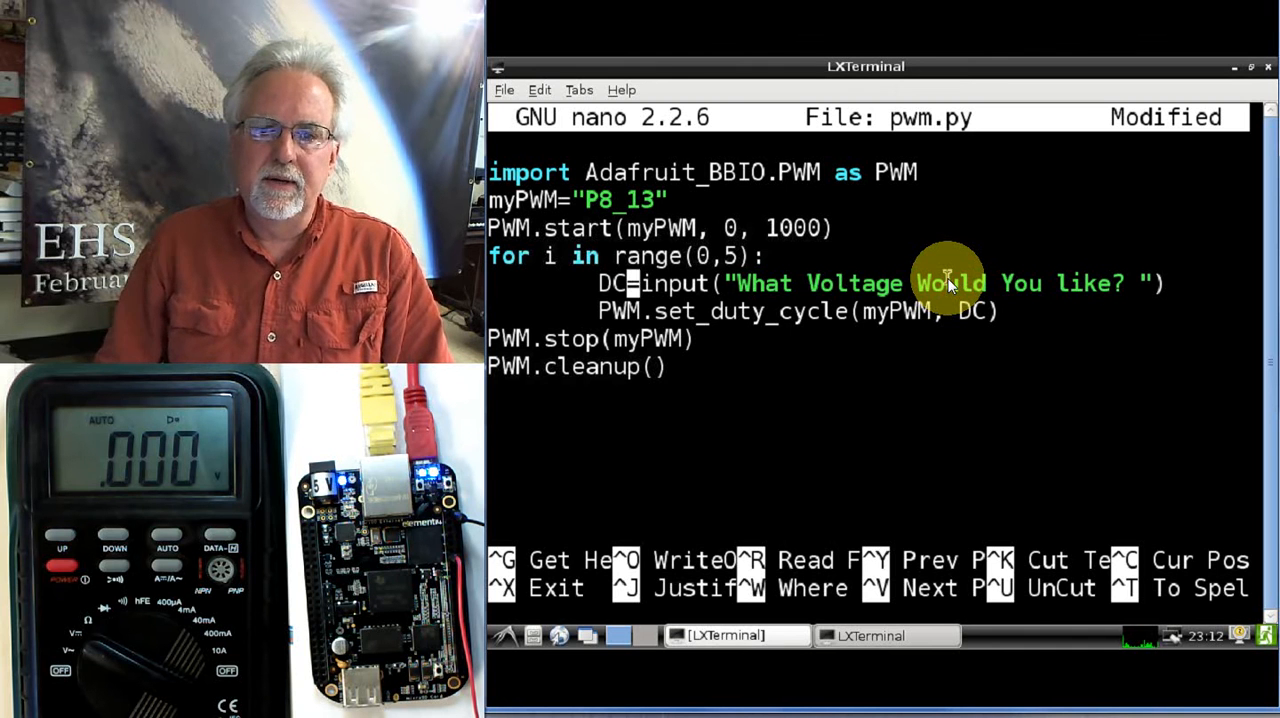
key(BackSpace)
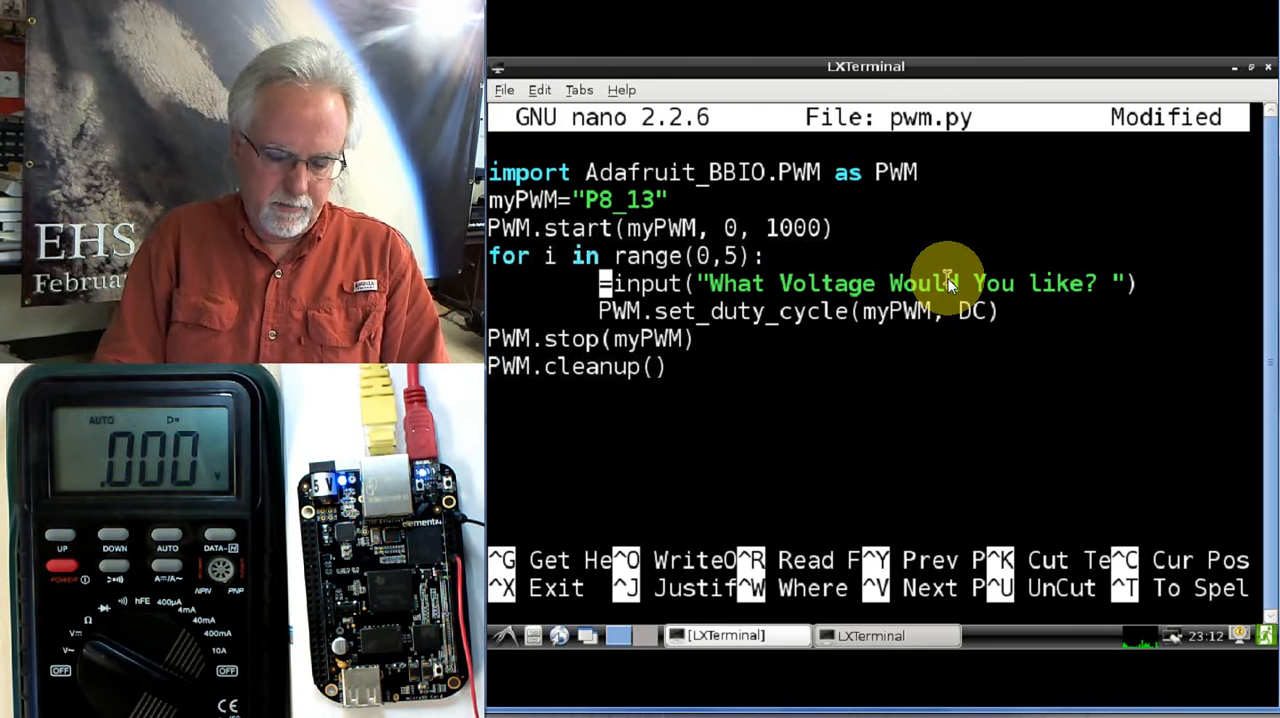
text(V=)
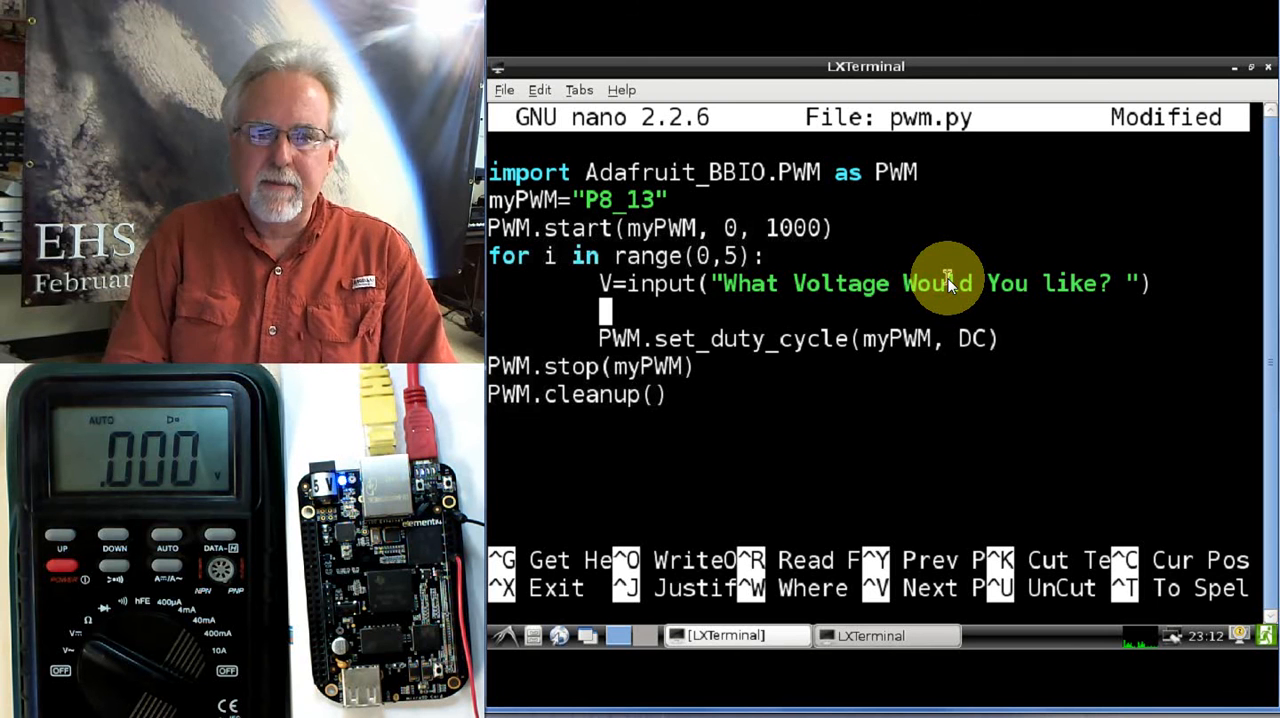
Add the conversion line DC=V/3.365 below the prompt
text(DC=)
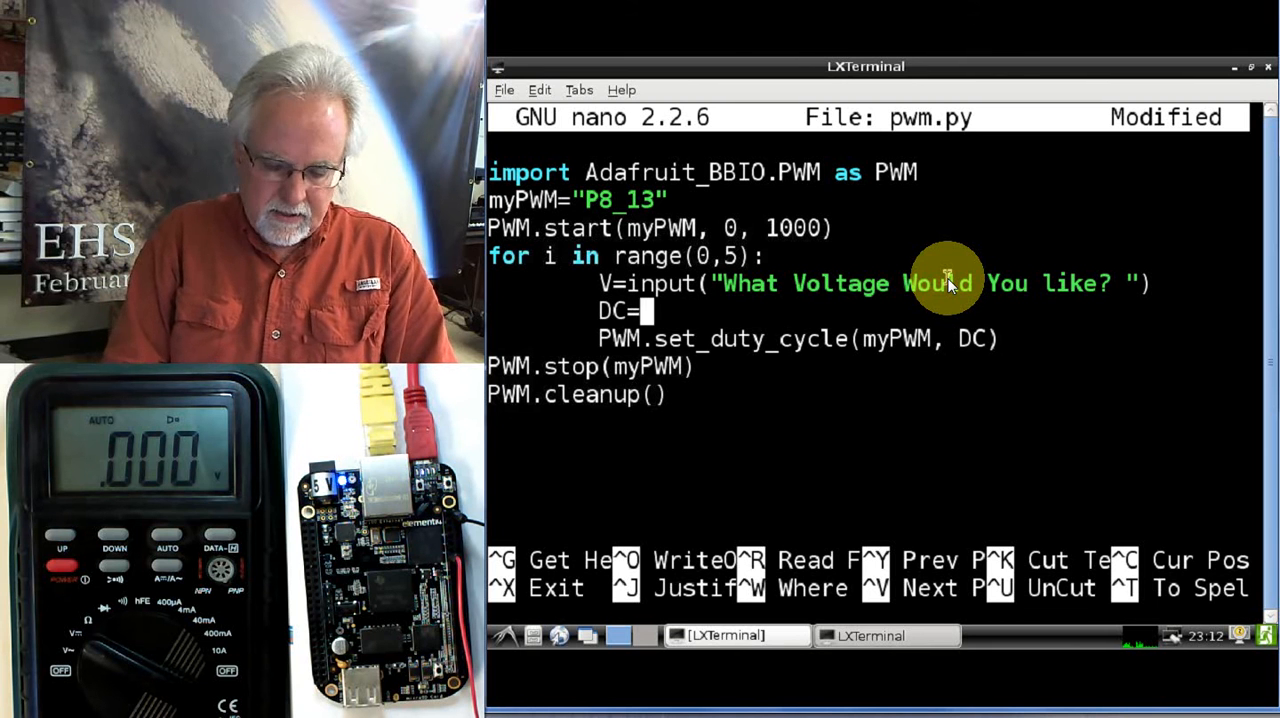
text(V)
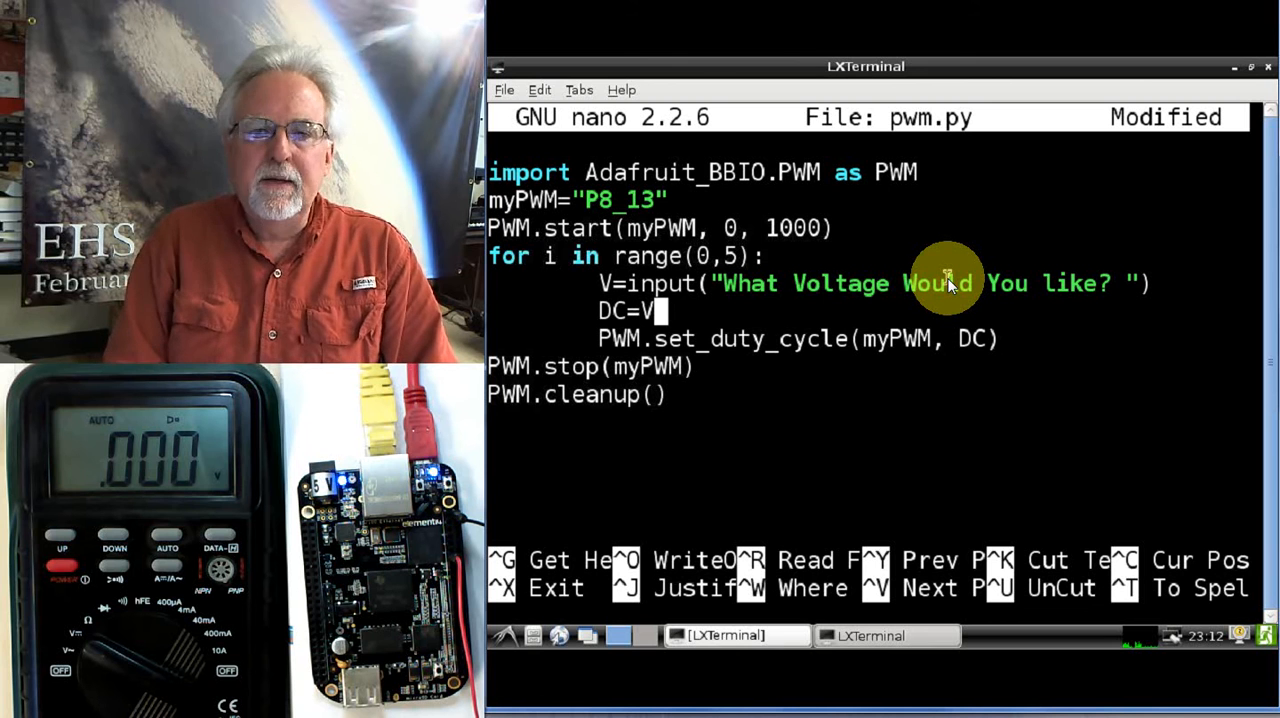
text(/)
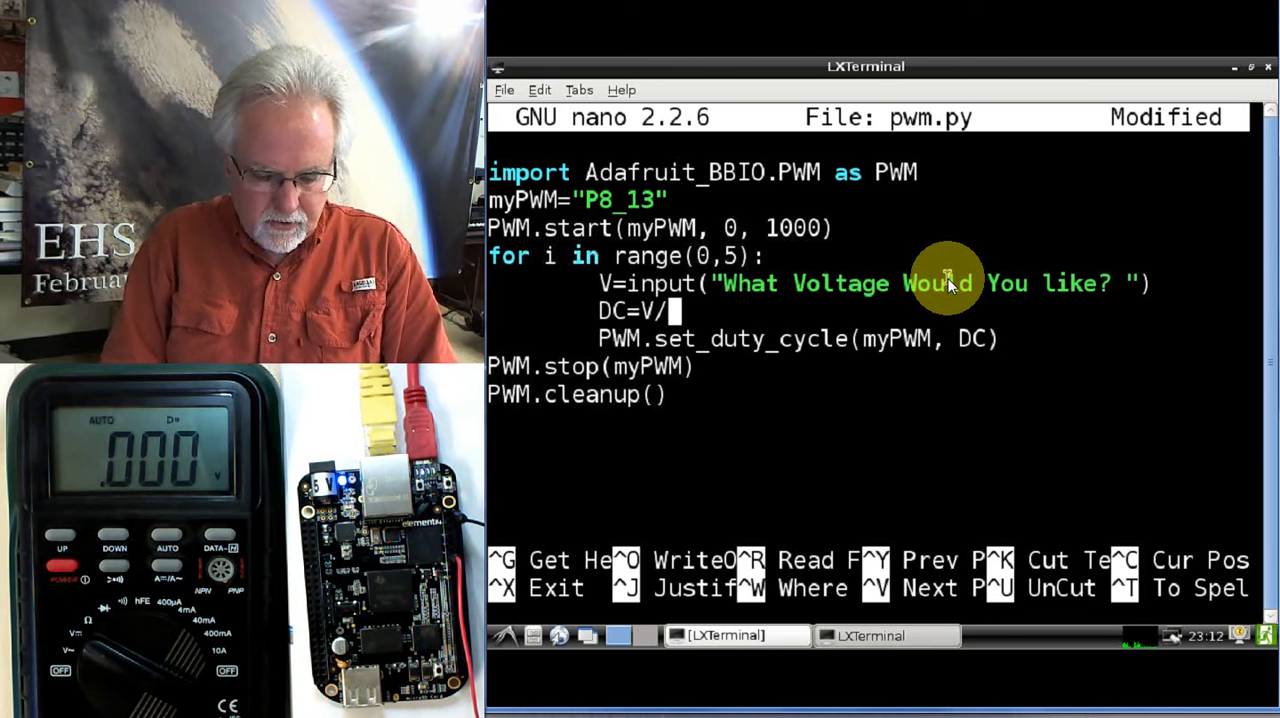
text(3.36)
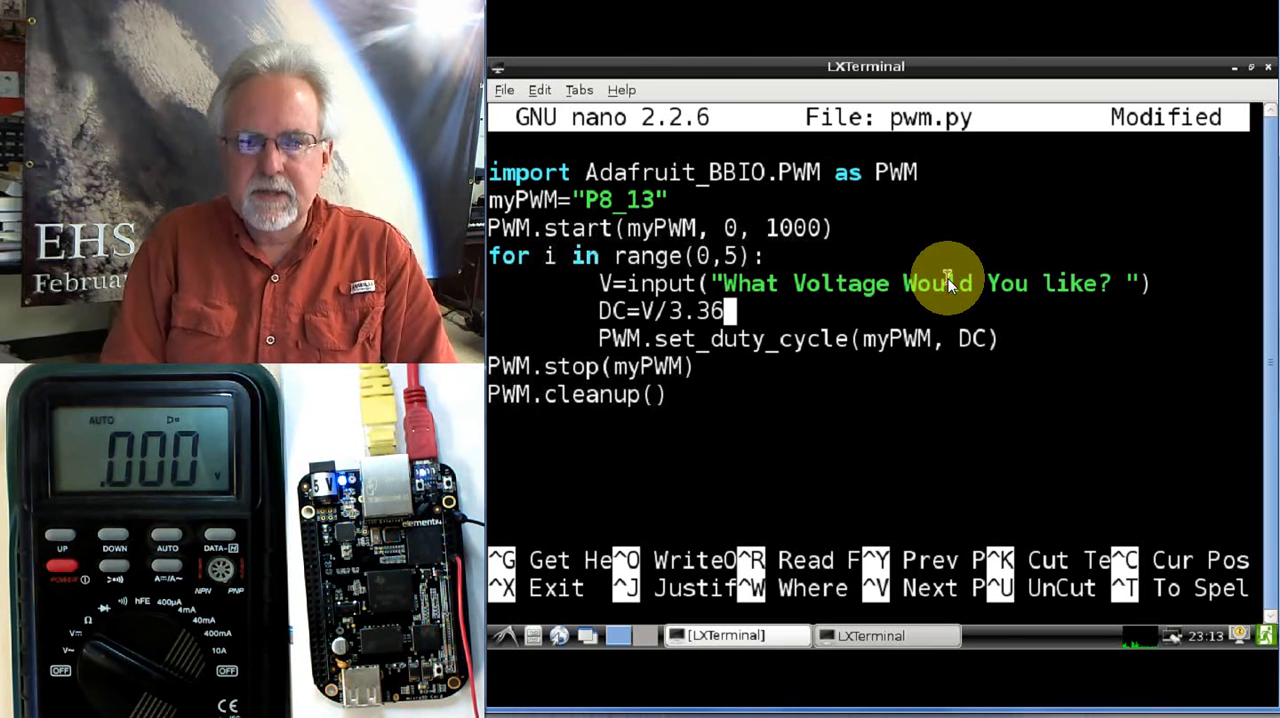
text(5)
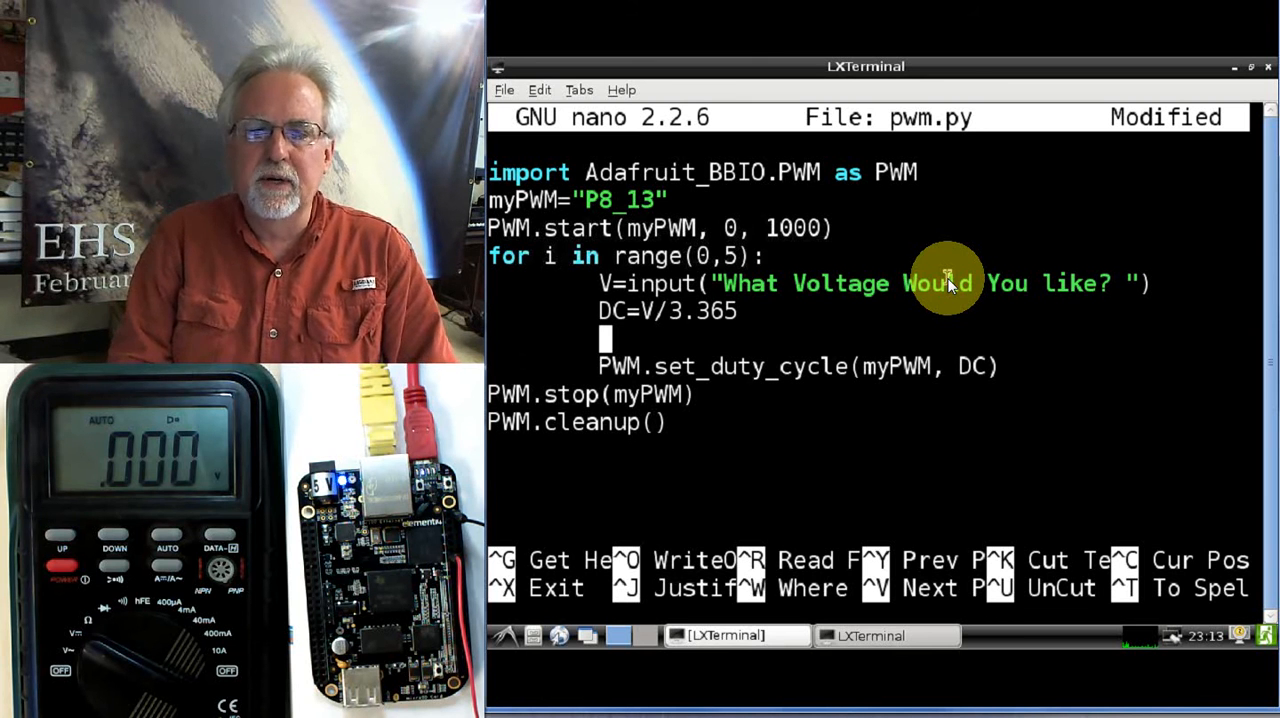
Add the clamp if DC>100: DC=100 and save pwm.py back to the shell
text(iff)
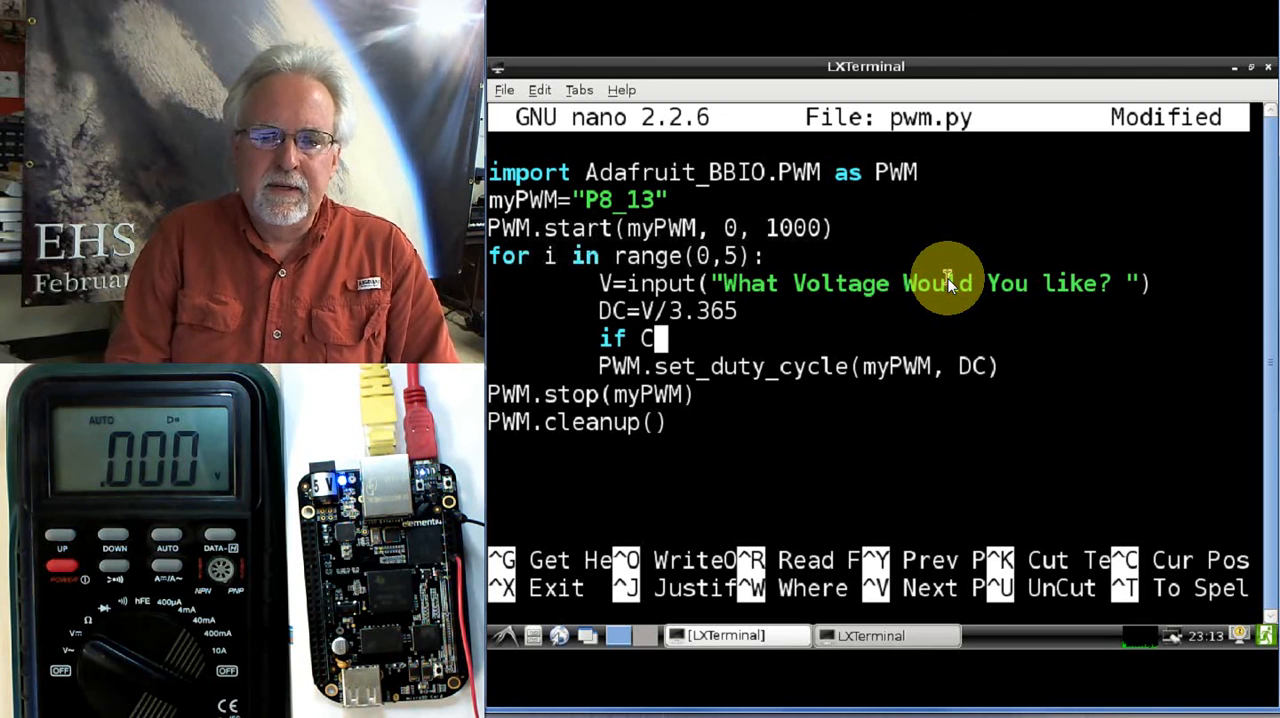
key(BackSpace)
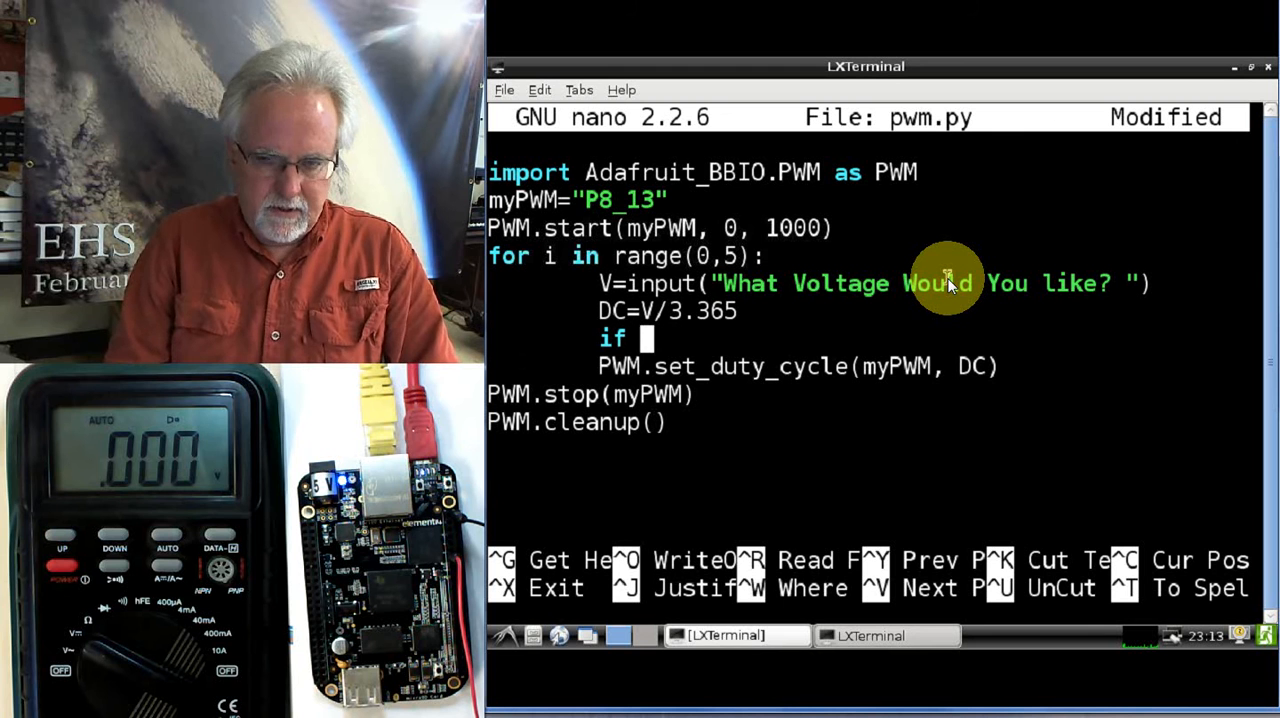
text(DC)
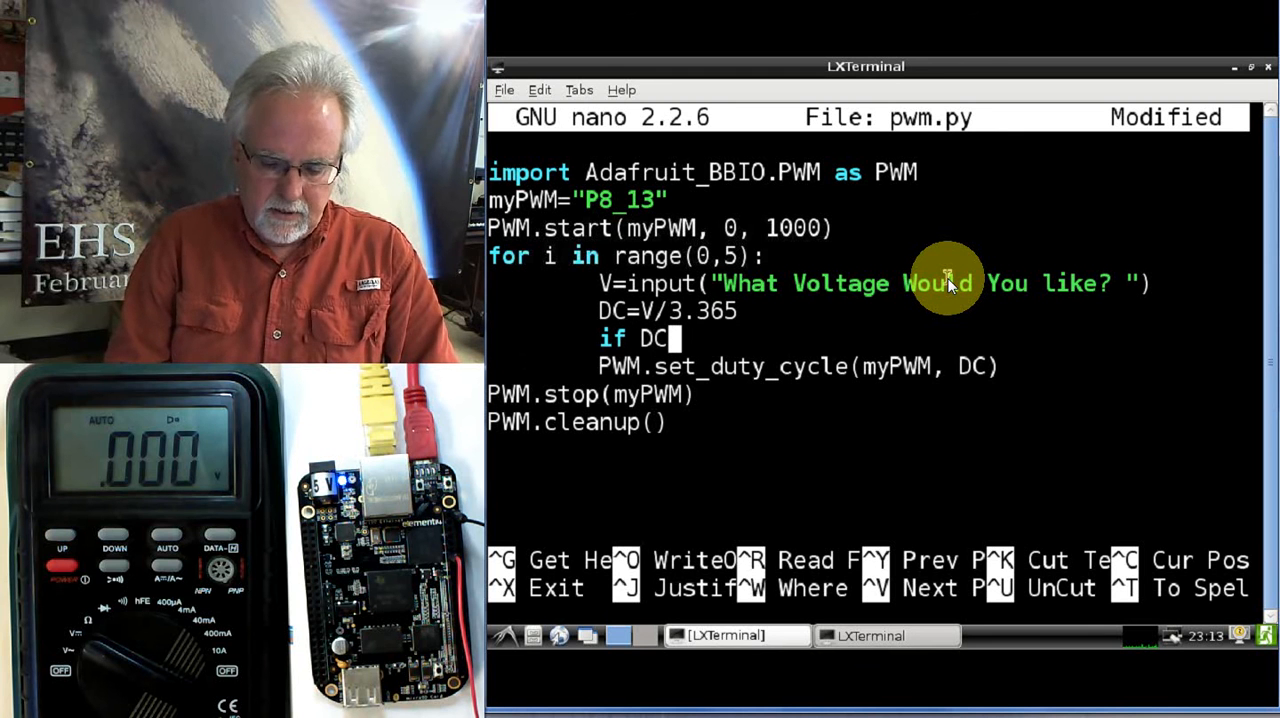
text(>100:)
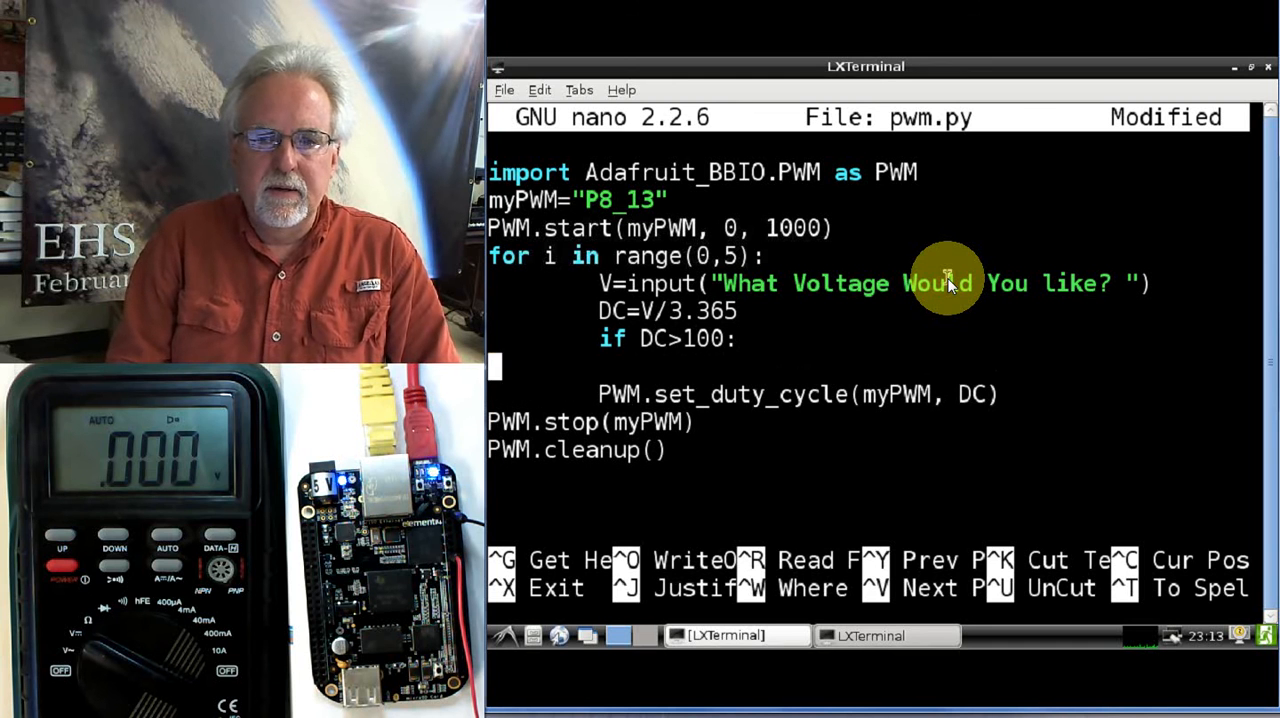
text(D)
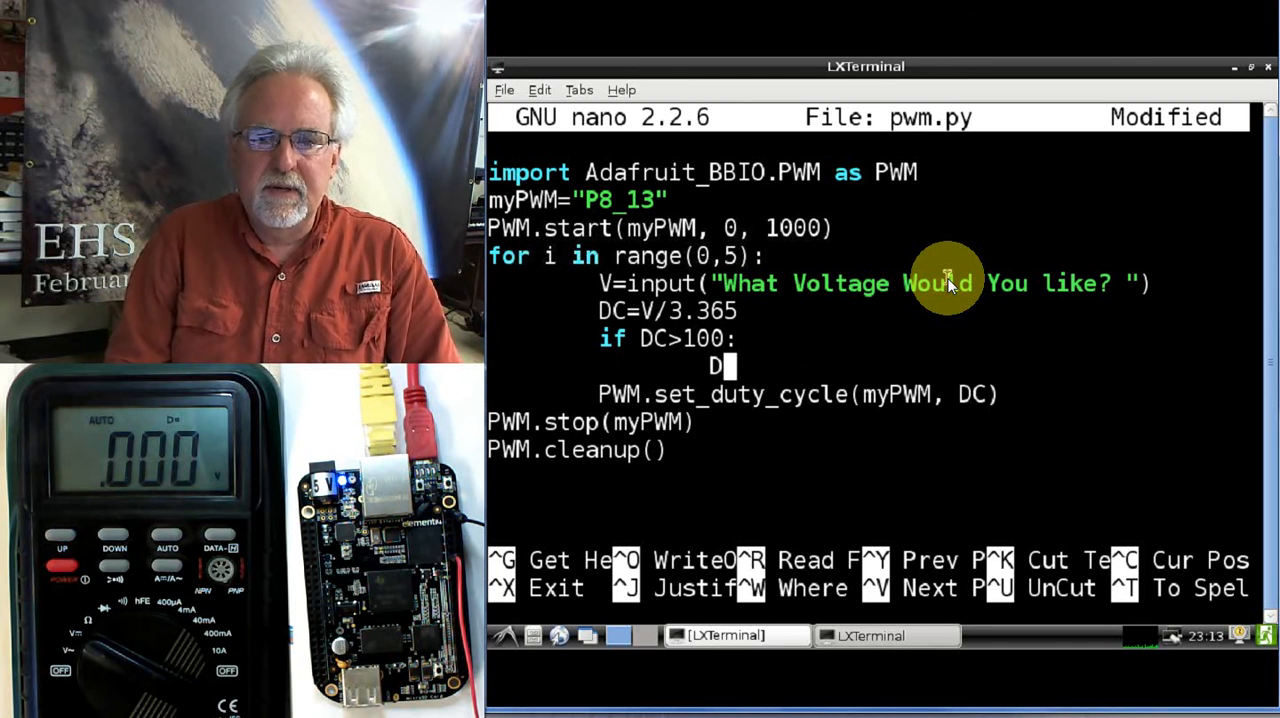
text(C=100)
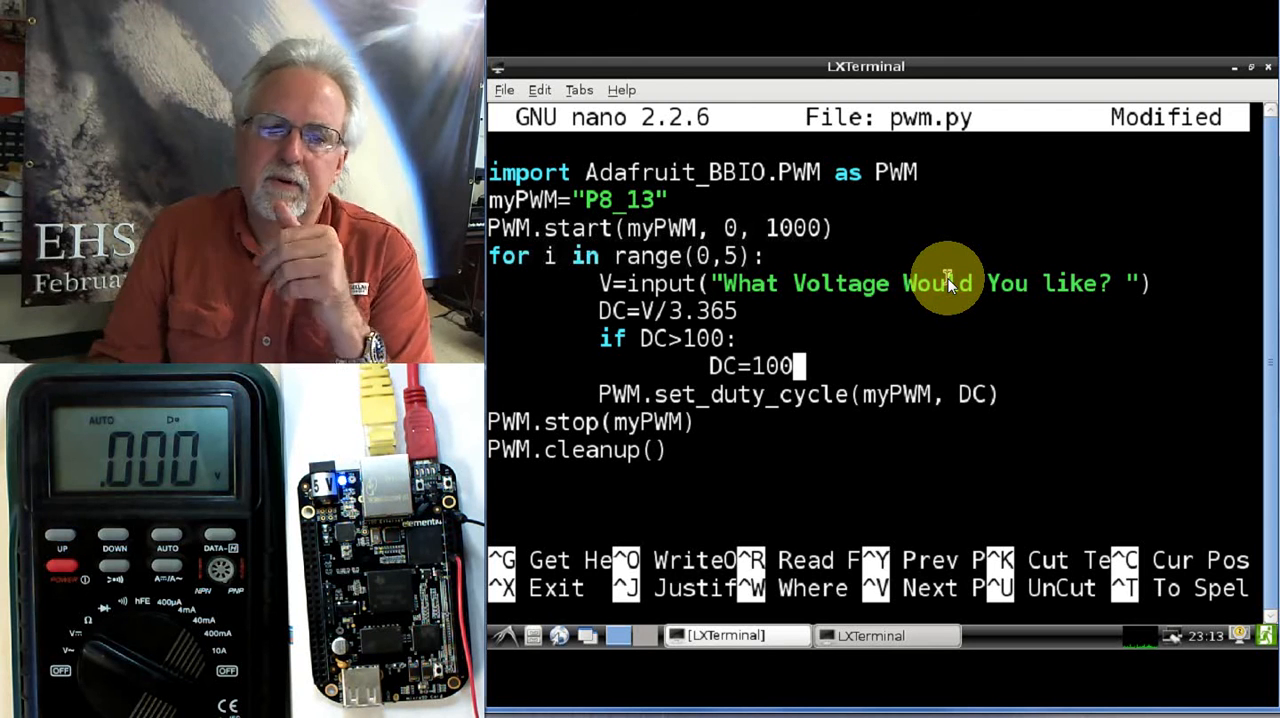
mouse_move(1048, 390)
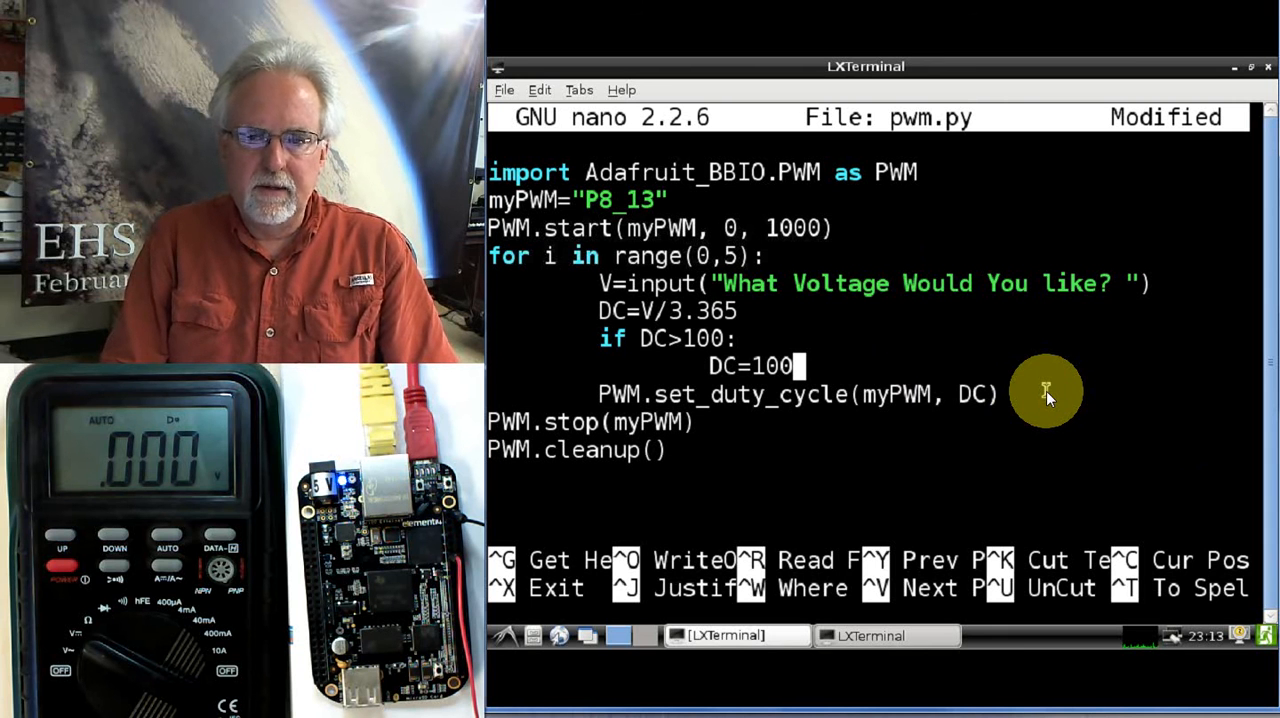
key(ctrl+o)
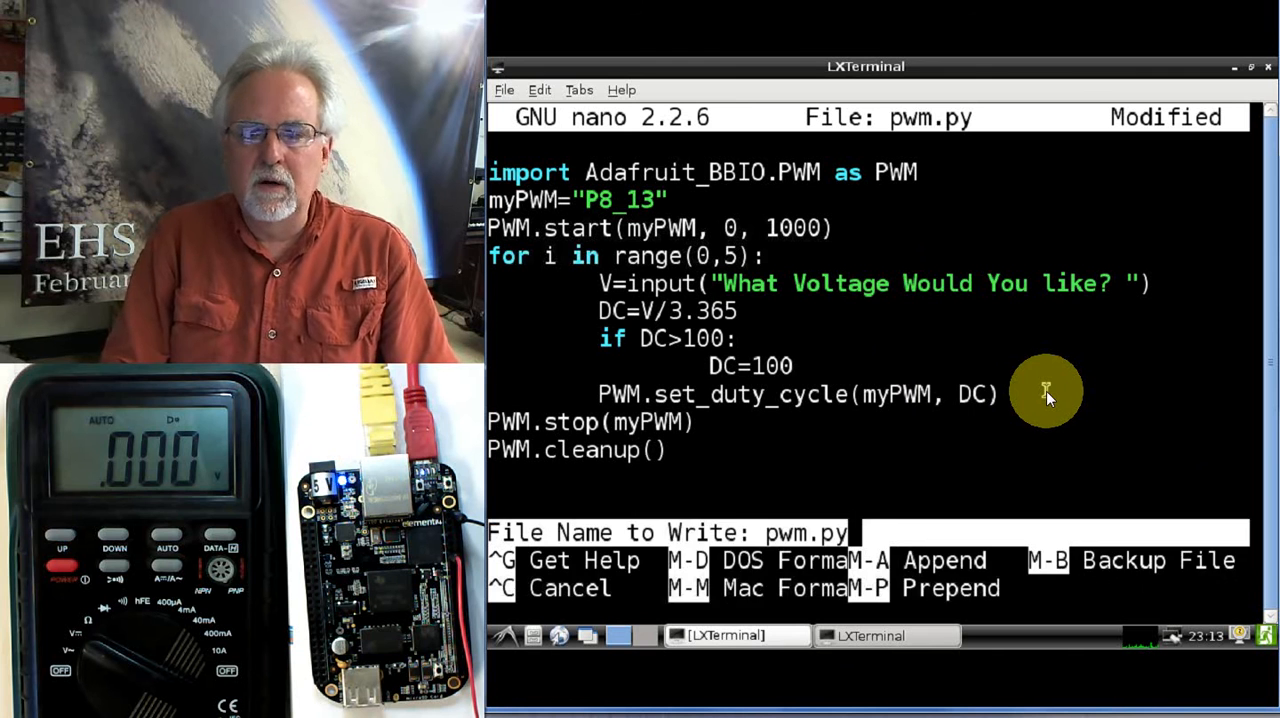
key(Return)
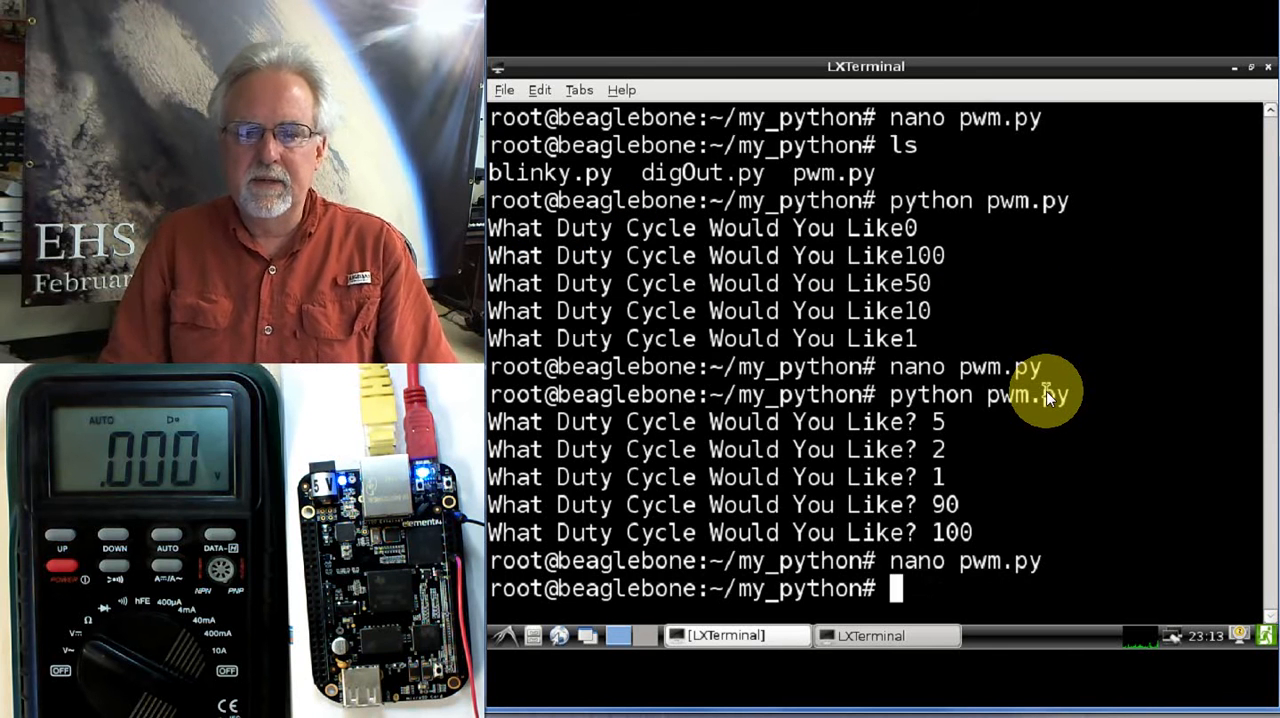
Run the voltage version of pwm.py with 1 volt, hitting an EOFError, and queue nano pwm.py
text(nano pwm.py)
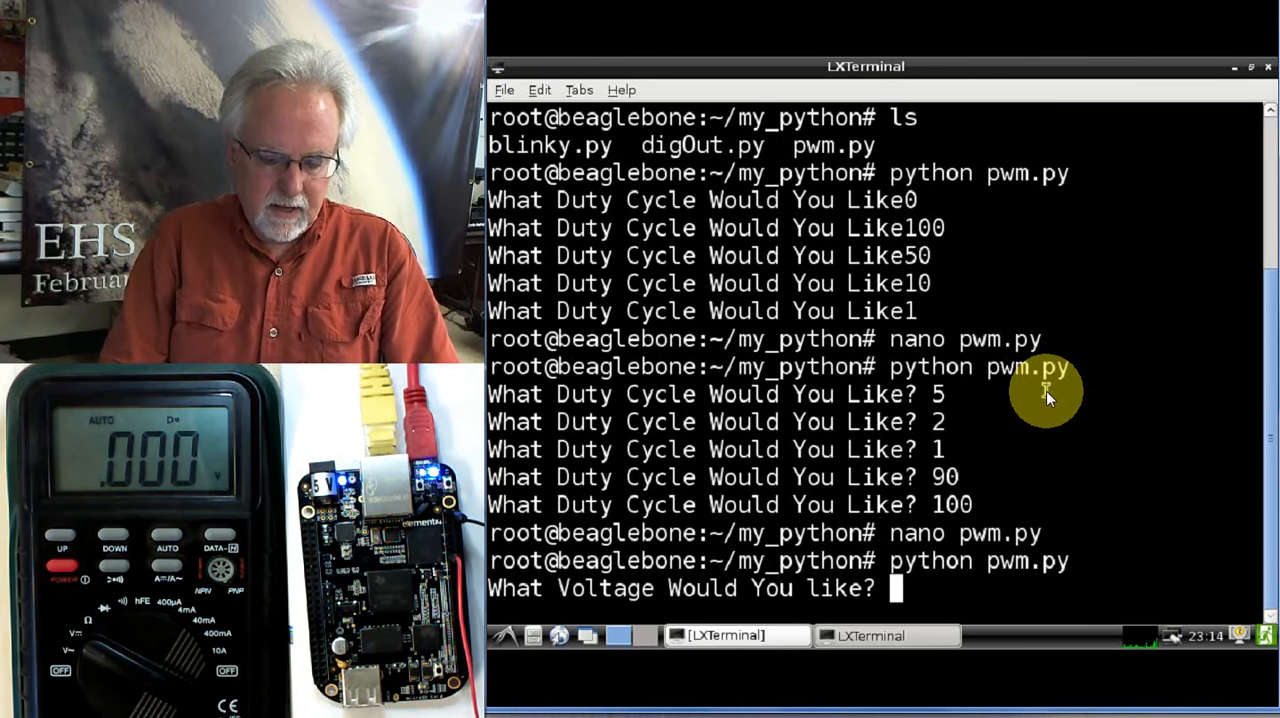
text(1)
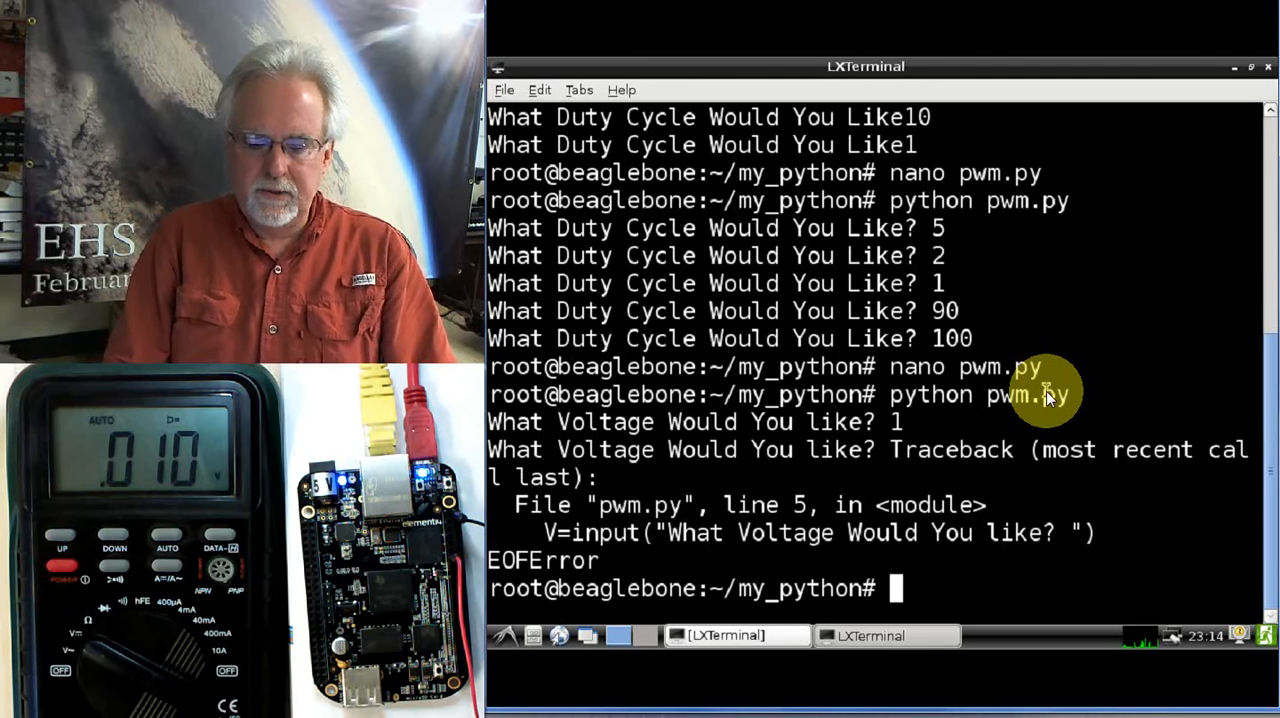
text(nano pwm.py)
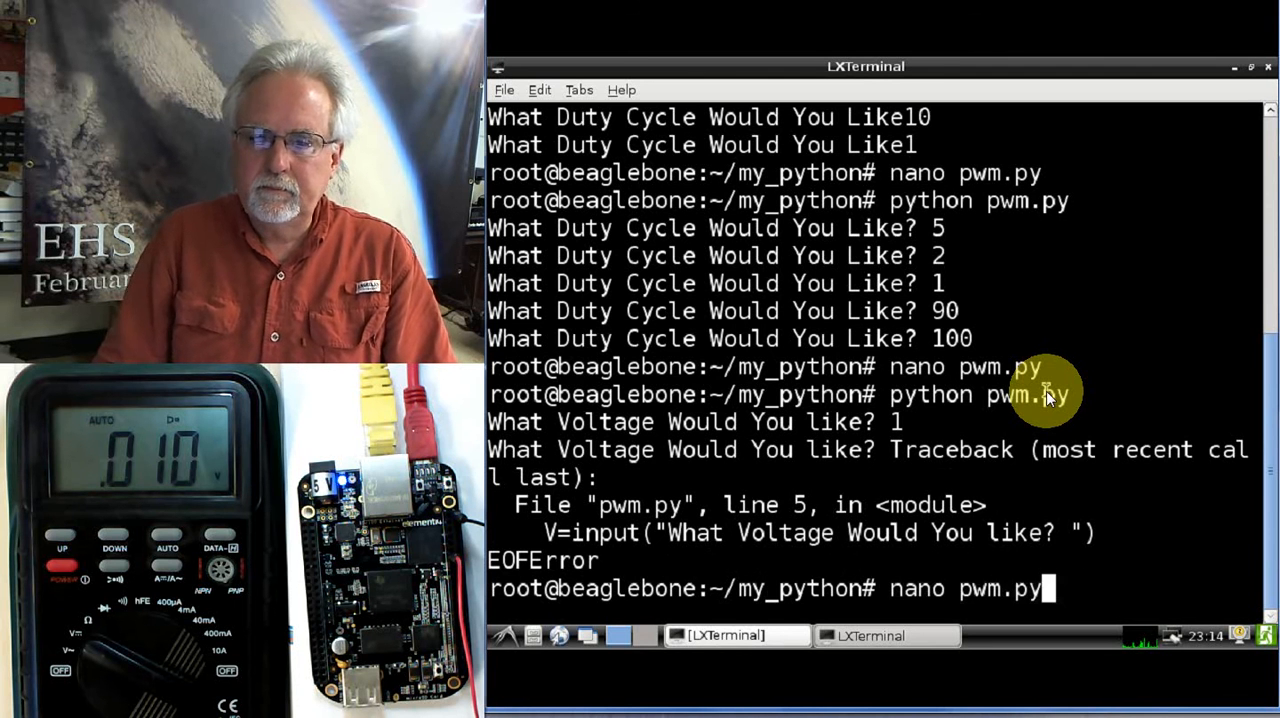
Append *100 so the line reads DC=V/3.365*100 and write pwm.py
key(Return)
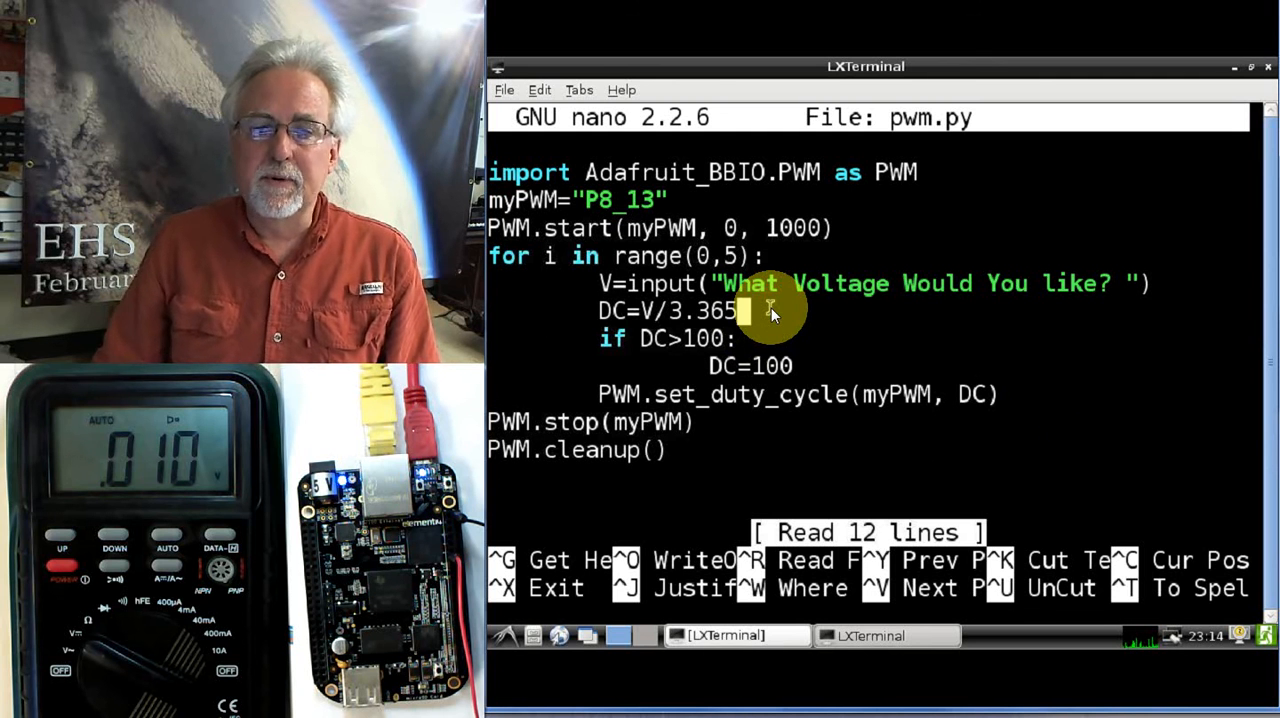
text(*)
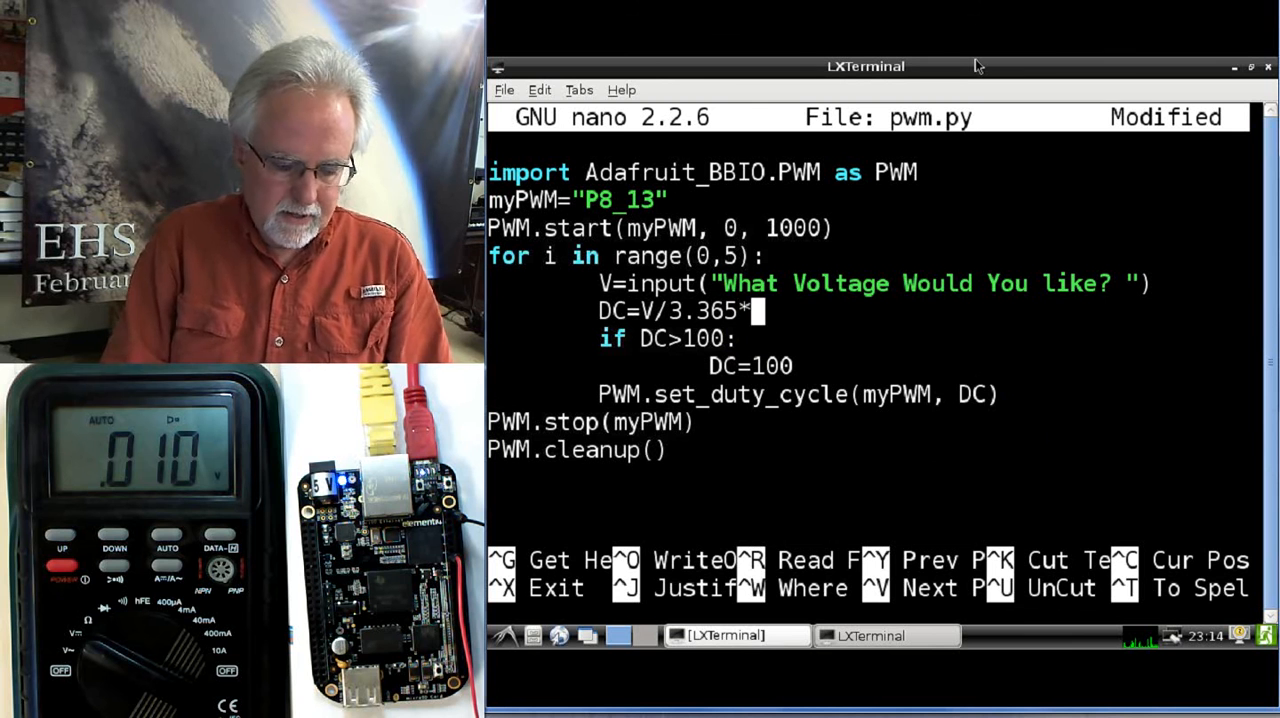
text(100)
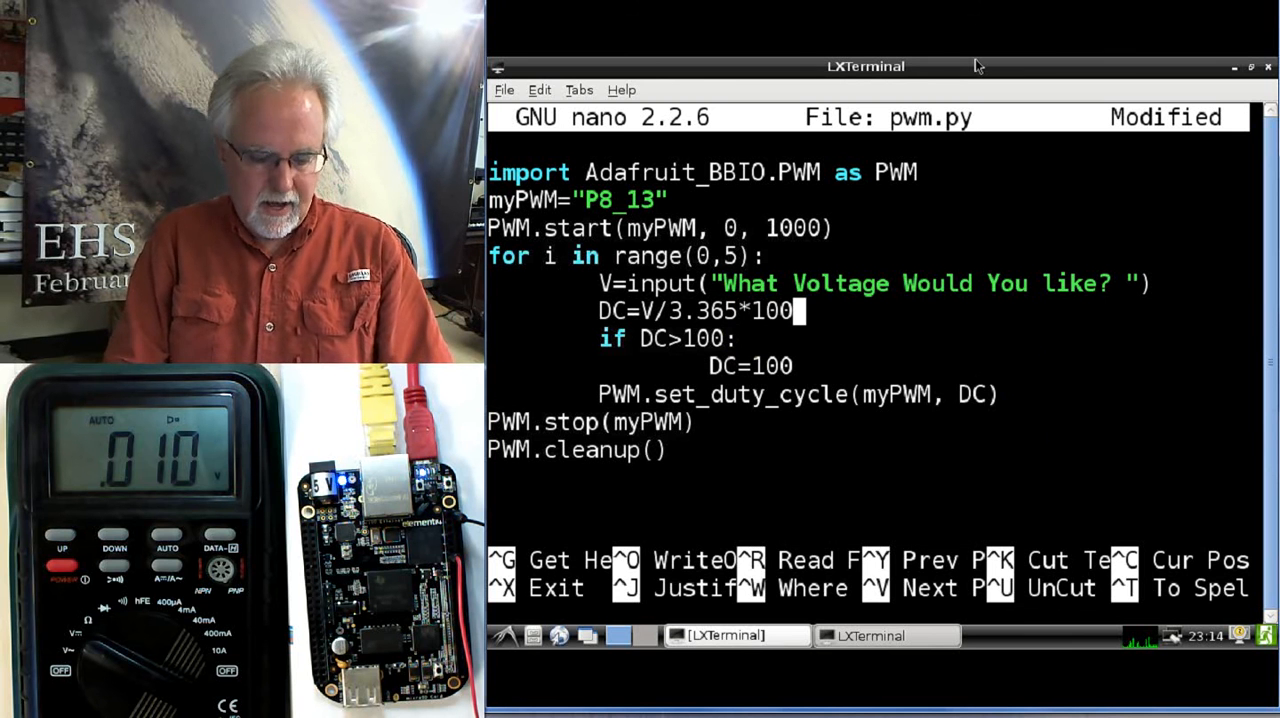
key(ctrl+o)
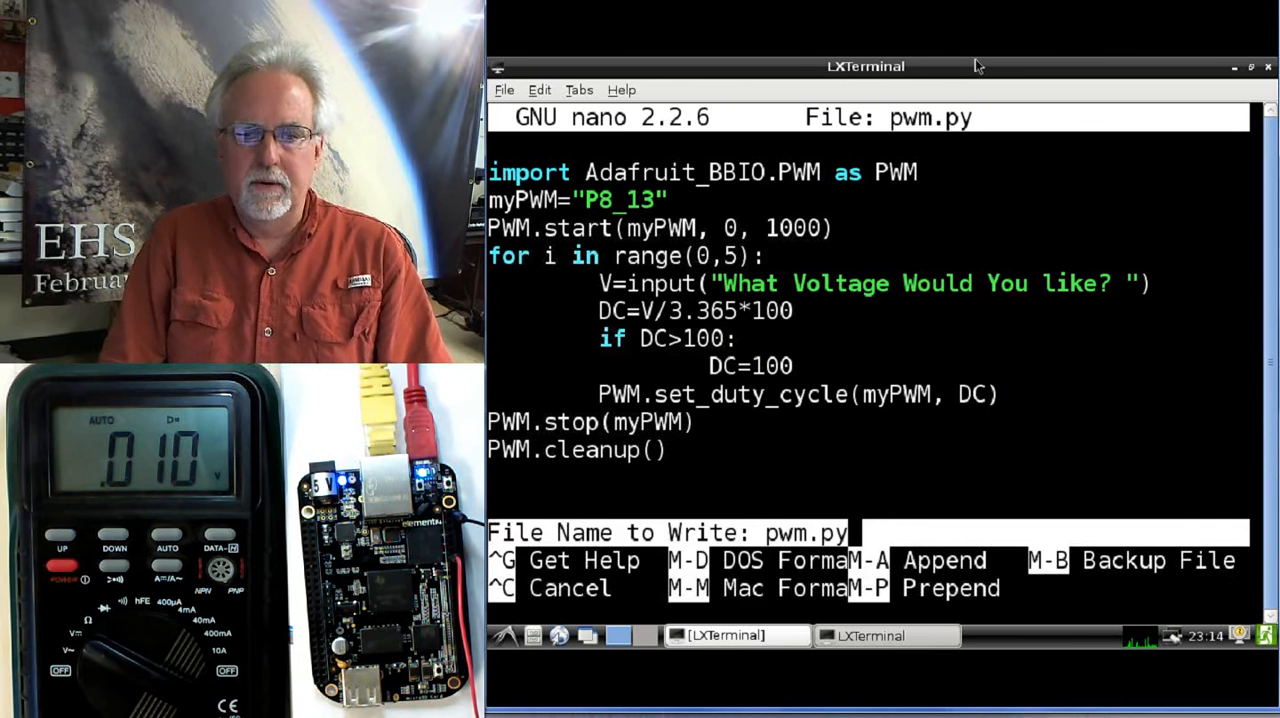
key(Enter)
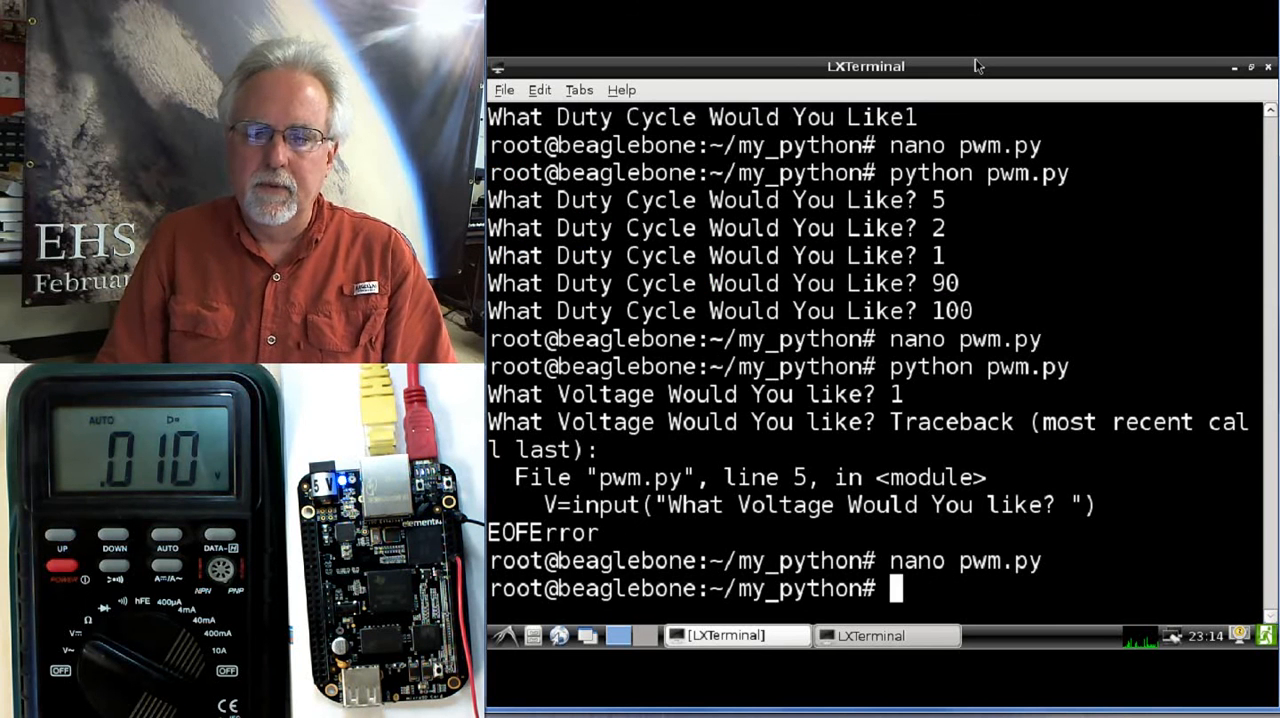
Run pwm.py requesting voltages 1, 1.35, .005 and .002 until an empty answer ends it
text(python pwm.py)
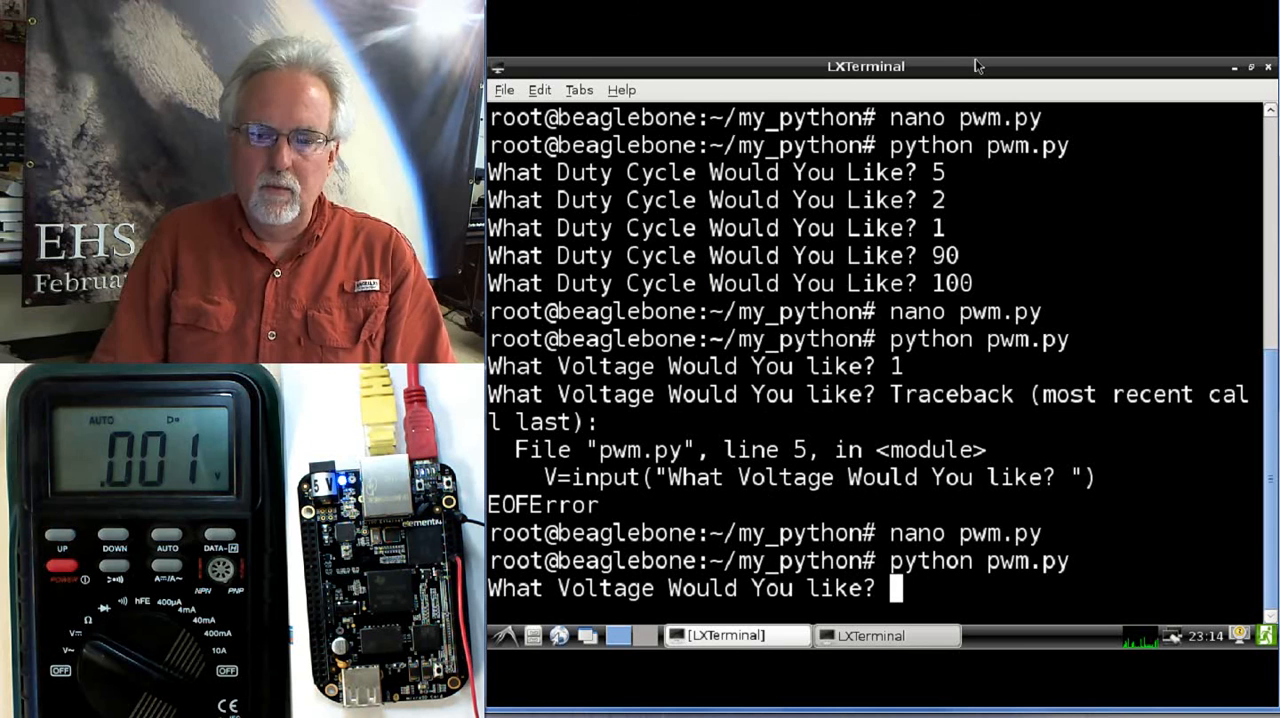
text(1)
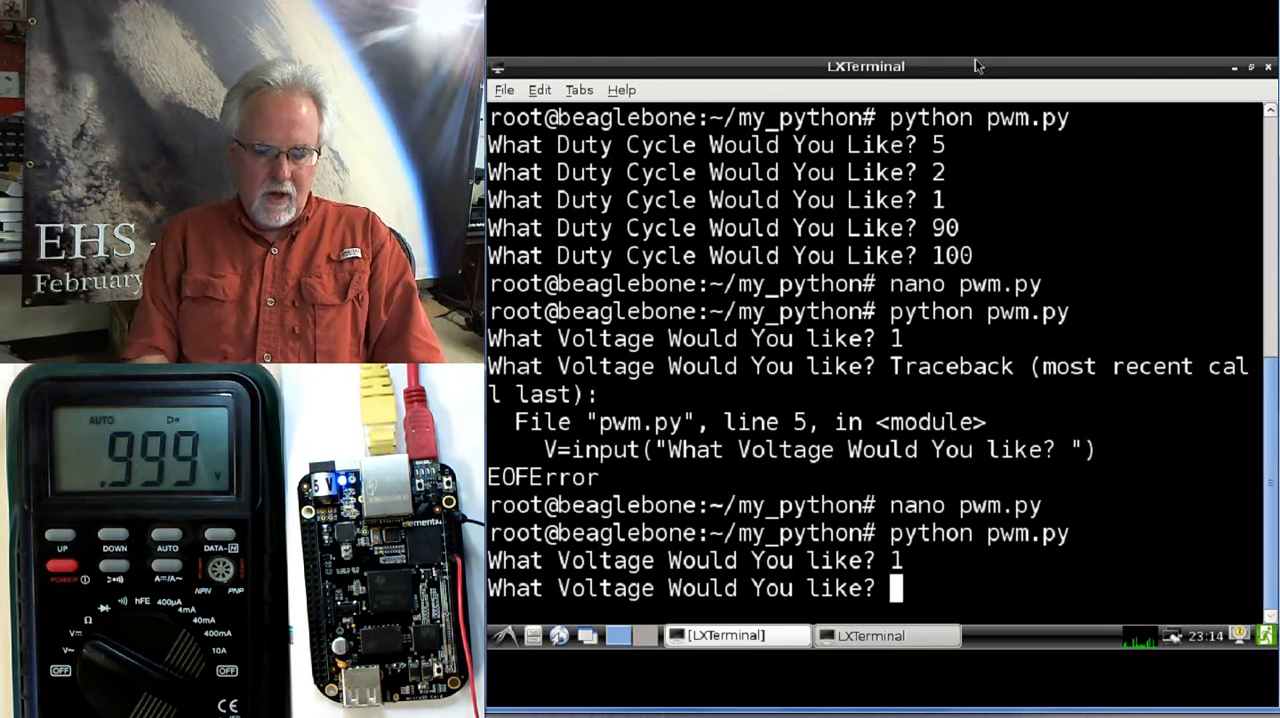
text(1.)
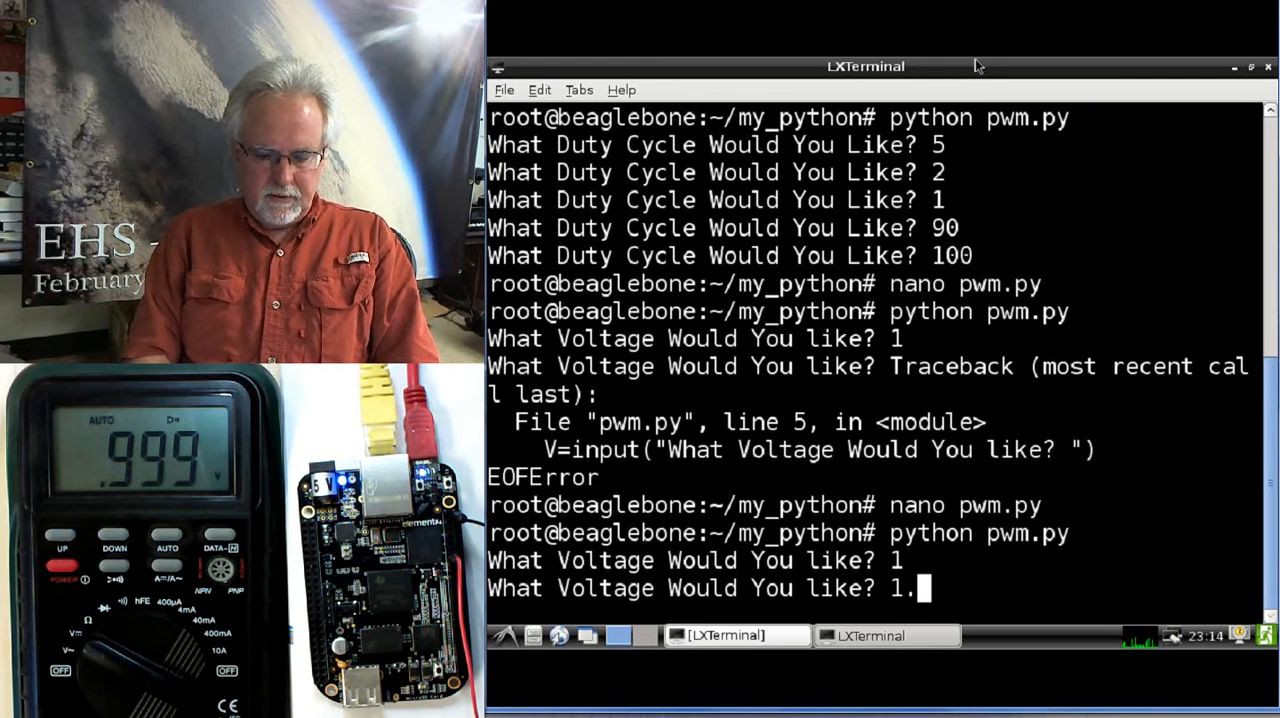
text(35)
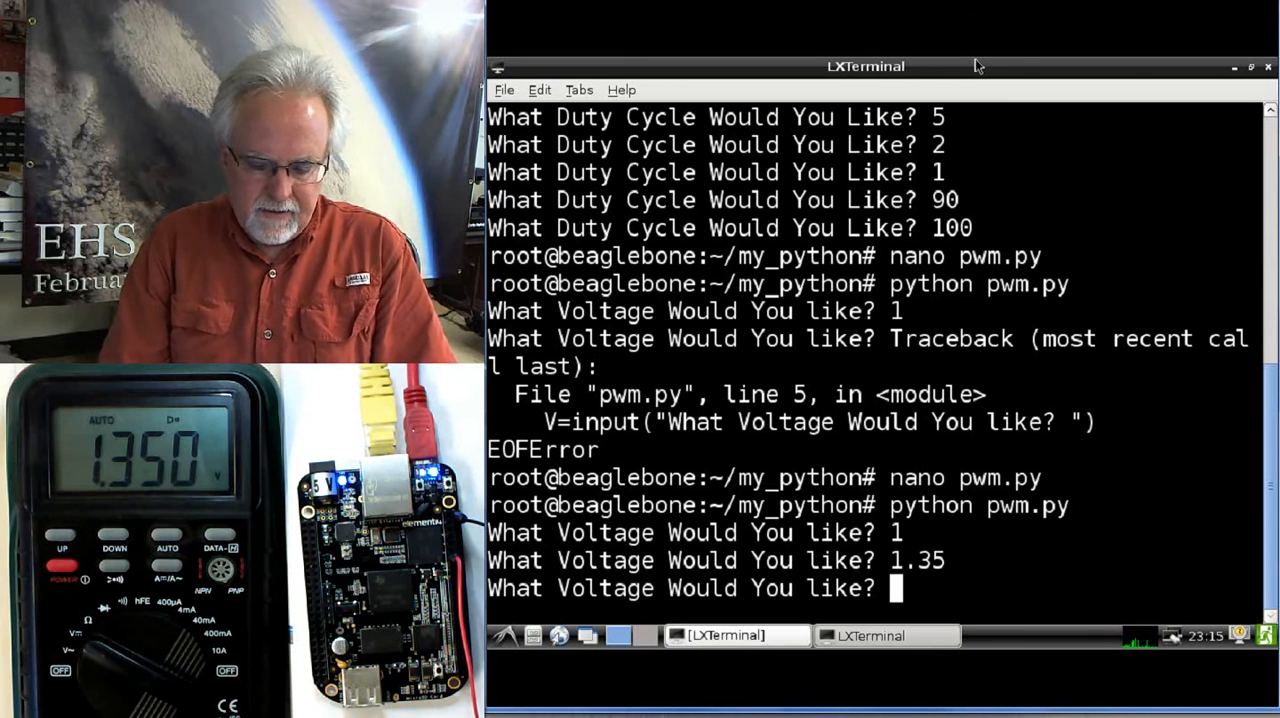
text(.)
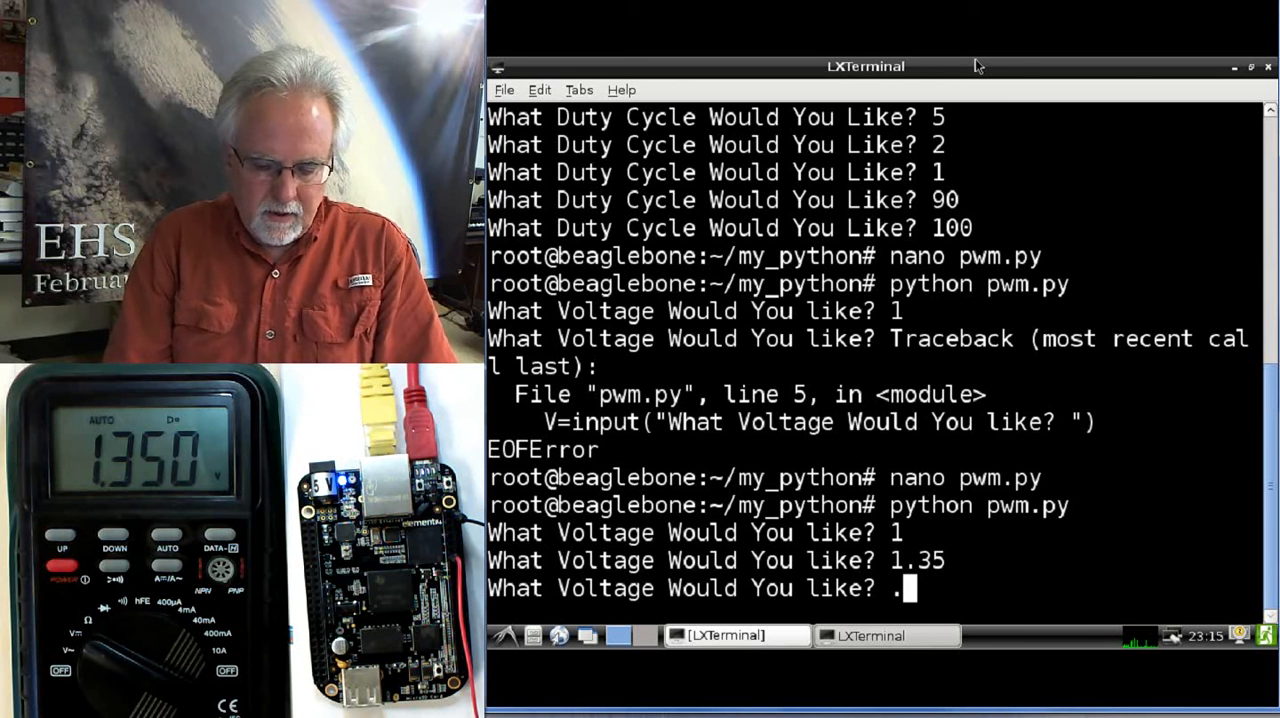
text(005)
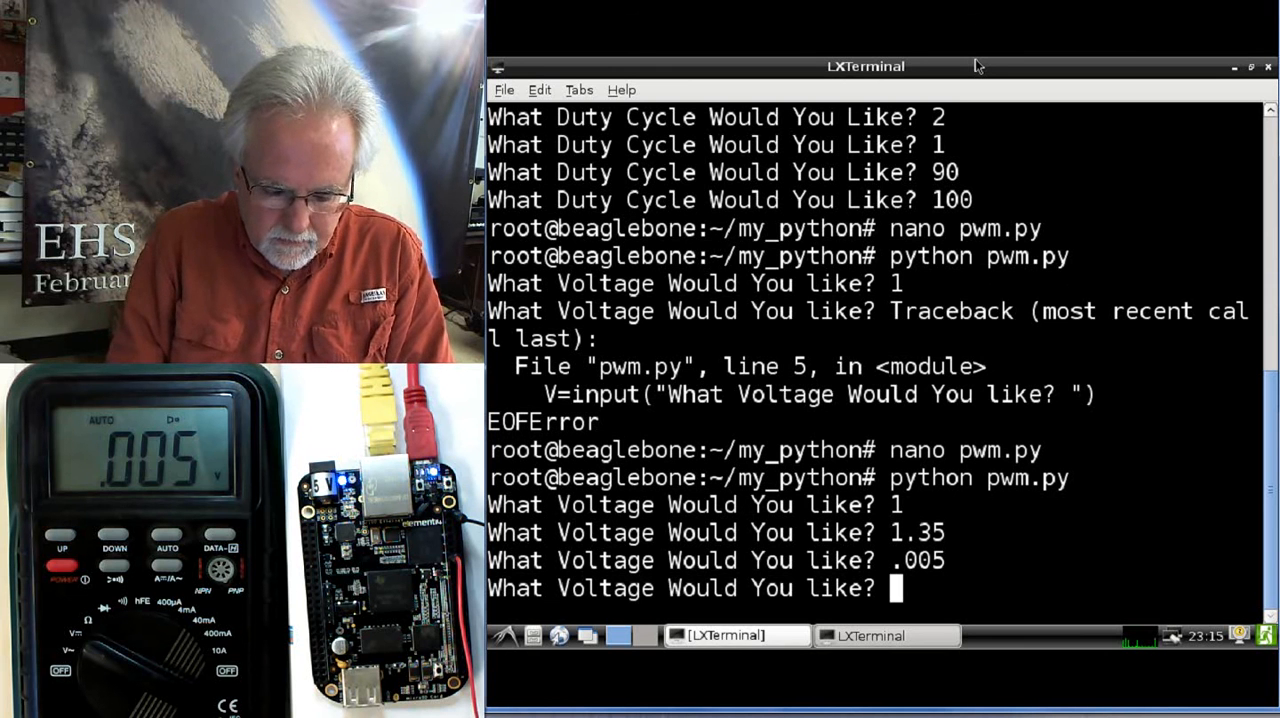
text(.002)
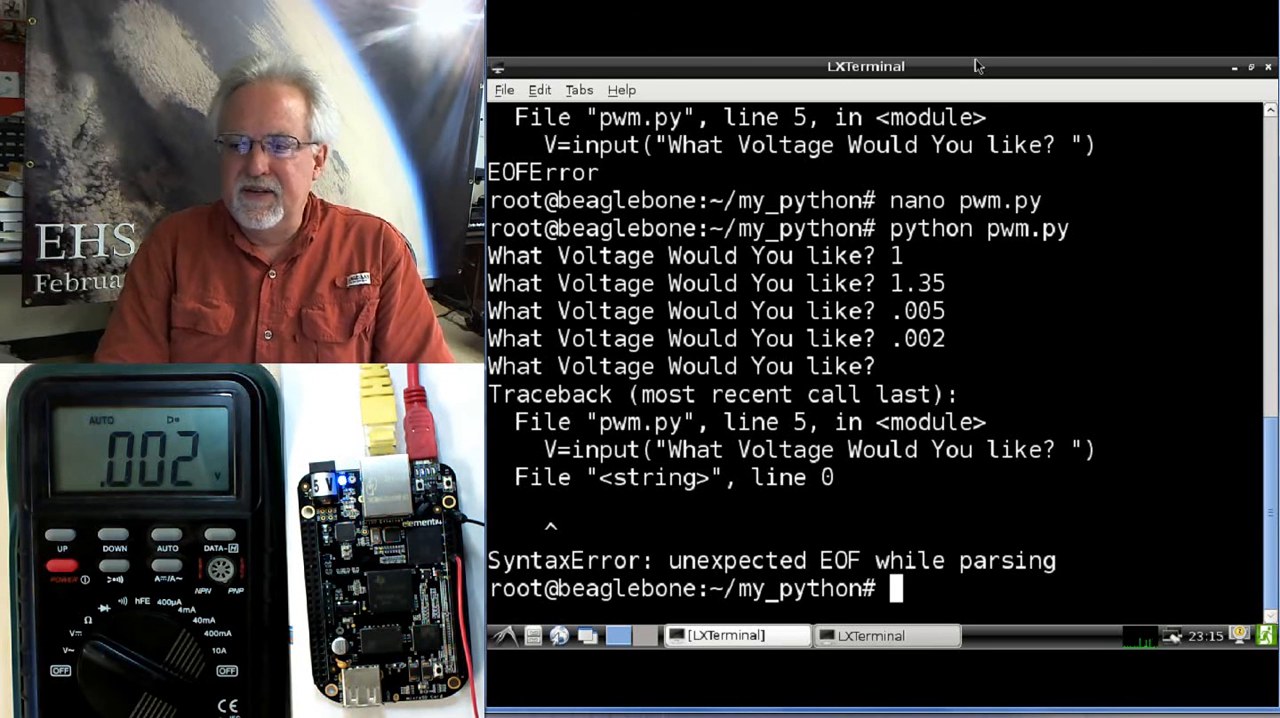
Add PWM.set_frequency(myPWM, 100) inside the loop below the duty-cycle call
text(python pwm.py)
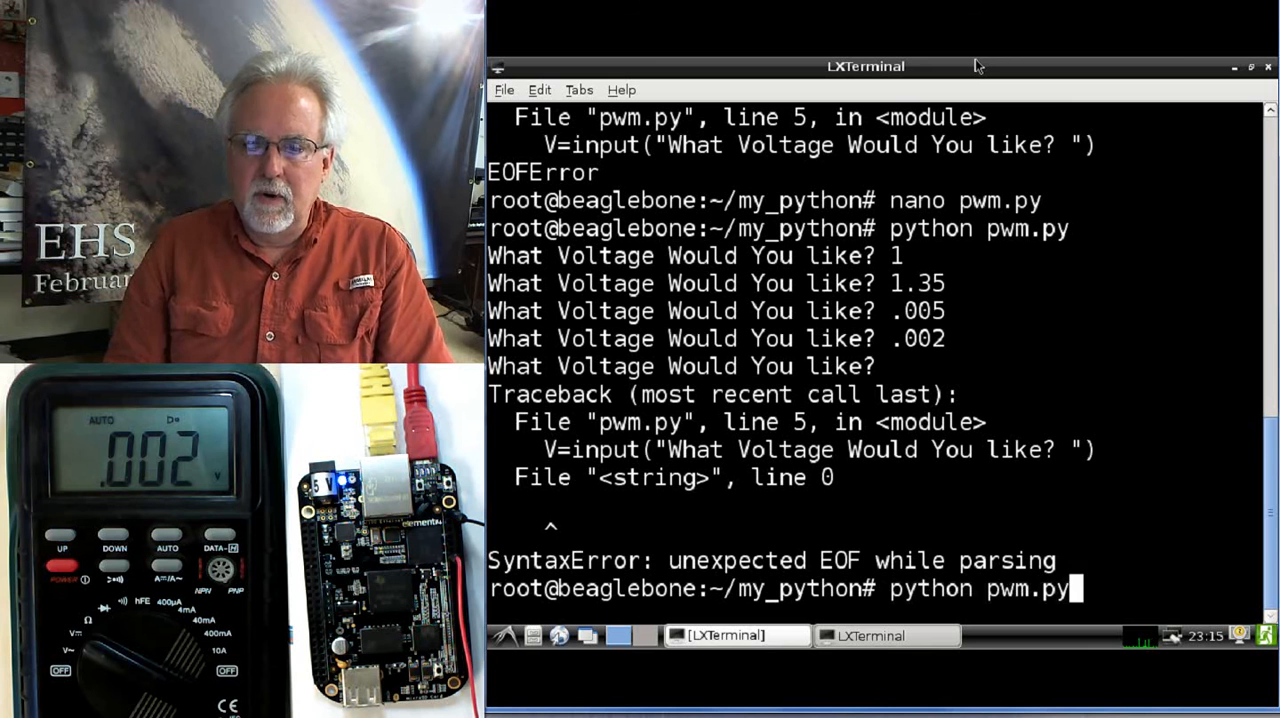
text(nano pwm.py)
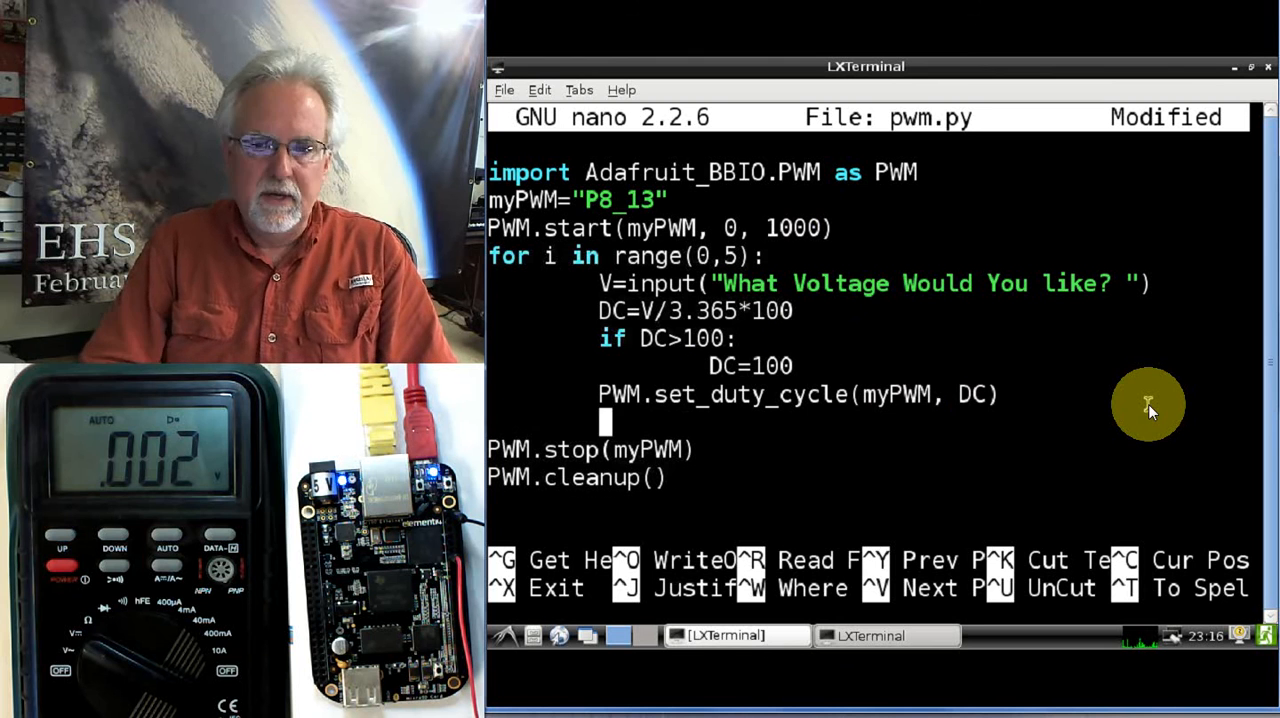
text(PWM)
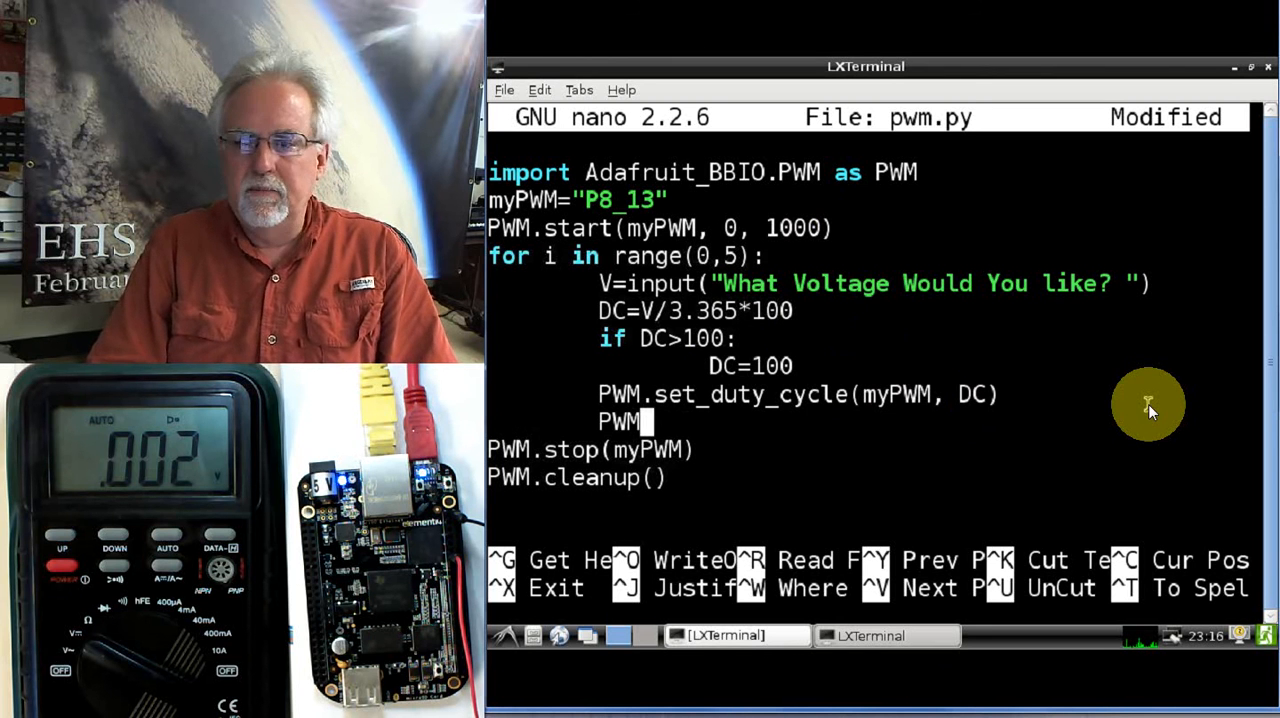
text(.set)
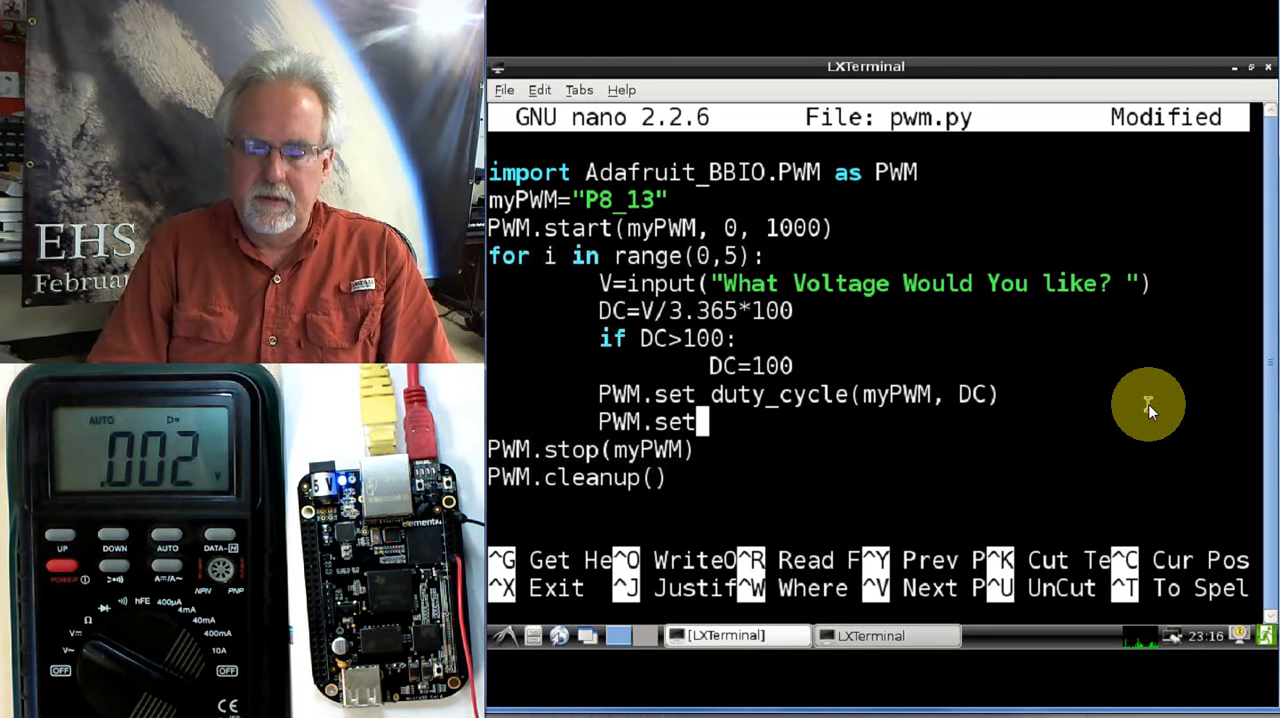
text(_fre)
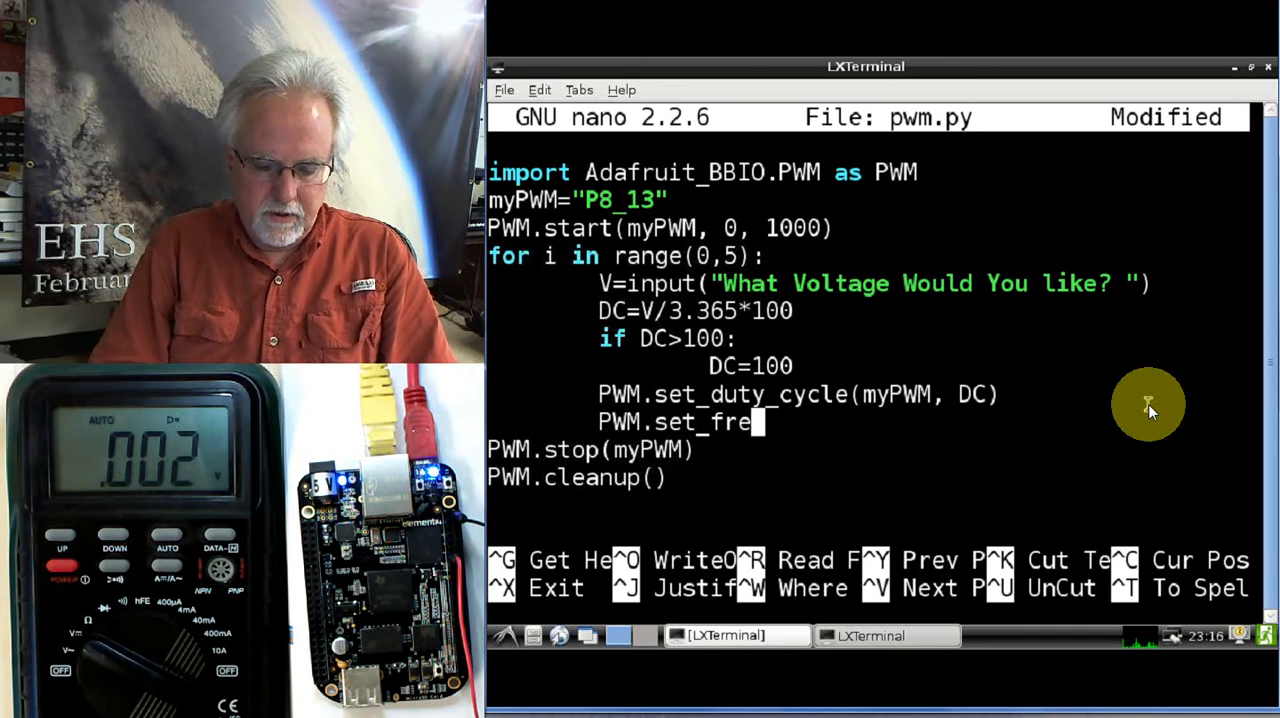
text(quency)
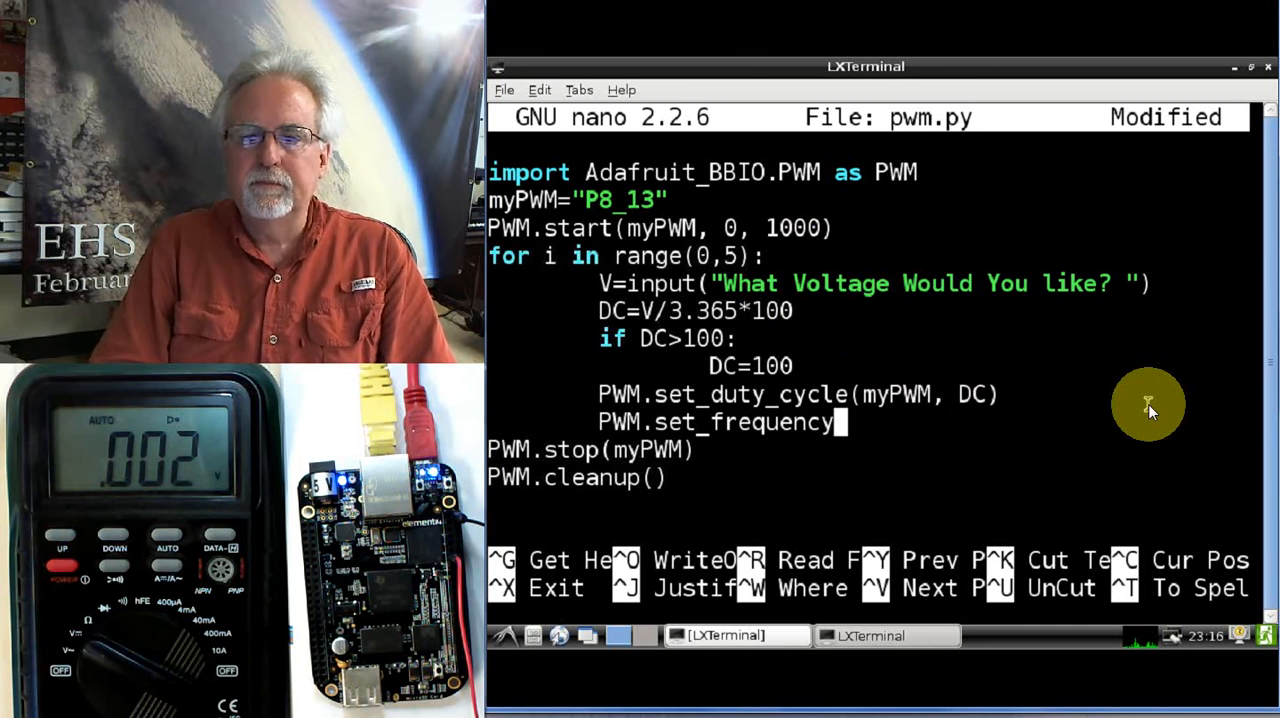
text(()
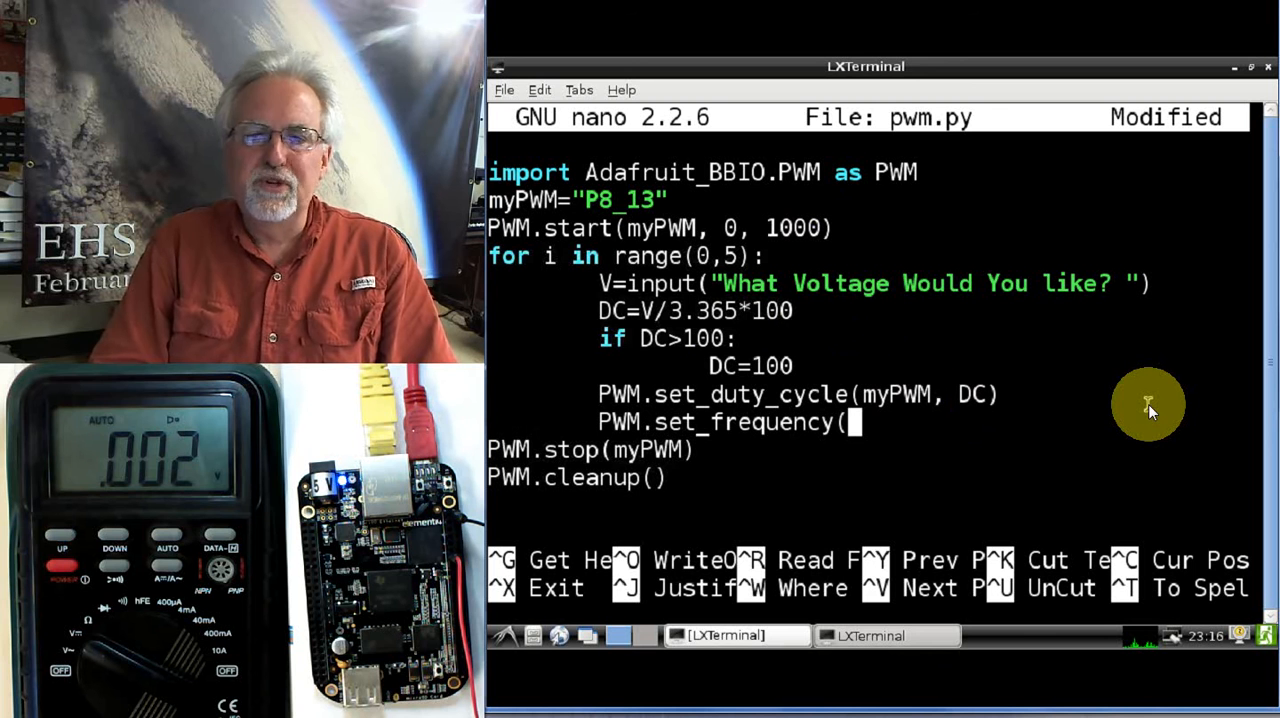
text(myP)
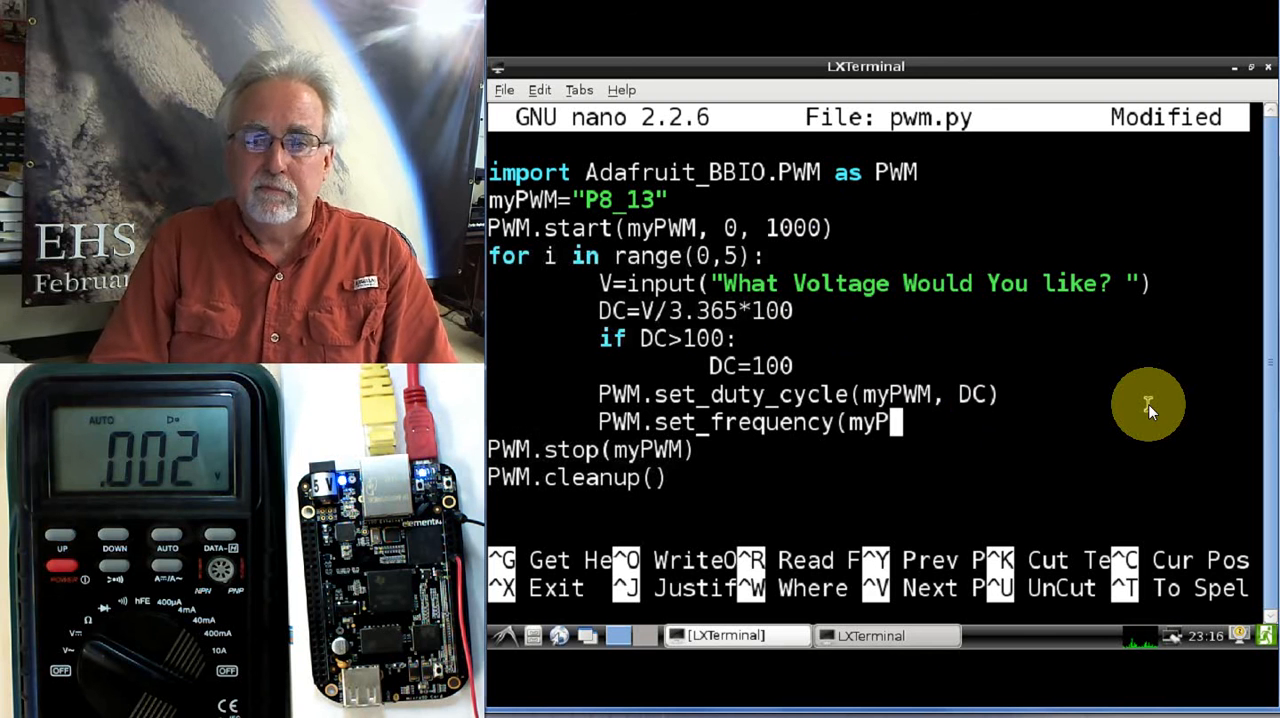
text(WM,)
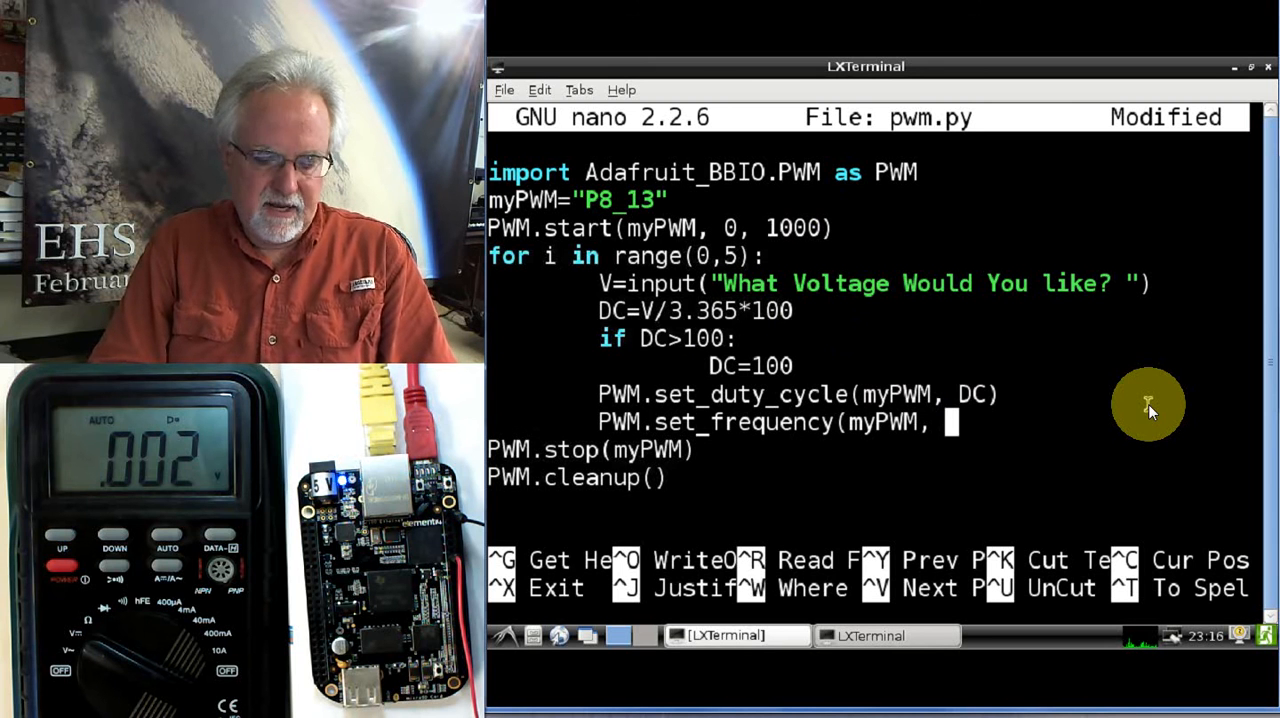
text(100))
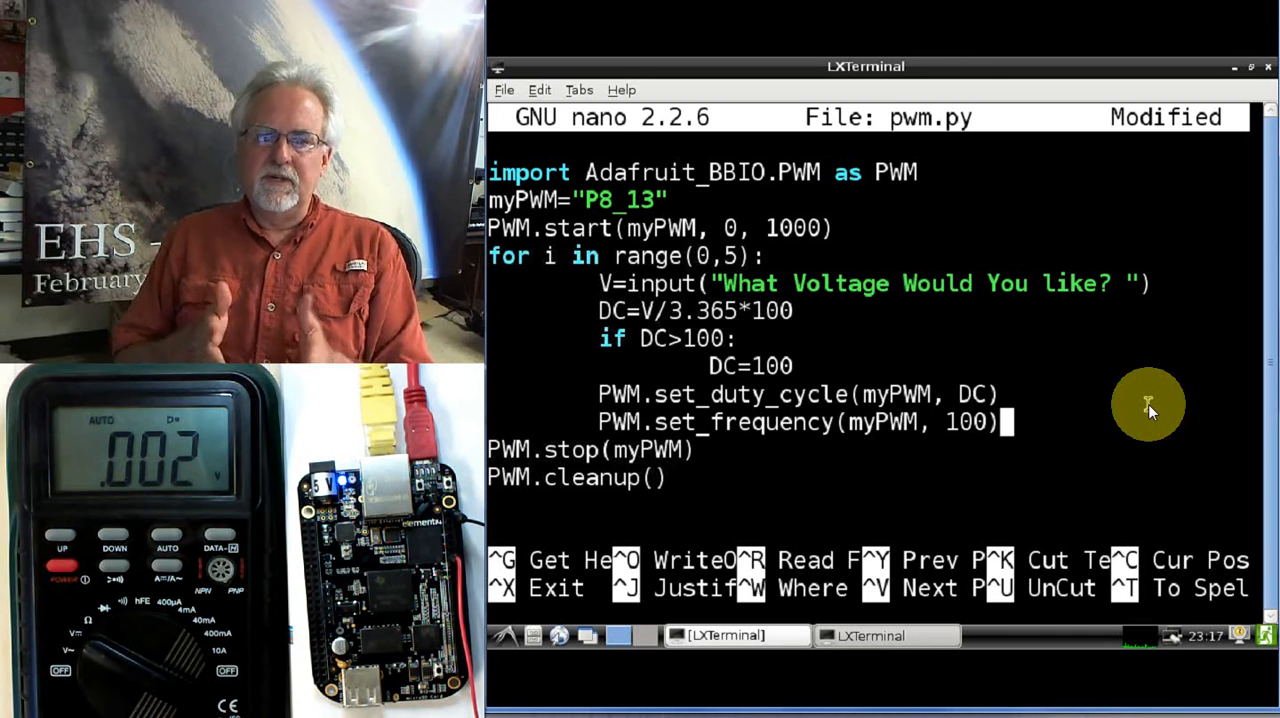
mouse_move(730, 426)
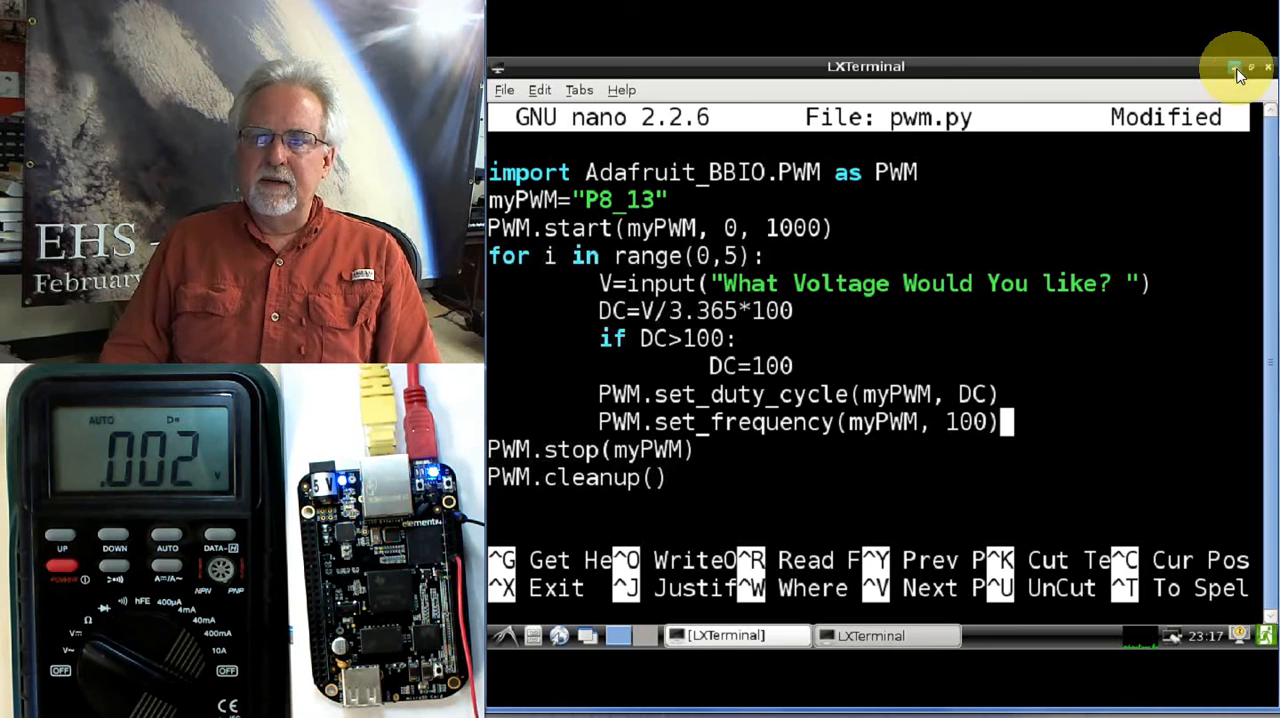
Minimize the terminal to reveal the Beaglebone Black pinout diagram in Chrome
click(1236, 68)
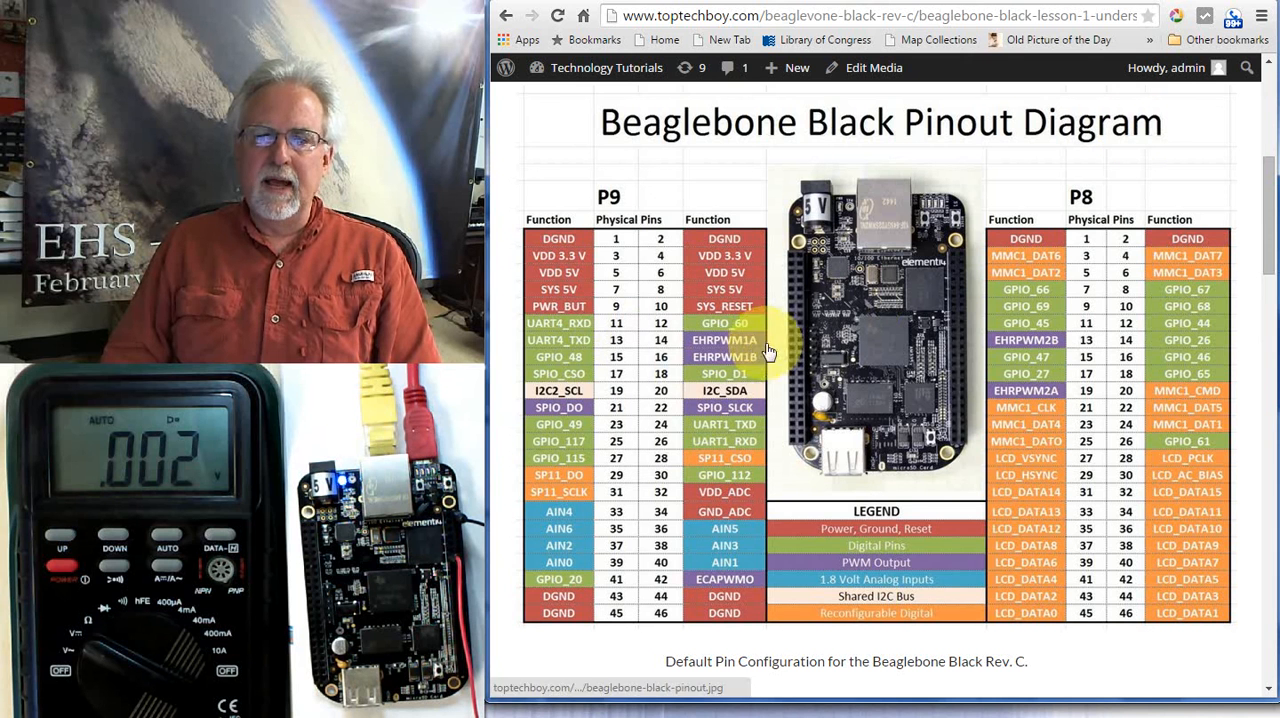
mouse_move(1016, 360)
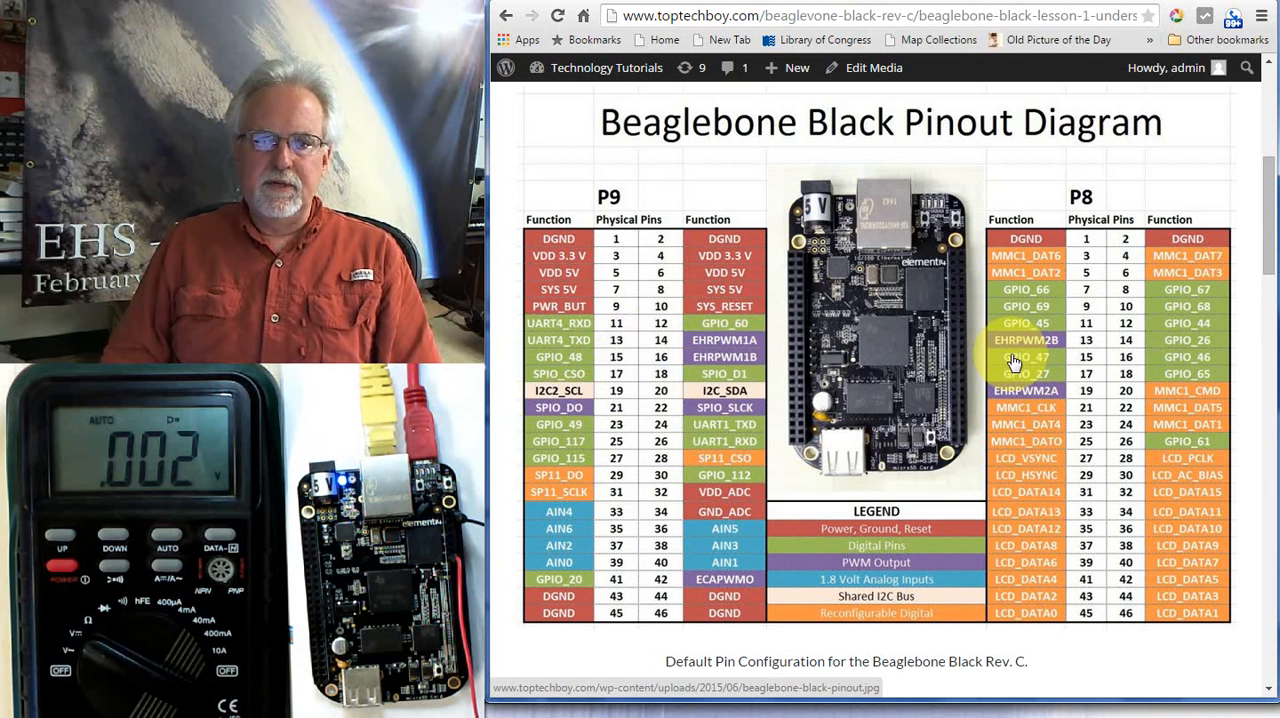
mouse_move(690, 412)
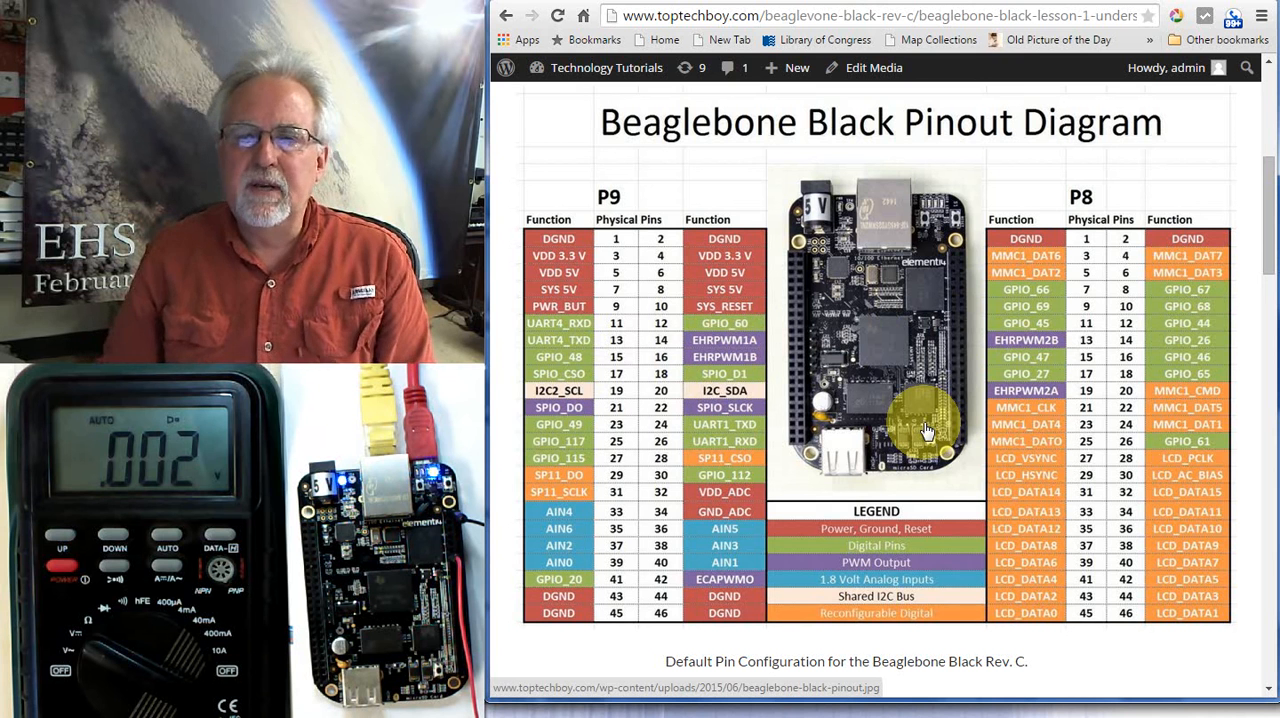
mouse_move(924, 500)
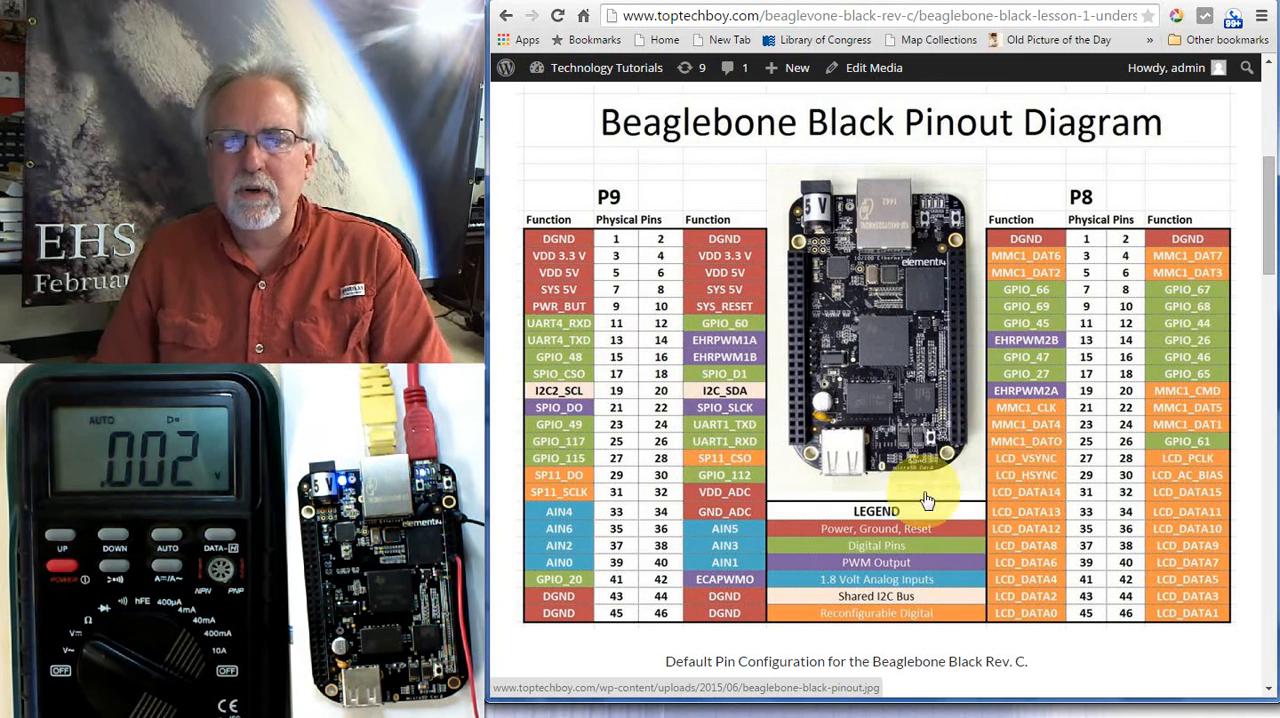
mouse_move(924, 496)
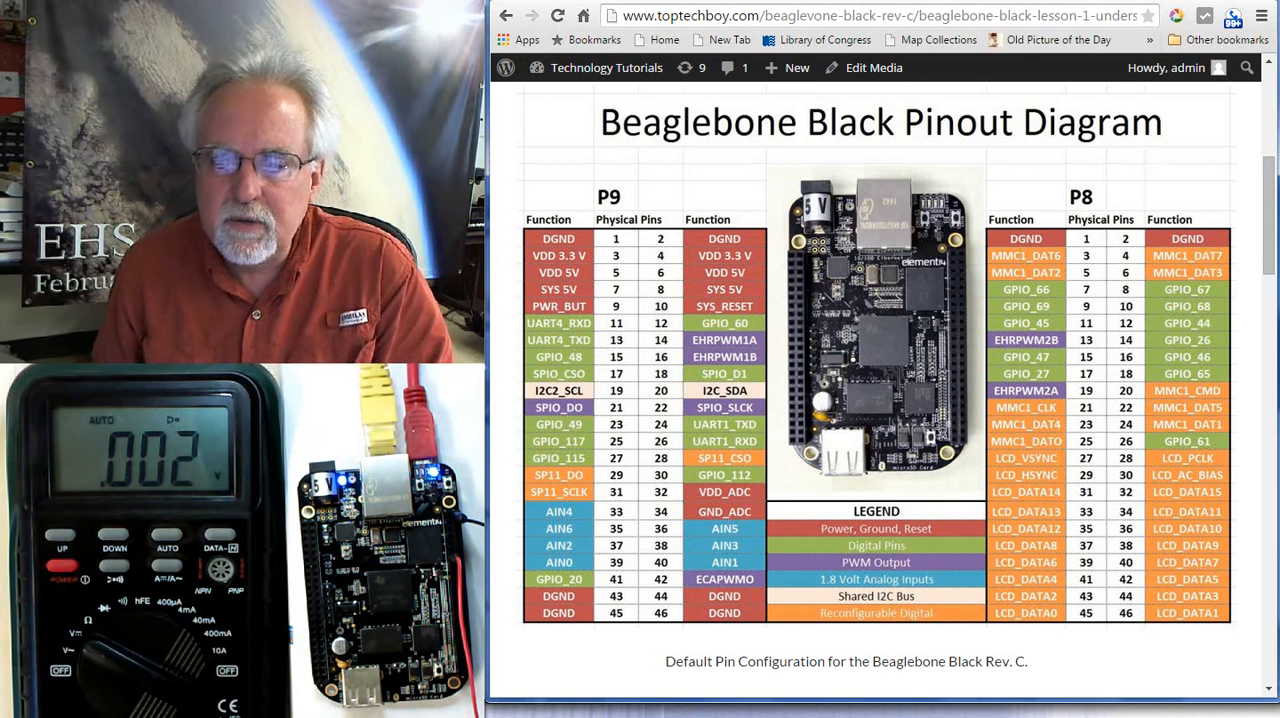